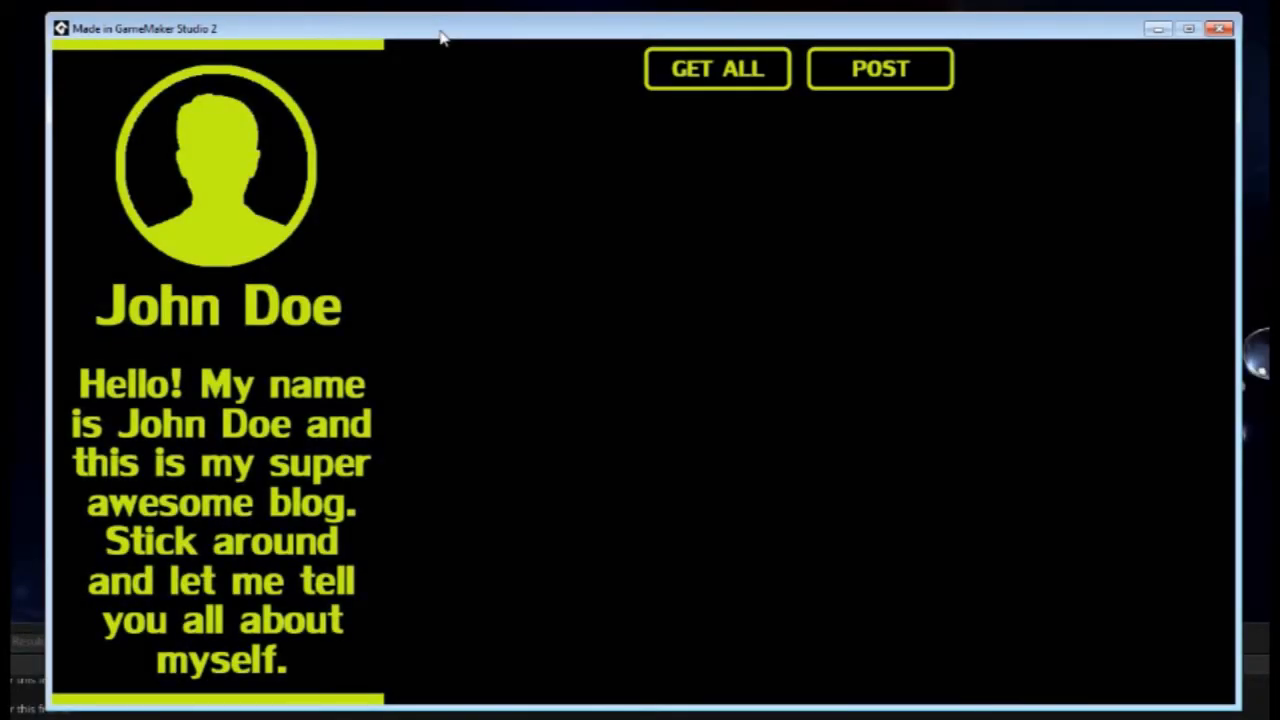
mouse_move(668, 104)
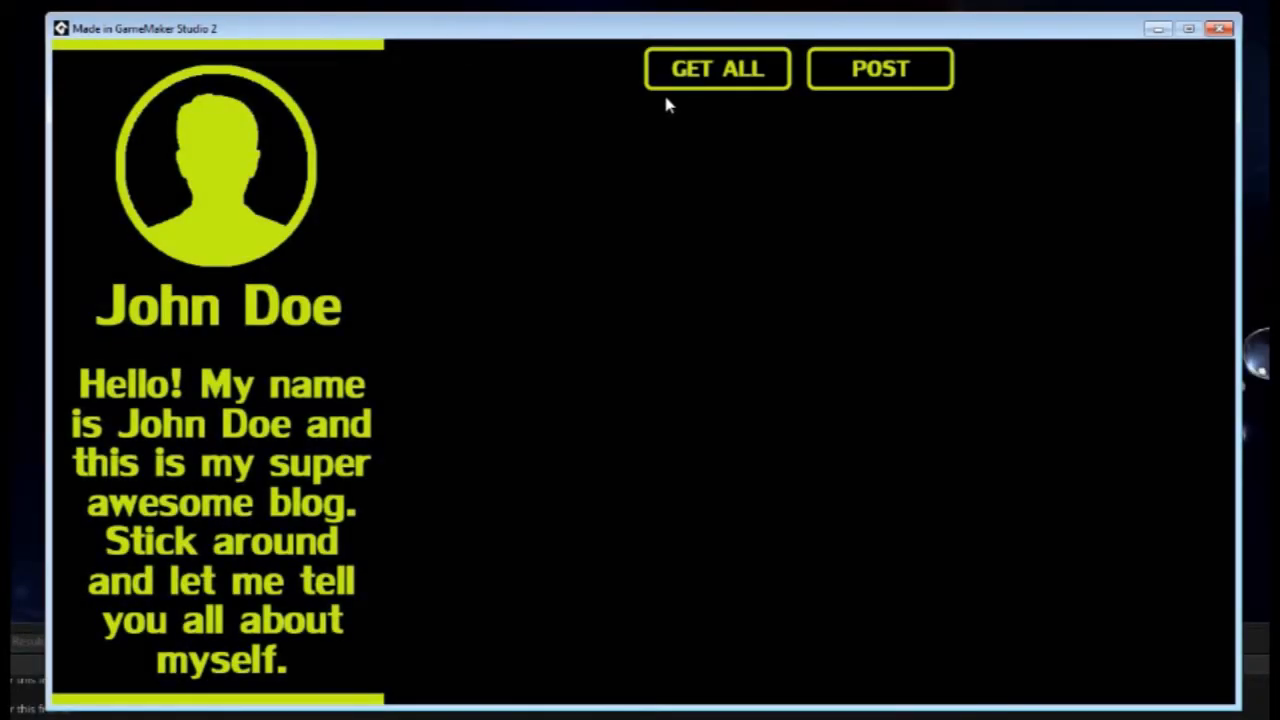
- Fetch all posts with GET ALL and open post 1's detail page, twice
left_click(716, 68)
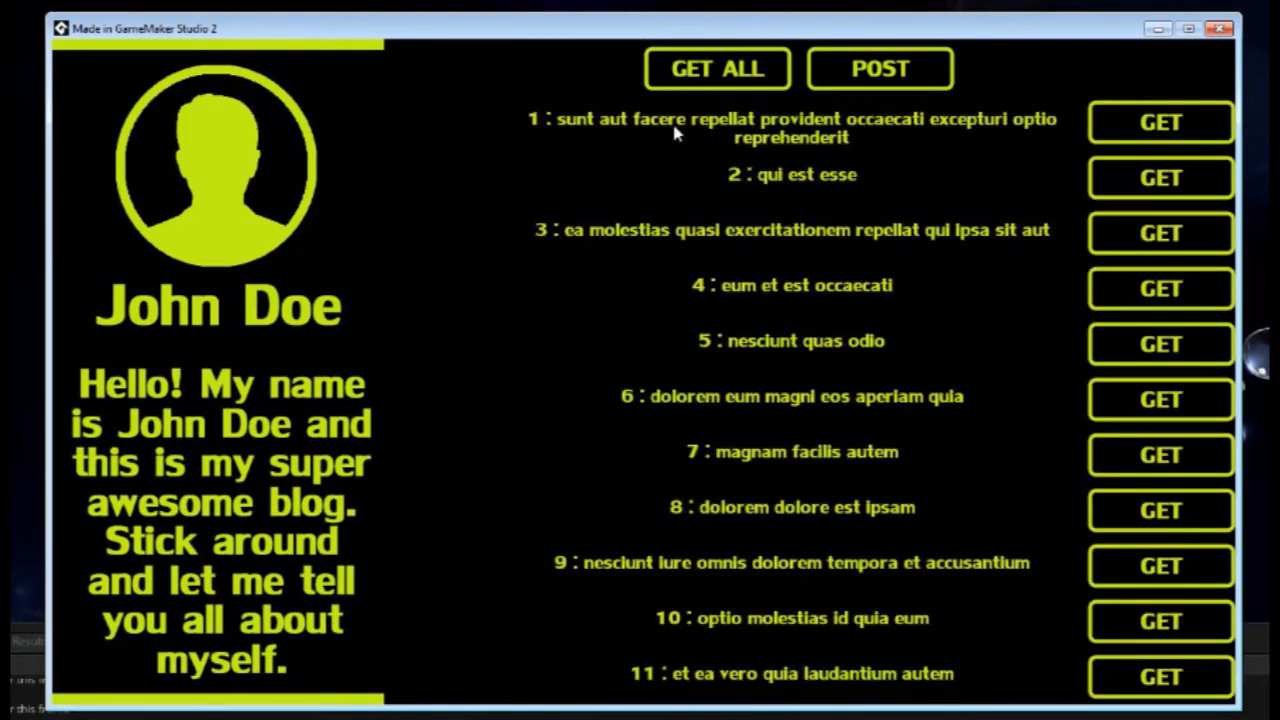
mouse_move(1124, 128)
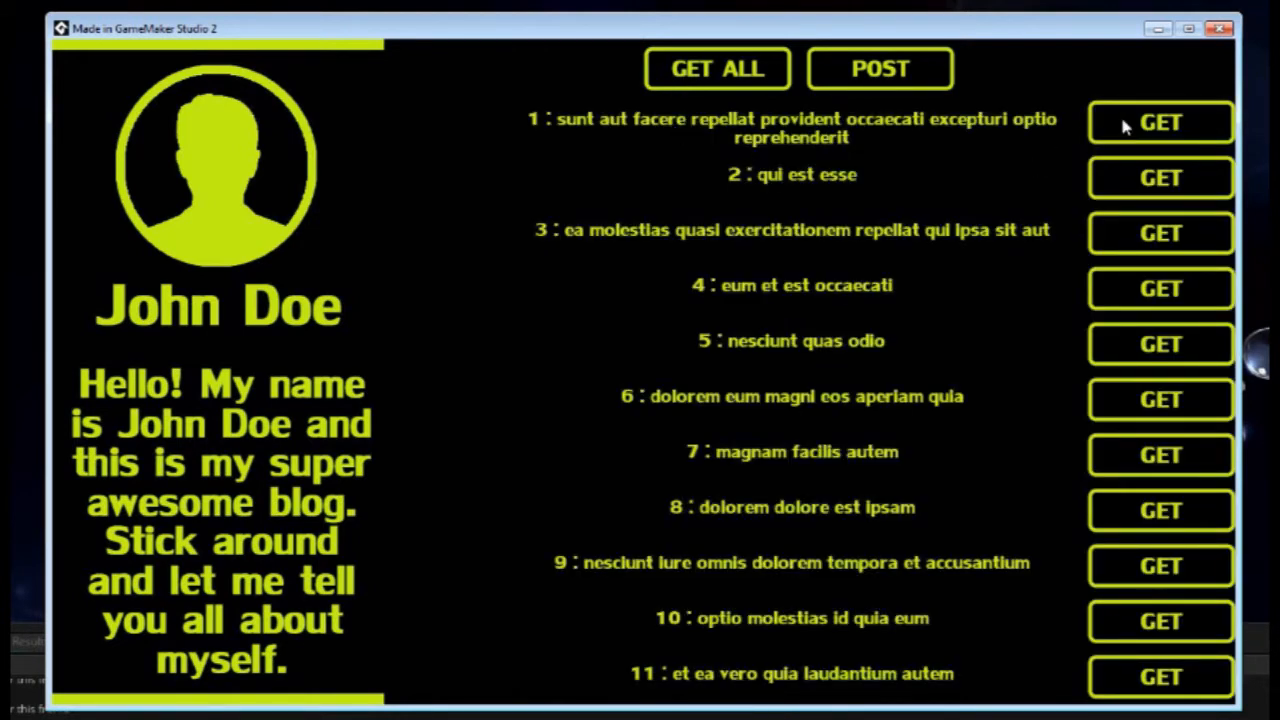
left_click(1160, 122)
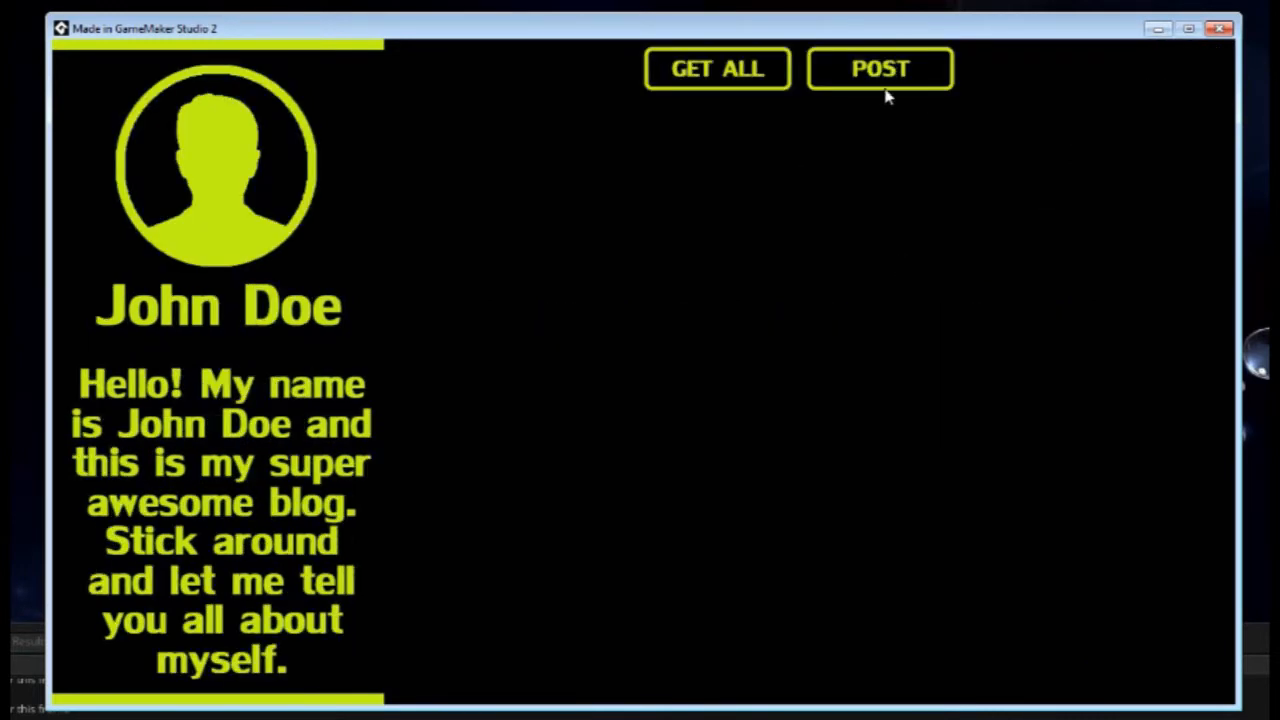
left_click(716, 68)
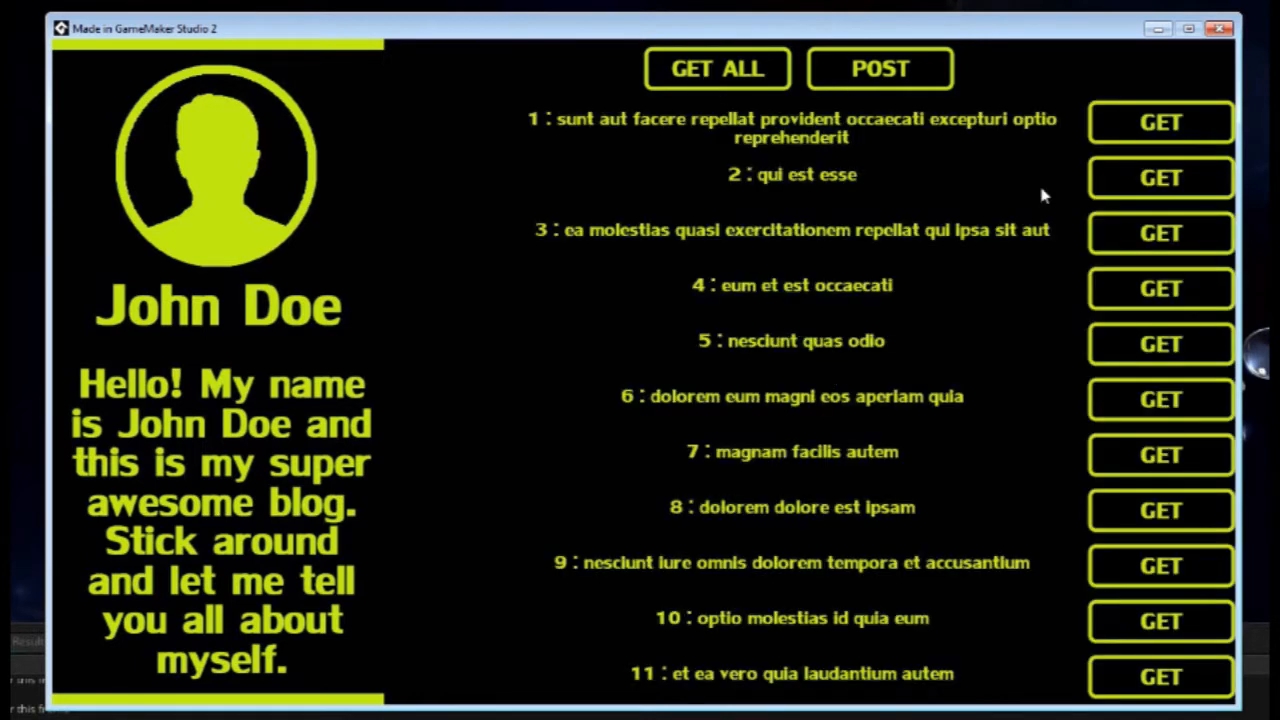
left_click(1160, 122)
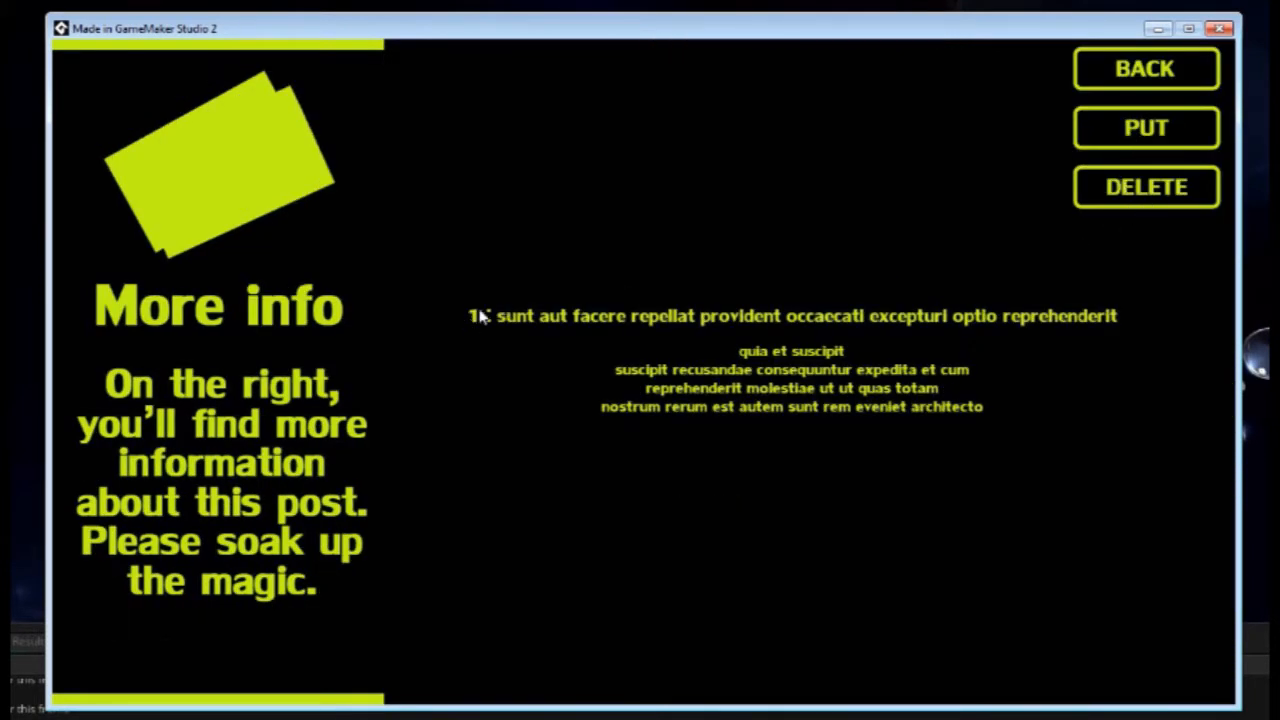
mouse_move(478, 316)
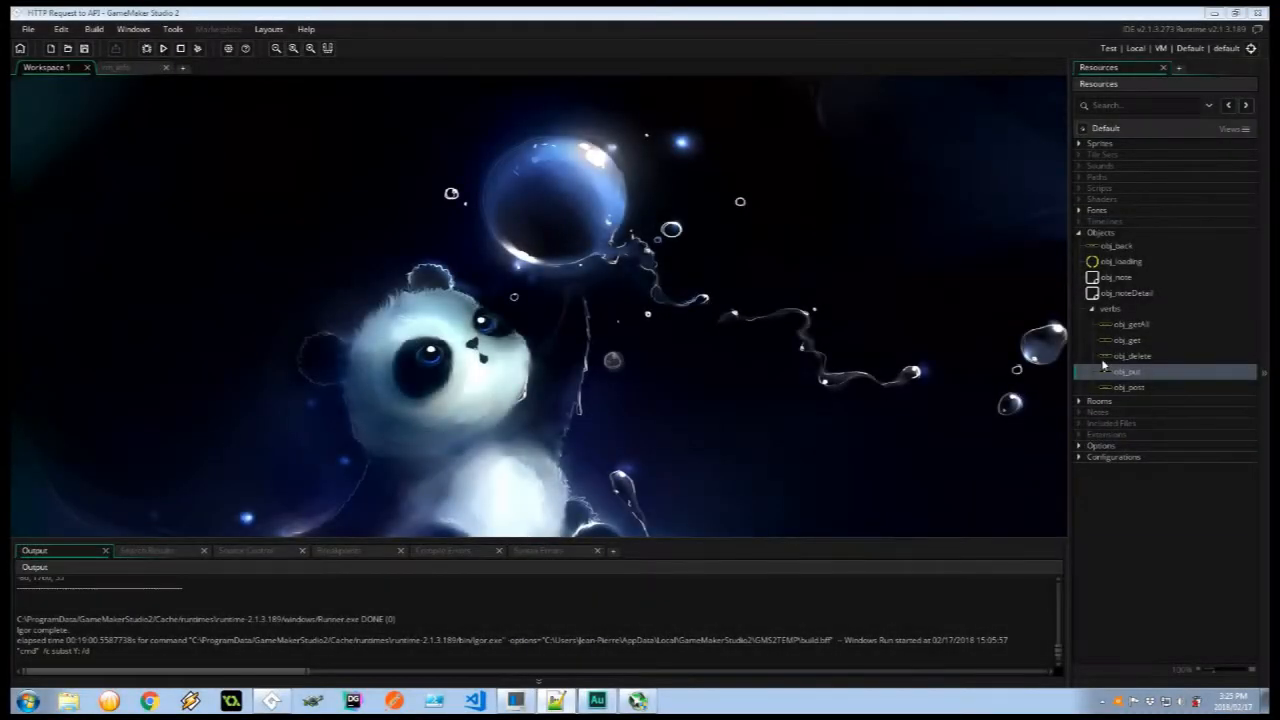
- Add a Create event to obj_delete containing delete = undefined;
double_click(1132, 356)
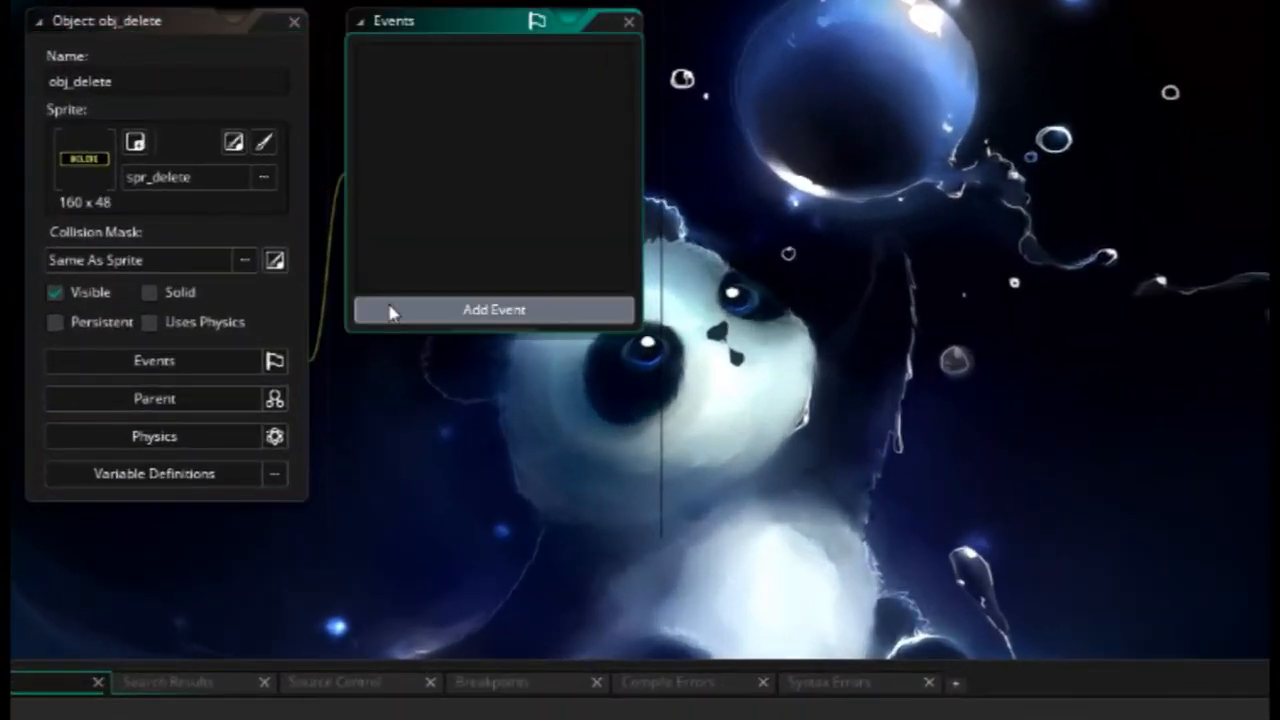
left_click(492, 308)
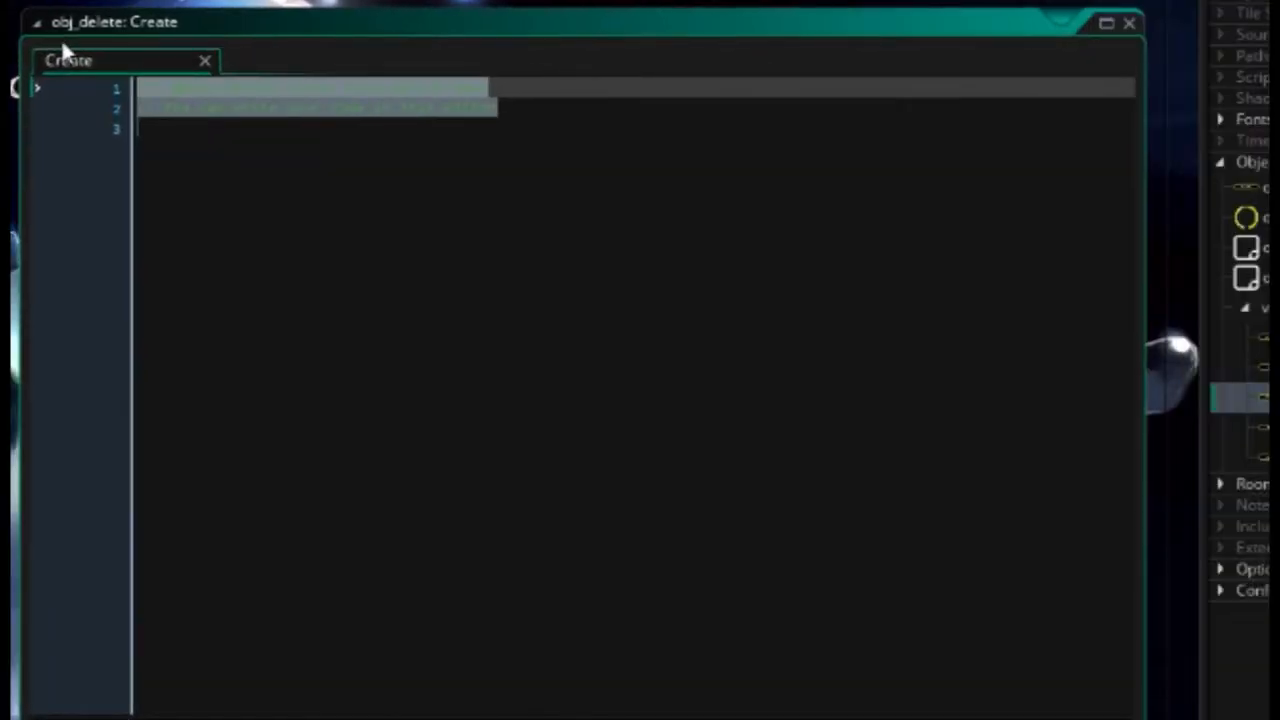
type("delete")
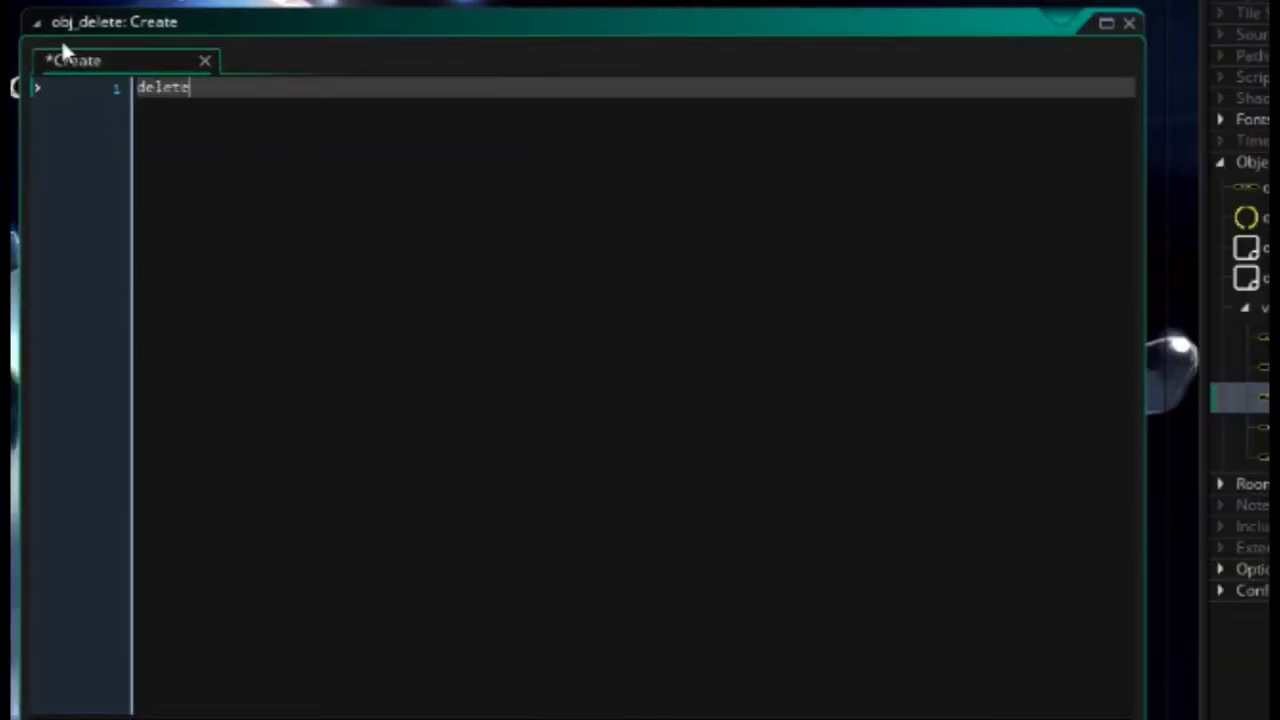
type("= undefined;")
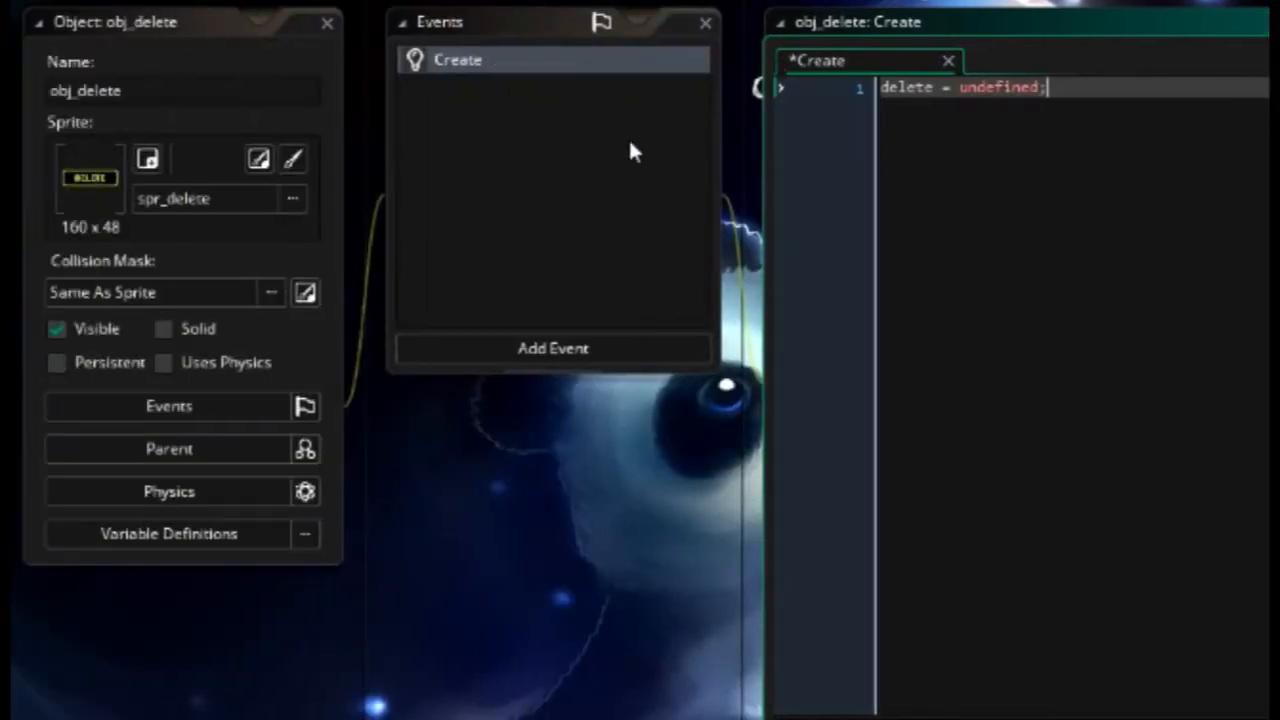
left_click(552, 348)
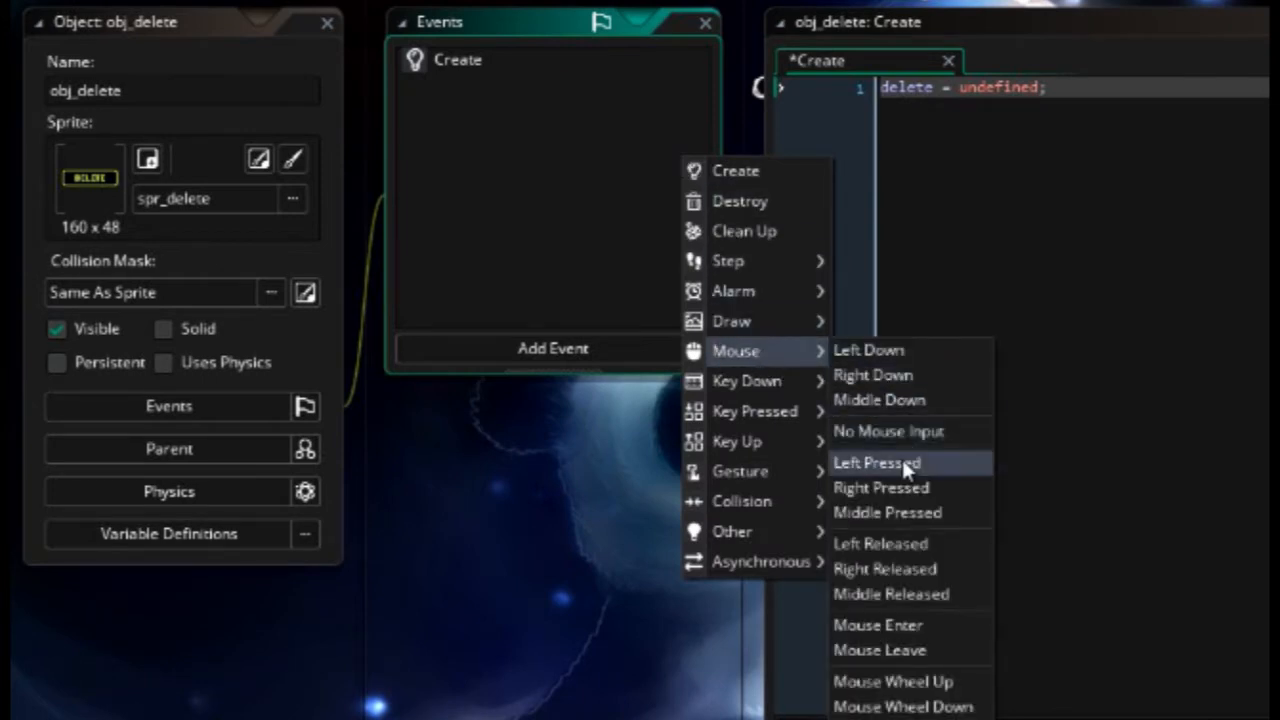
- In a new Left Pressed event, create map and add Content-Type "application/json" to it
left_click(876, 462)
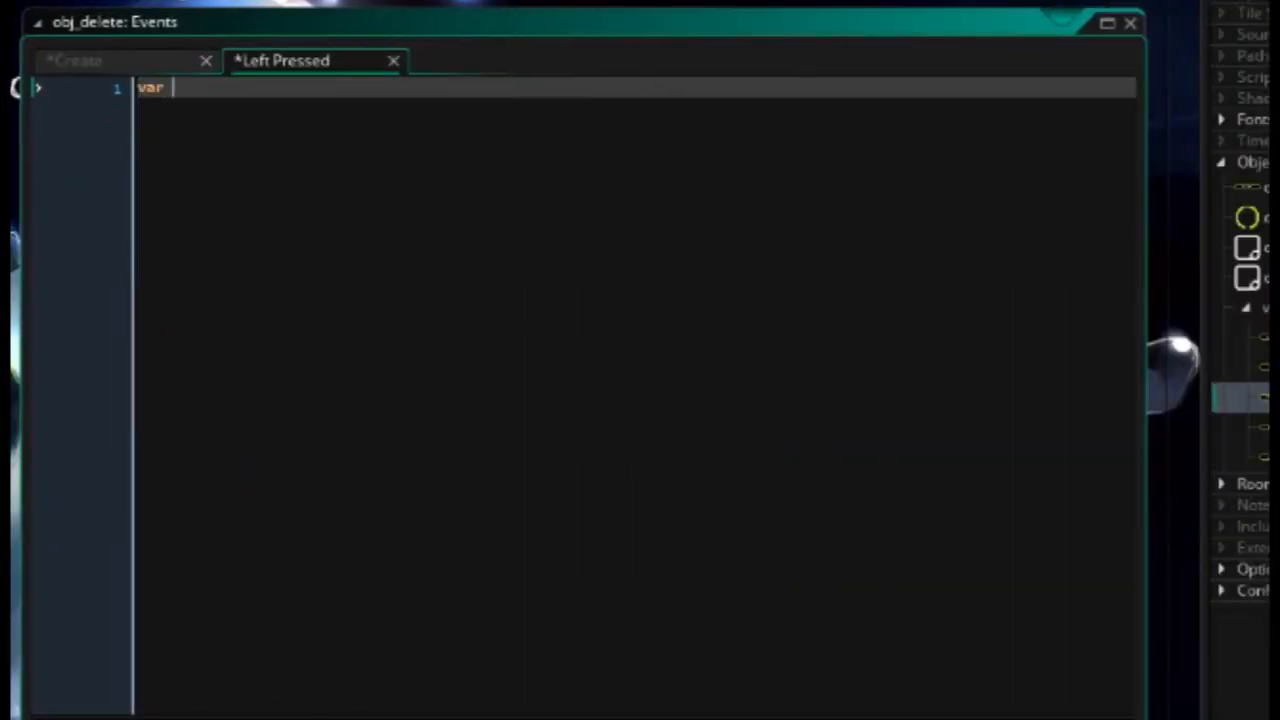
type("map = ds)map")
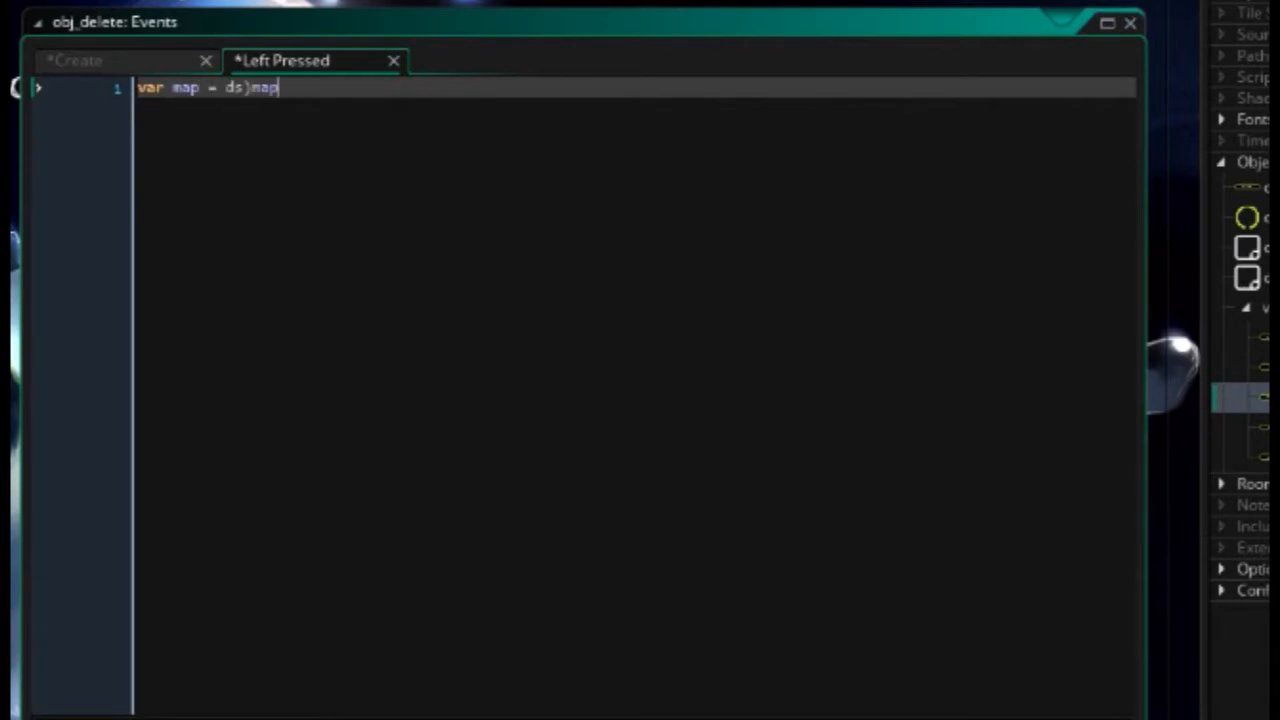
type("_create();")
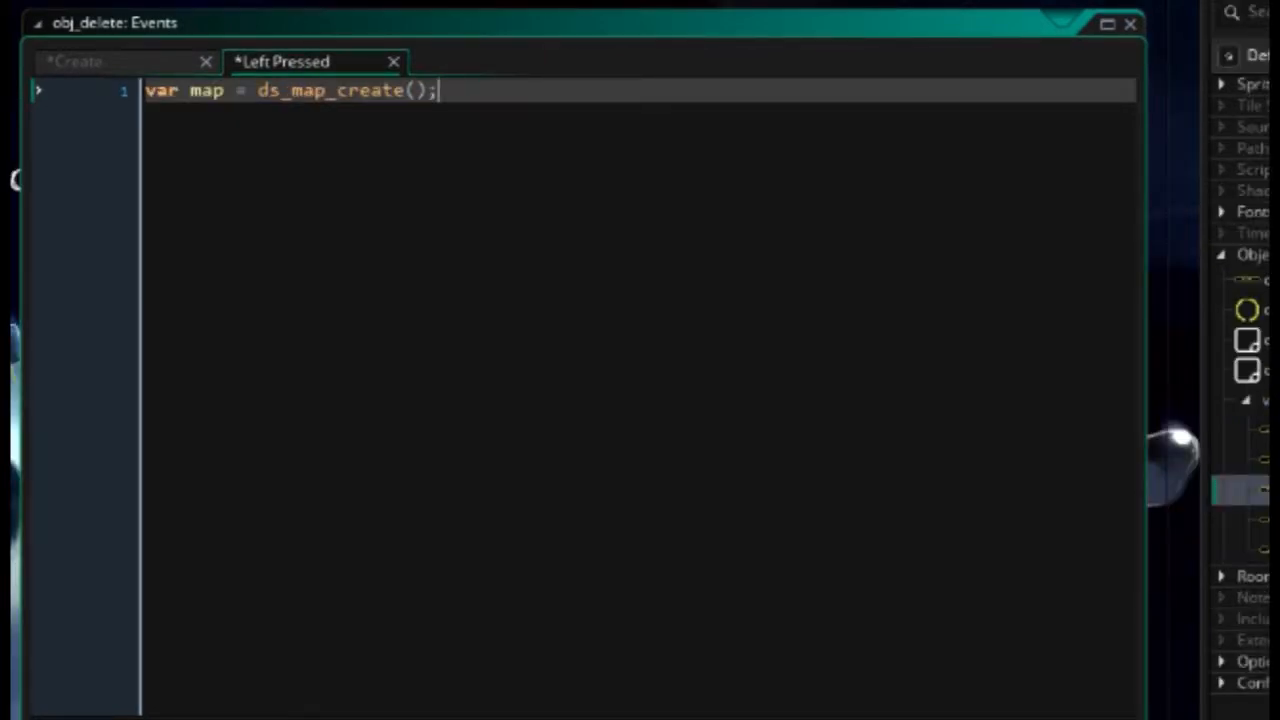
key("enter")
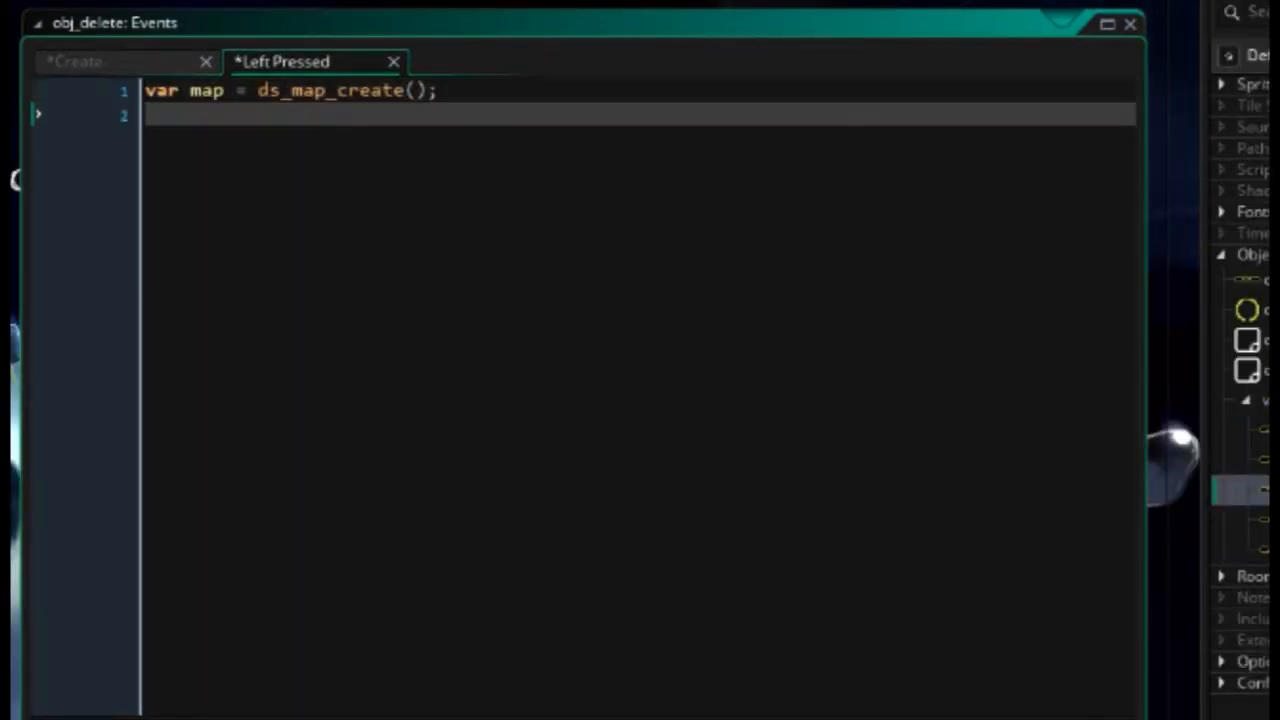
type("ds_map_ad")
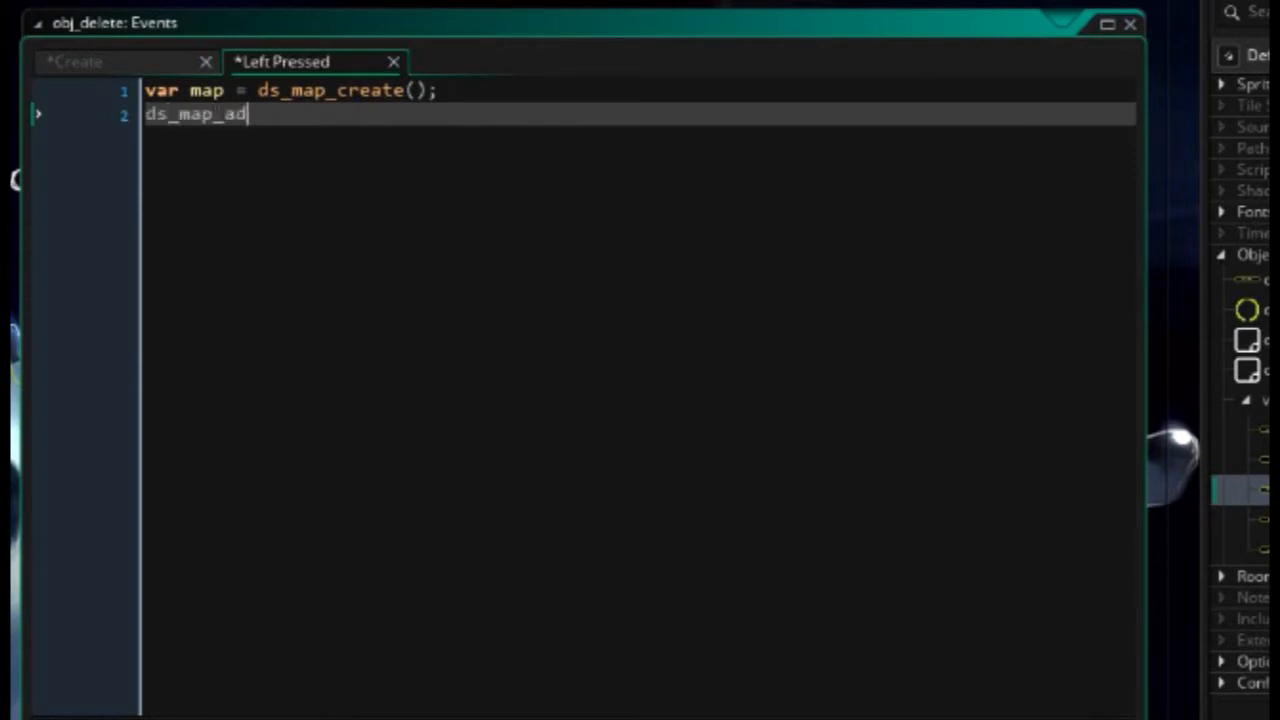
type("d(map,")
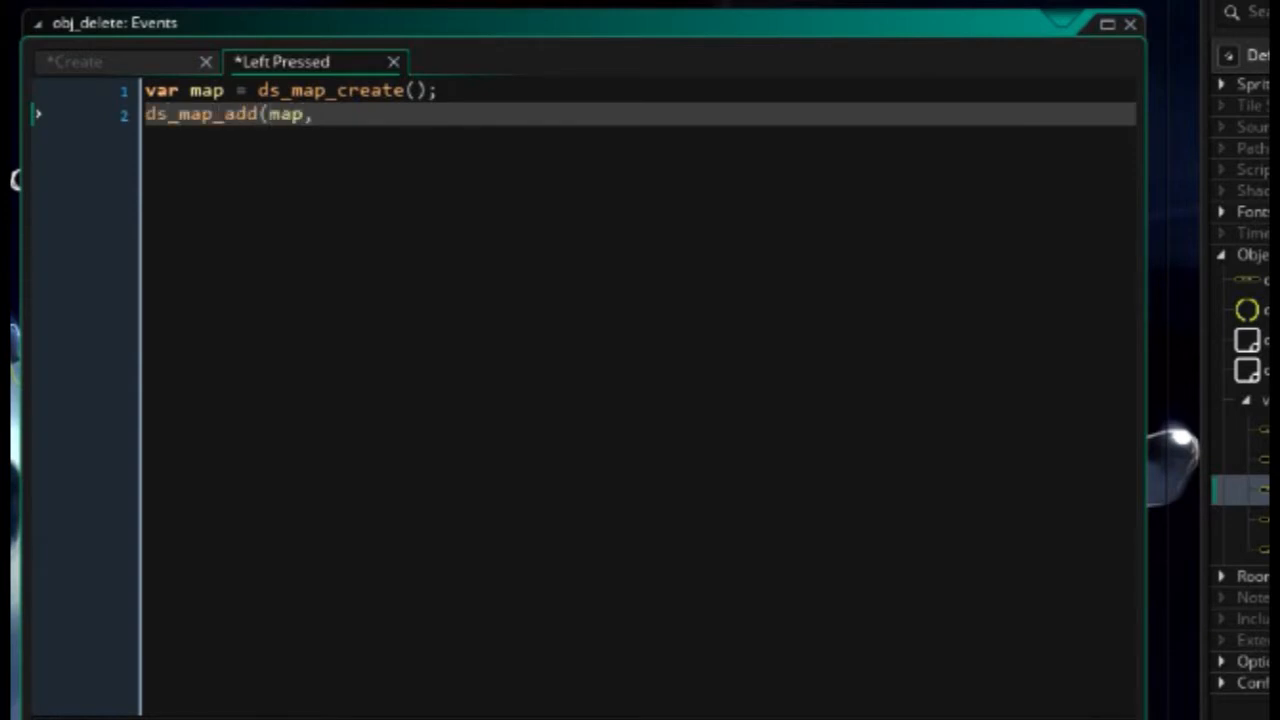
type("\"Content")
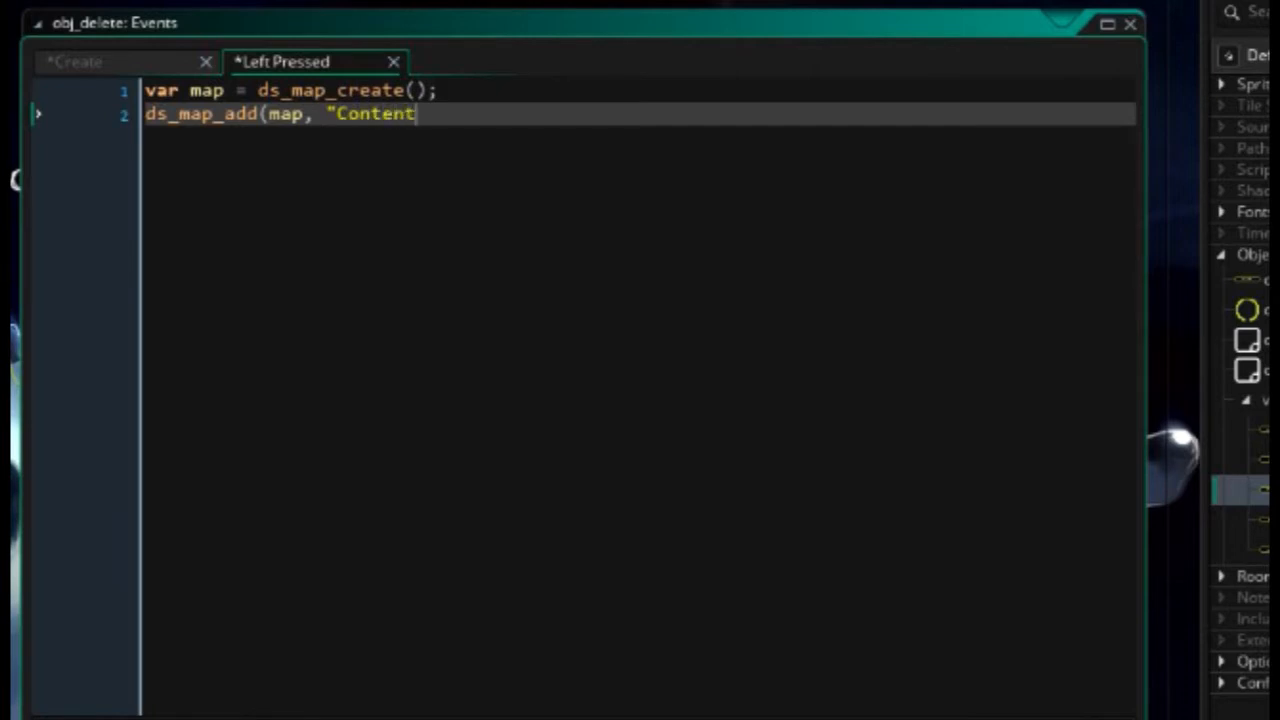
type("-Type")
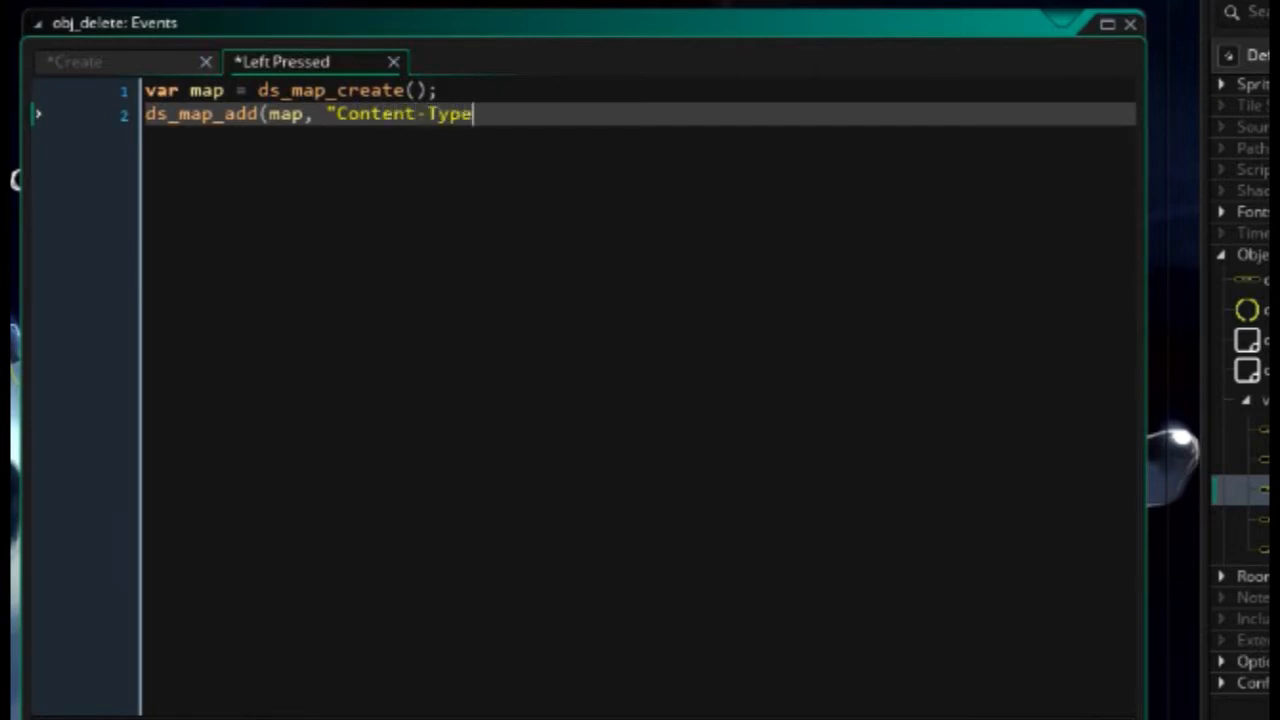
type("\",")
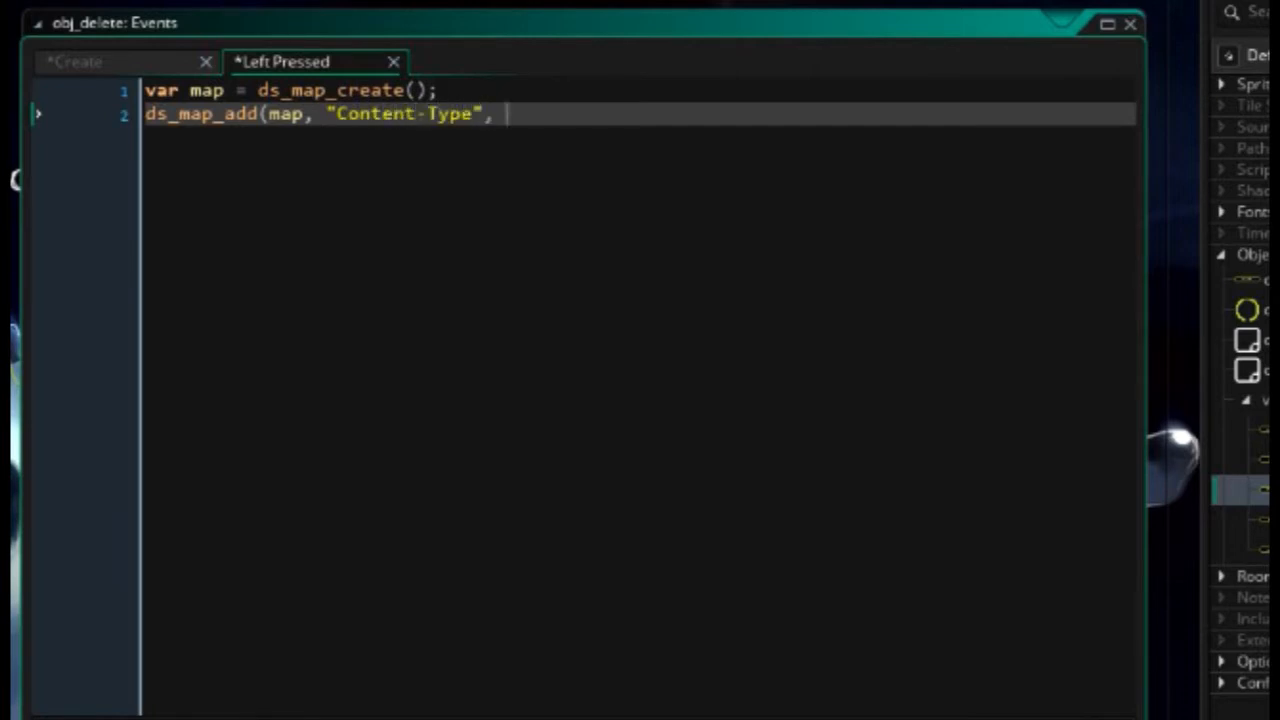
type("\"applica")
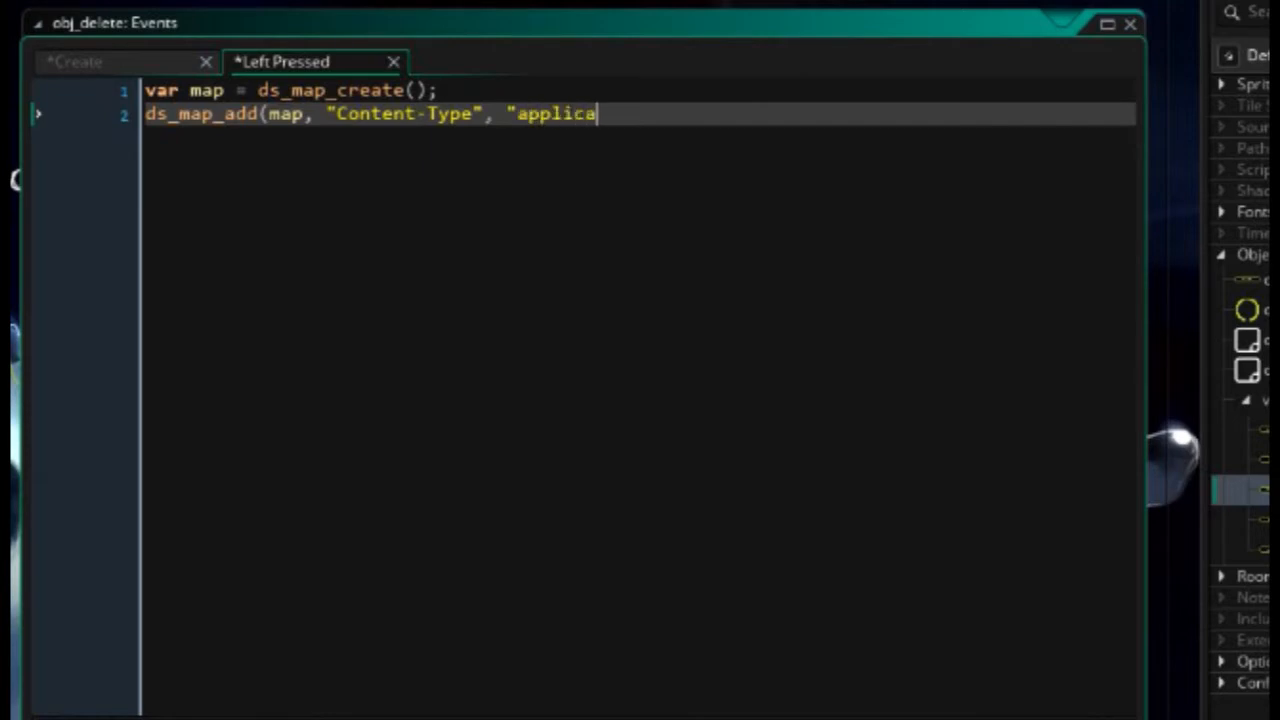
type("tion/json")
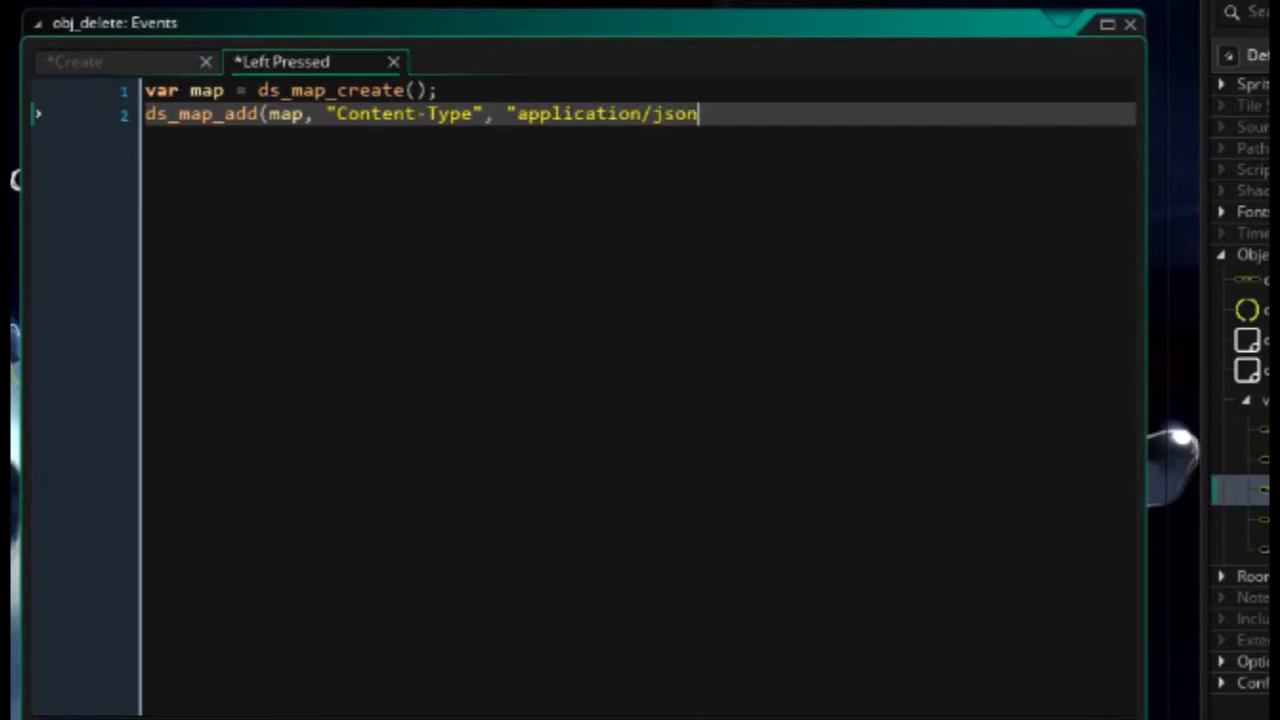
type("\");")
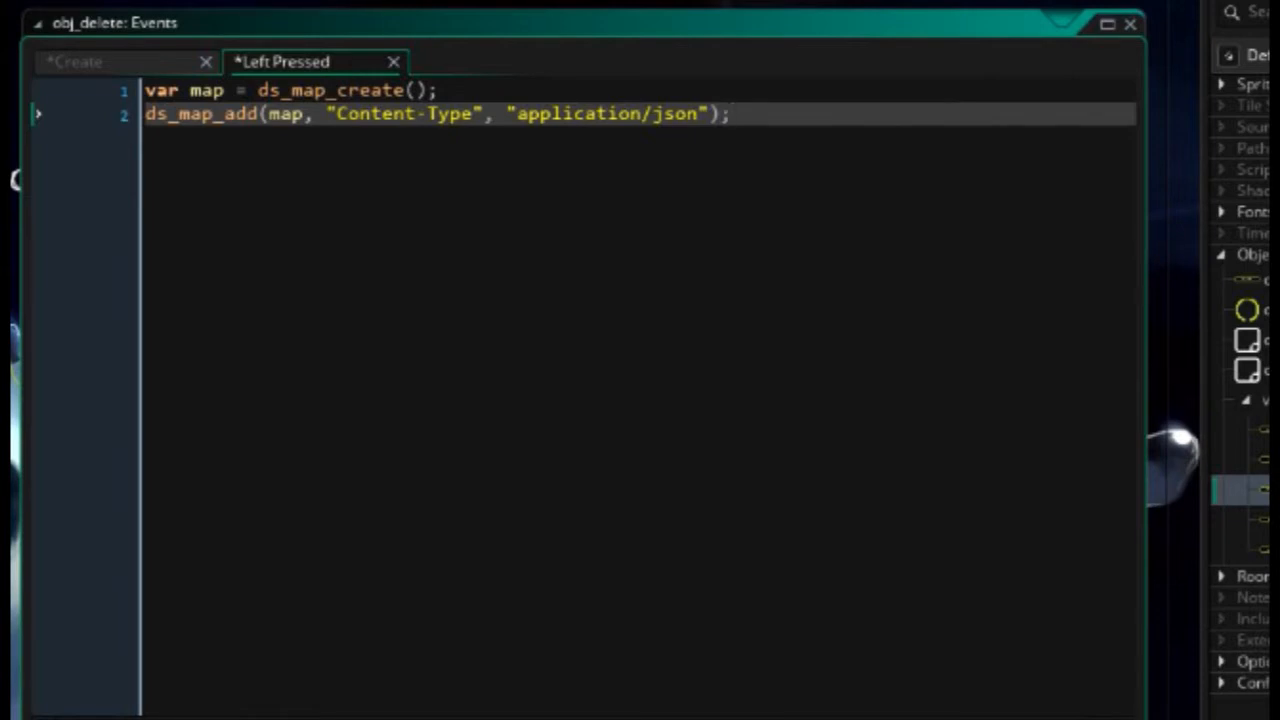
- Assign delete = http_request to the jsonplaceholder posts URL plus string(global.noteId)
type("delete")
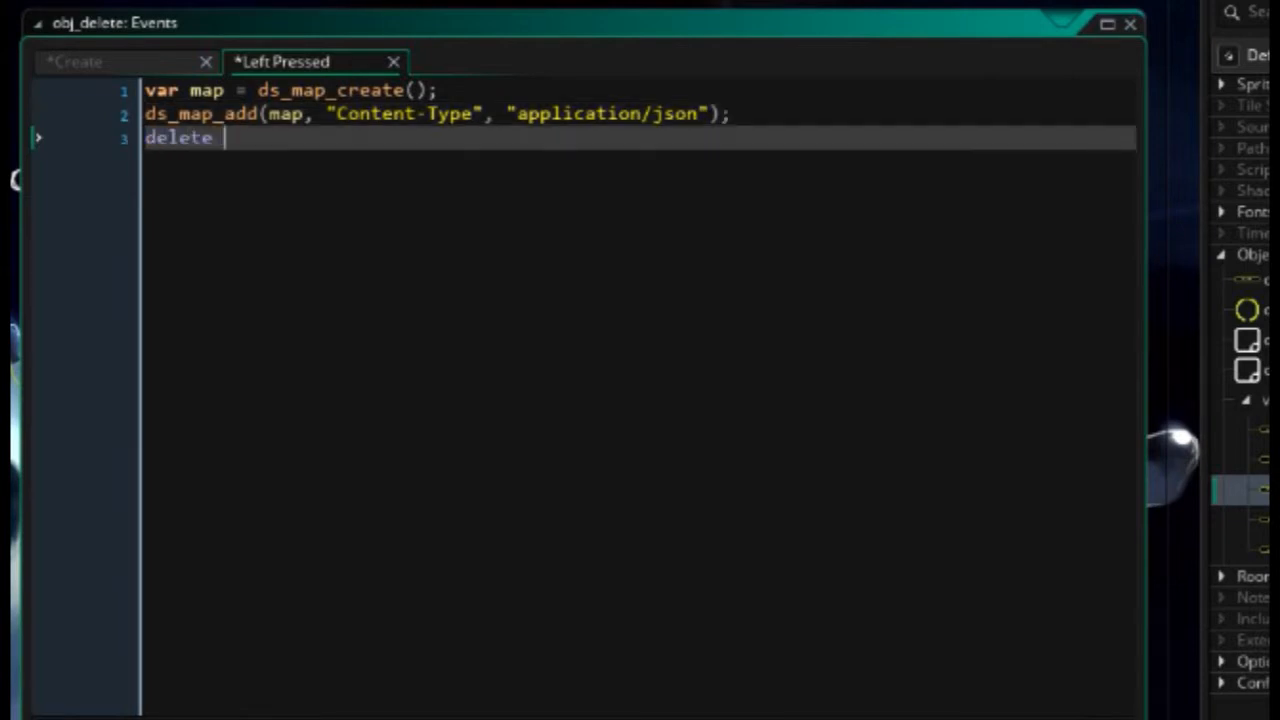
type("= http")
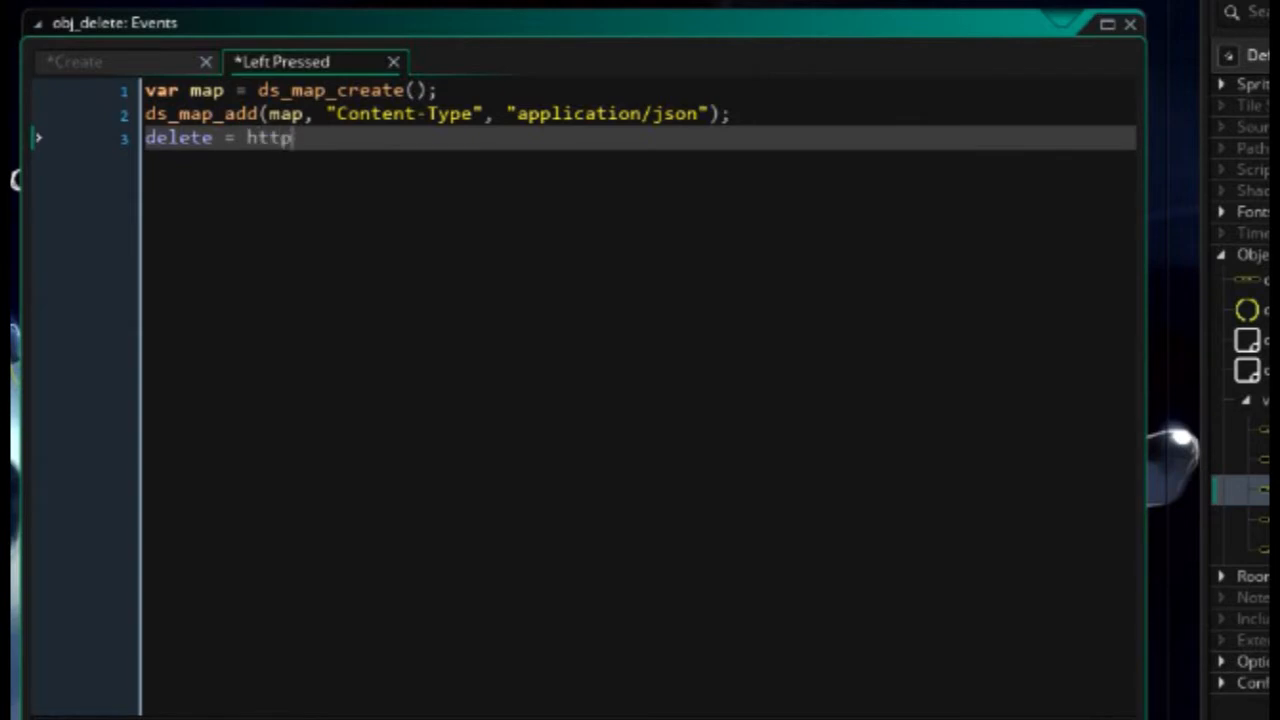
type("_request(\"\"")
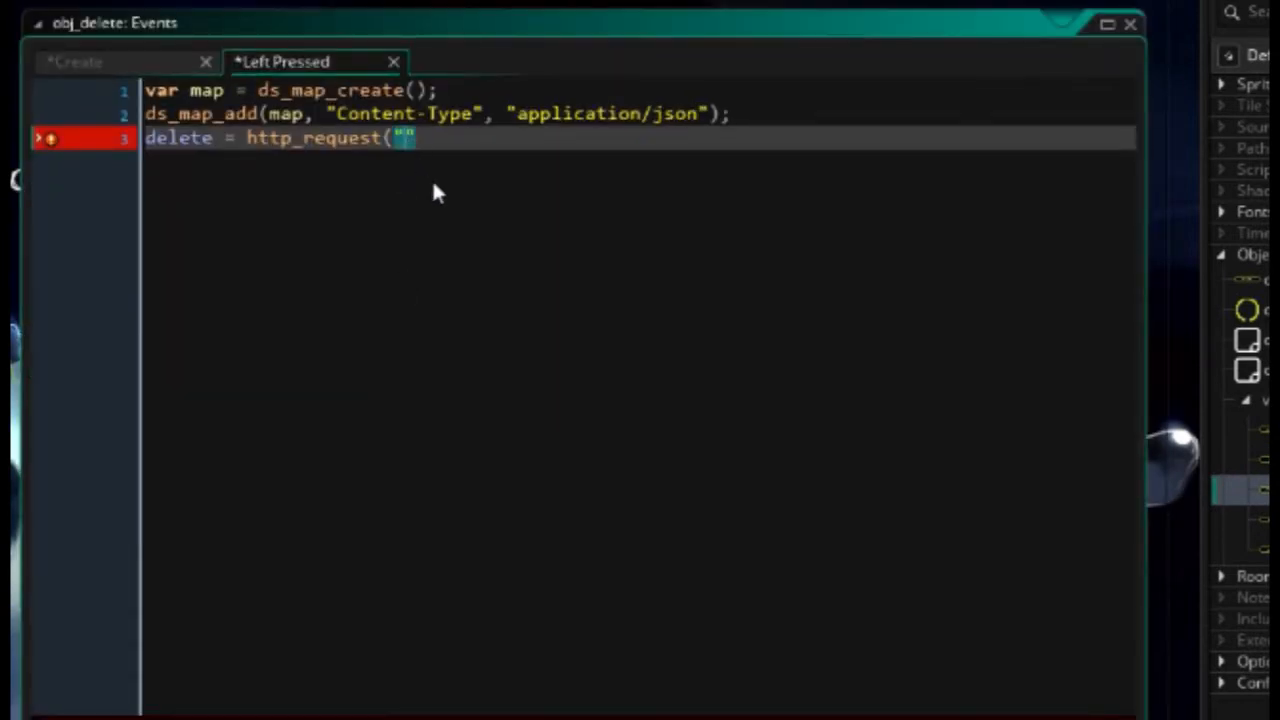
type("https://jsonplaceholder.typicode.com/posts/")
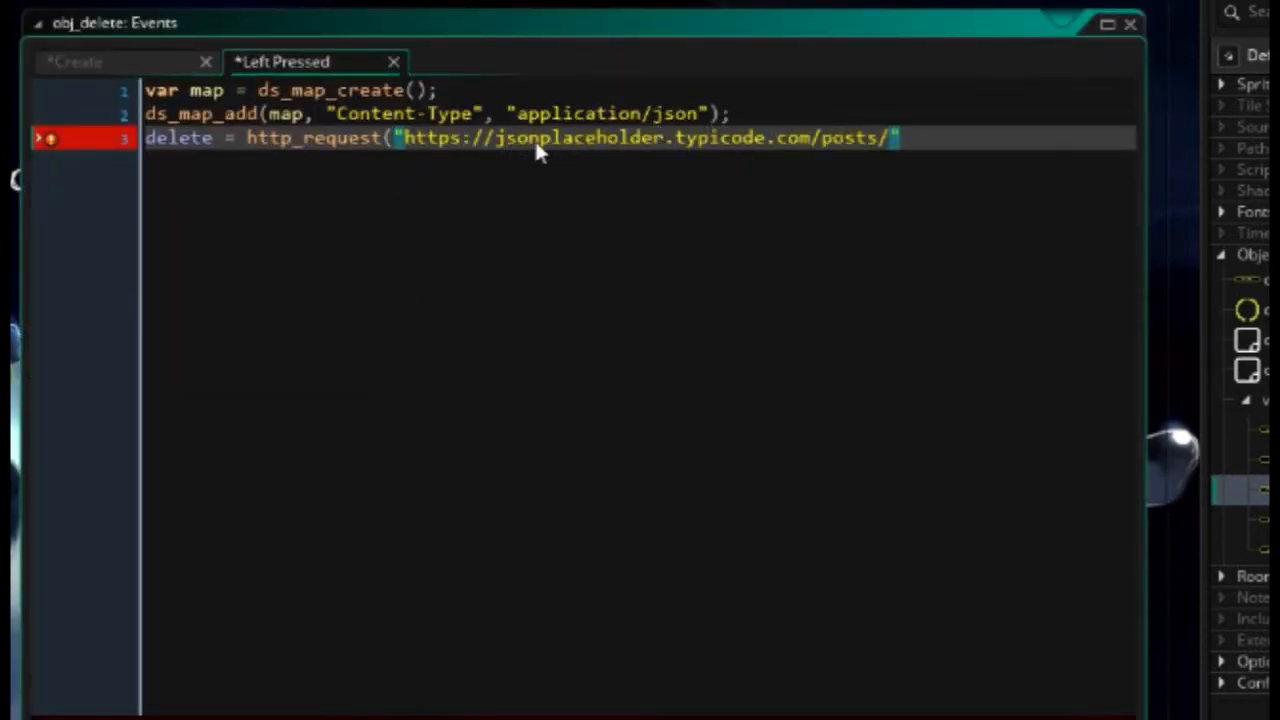
mouse_move(878, 158)
type(" + string")
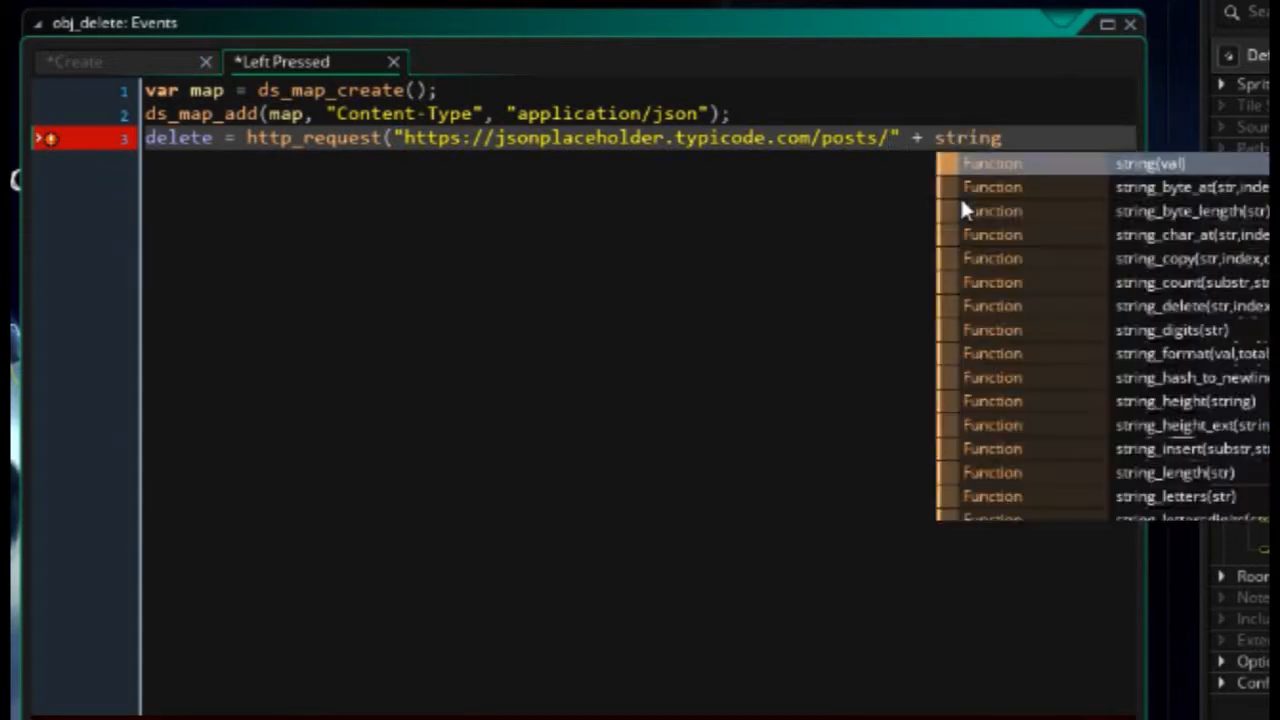
type("(global.note")
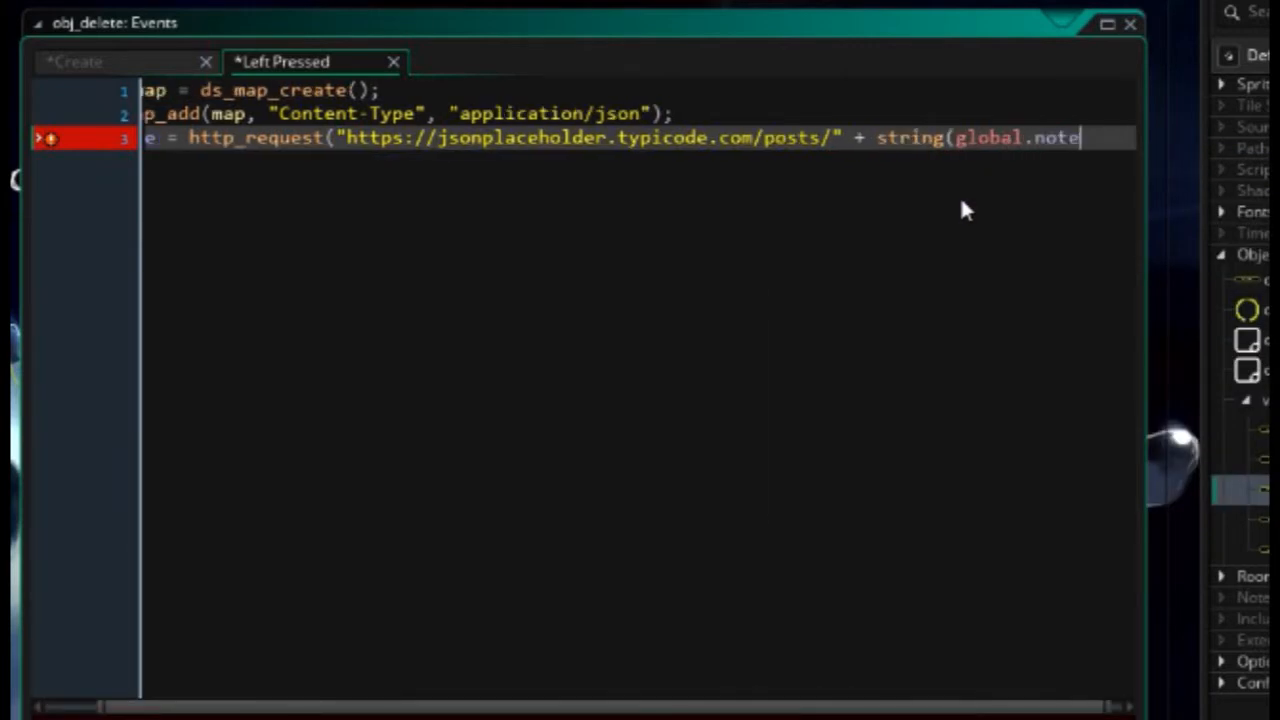
type("Id)")
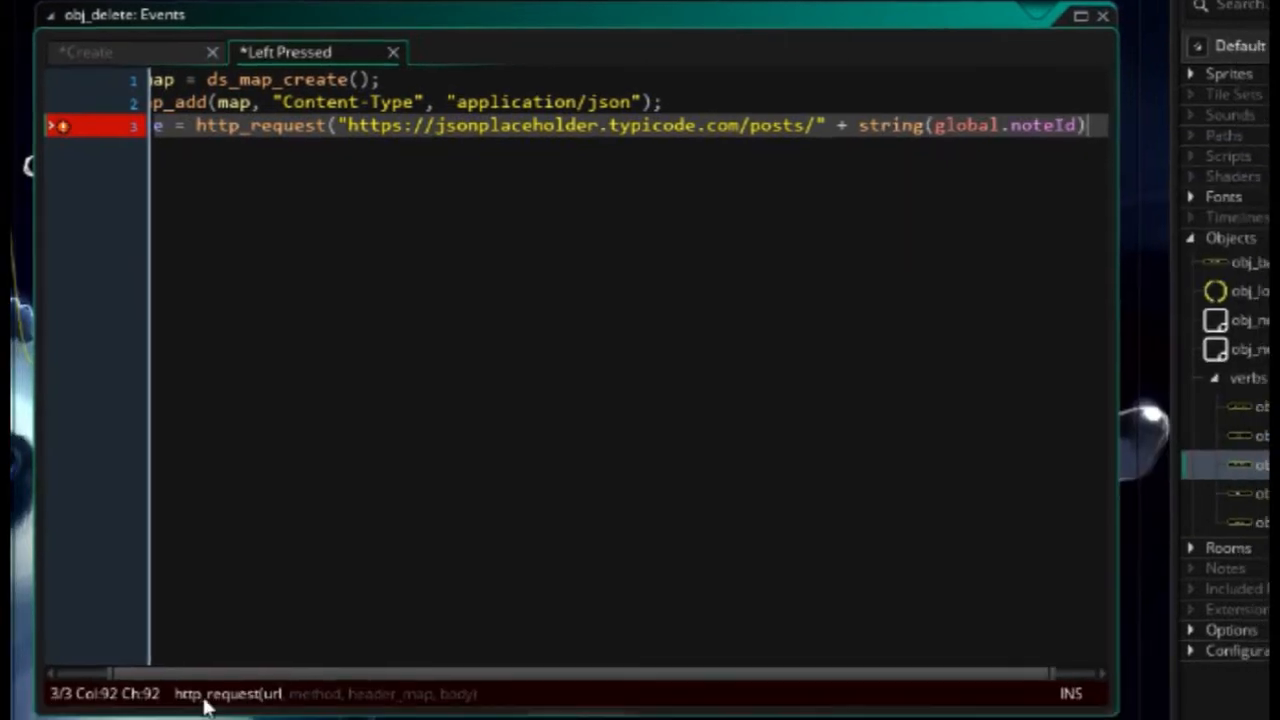
mouse_move(292, 704)
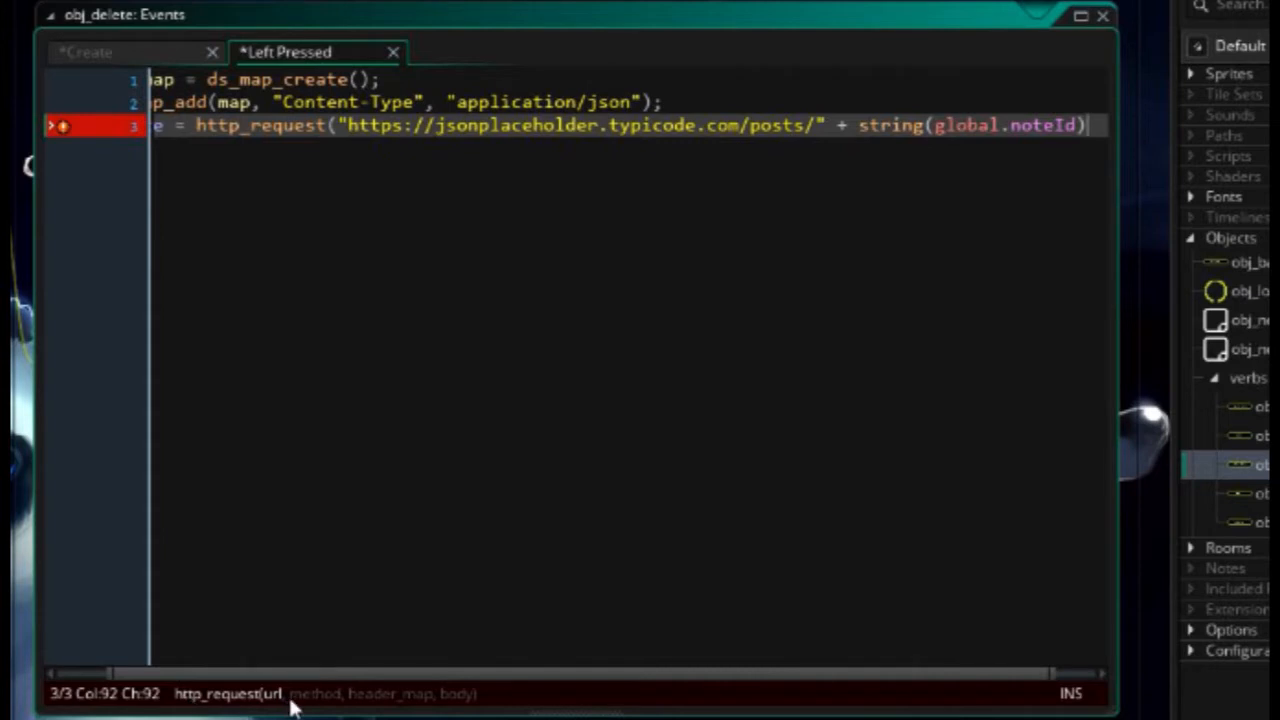
mouse_move(358, 168)
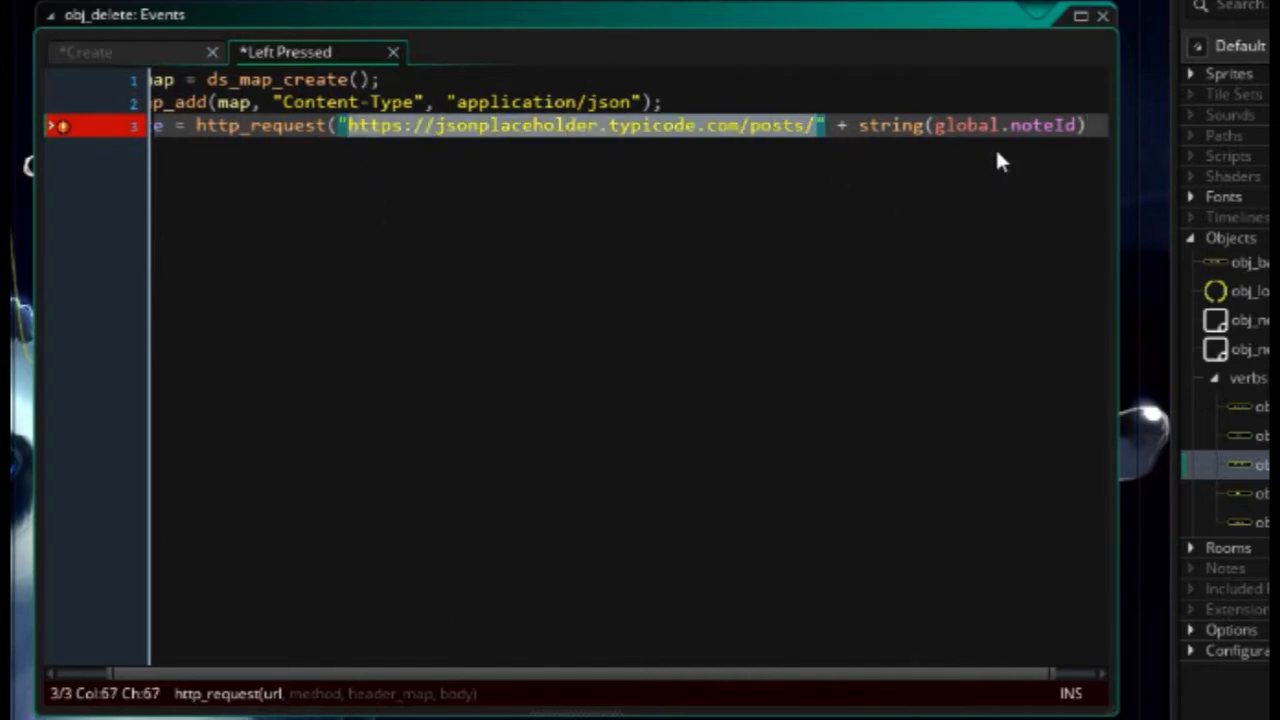
mouse_move(856, 388)
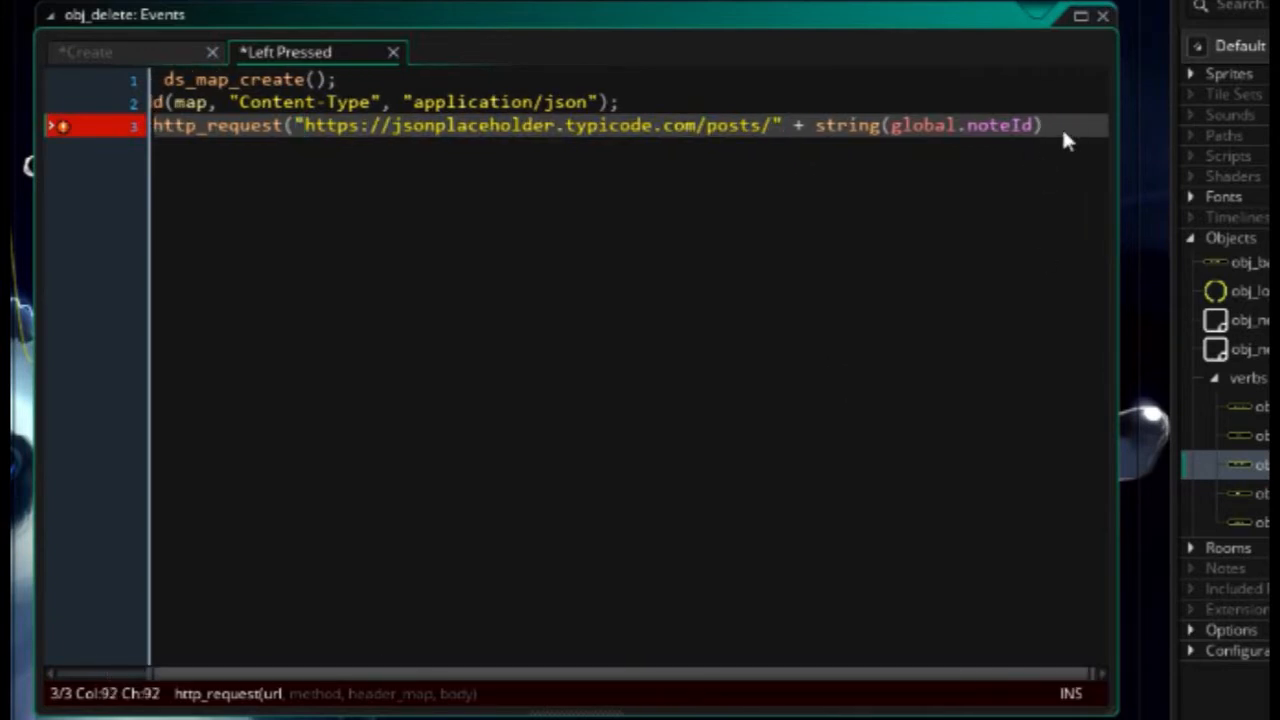
- Complete the request arguments with "DELETE", map and an empty body string
type(", \"DELETE\"")
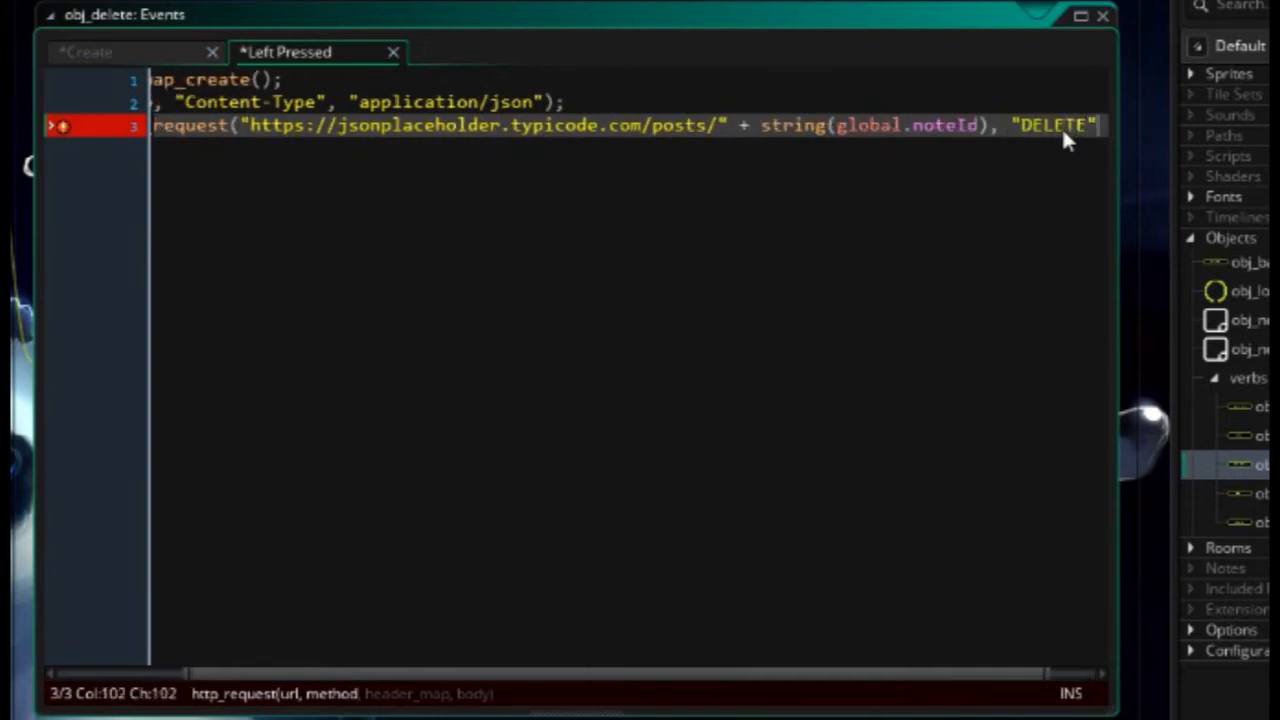
type(",")
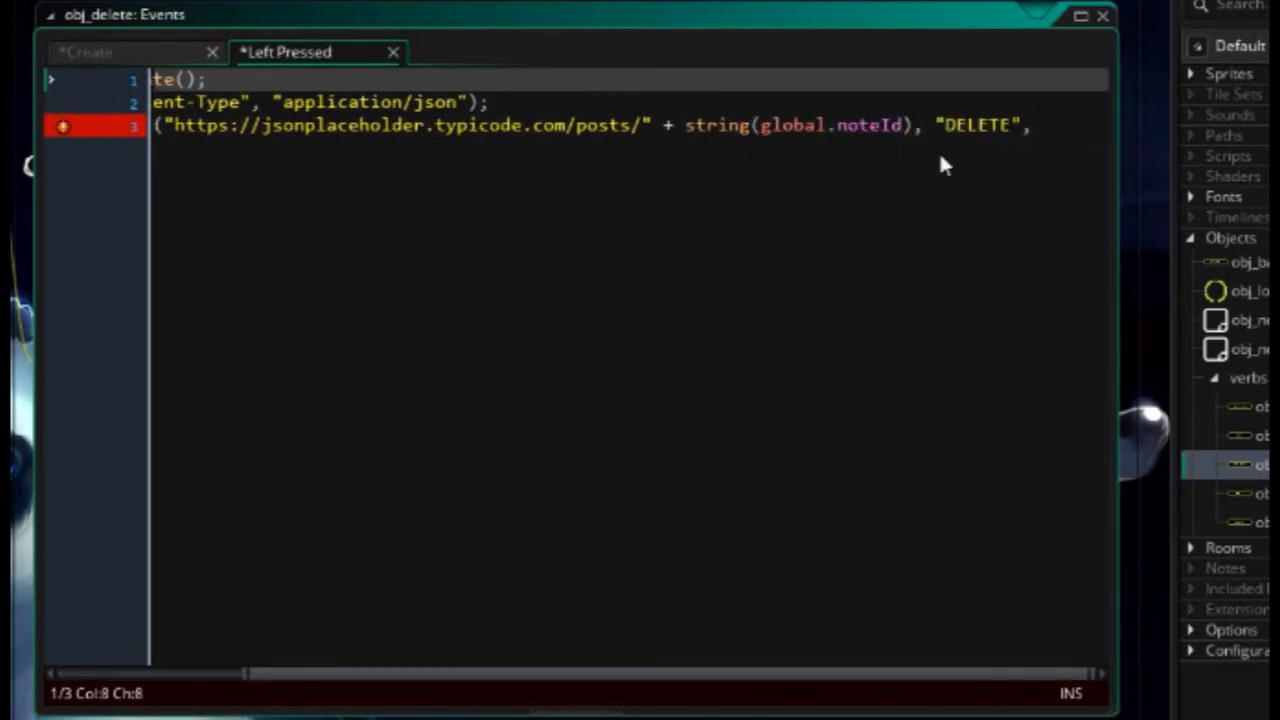
type("map, \"")
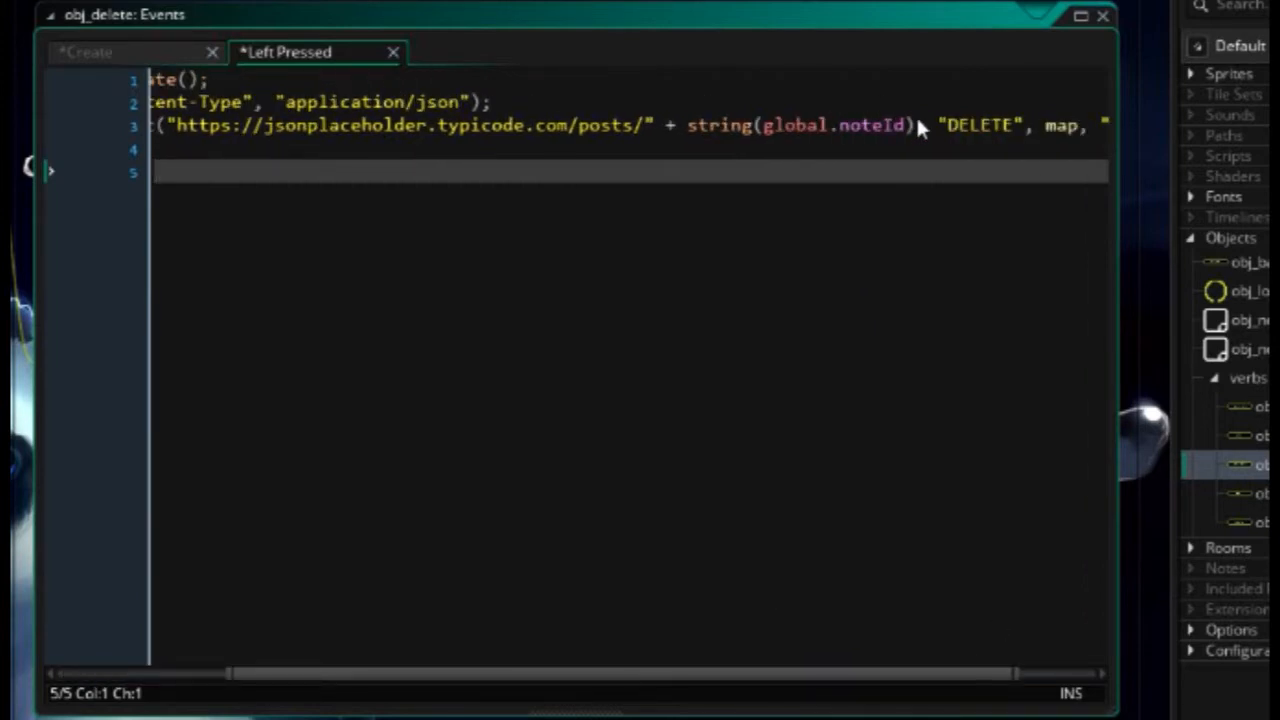
double_click(836, 124)
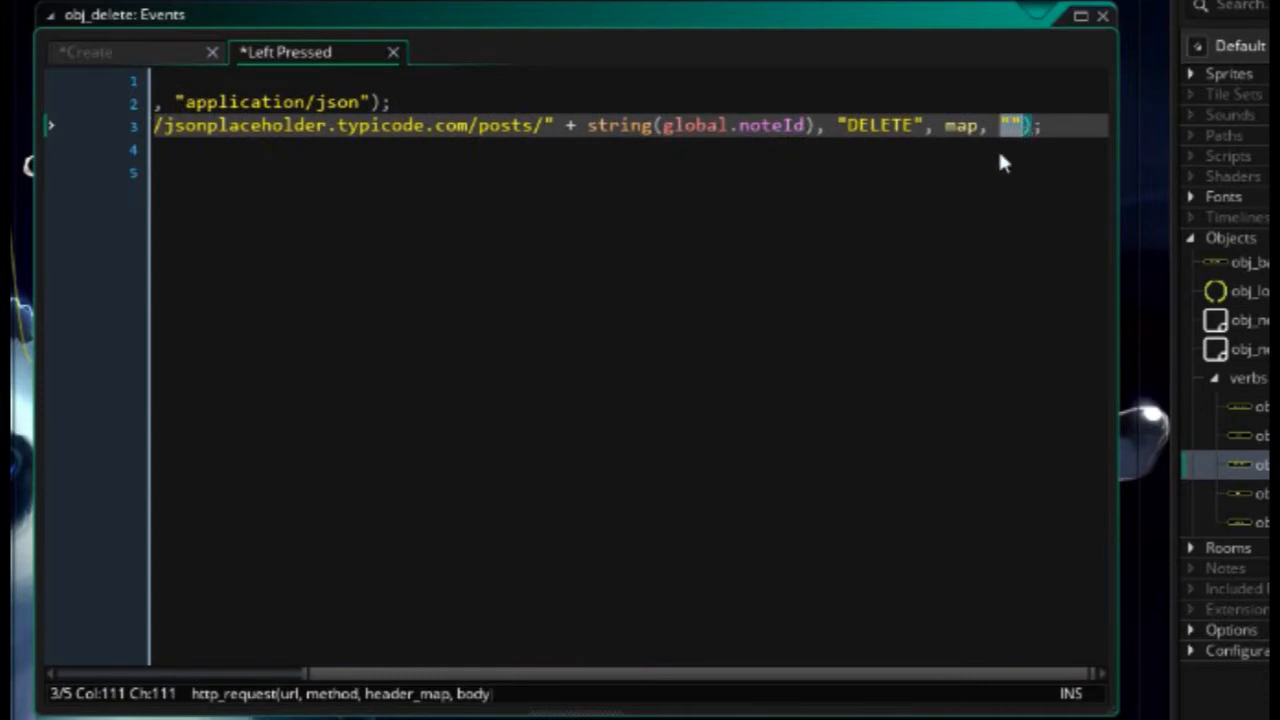
mouse_move(996, 170)
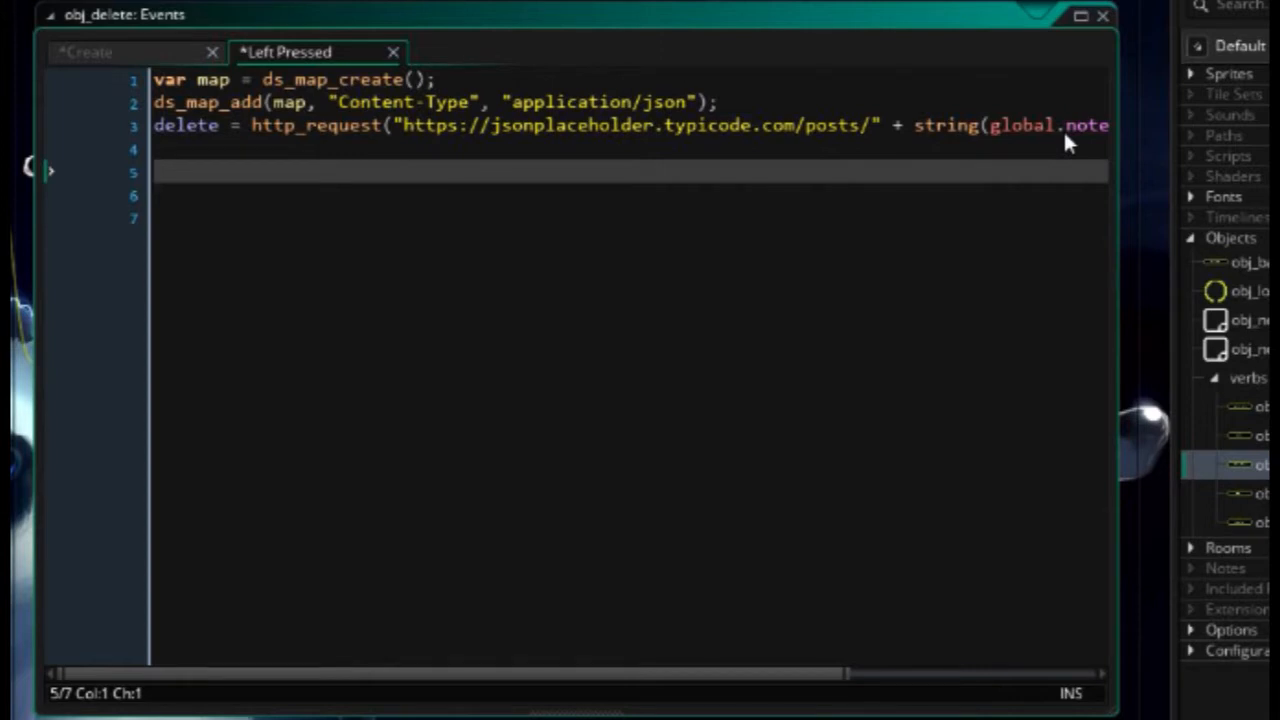
- Destroy obj_noteDetail with a with block and begin setting global.loading
type("with (o")
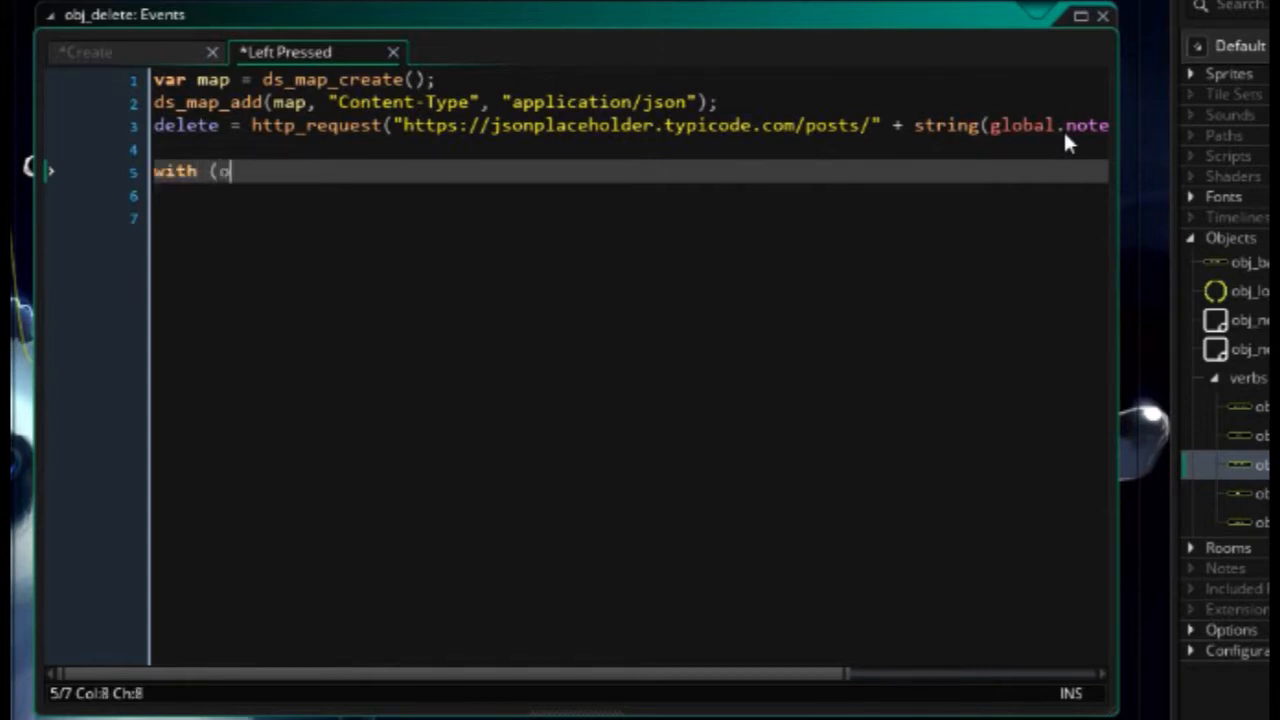
type("bj_noteDetail")
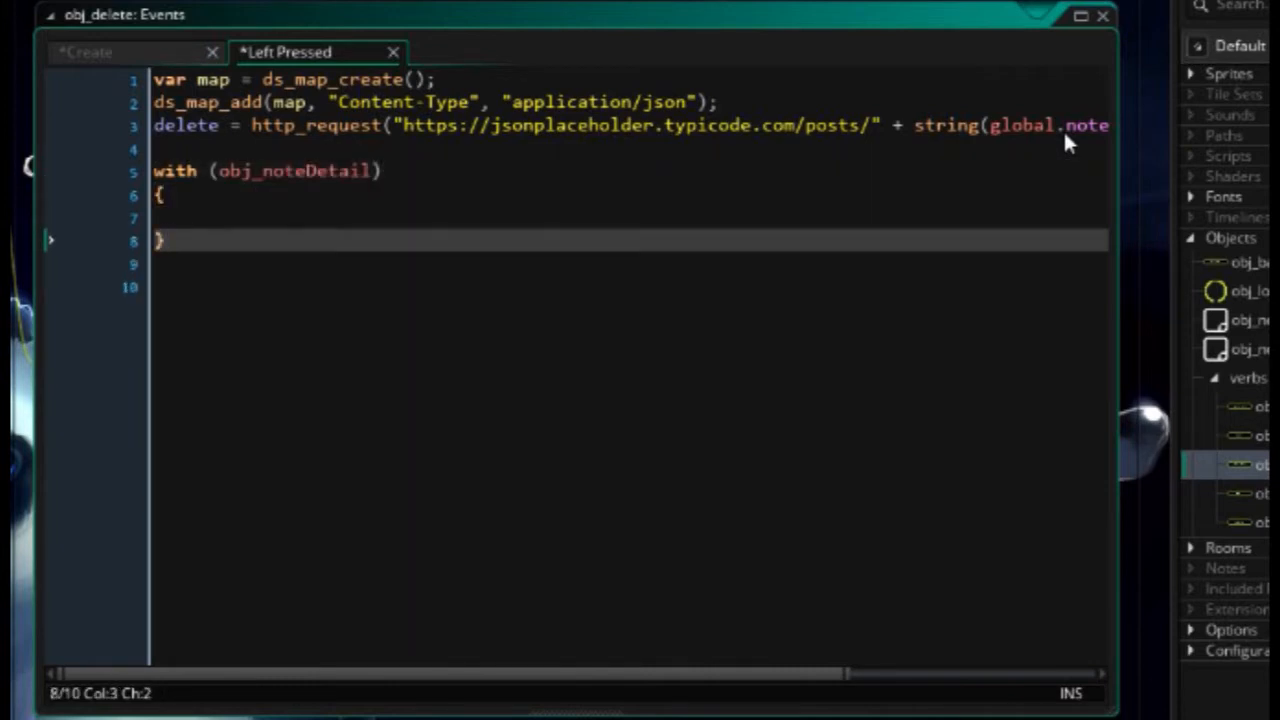
type("instance_de")
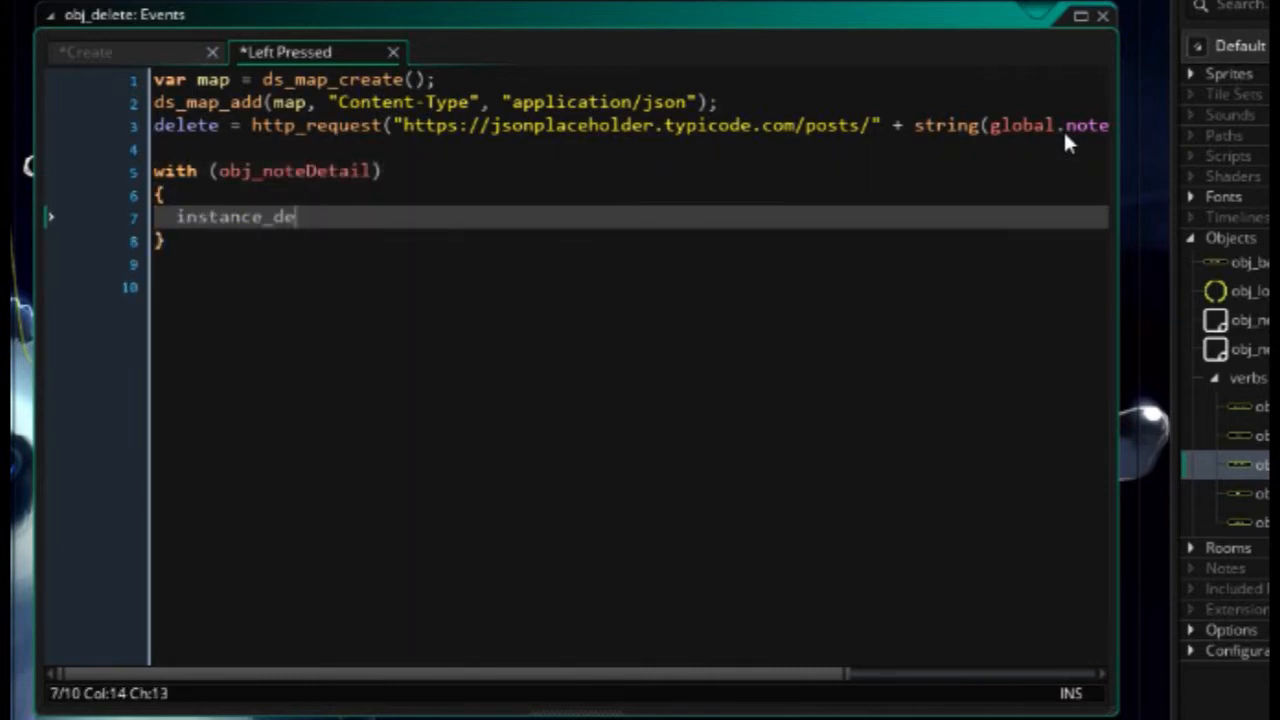
type("stroy();")
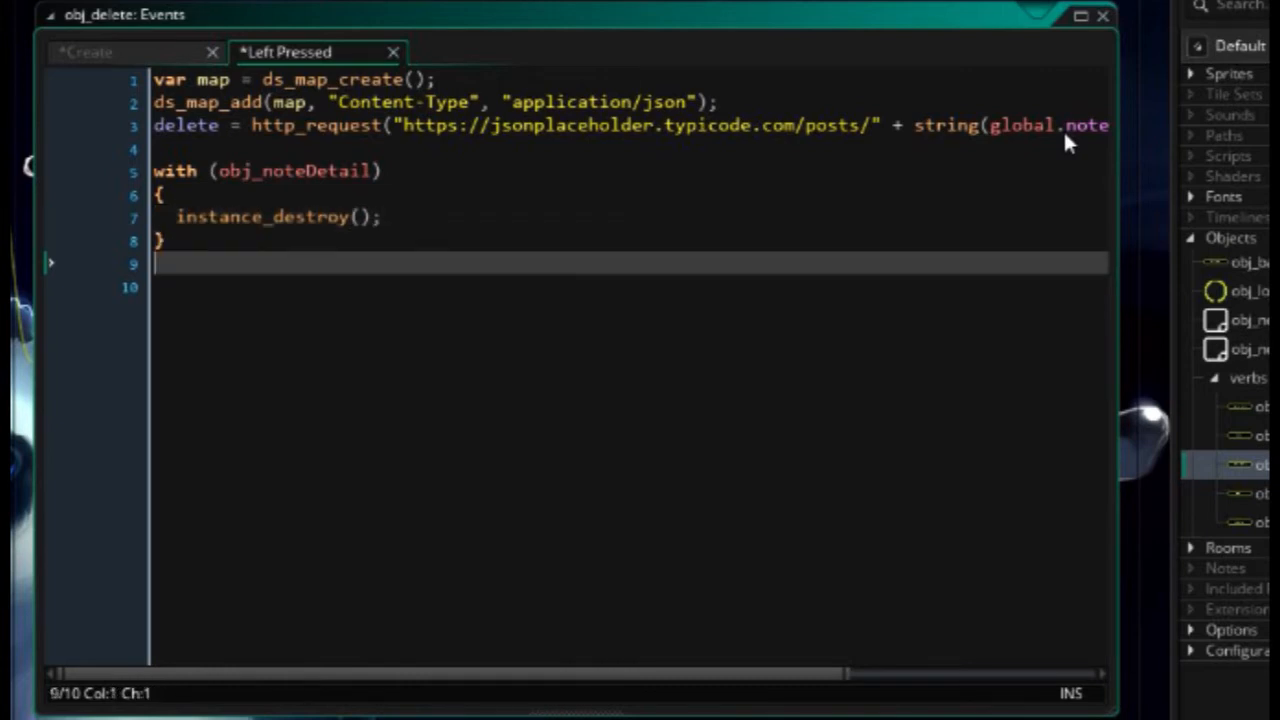
type("global.loading = true;")
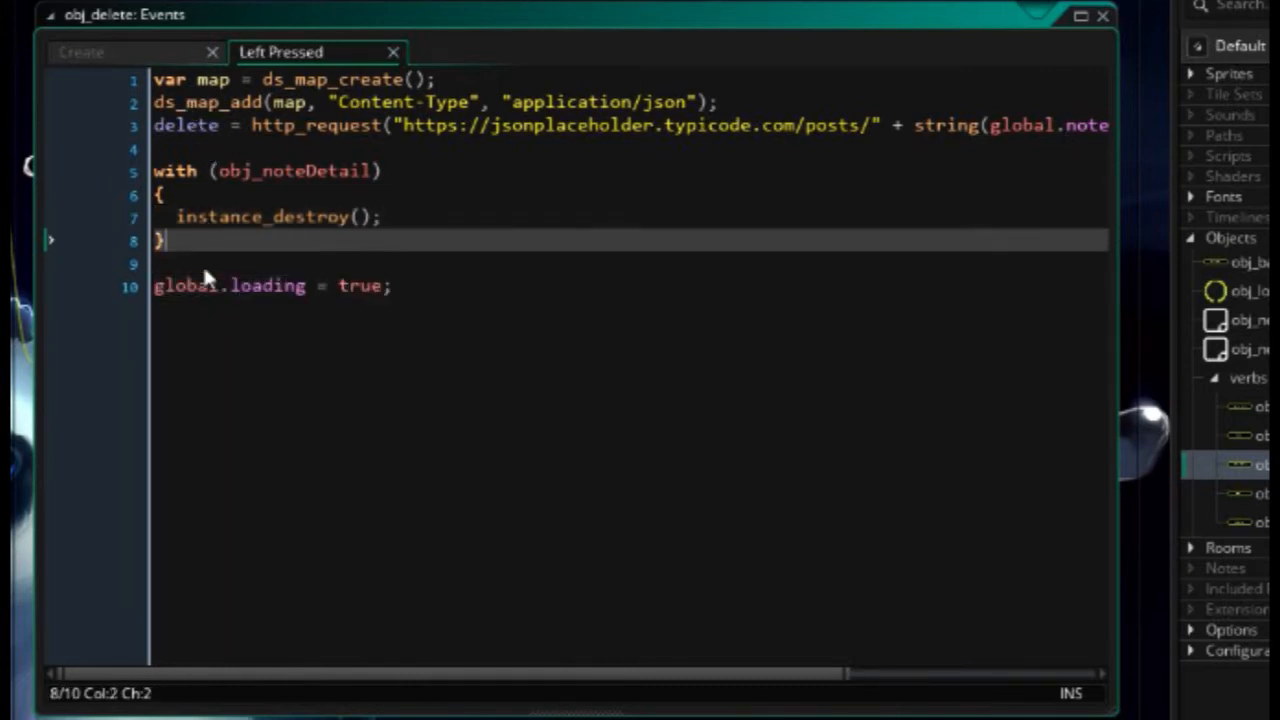
mouse_move(198, 152)
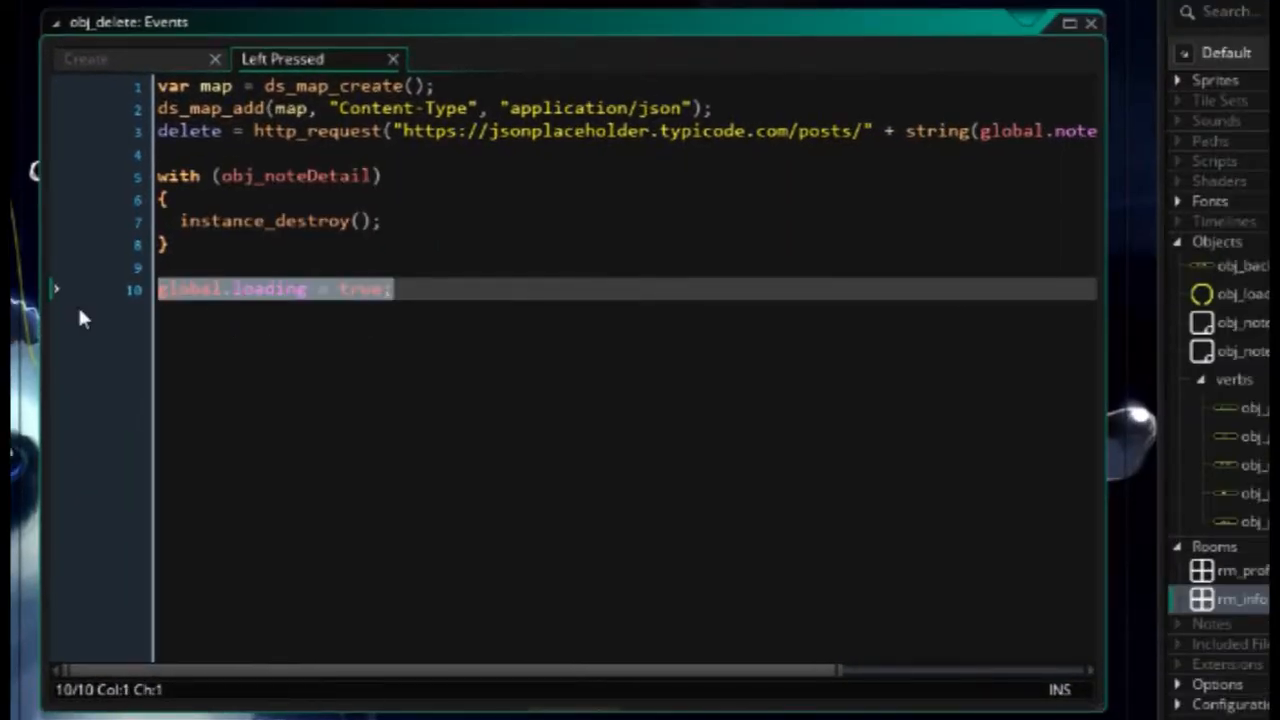
- Add an Async HTTP event to obj_delete and bring up obj_get's HTTP handler to copy from
left_click(468, 16)
type("if")
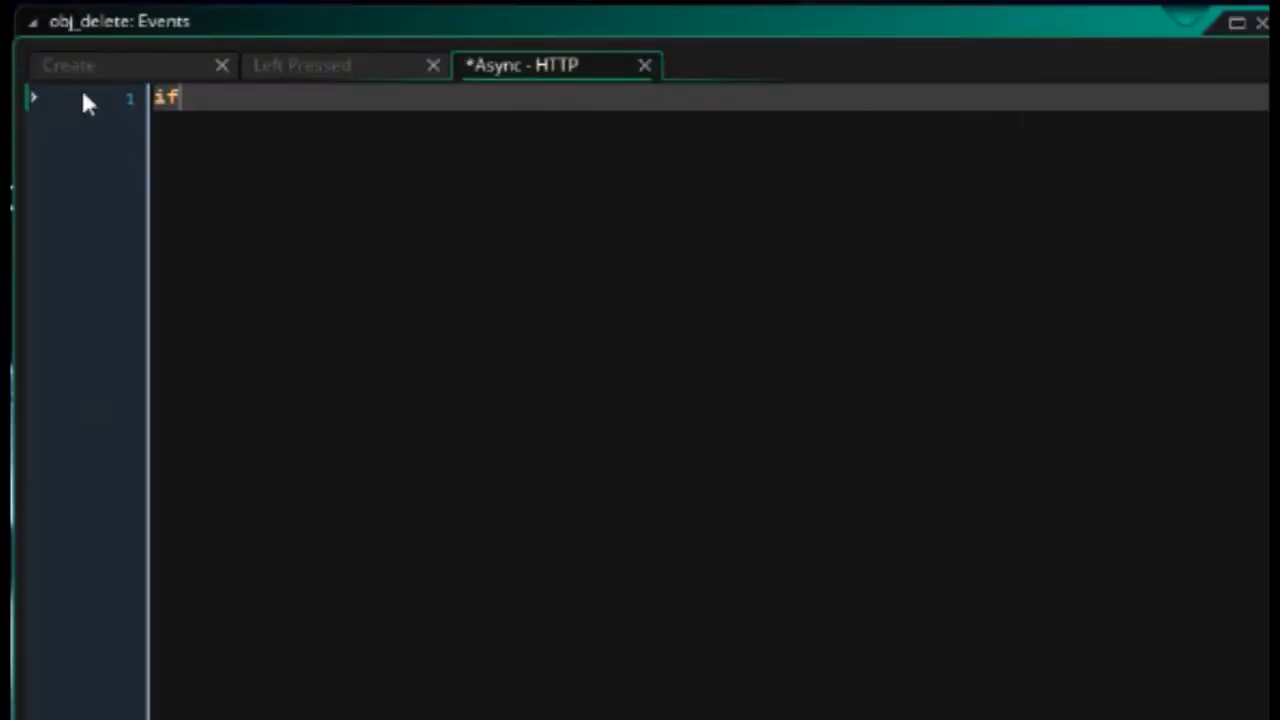
type("(")
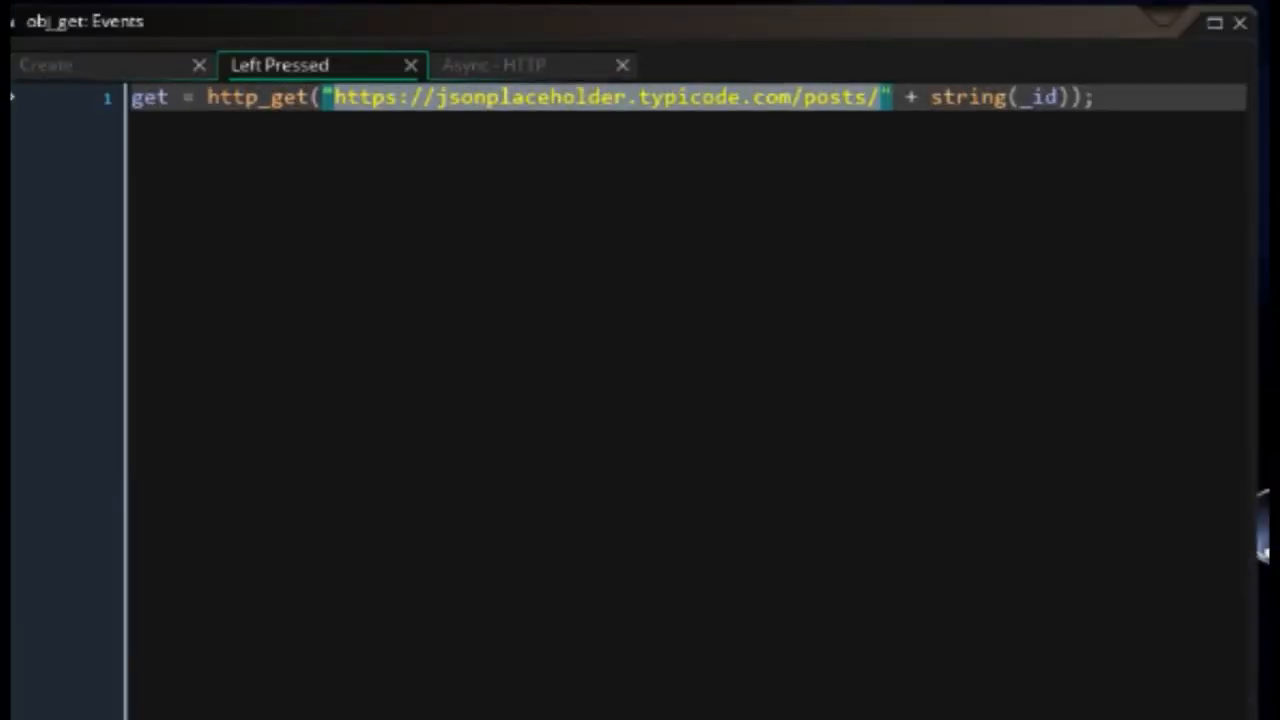
left_click(492, 64)
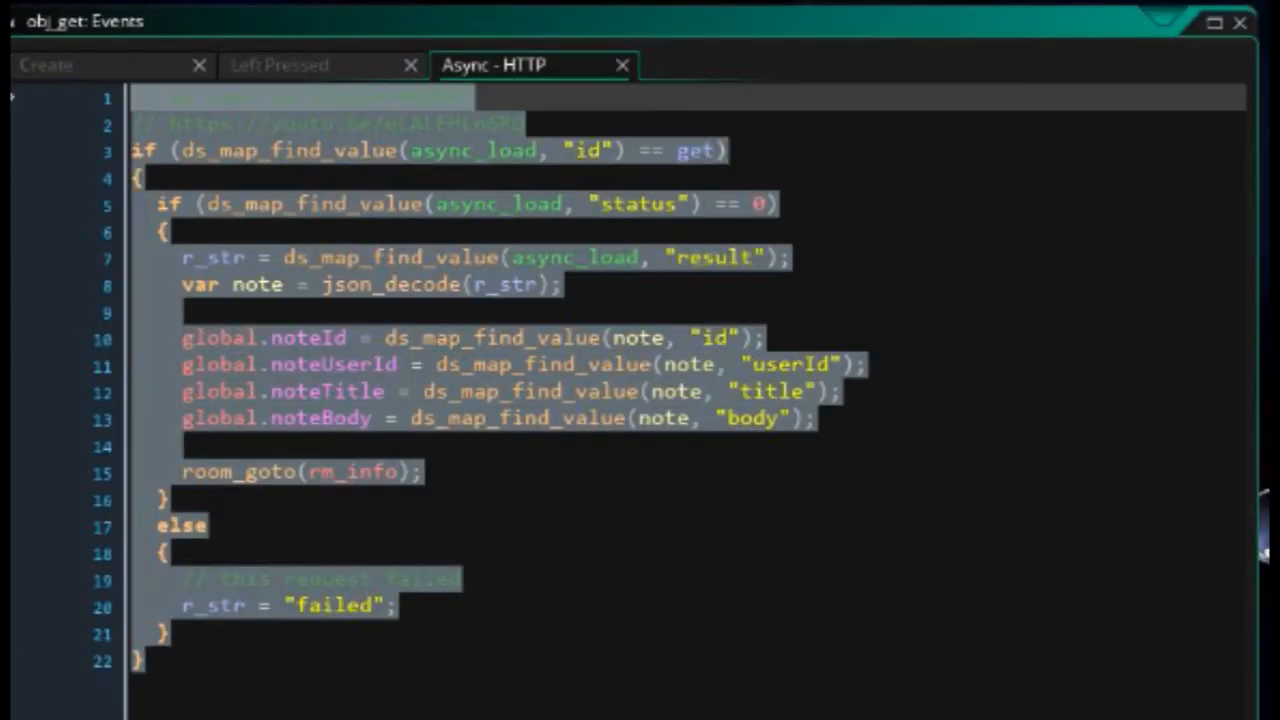
mouse_move(1160, 58)
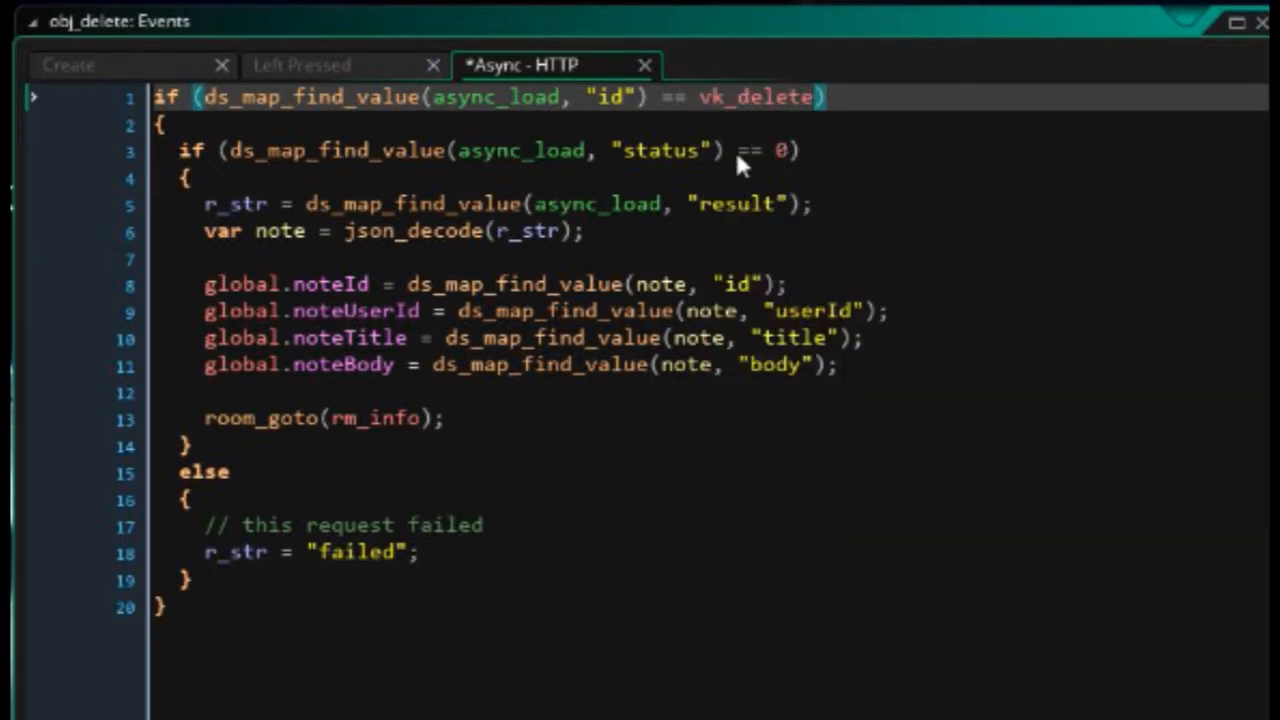
- Replace the success branch with global.loading = false and room_goto(rm_profile)
left_click(68, 64)
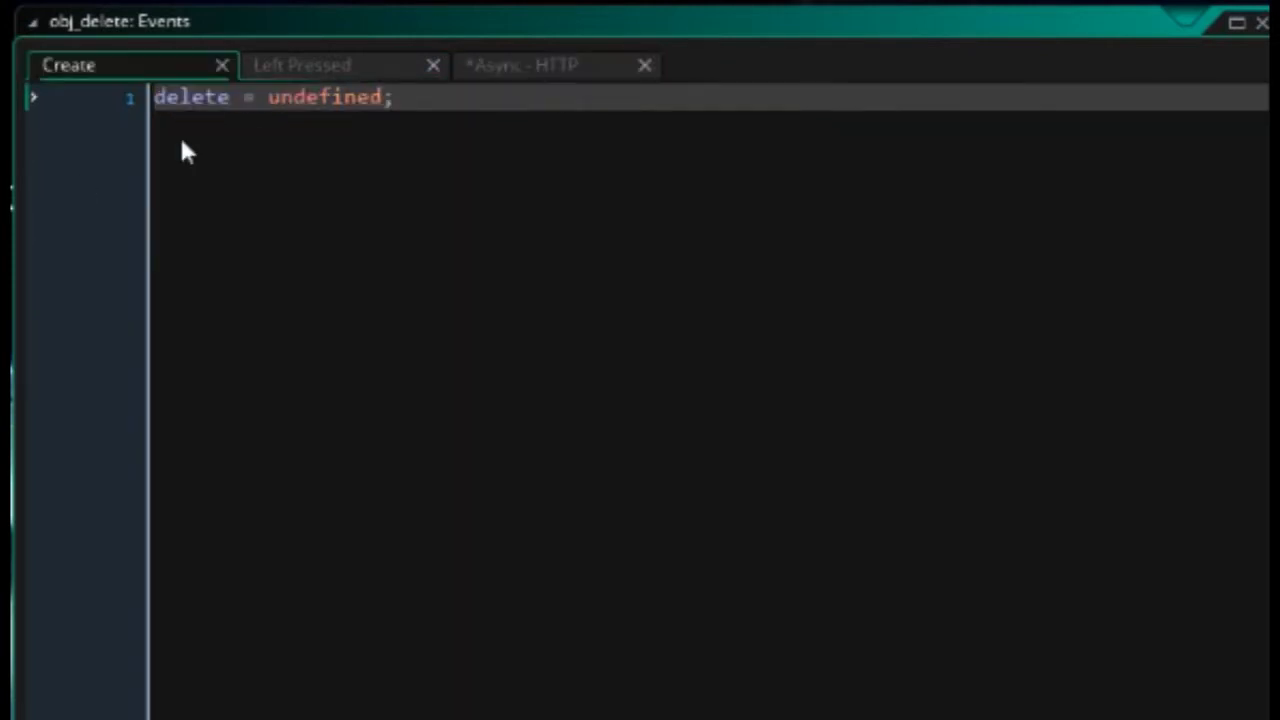
left_click(556, 64)
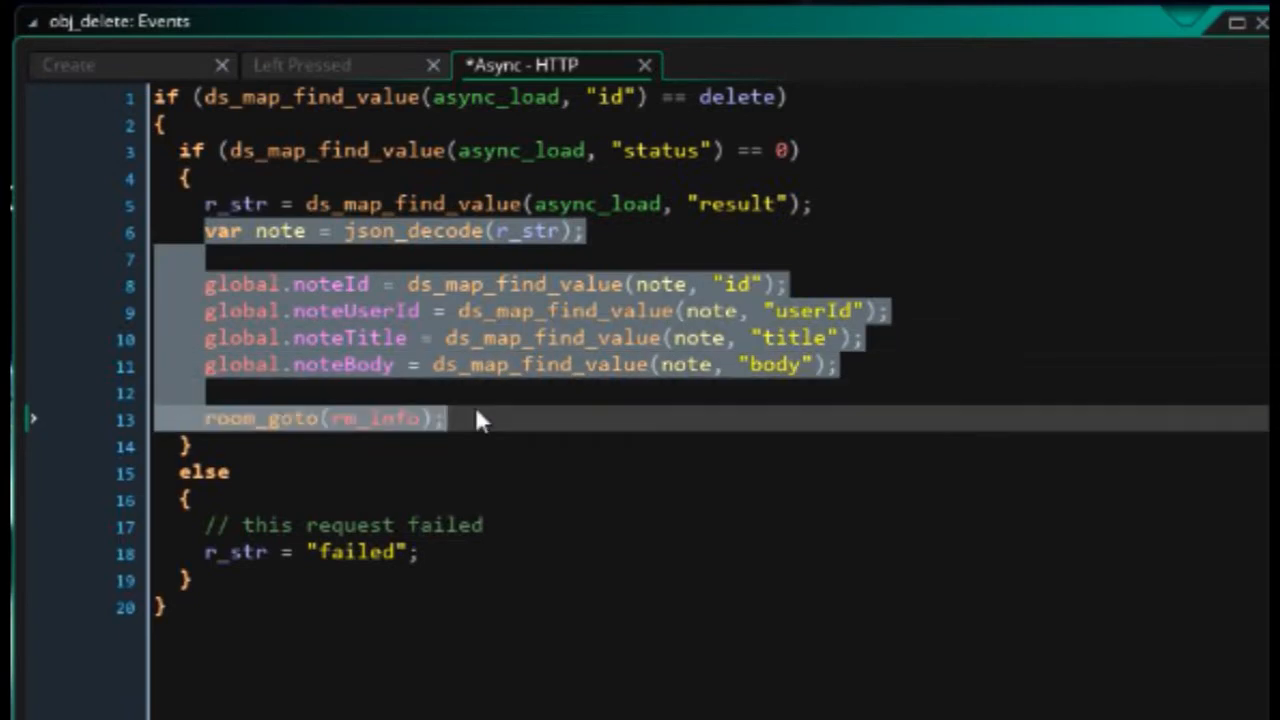
key("Delete")
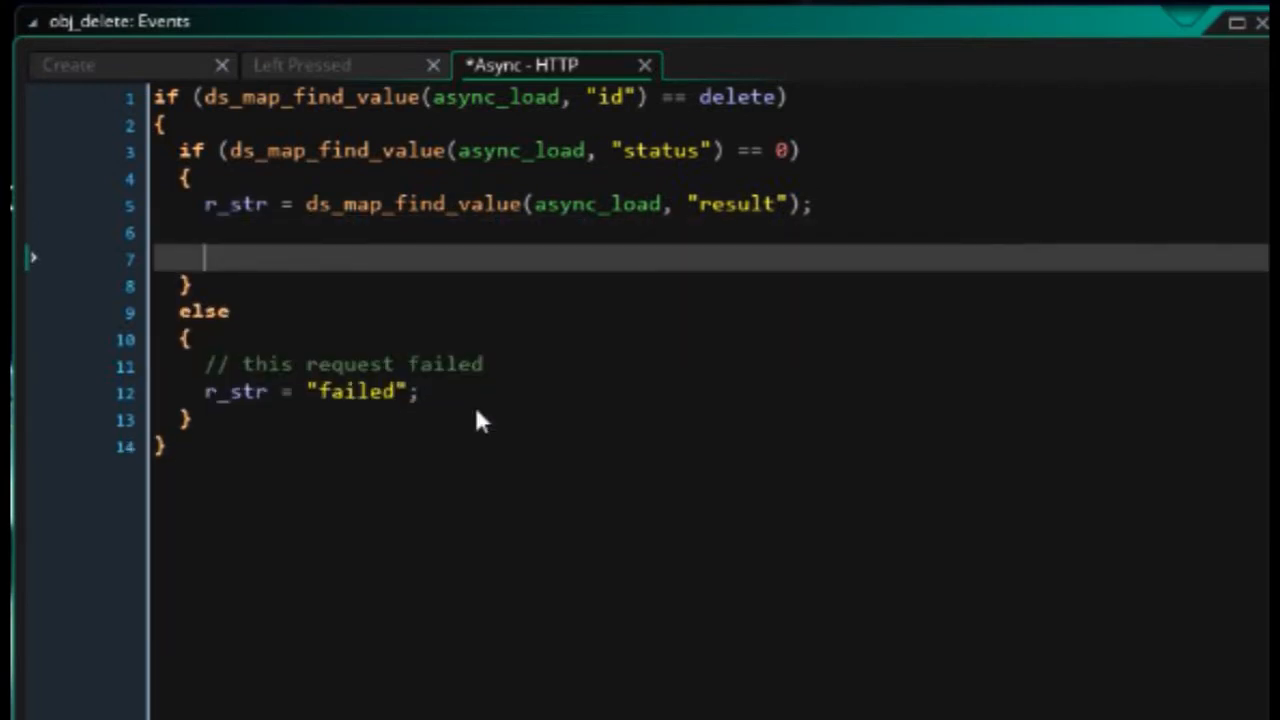
type("globa.loading = false;")
type("r")
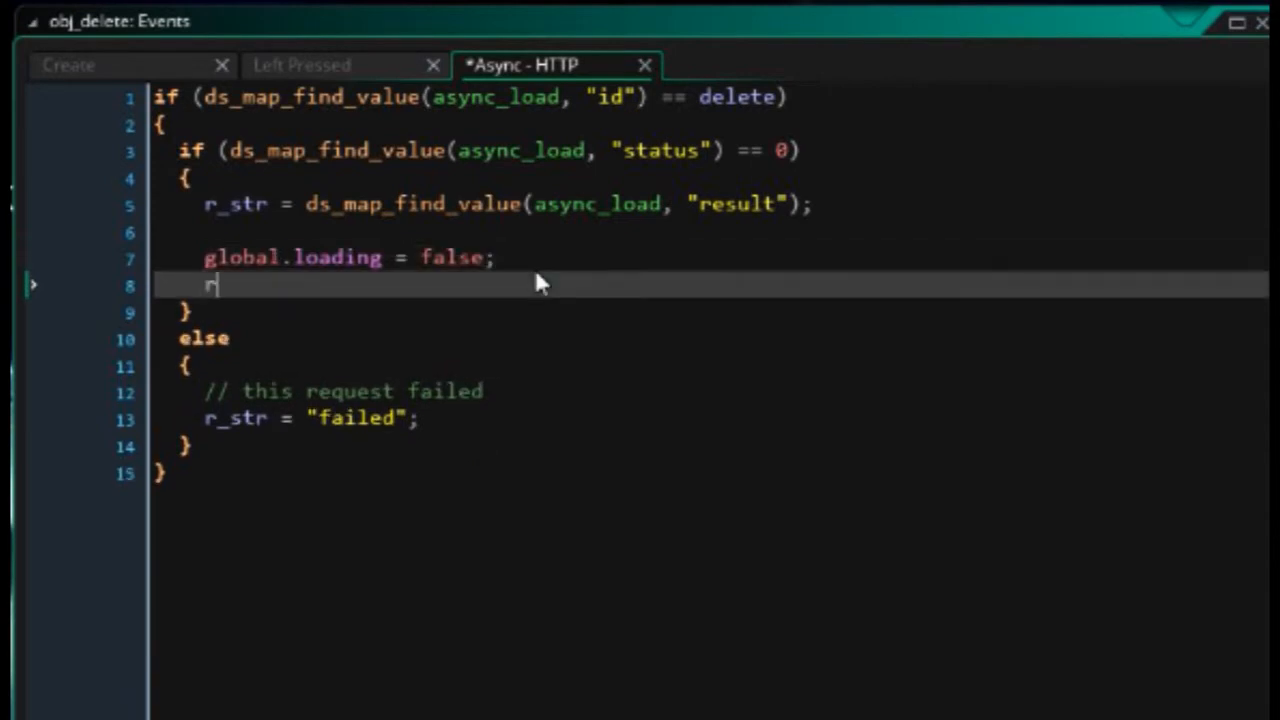
type("oom_goto(r")
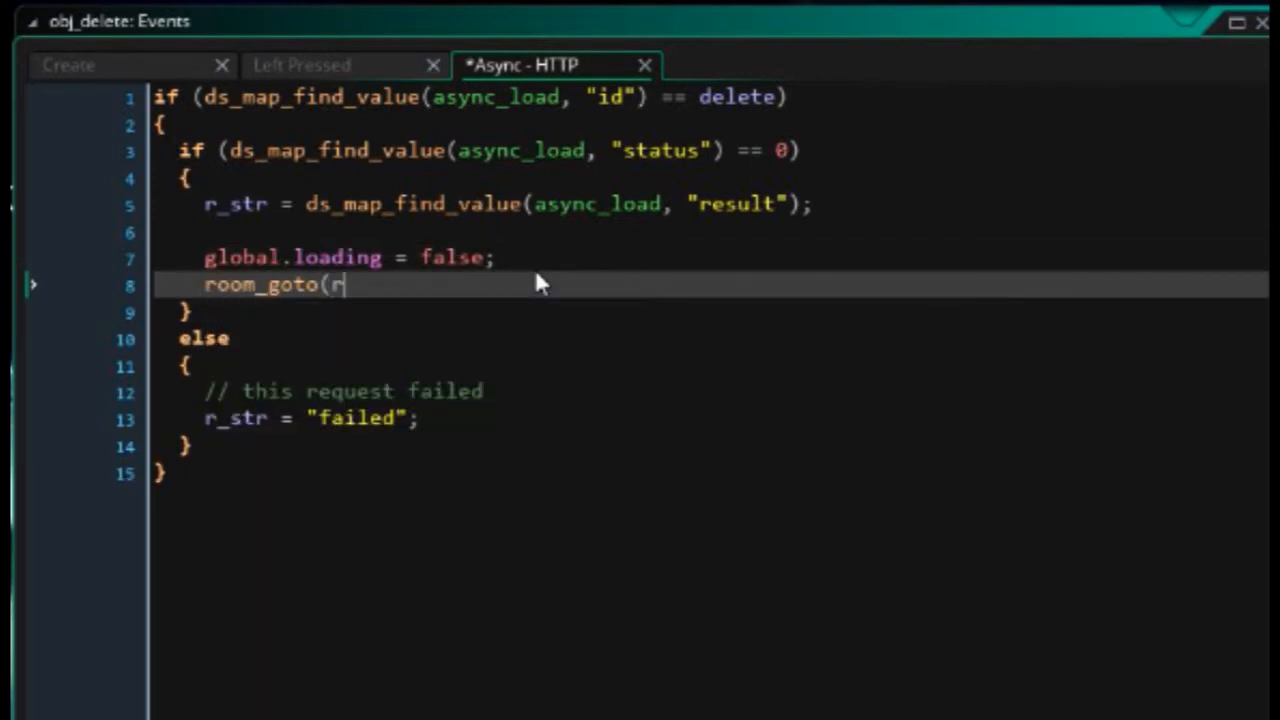
type("m_profile")
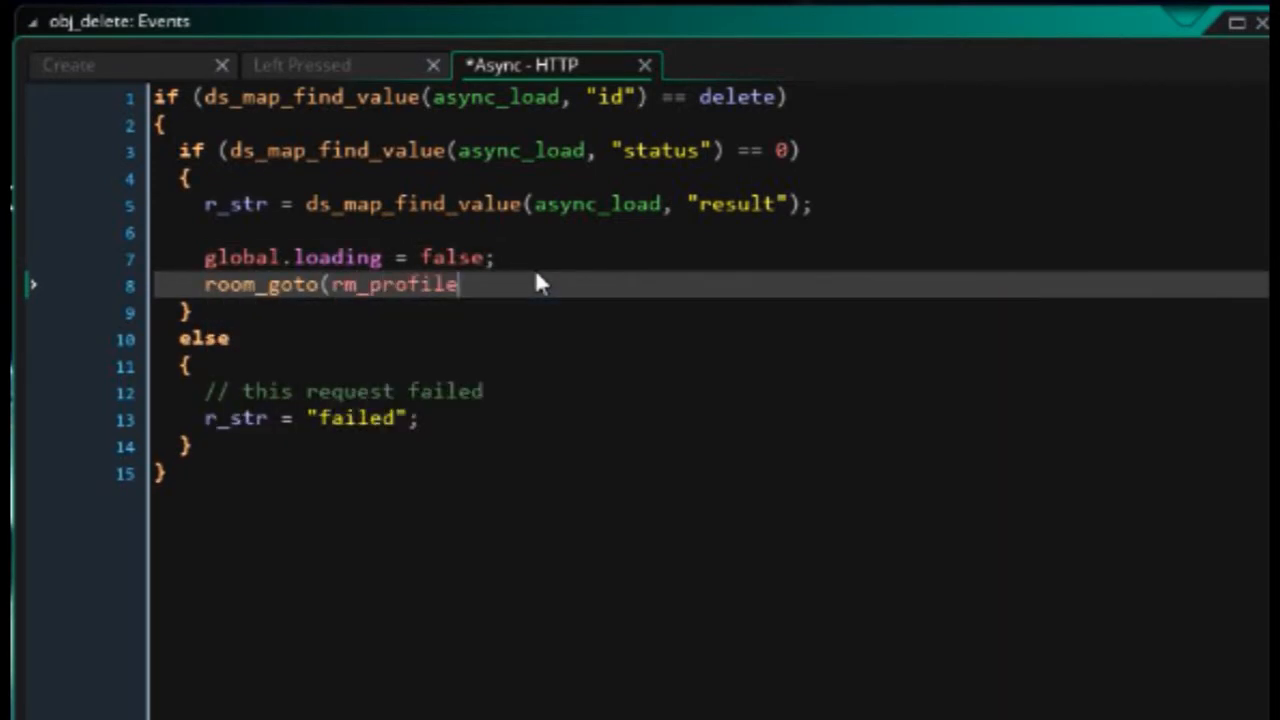
type(");")
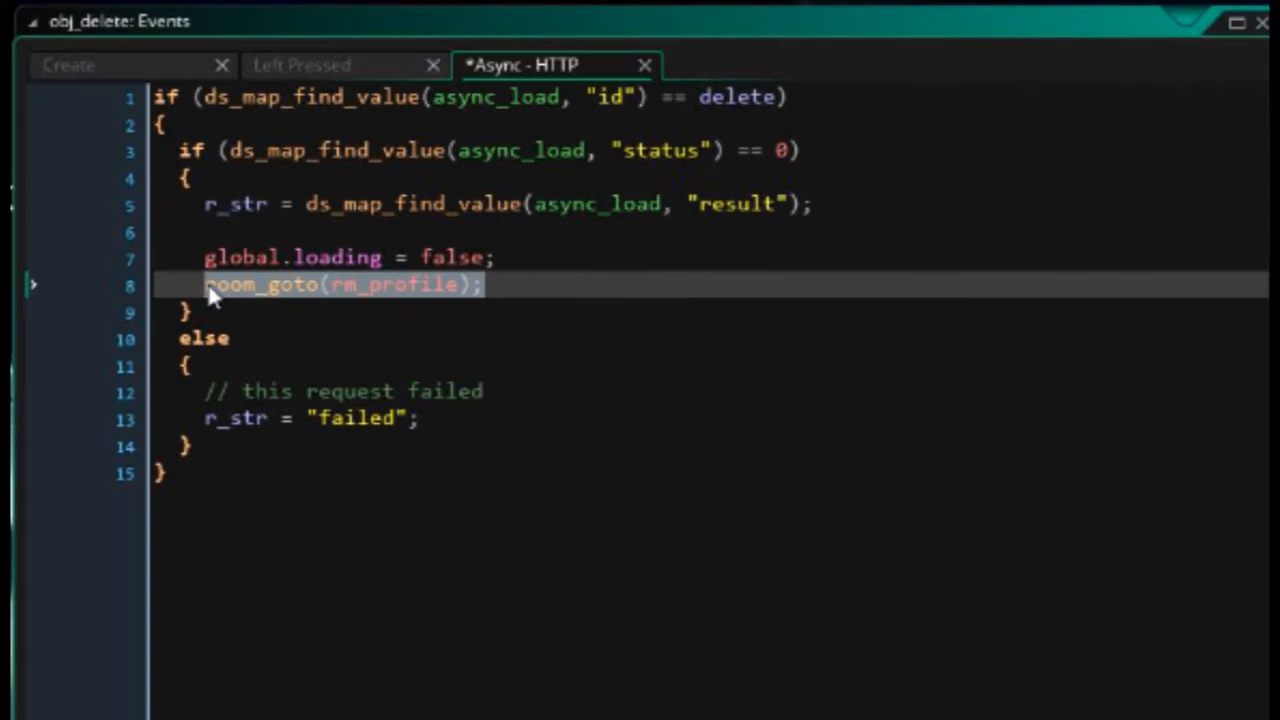
mouse_move(216, 418)
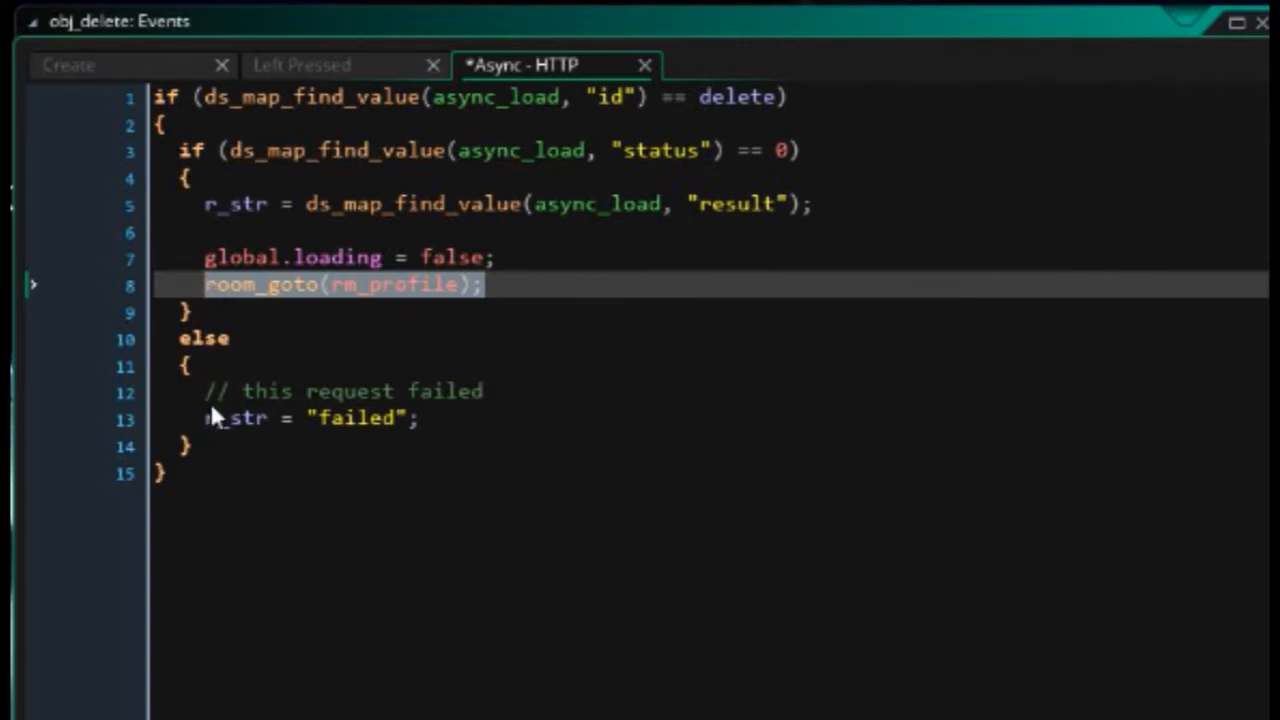
- Position the cursor on the failed-request result line of the else branch
left_click(470, 418)
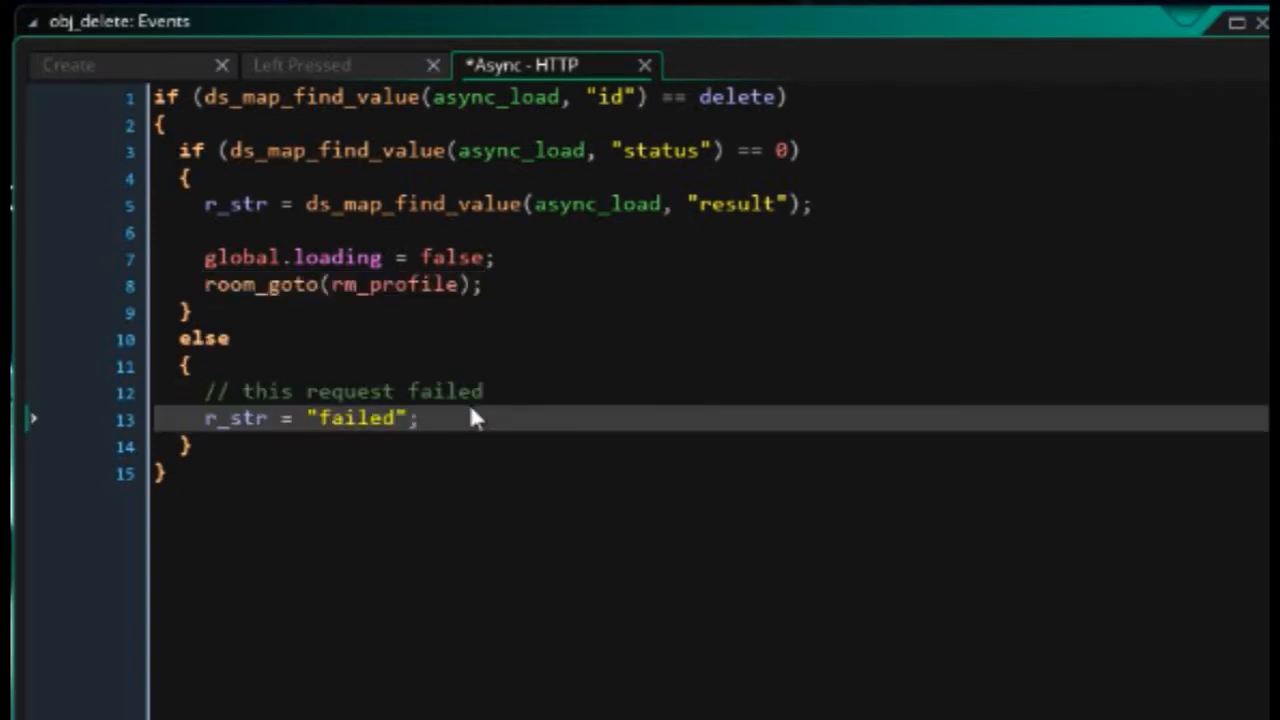
mouse_move(462, 440)
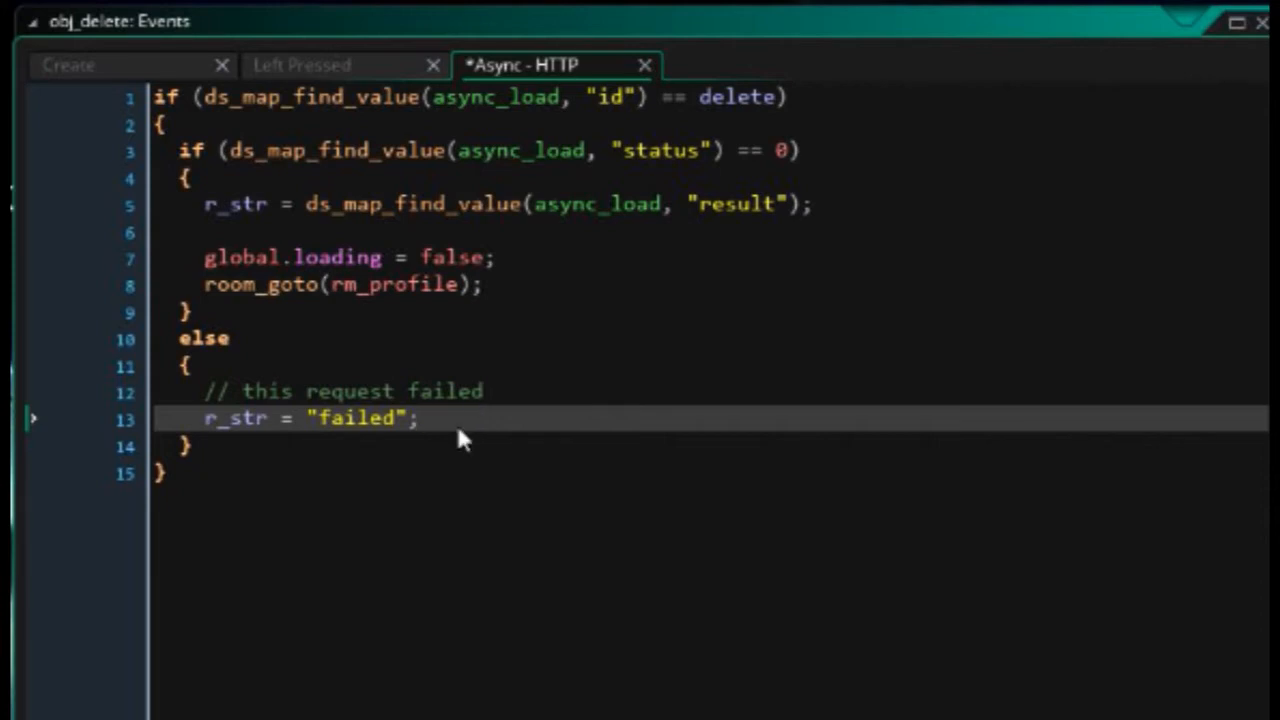
left_click(420, 418)
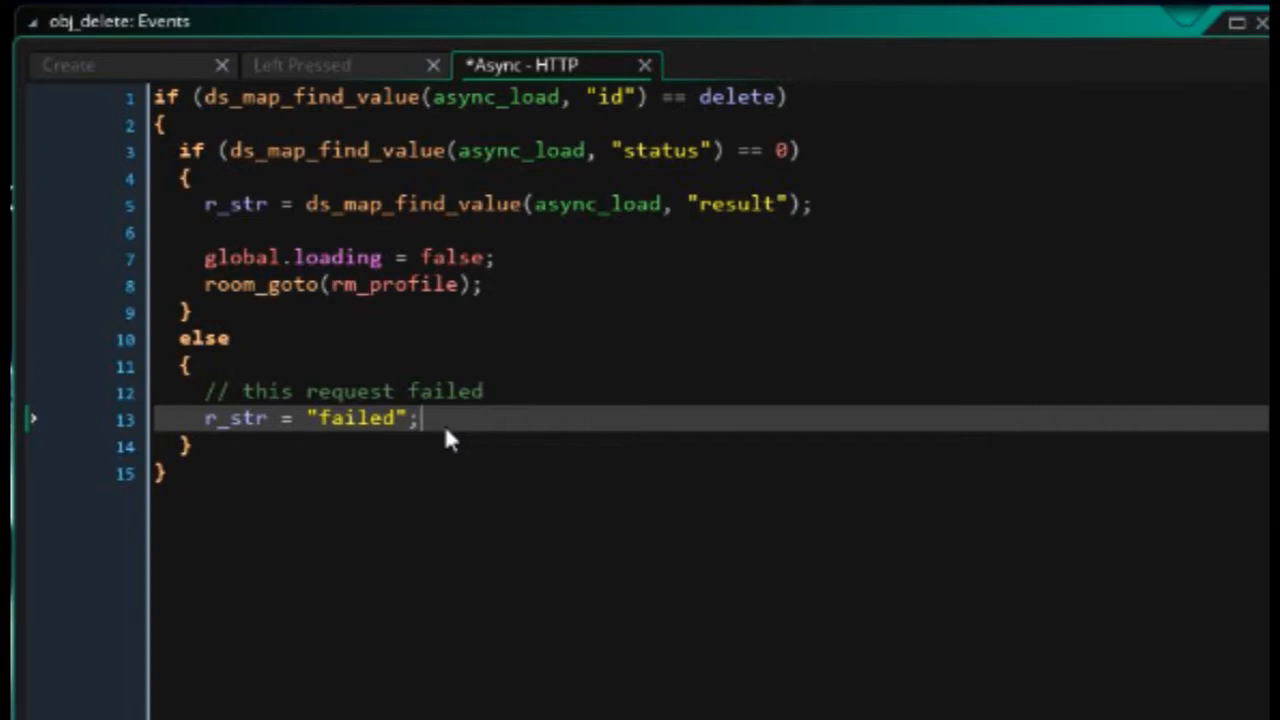
mouse_move(204, 414)
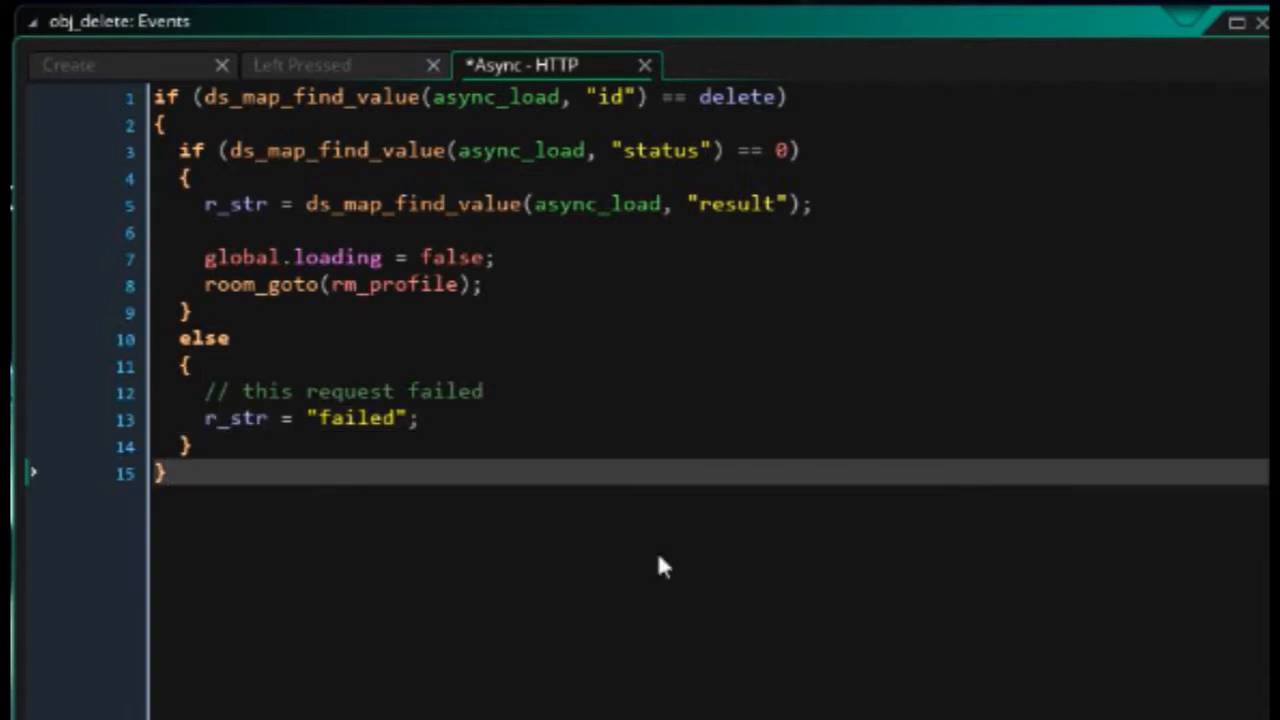
- Under the request in Left Pressed, write "id": global.noteId, "body": global.noteBody and start "title"
left_click(302, 64)
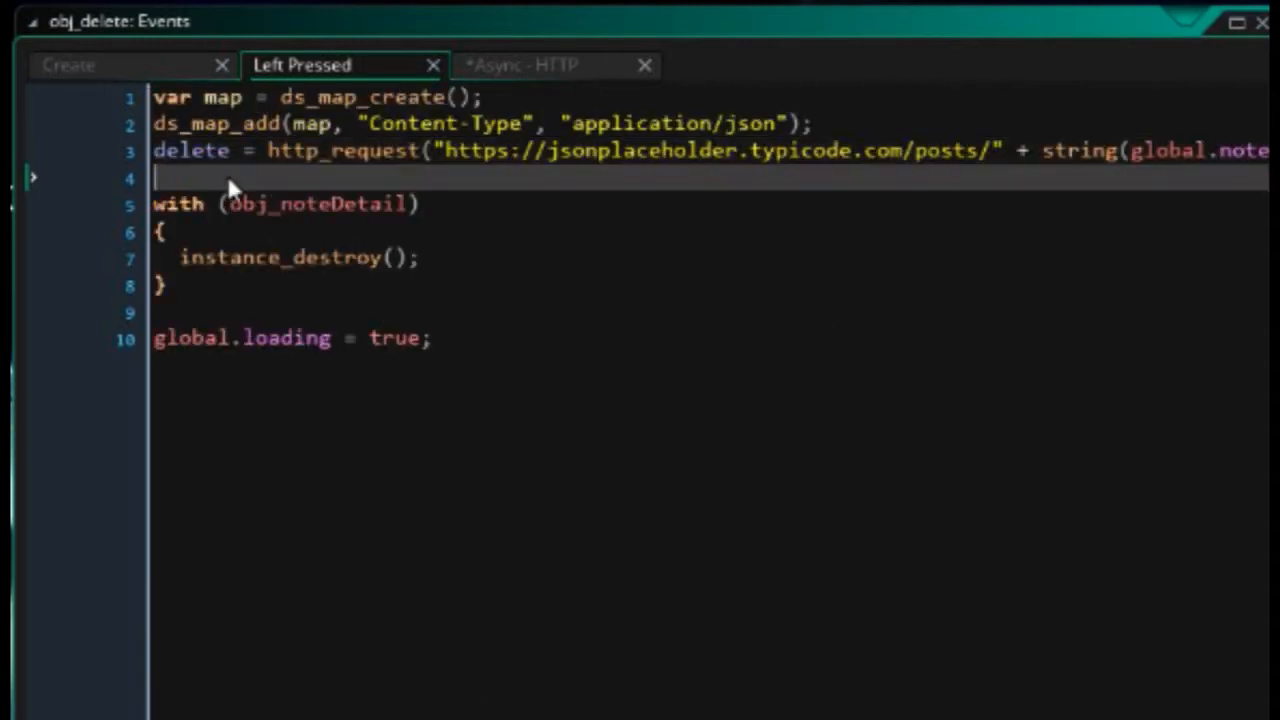
key("enter")
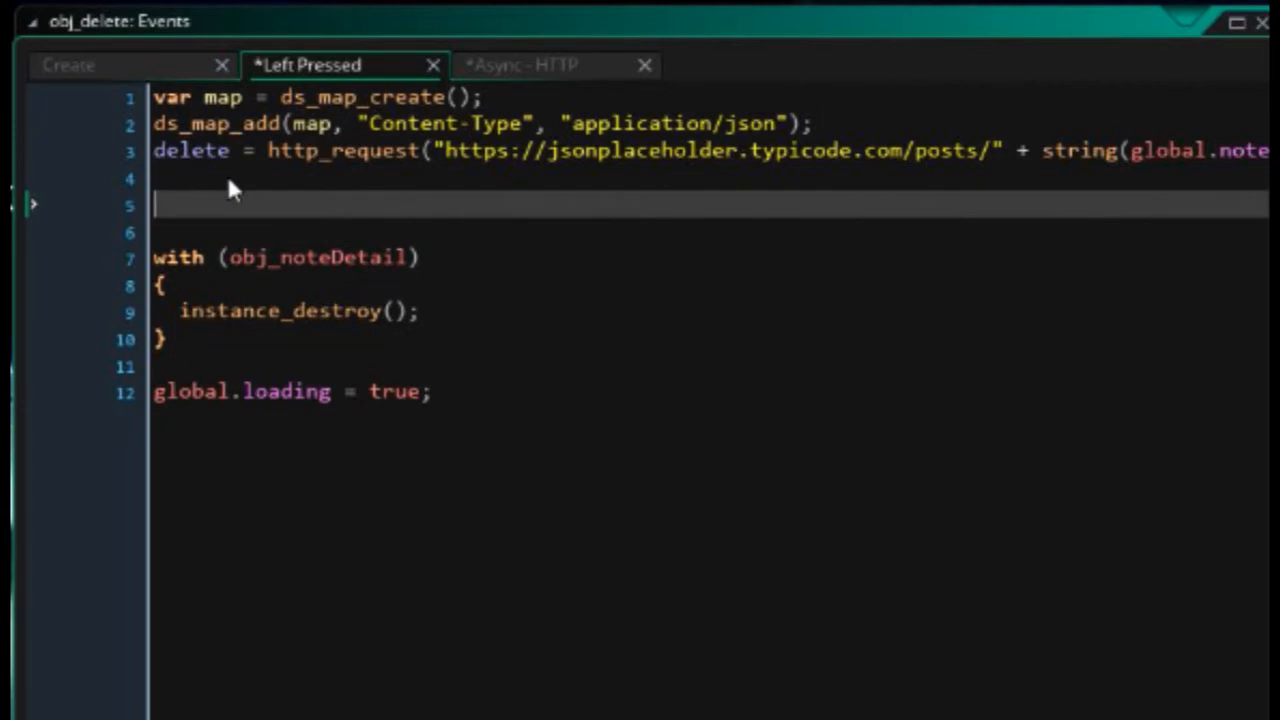
type("\"id\":")
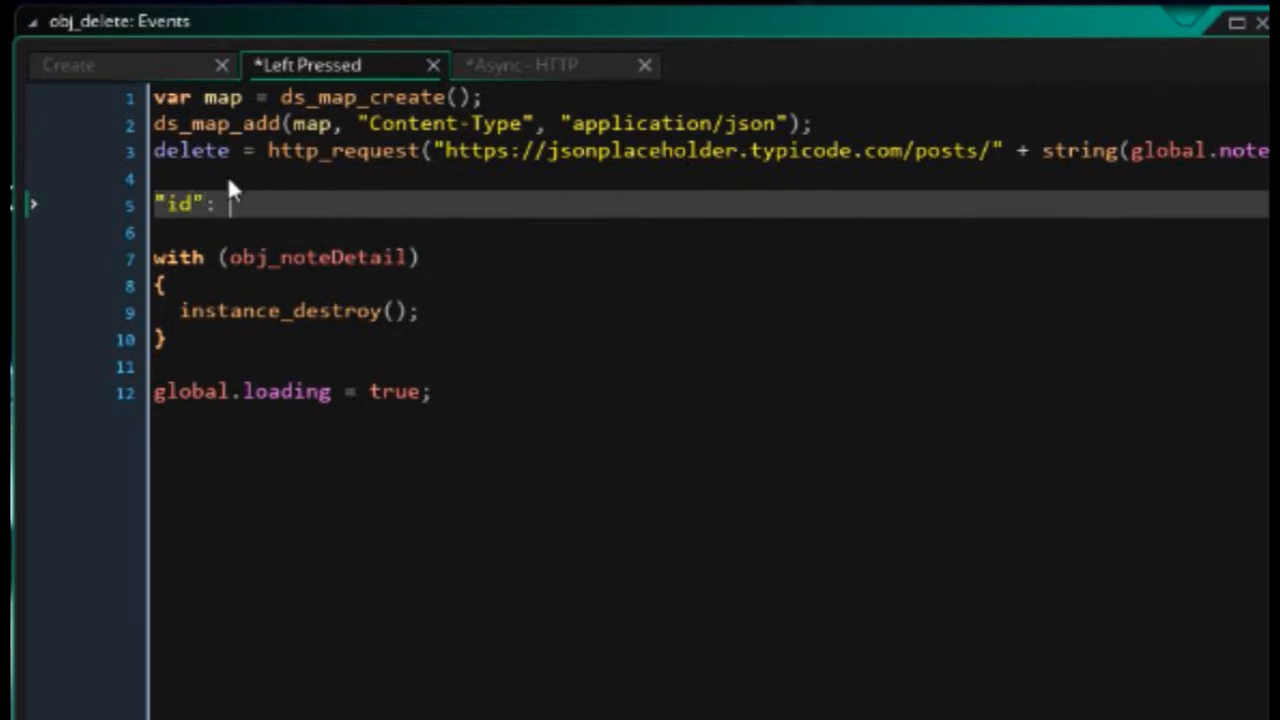
type("global.no")
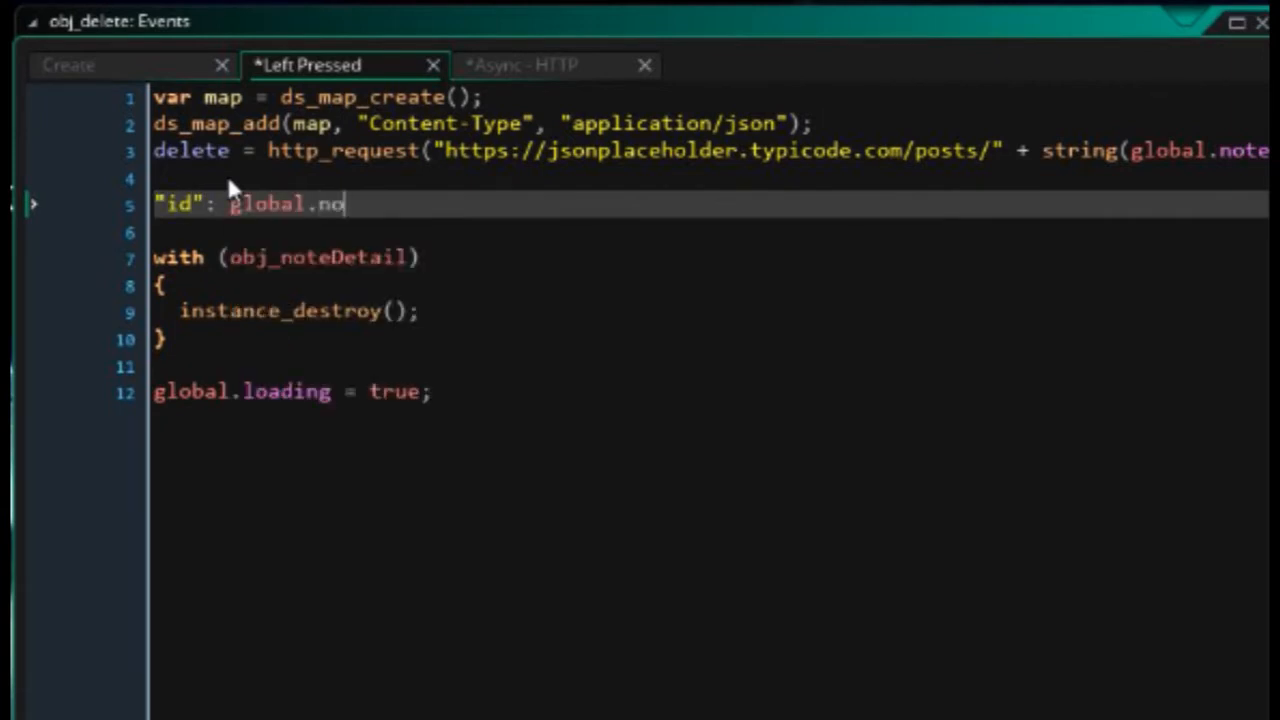
type("teId")
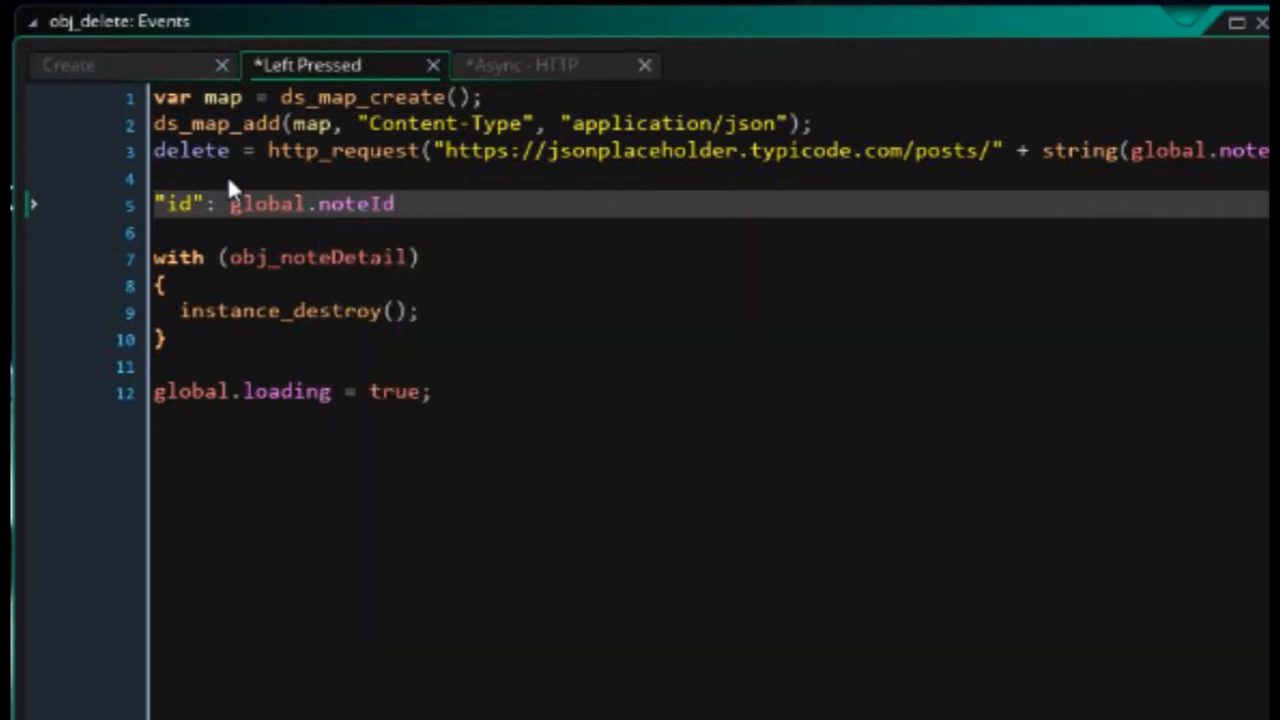
type("\"body\":")
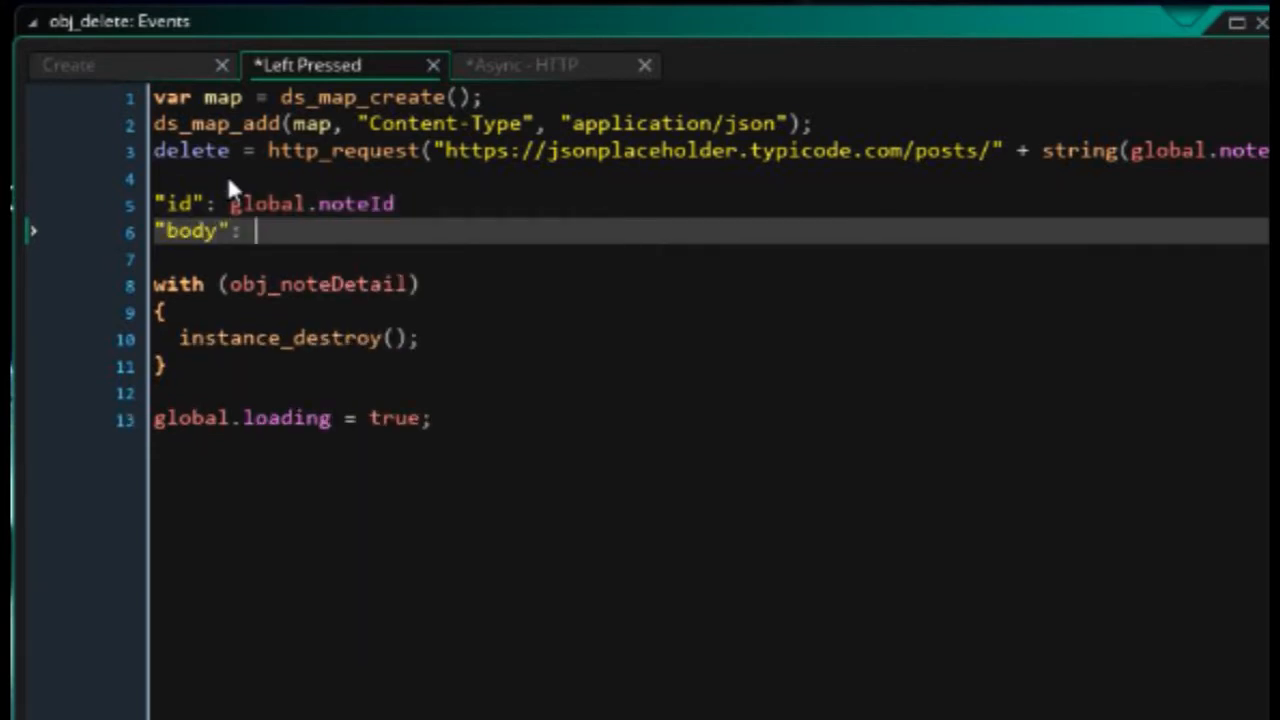
type("global.noteBody")
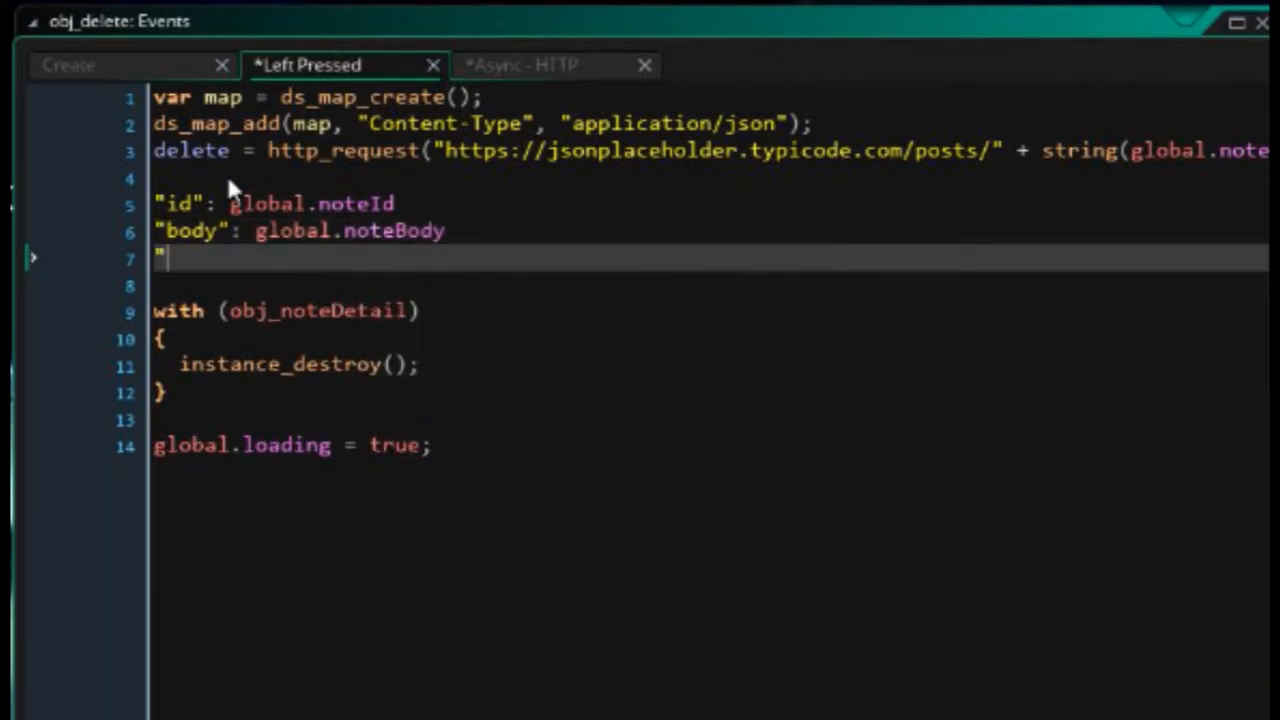
type("\"title\":")
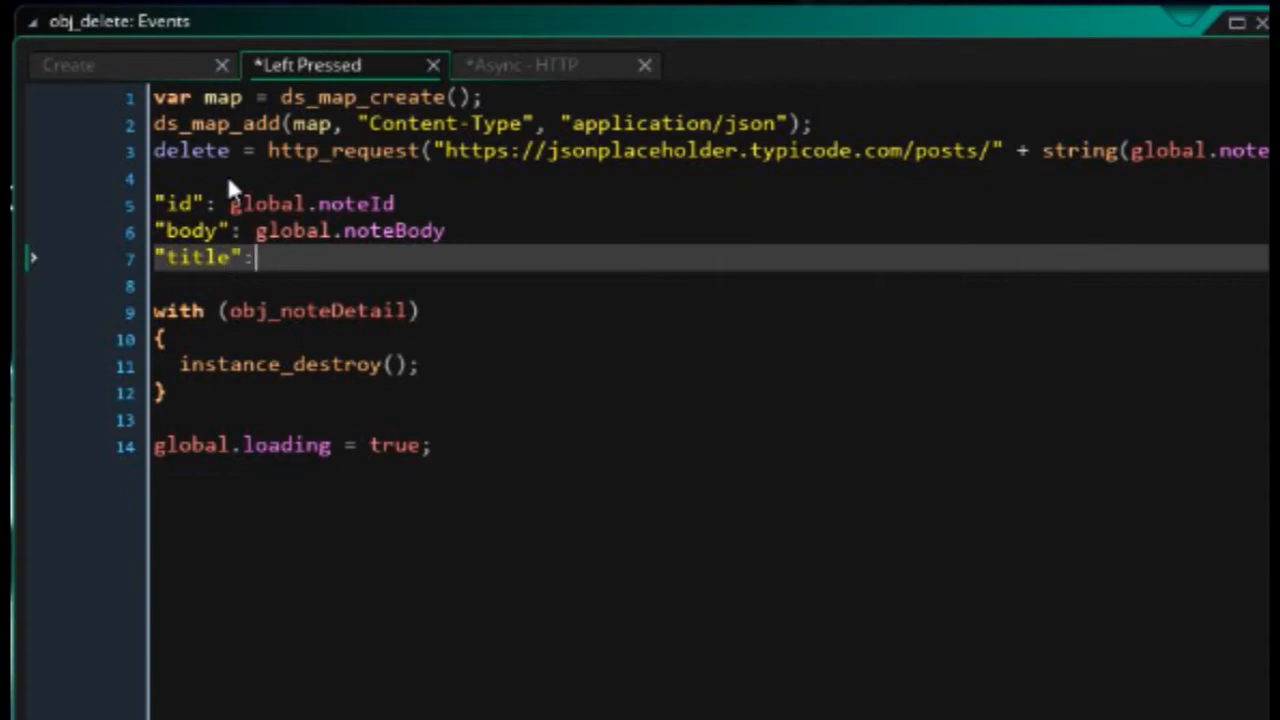
type("global.")
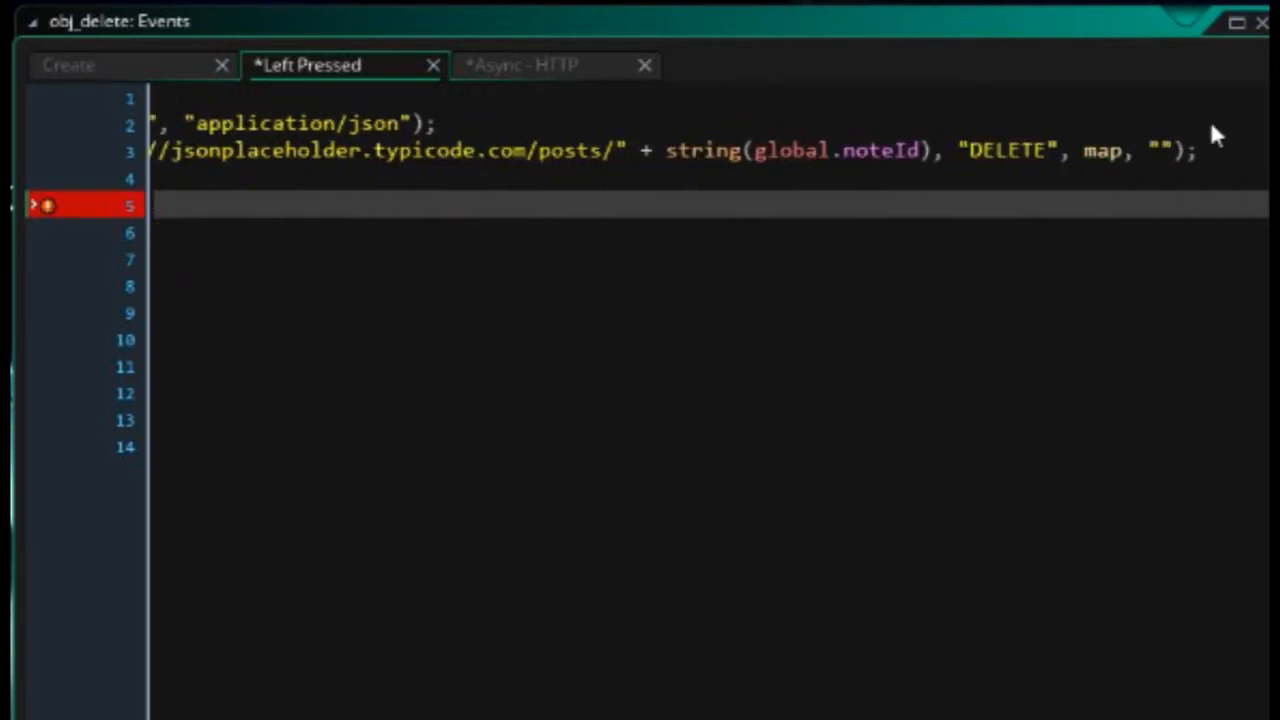
mouse_move(668, 172)
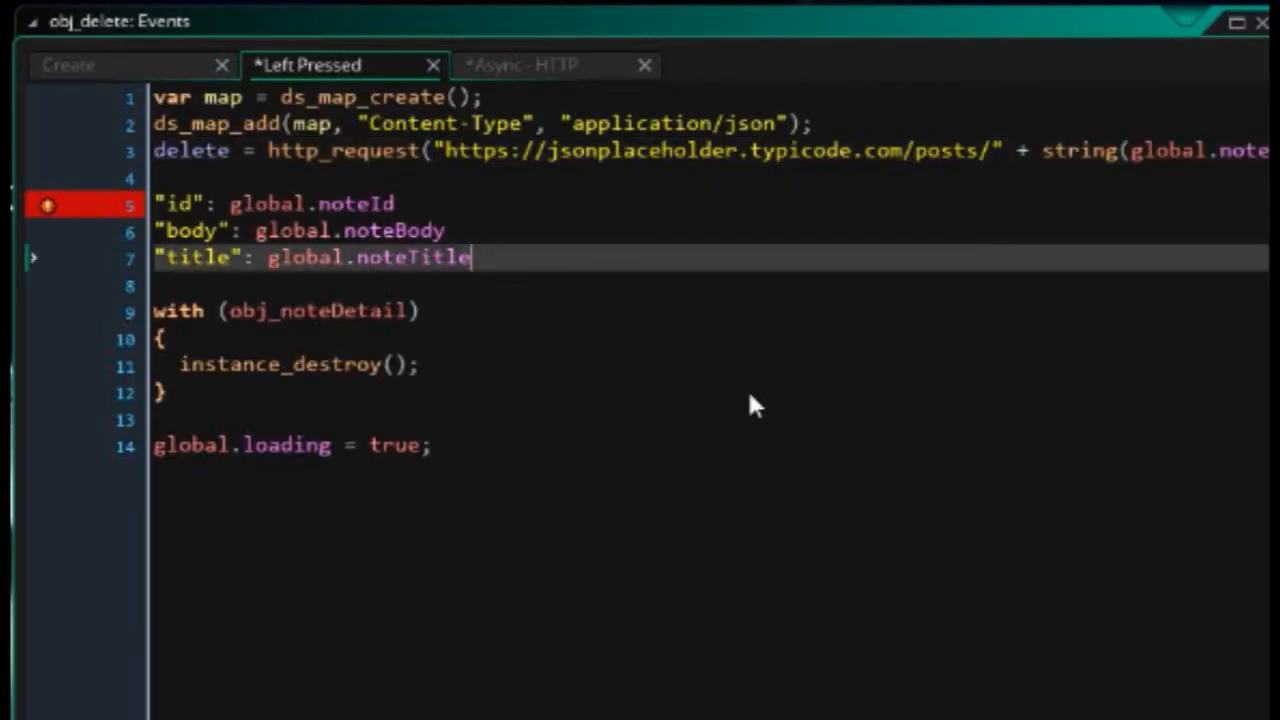
- Create var note map and ds_map_add its id, body, title and userId 1 entries
type("ds_ma")
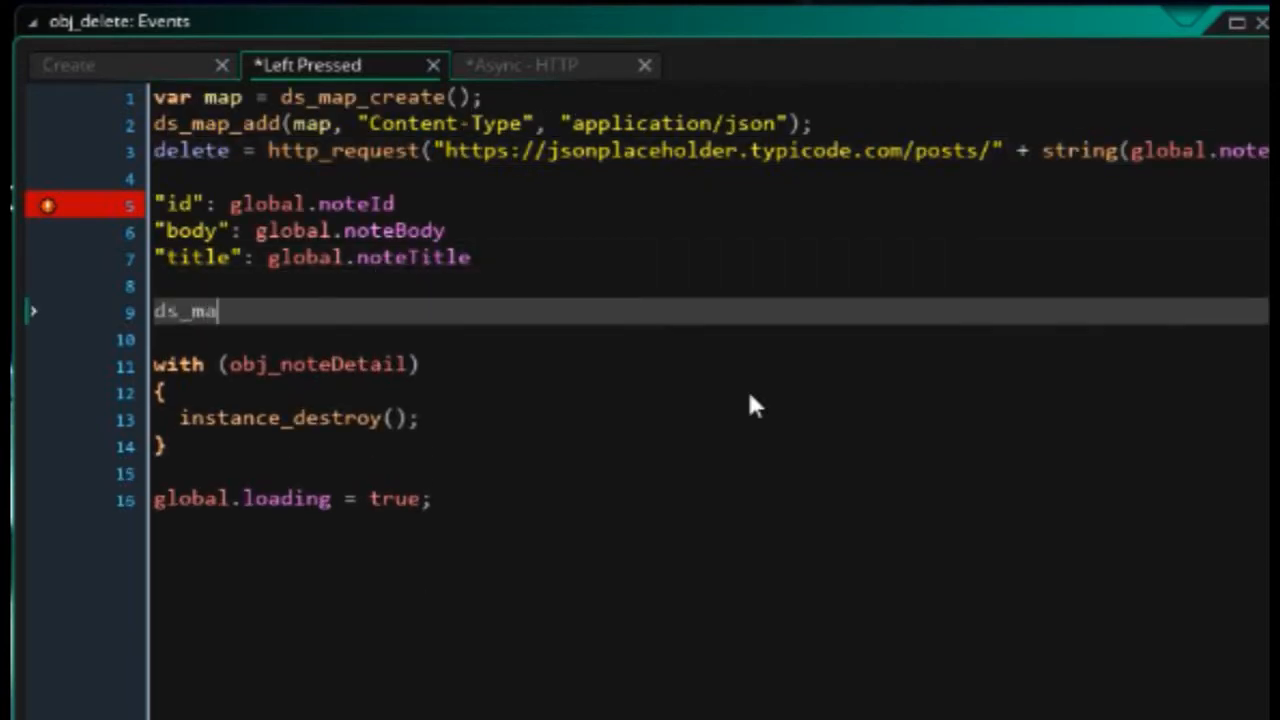
type("p_create();")
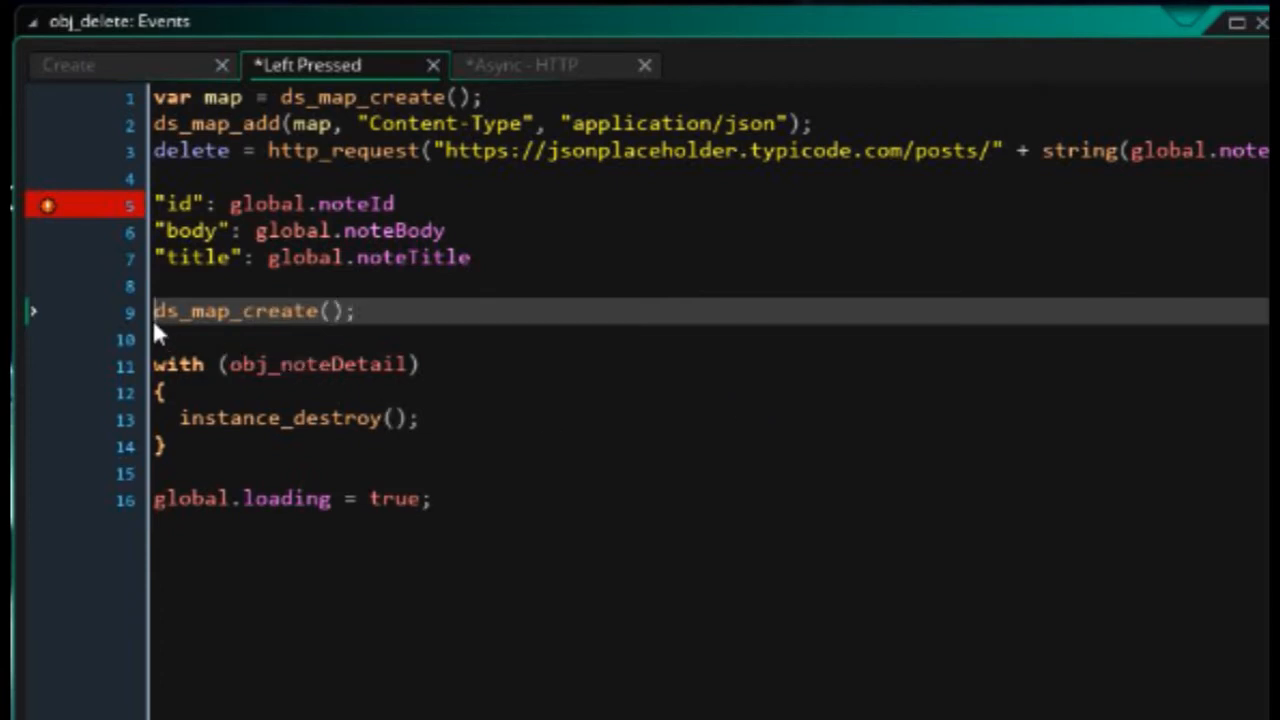
type("var note =")
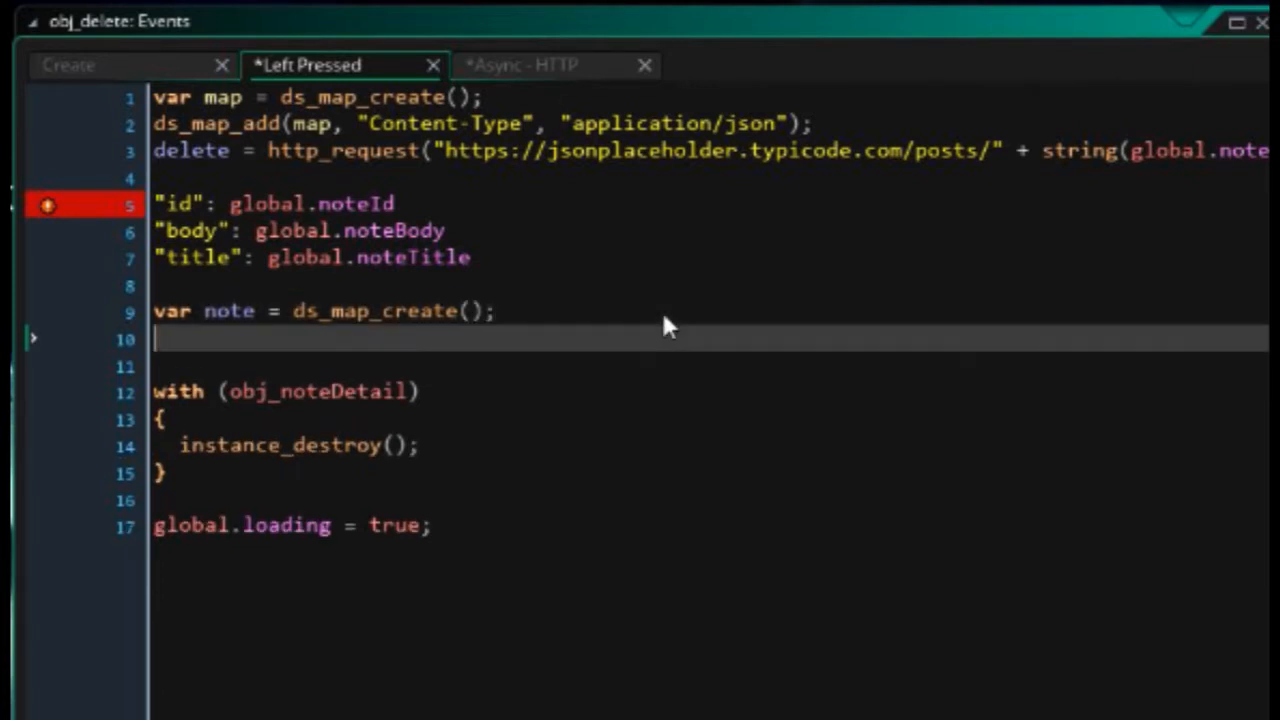
type("ds_map_ad")
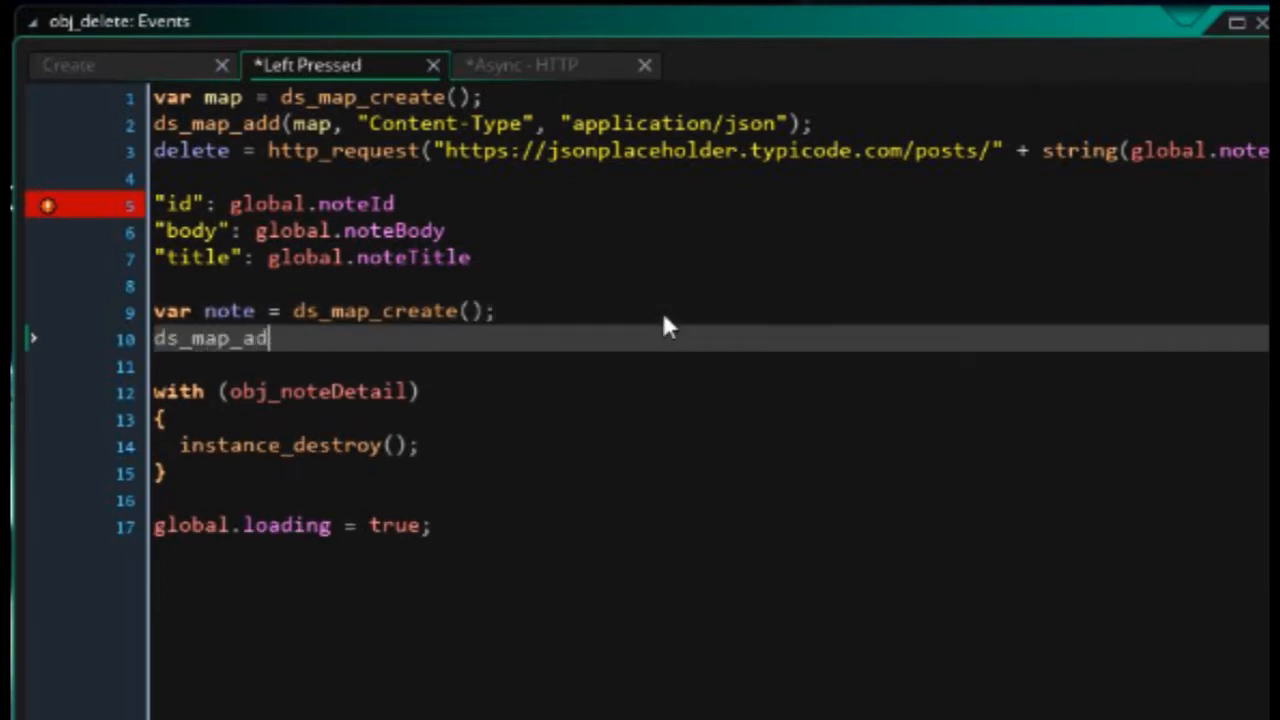
type("d(note,")
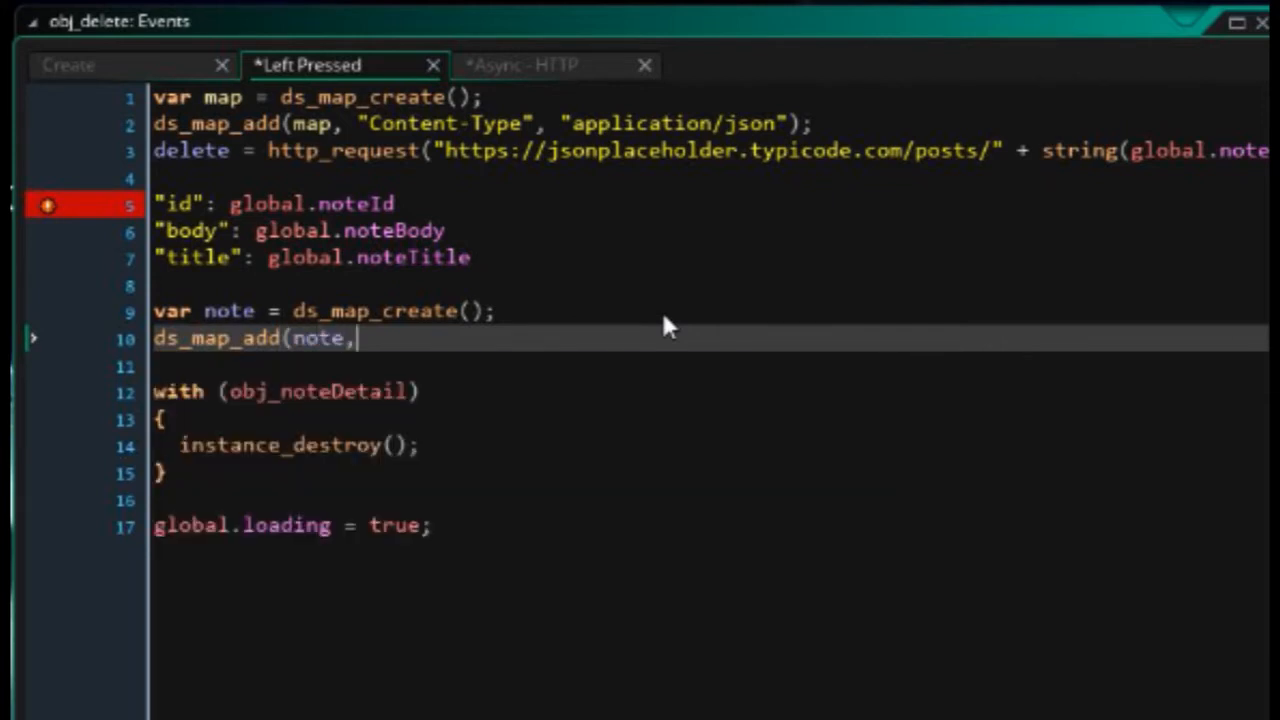
type("\"\"")
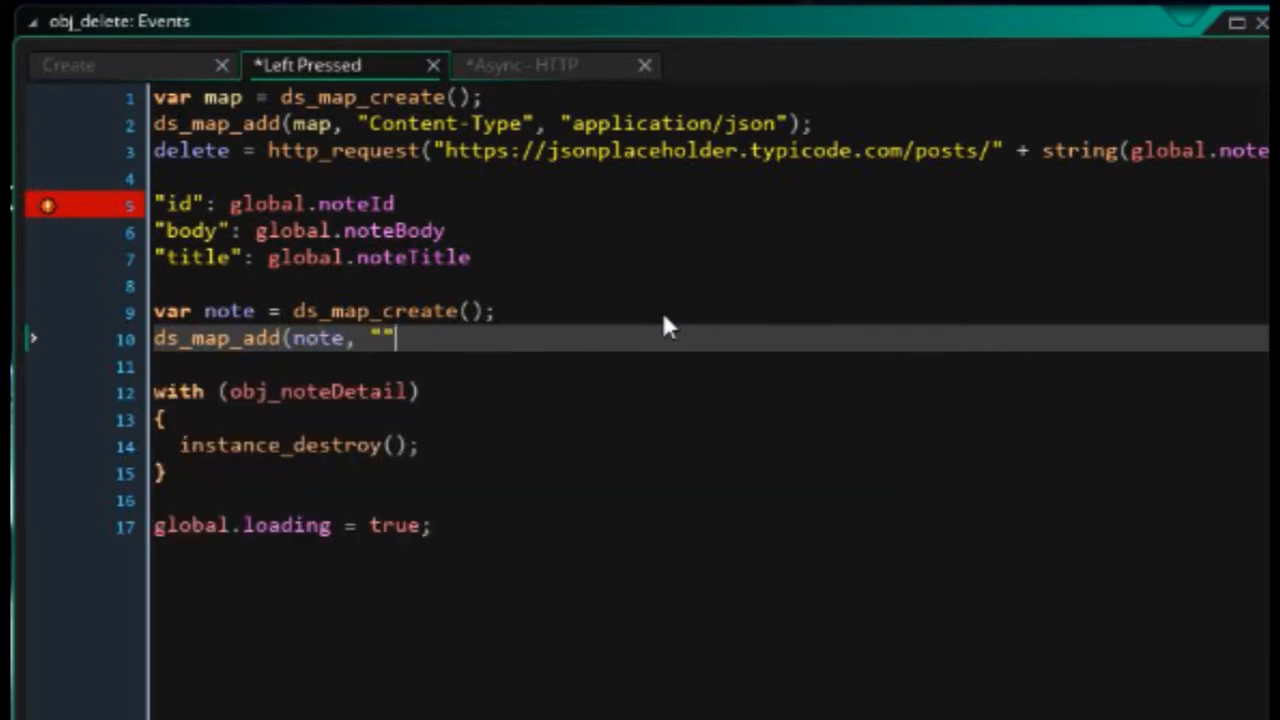
type("id")
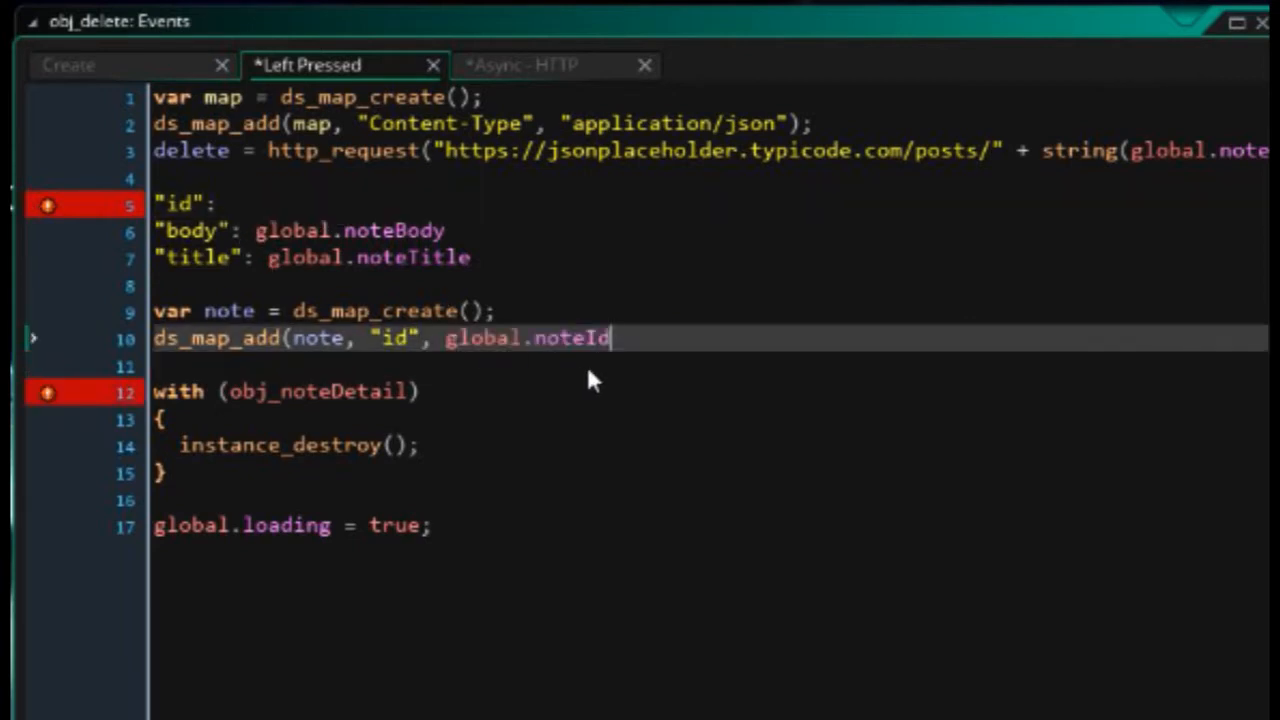
type(");")
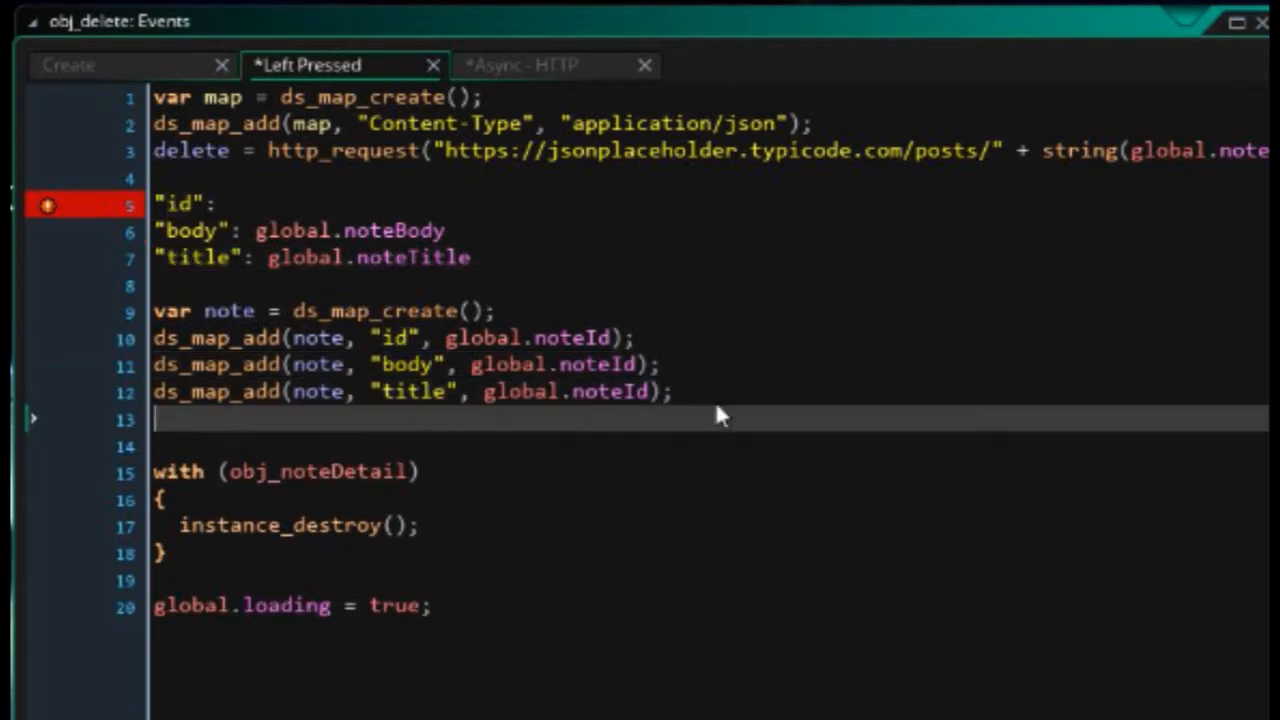
type("ds_map_add(note, \"user\", global.noteId);")
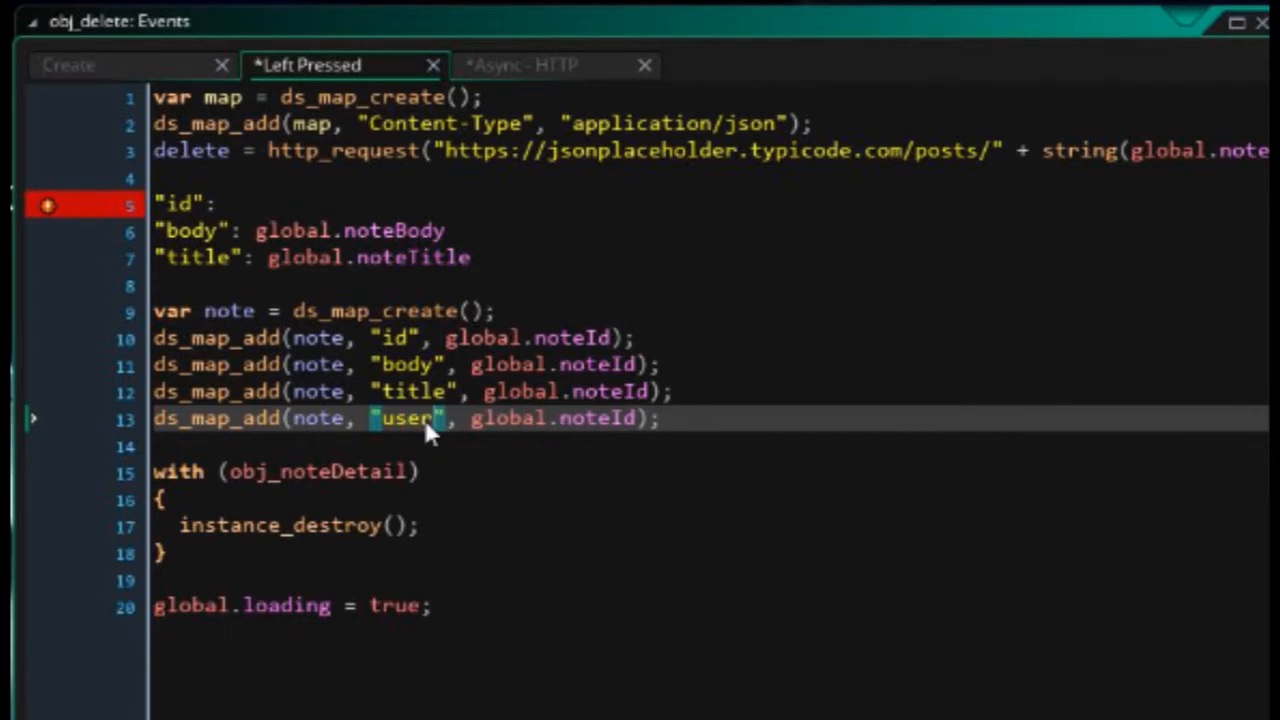
type("Id")
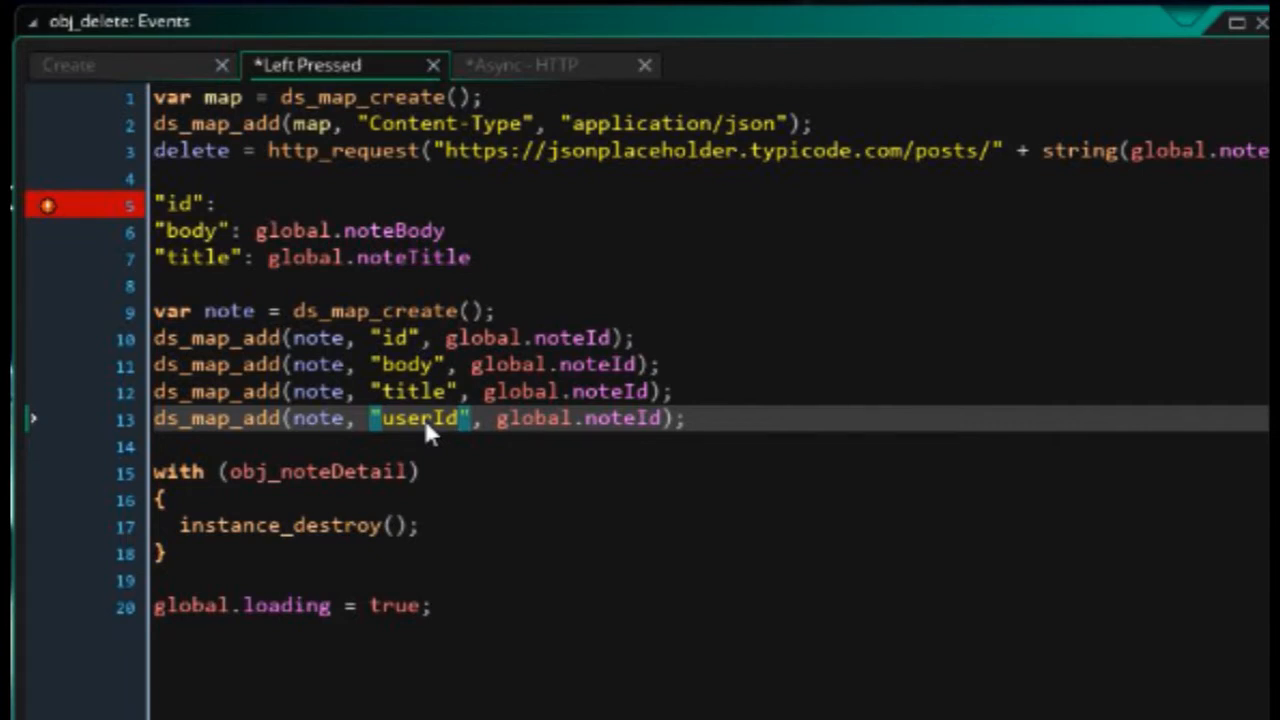
type("1")
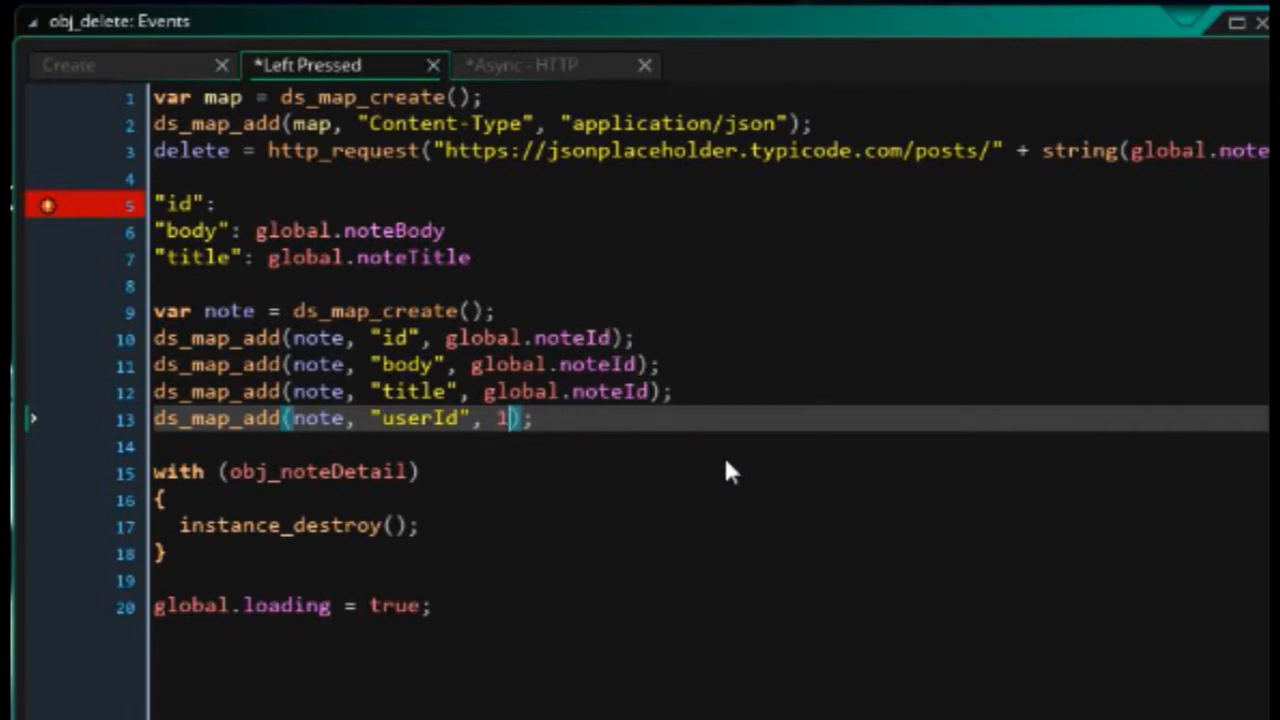
mouse_move(640, 404)
type("Body")
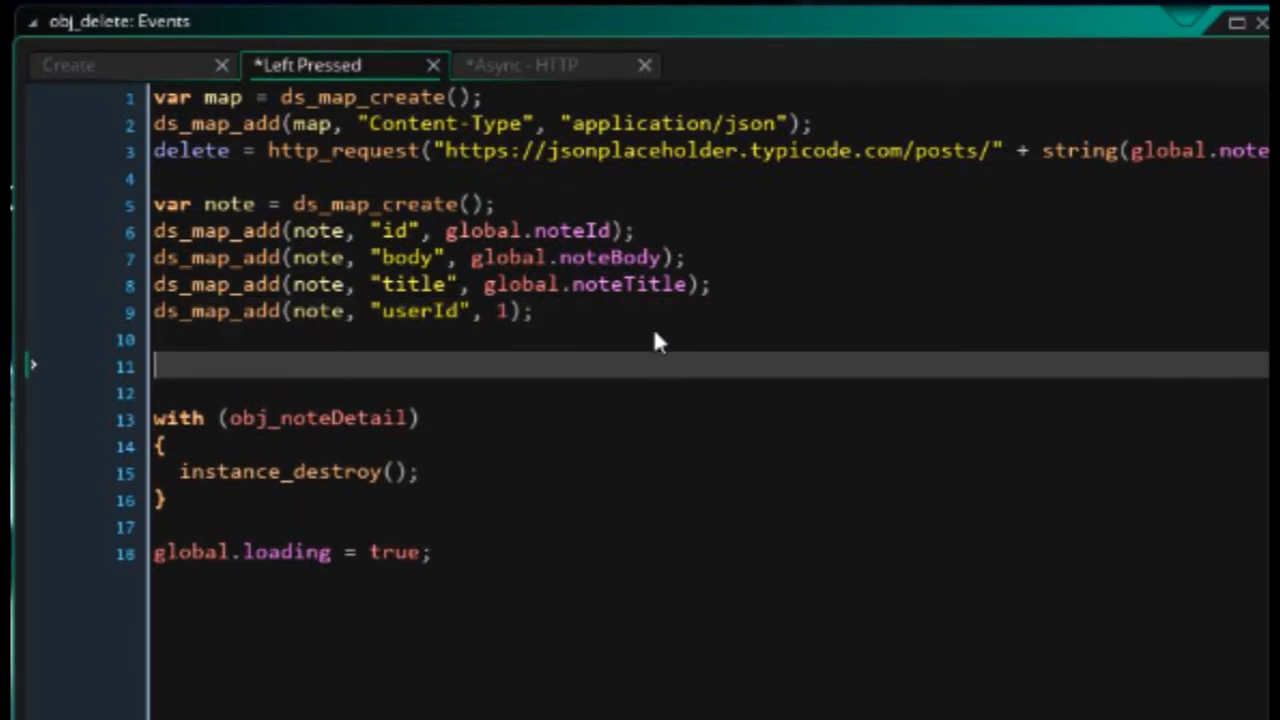
- Add var jsonNote = json_encode(note); and begin destroying the map
type("var json")
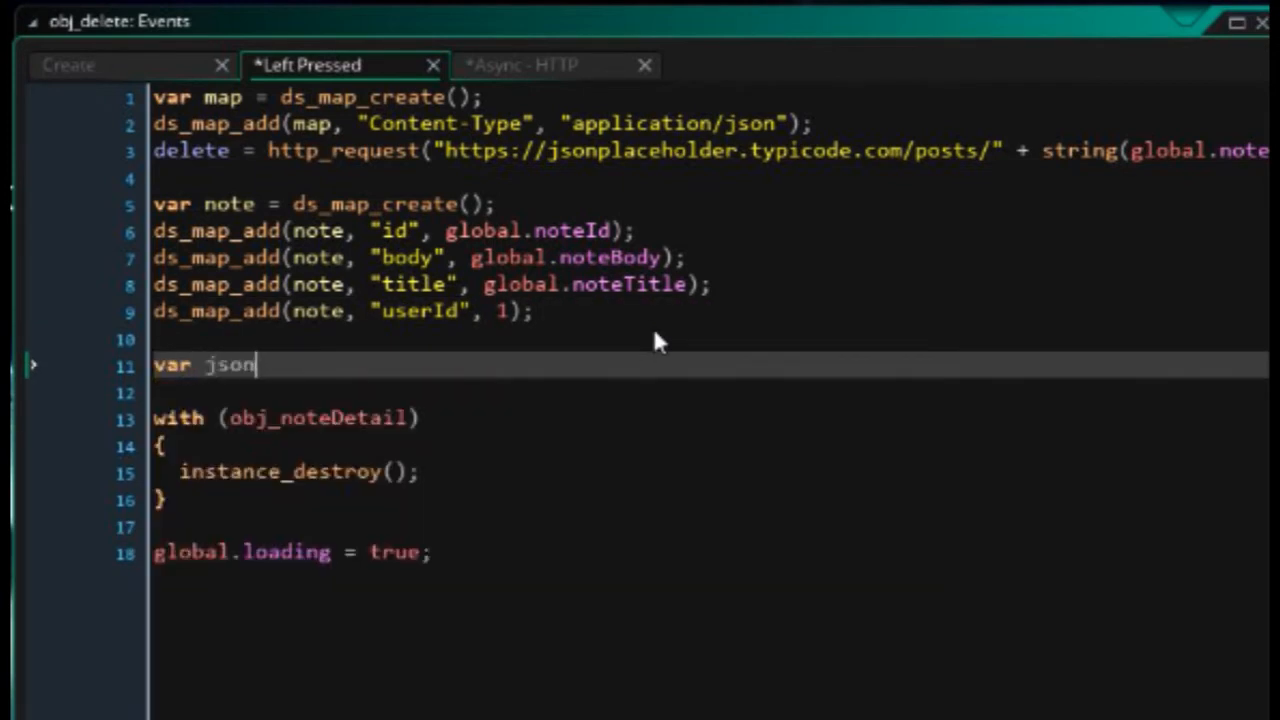
type("Note =")
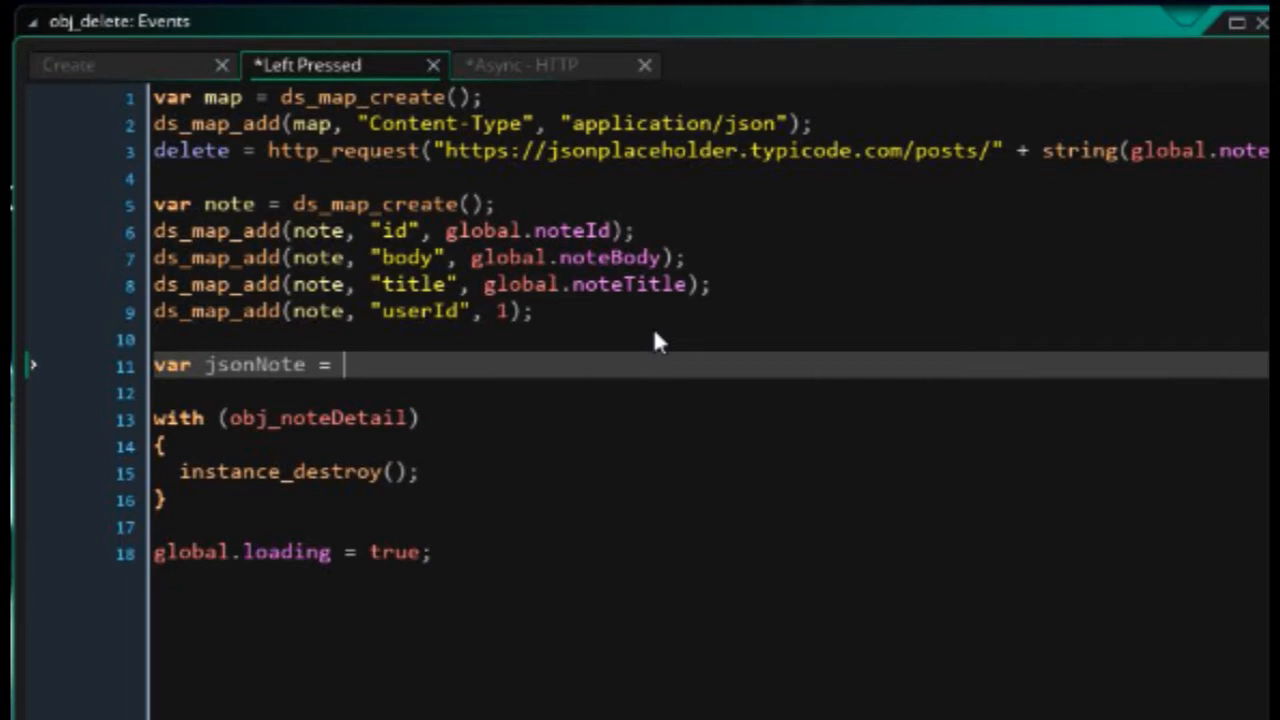
type("json")
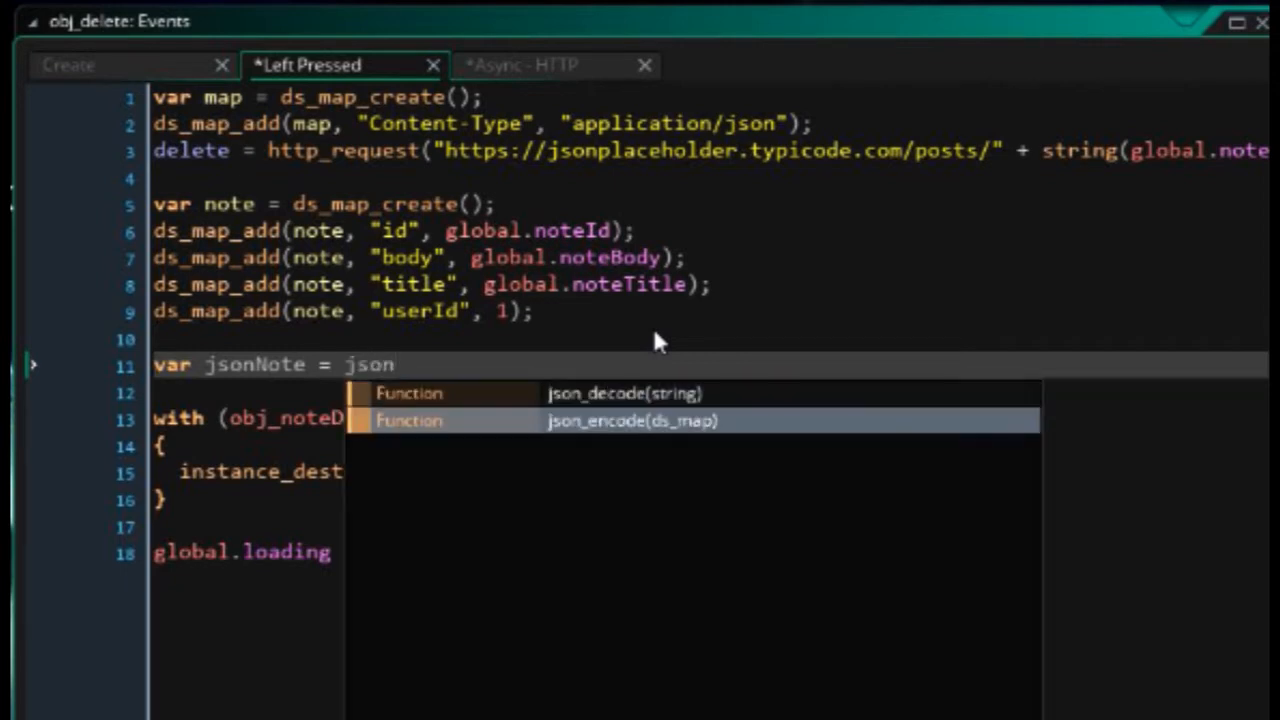
left_click(630, 420)
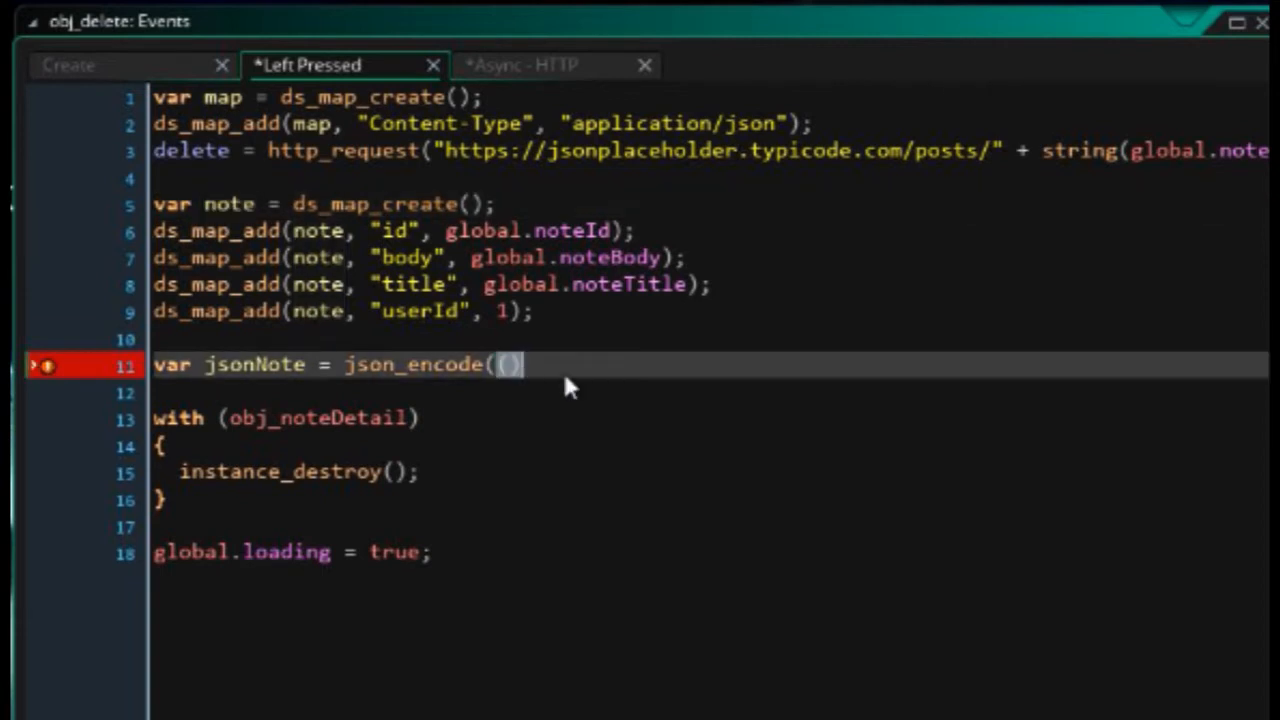
type("note")
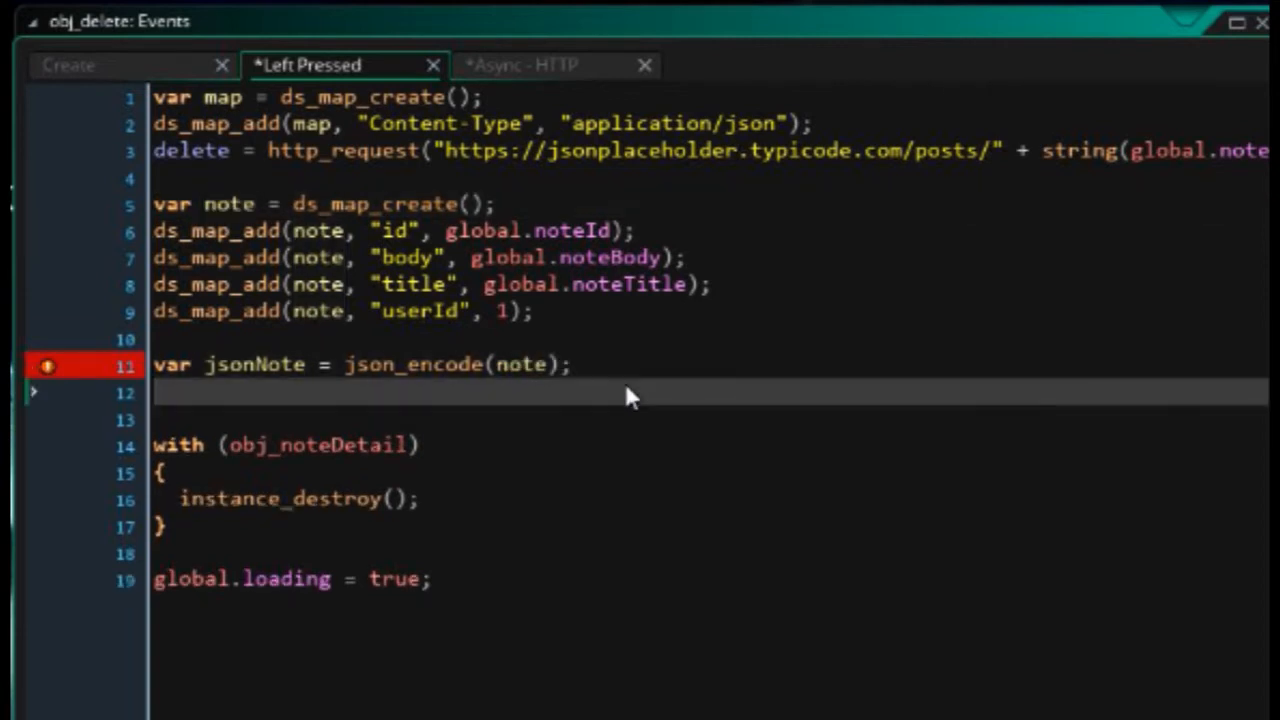
type("ds_map_destroy(note);")
type("ds_map_destroy(headerMap);")
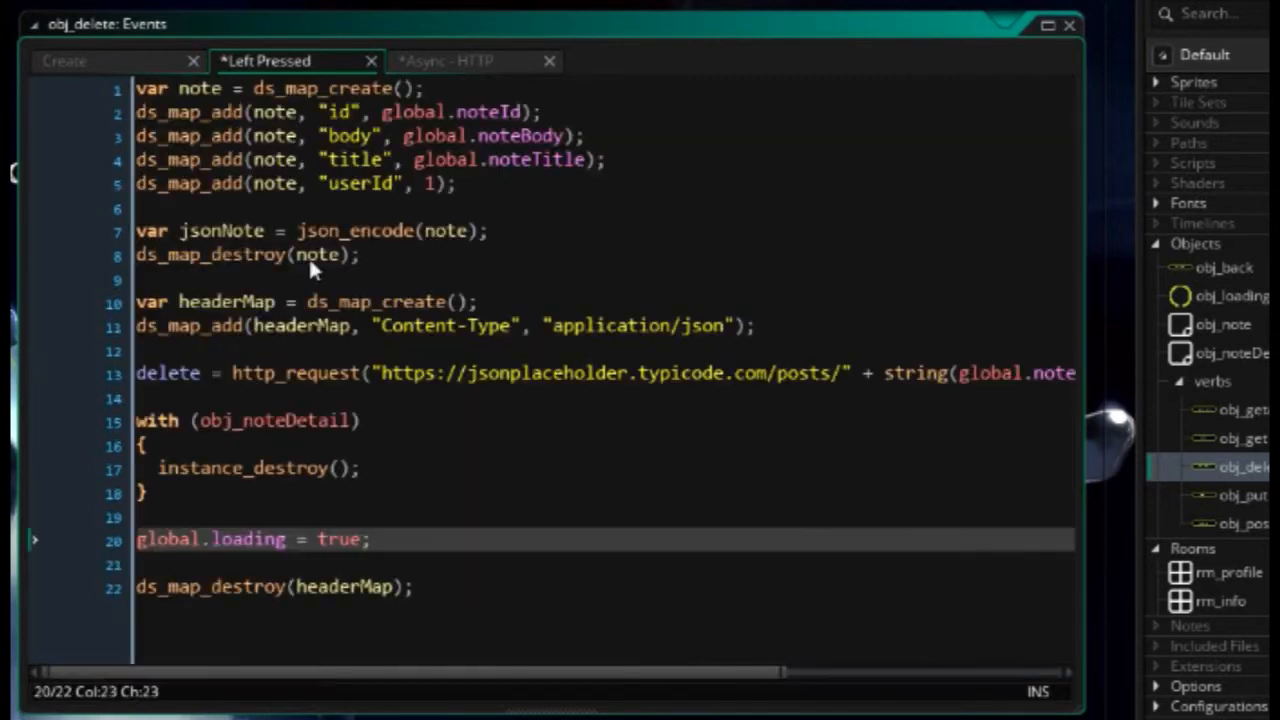
- Review the Left Pressed code, scrolling across the http_request line
double_click(220, 230)
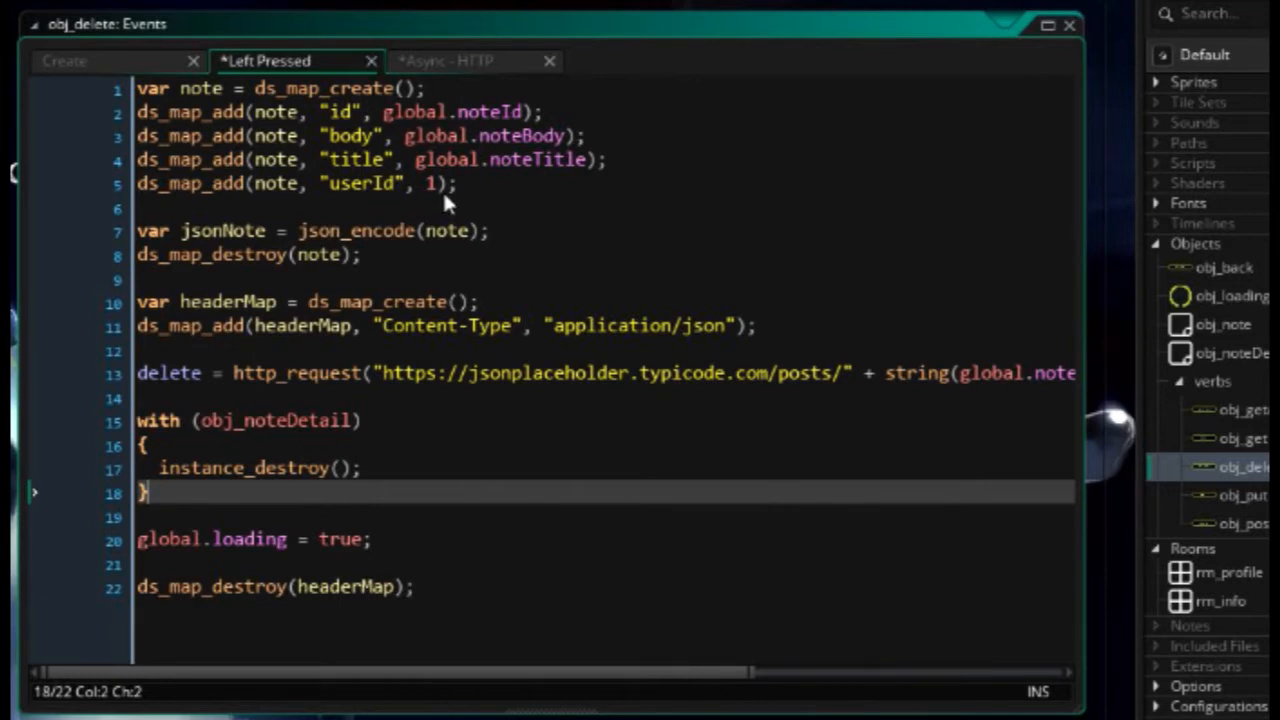
mouse_move(462, 232)
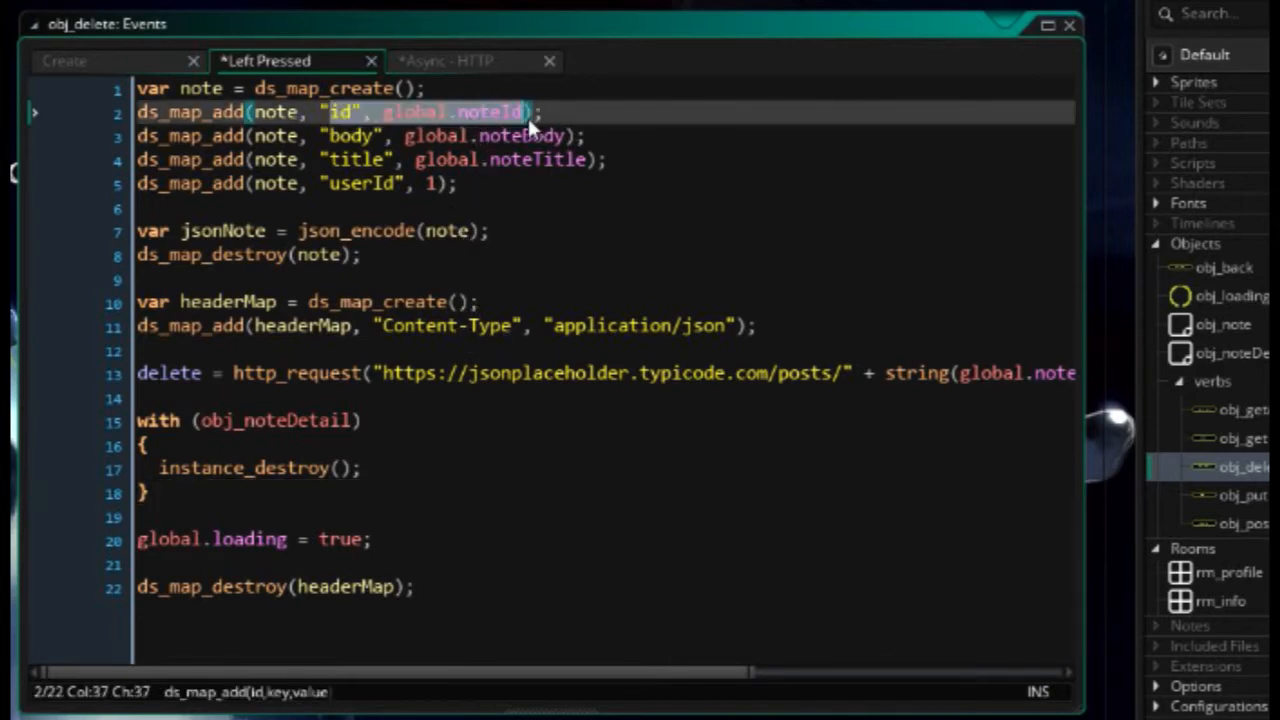
scroll("right", 3)
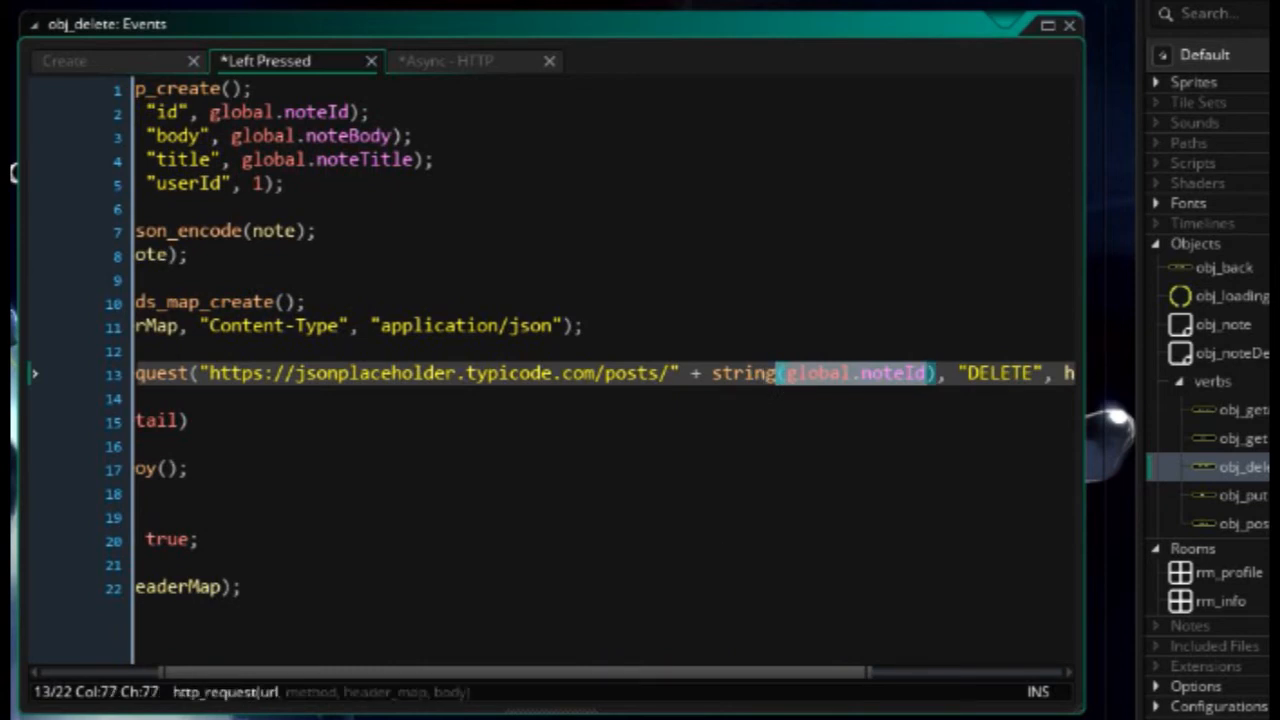
- Scroll back to the DELETE http_request's empty body argument
scroll("left", 3)
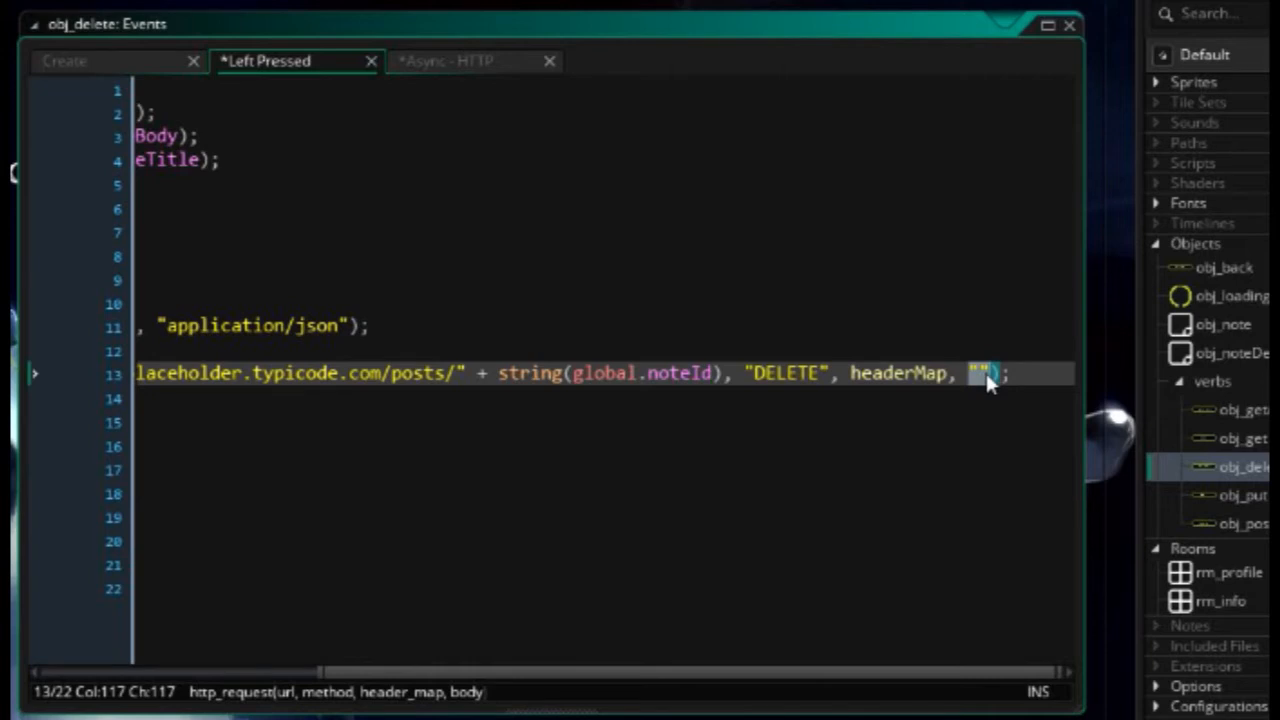
mouse_move(976, 400)
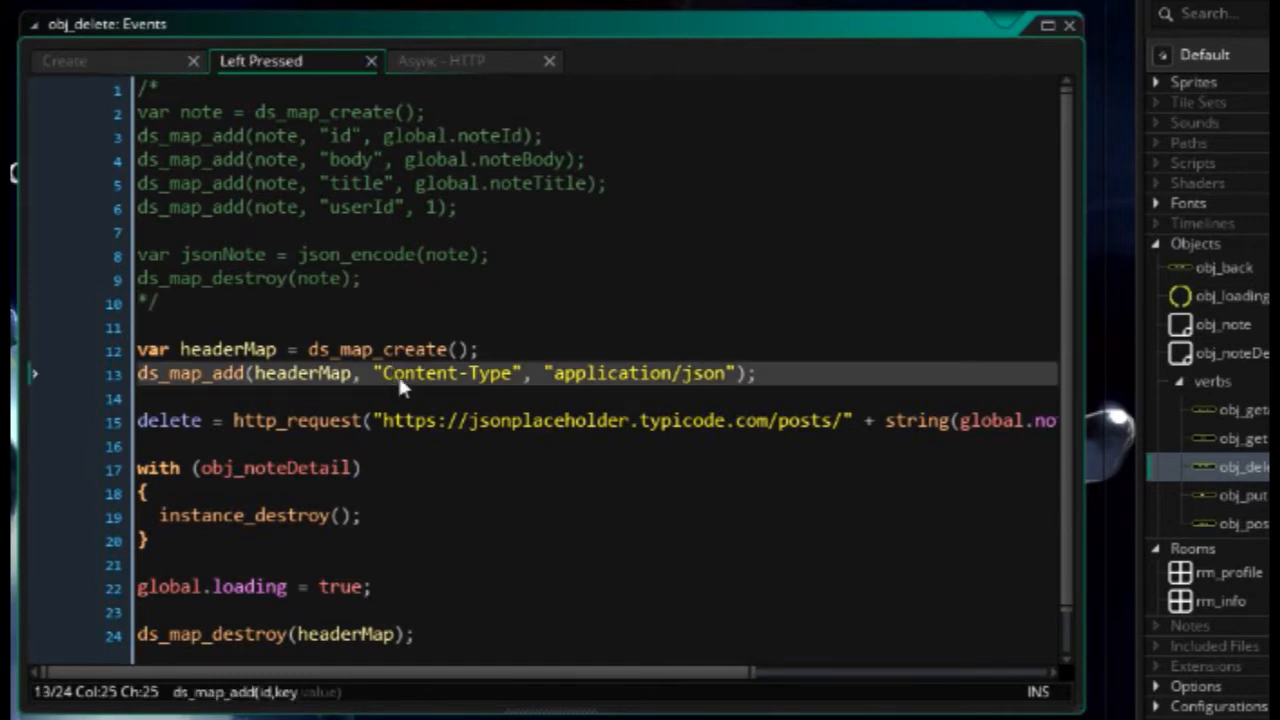
- Run the game, load all posts with GET ALL and view post 5's details
left_click(440, 60)
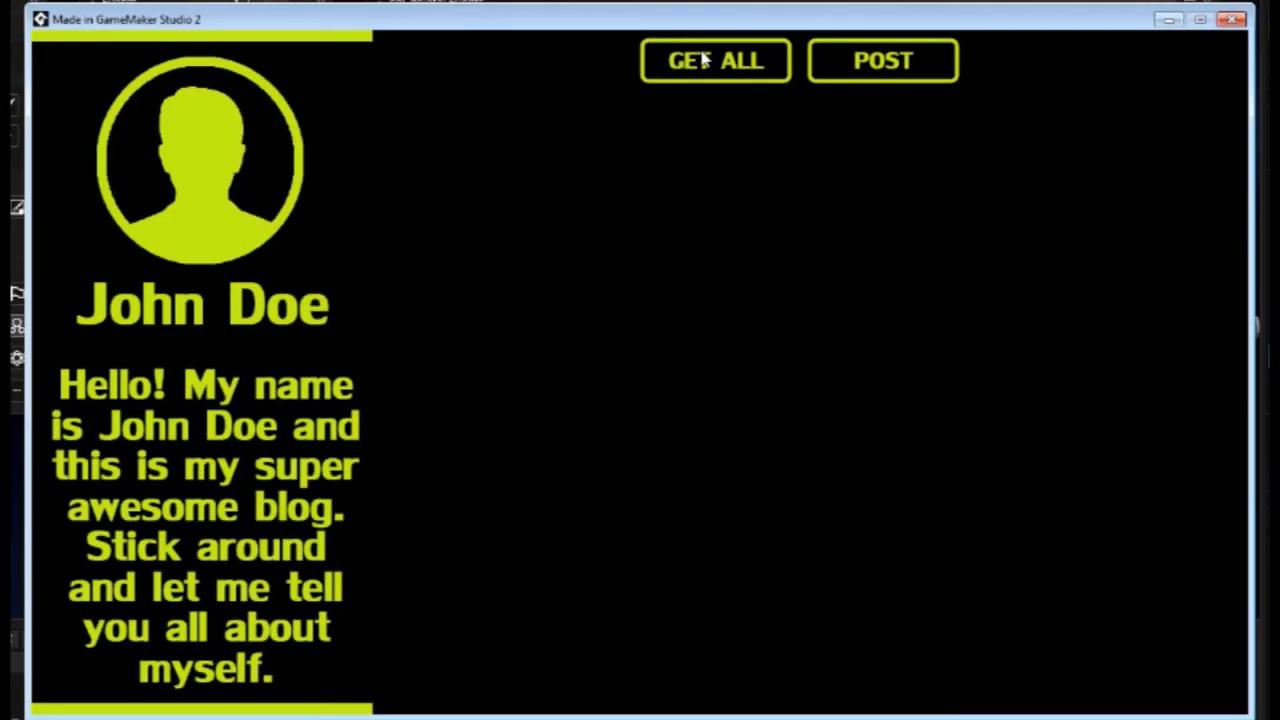
left_click(716, 60)
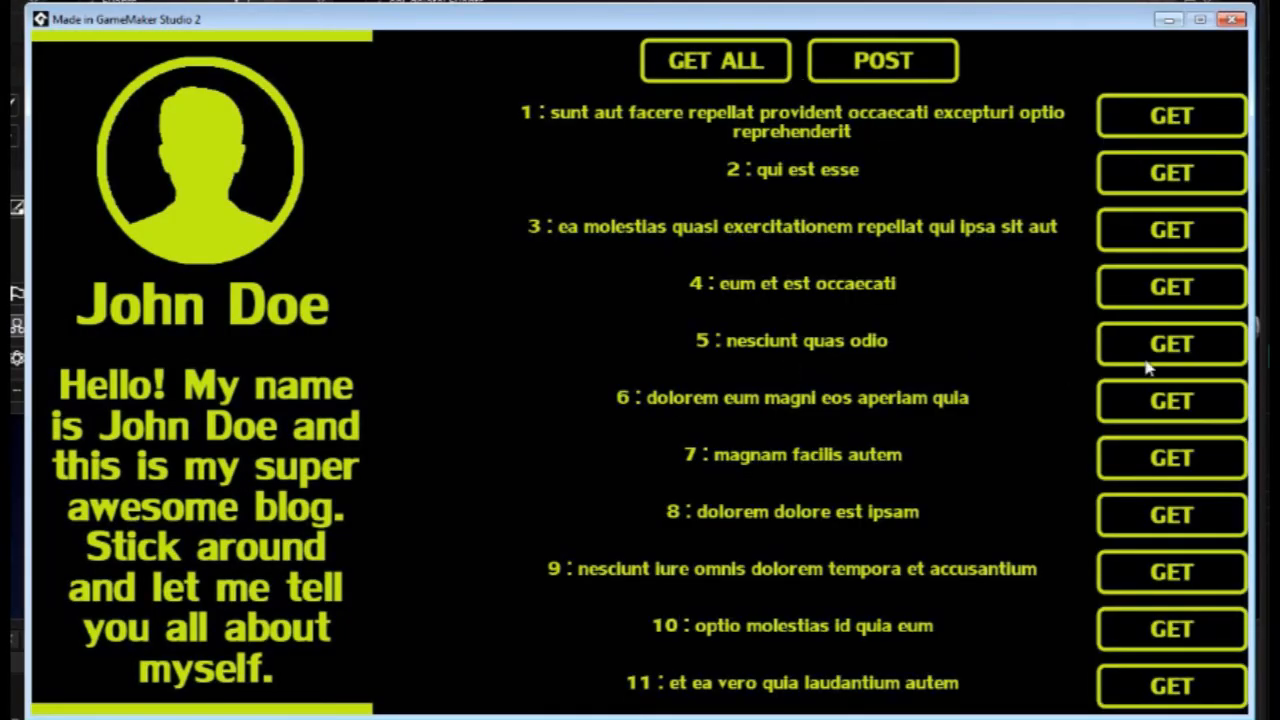
left_click(1172, 344)
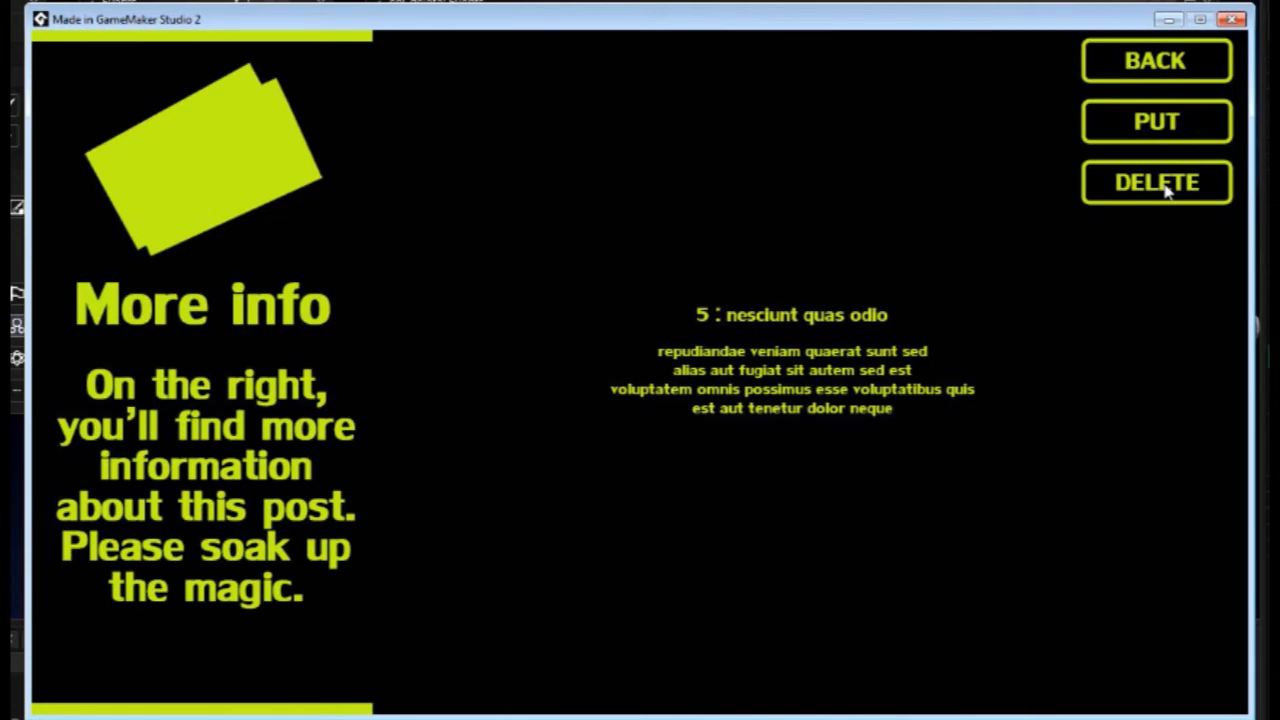
mouse_move(1156, 192)
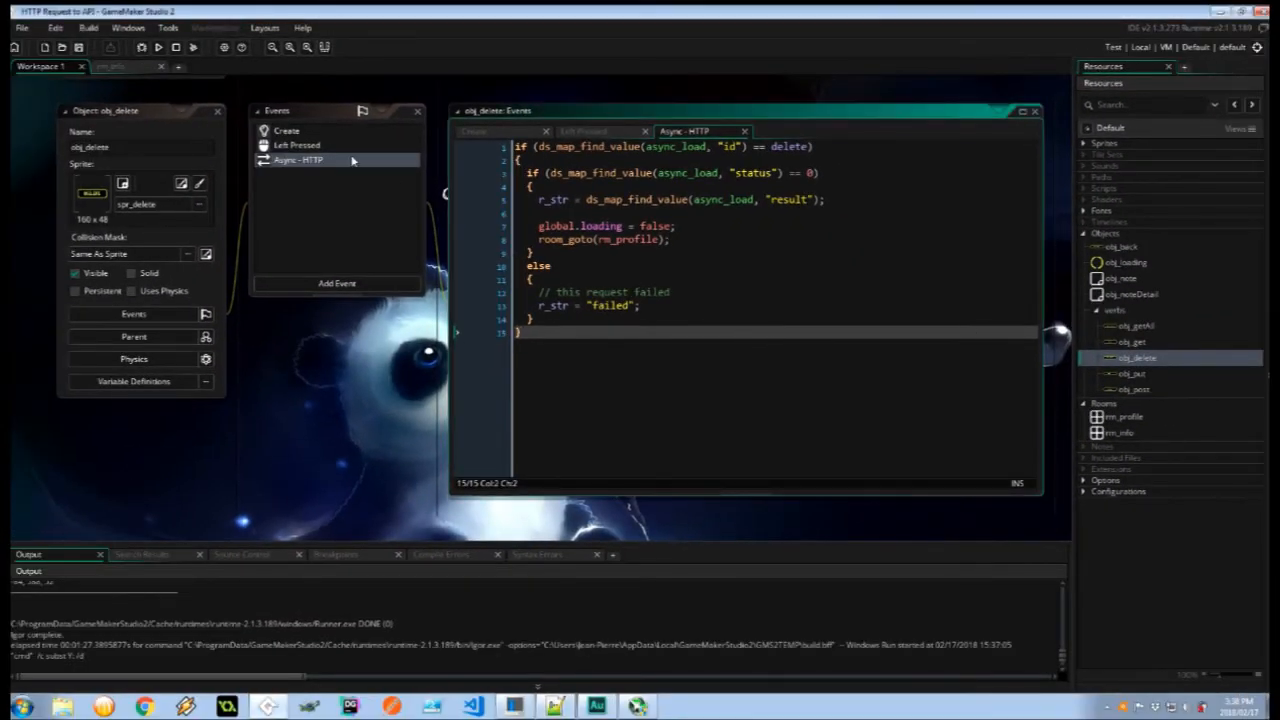
- Add a Create event to obj_post setting post = undefined
left_click(296, 144)
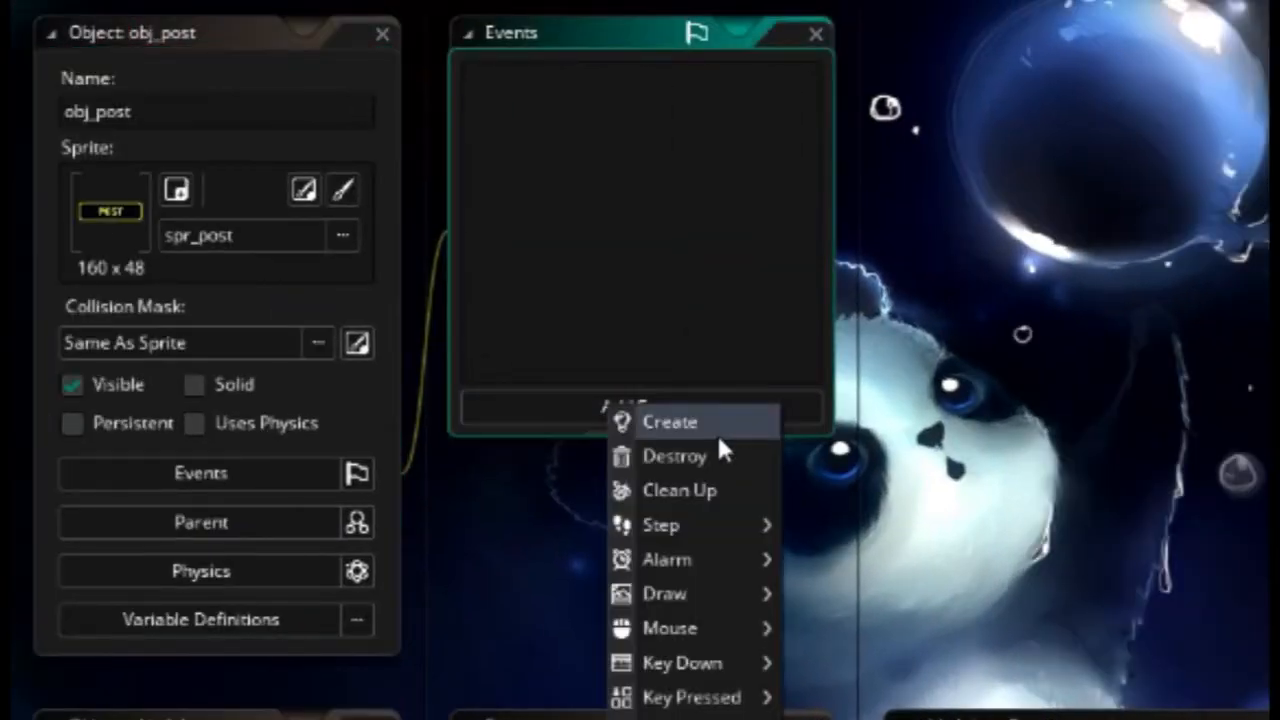
left_click(668, 420)
type("post = undefined;")
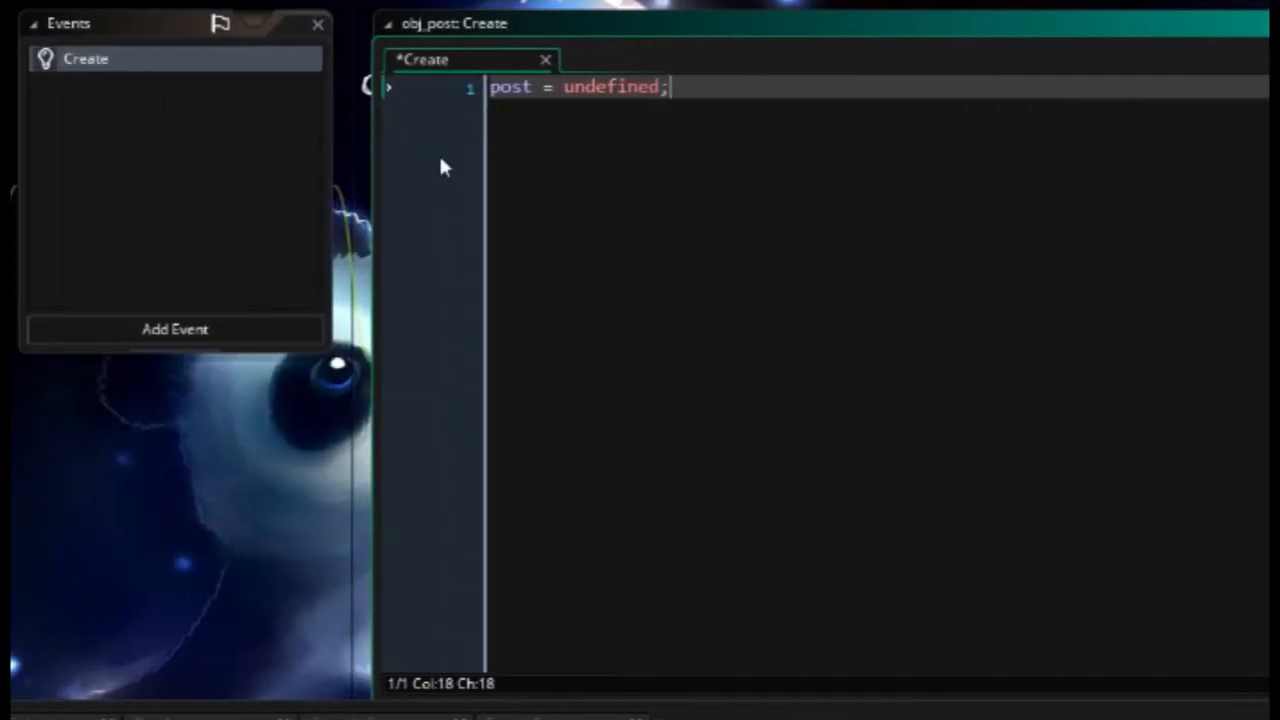
- Add a Left Pressed event to obj_post holding obj_delete's request code
left_click(176, 328)
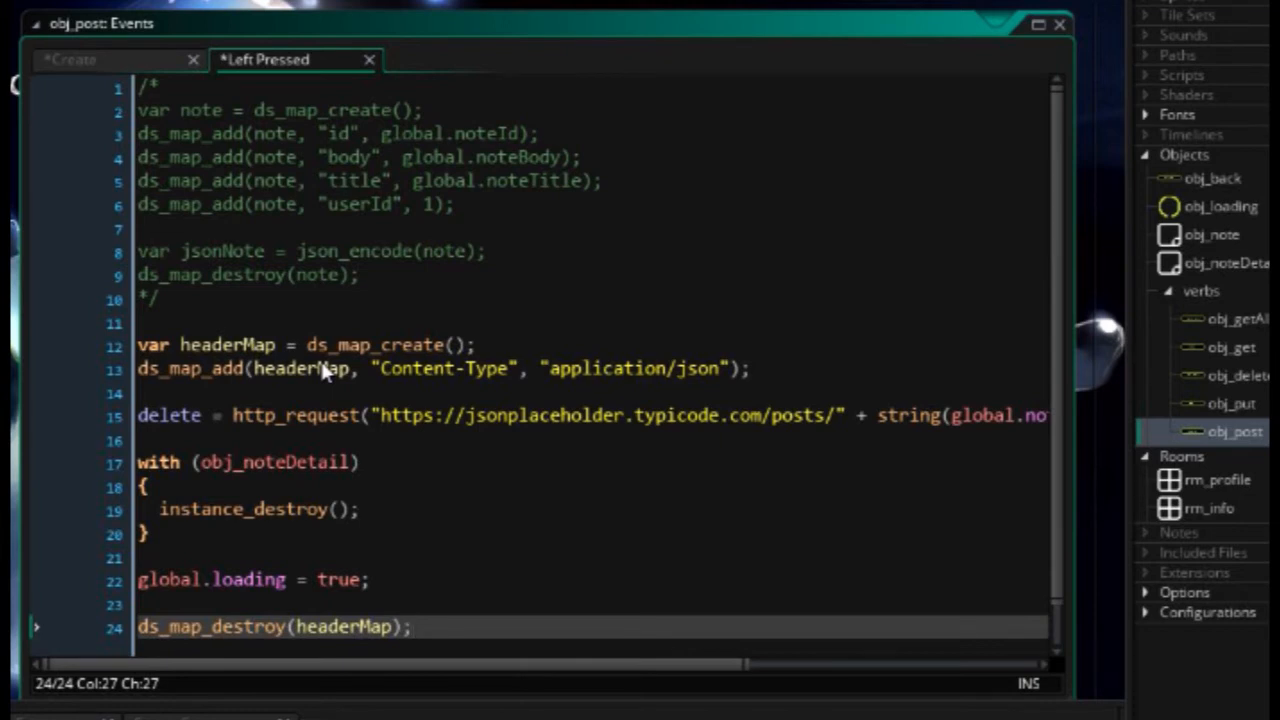
mouse_move(144, 156)
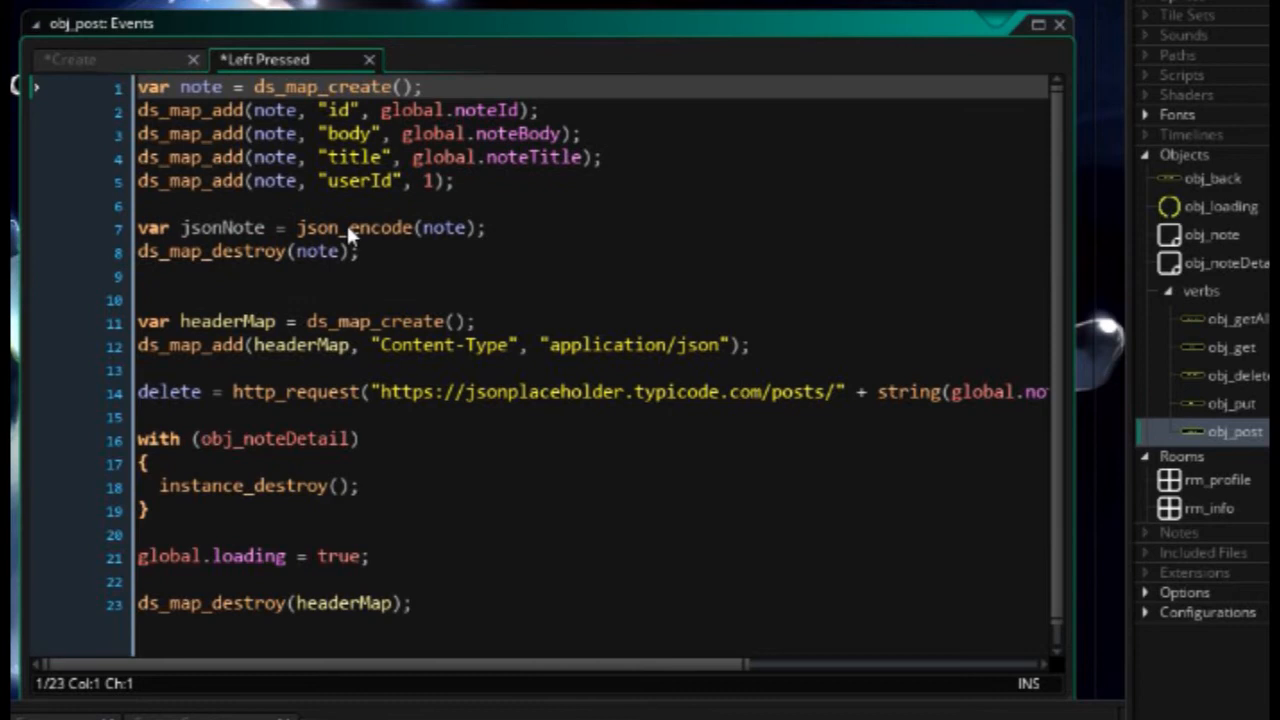
- Create newNote with ds_map_create and add body 'This is a new note', a title and userId 1
type("newN")
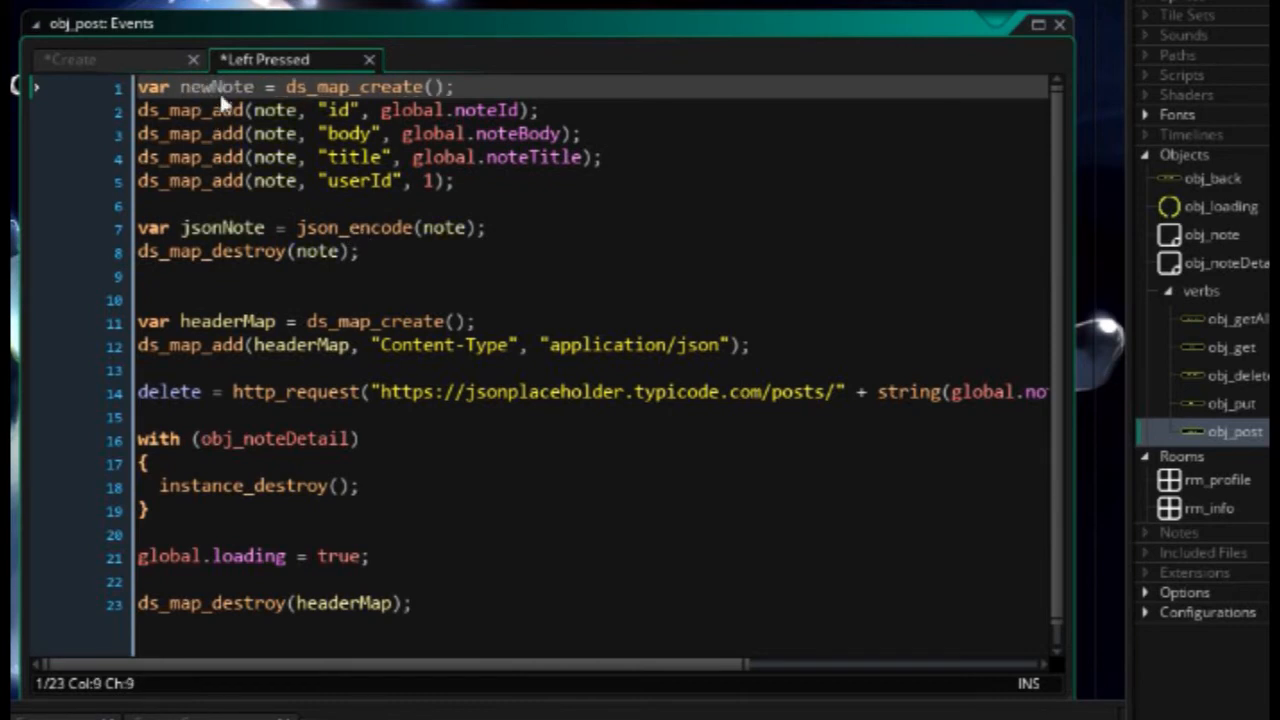
double_click(216, 88)
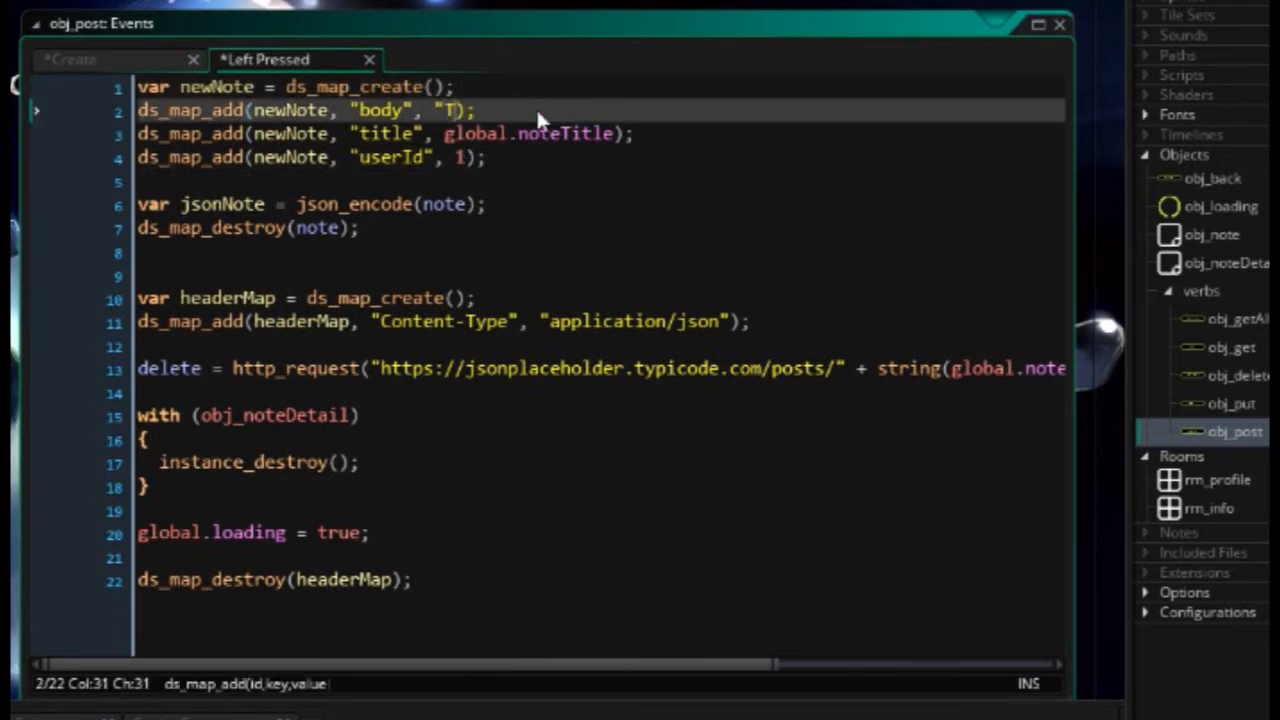
type("his is a new note body")
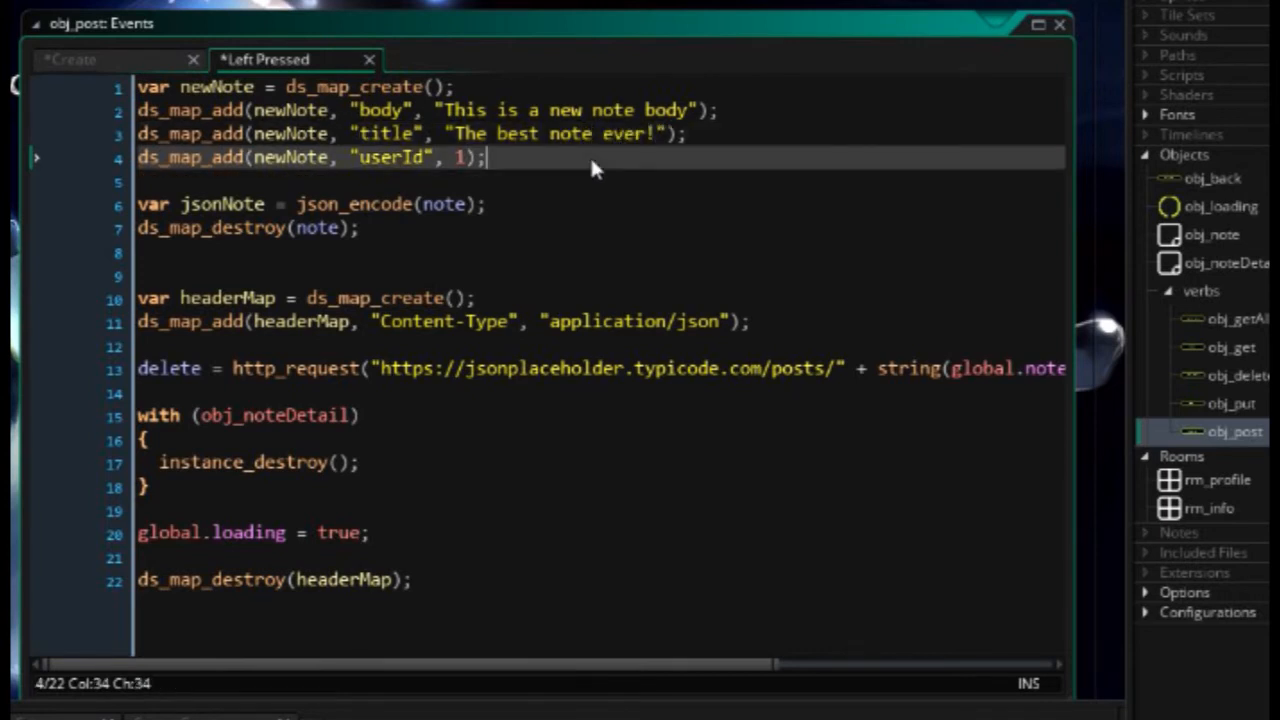
mouse_move(250, 164)
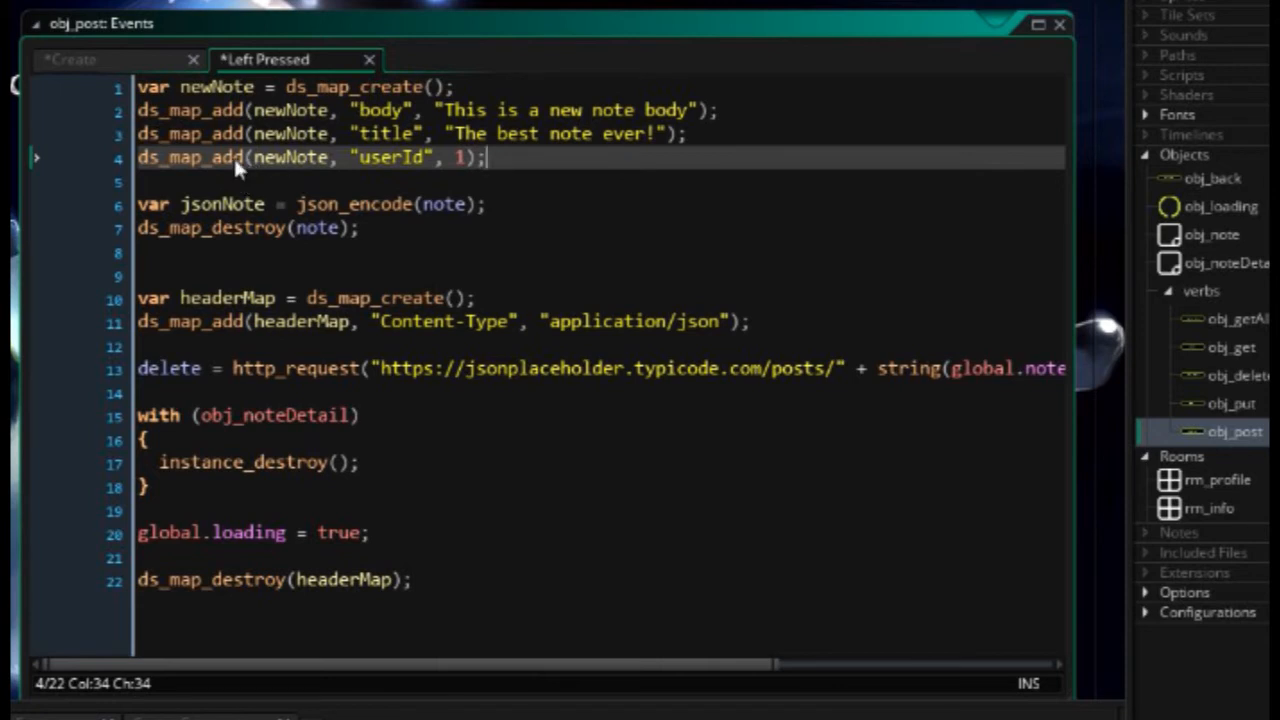
mouse_move(378, 122)
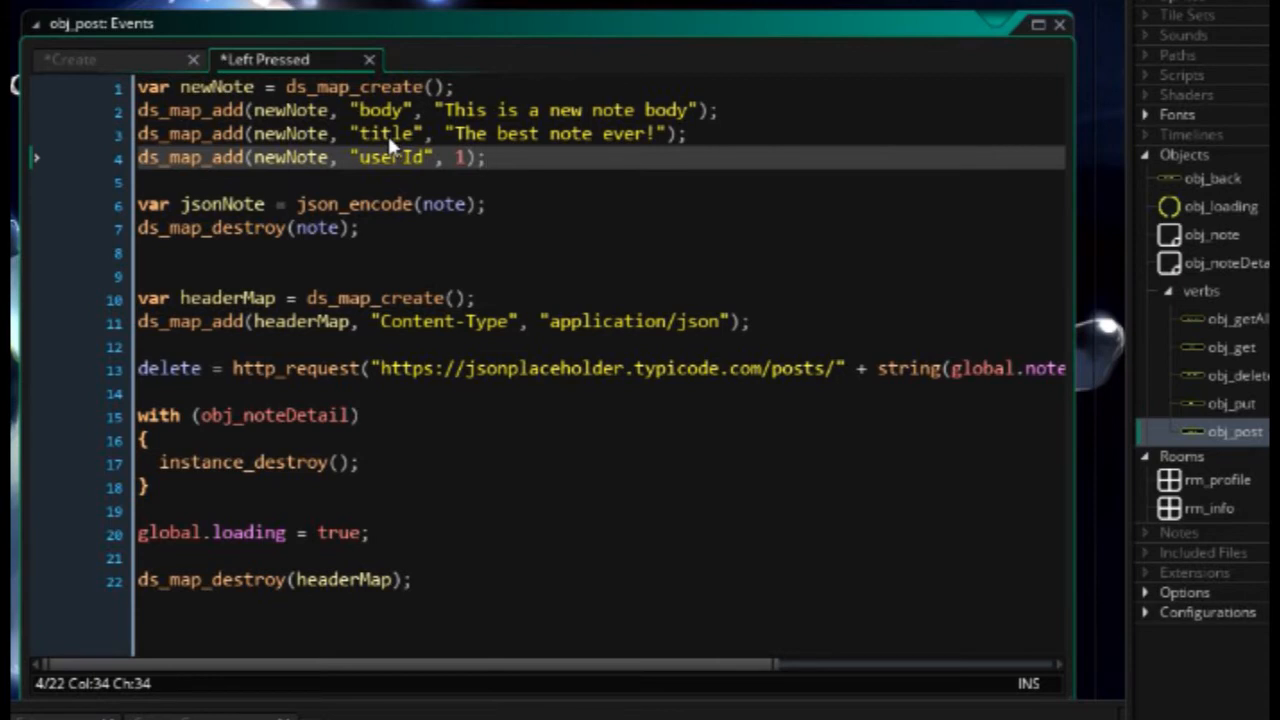
left_click(376, 110)
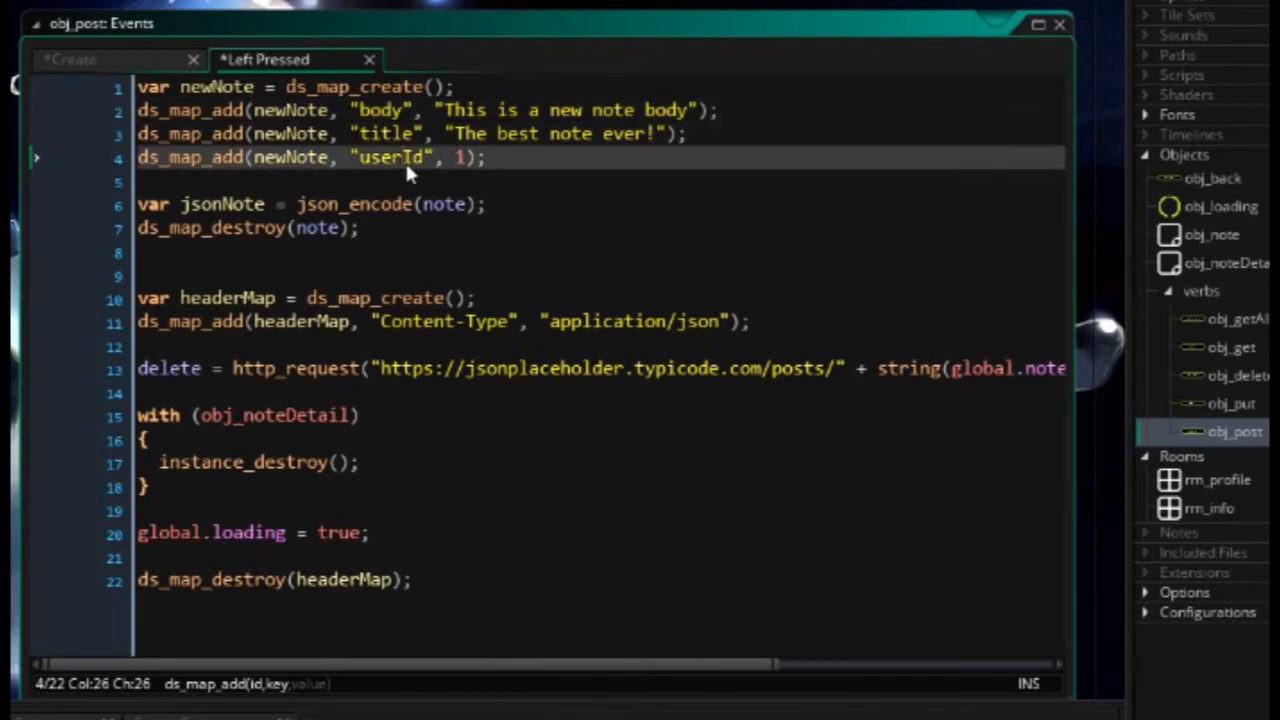
mouse_move(622, 176)
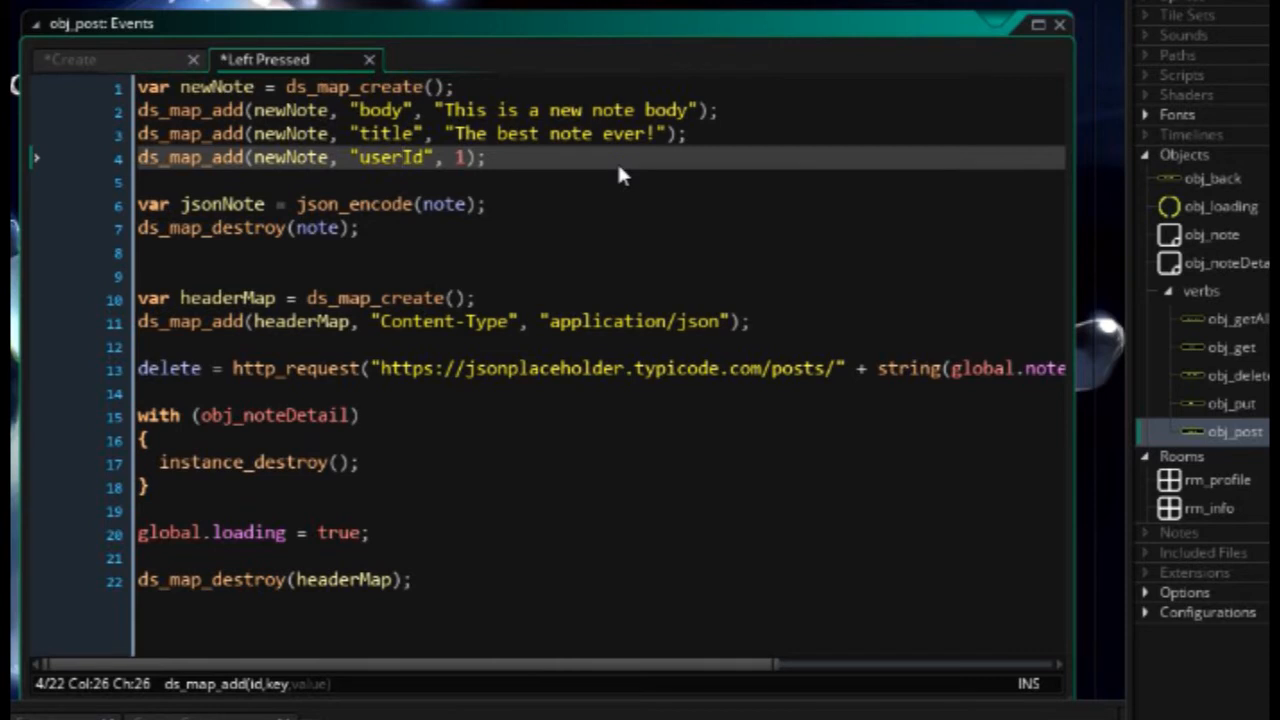
double_click(222, 204)
type("ew")
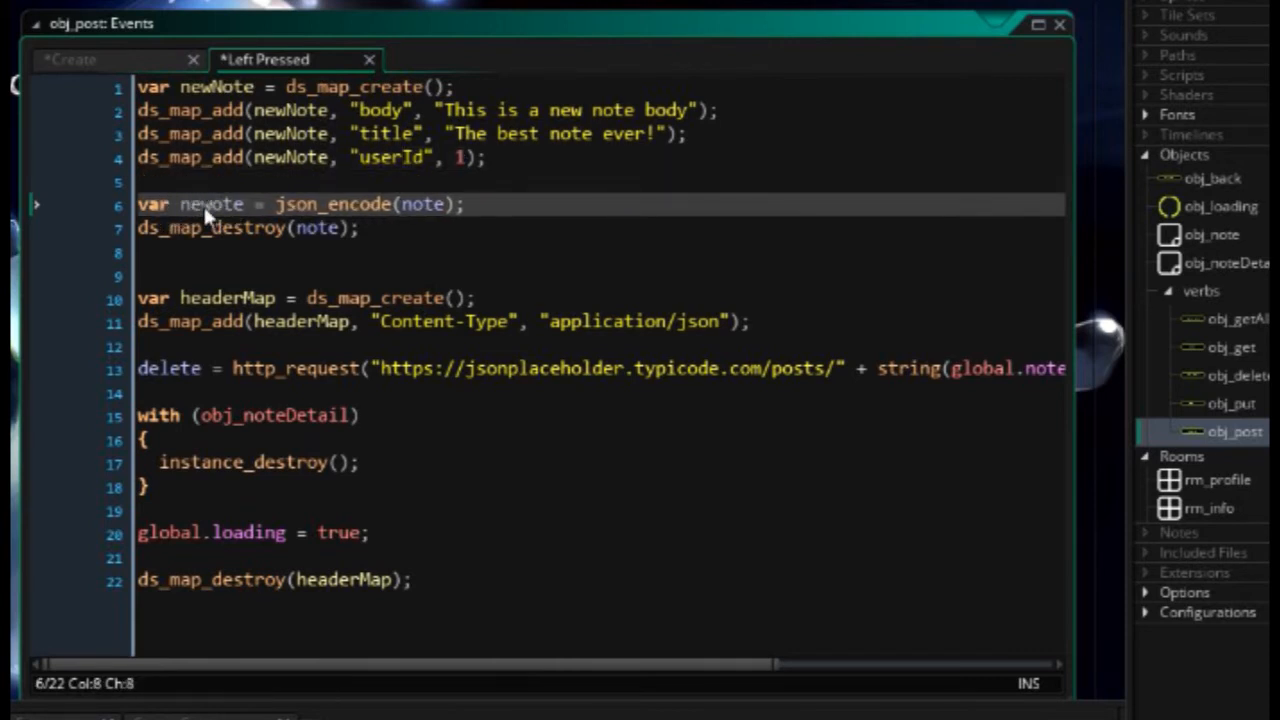
- Encode newNote as newJsonNote and send it with http_request "POST", headerMap to the posts URL
type("NoteJo")
left_click(248, 228)
type("ewN")
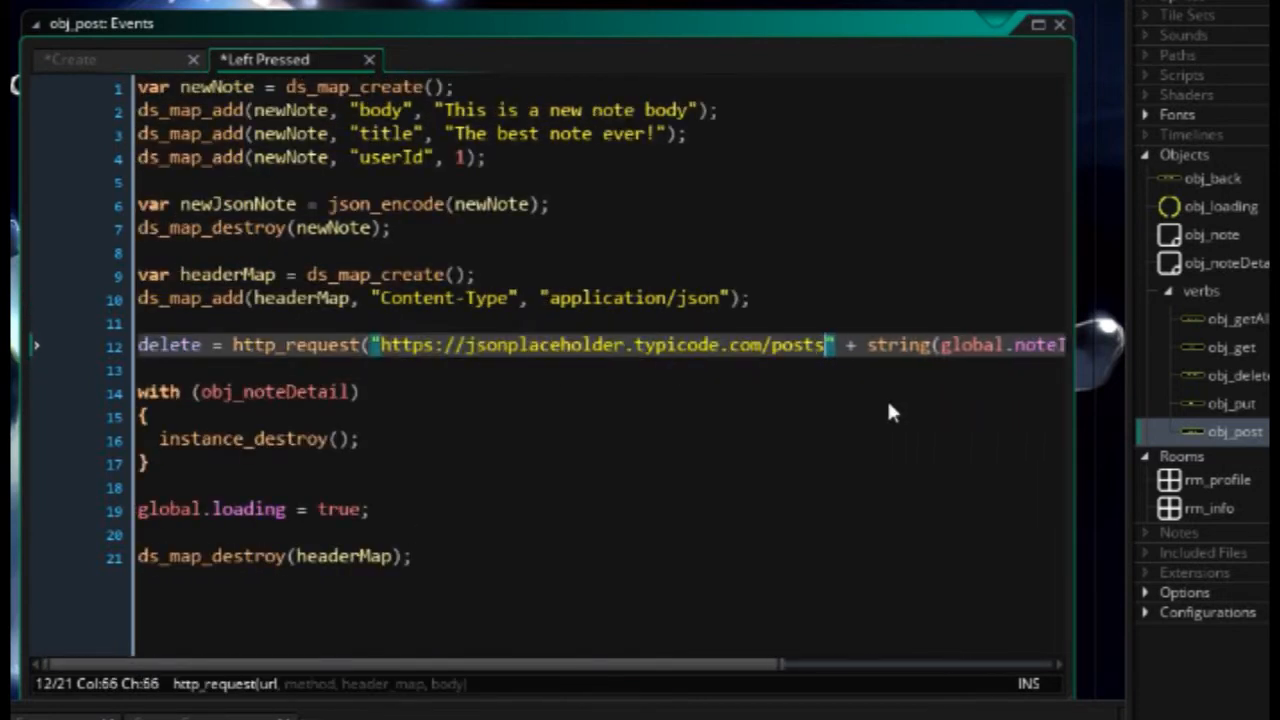
scroll("right", 3)
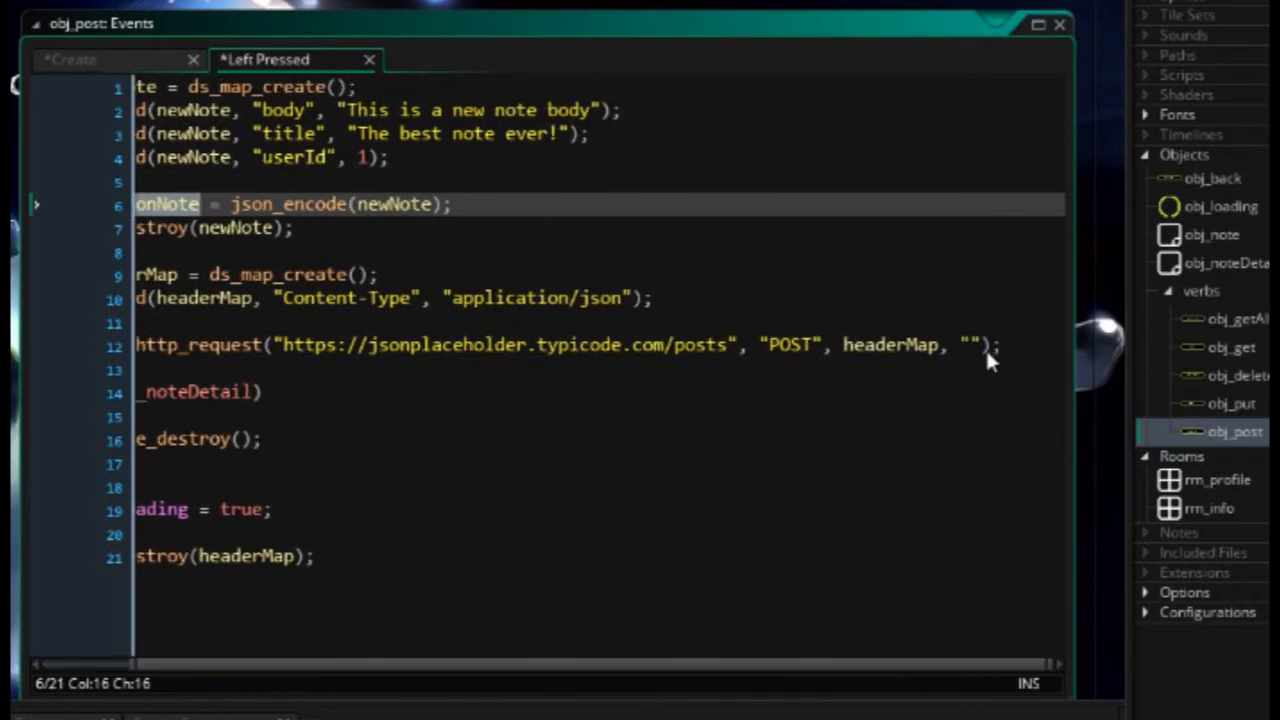
type("newJsonNote")
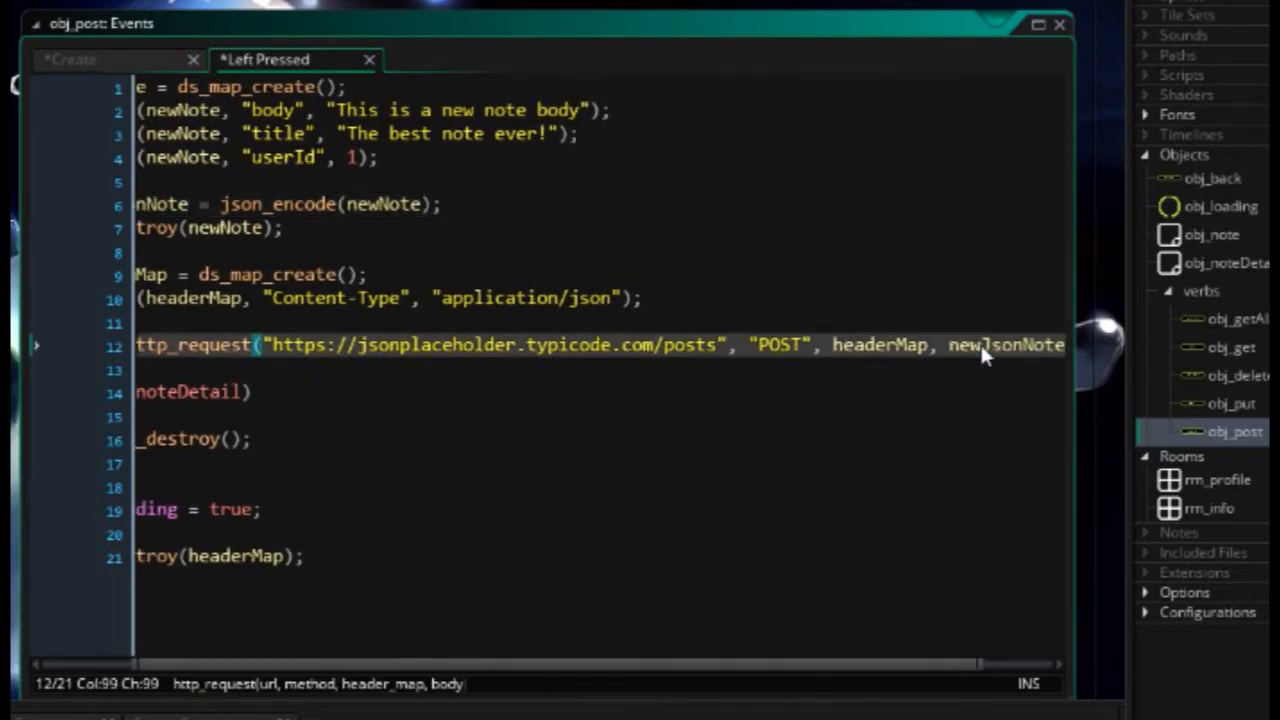
scroll("left", 3)
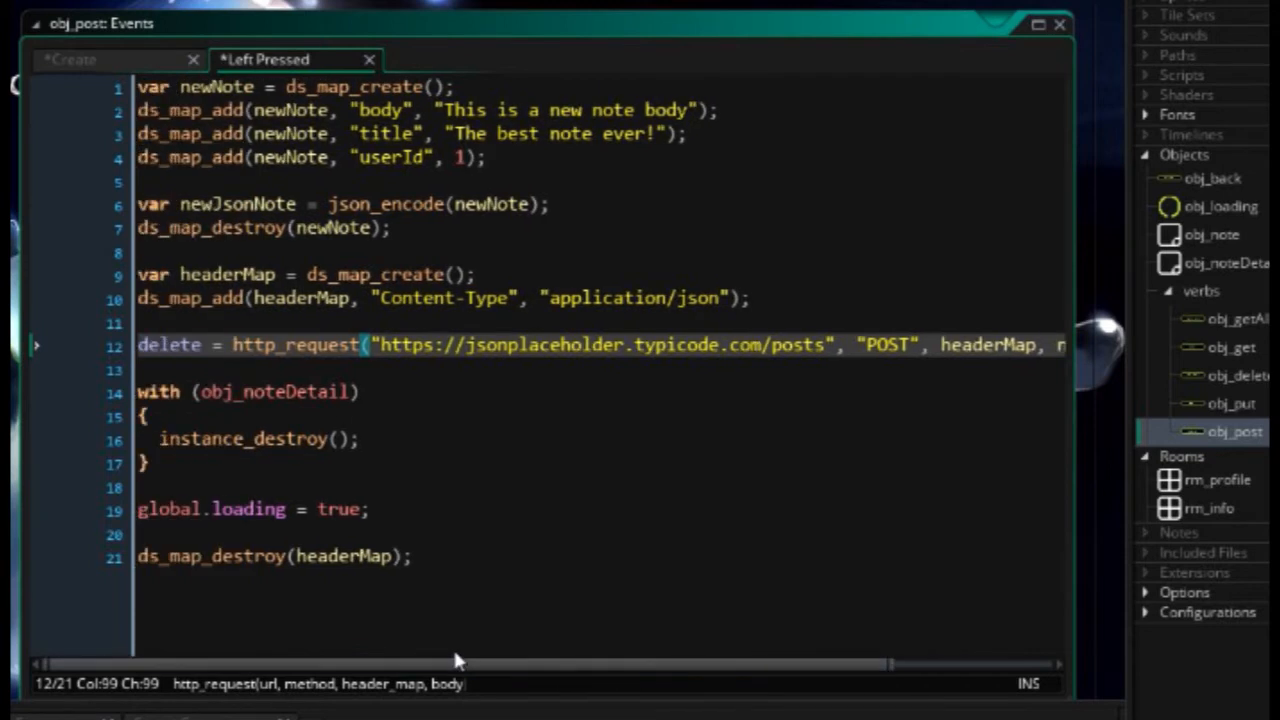
mouse_move(262, 400)
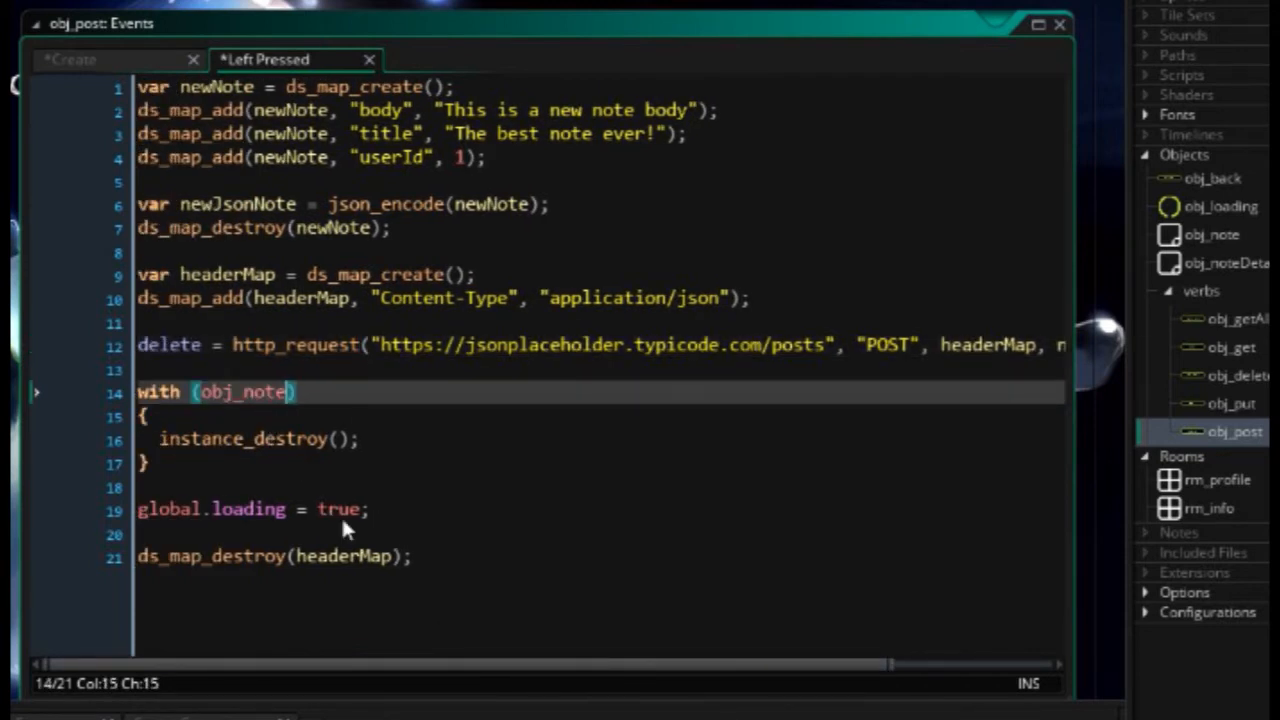
left_click(170, 464)
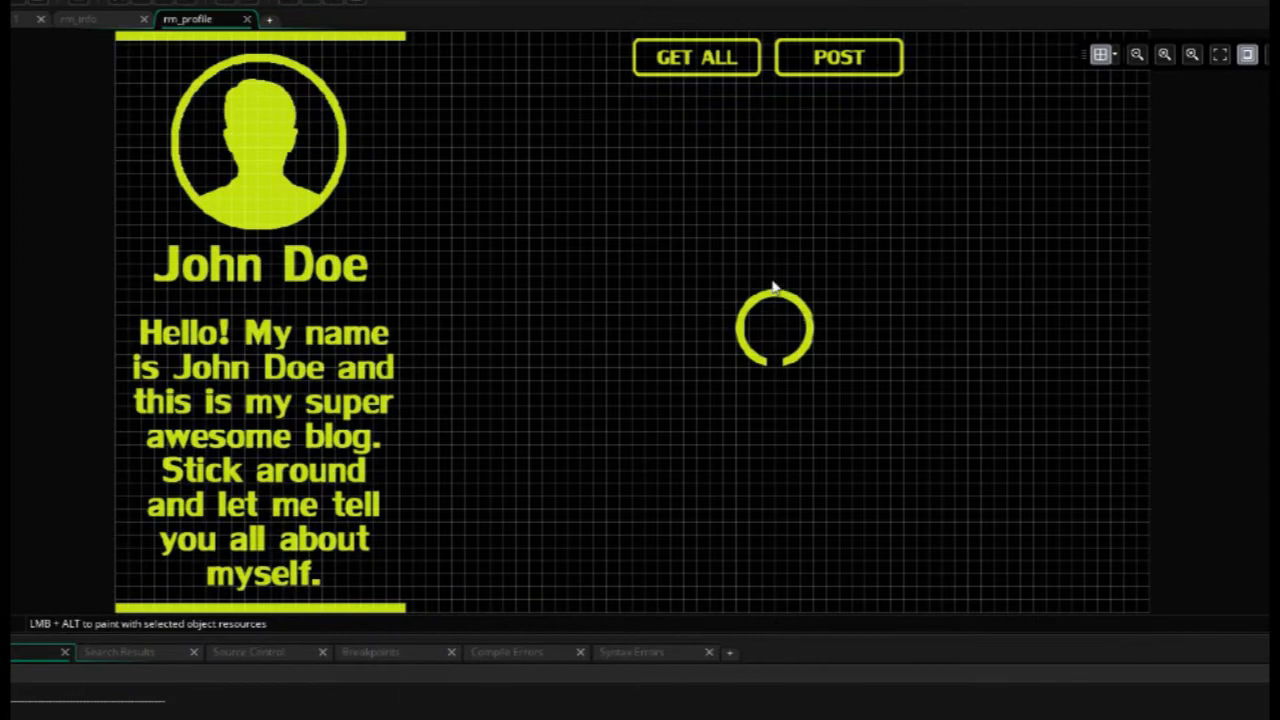
mouse_move(838, 348)
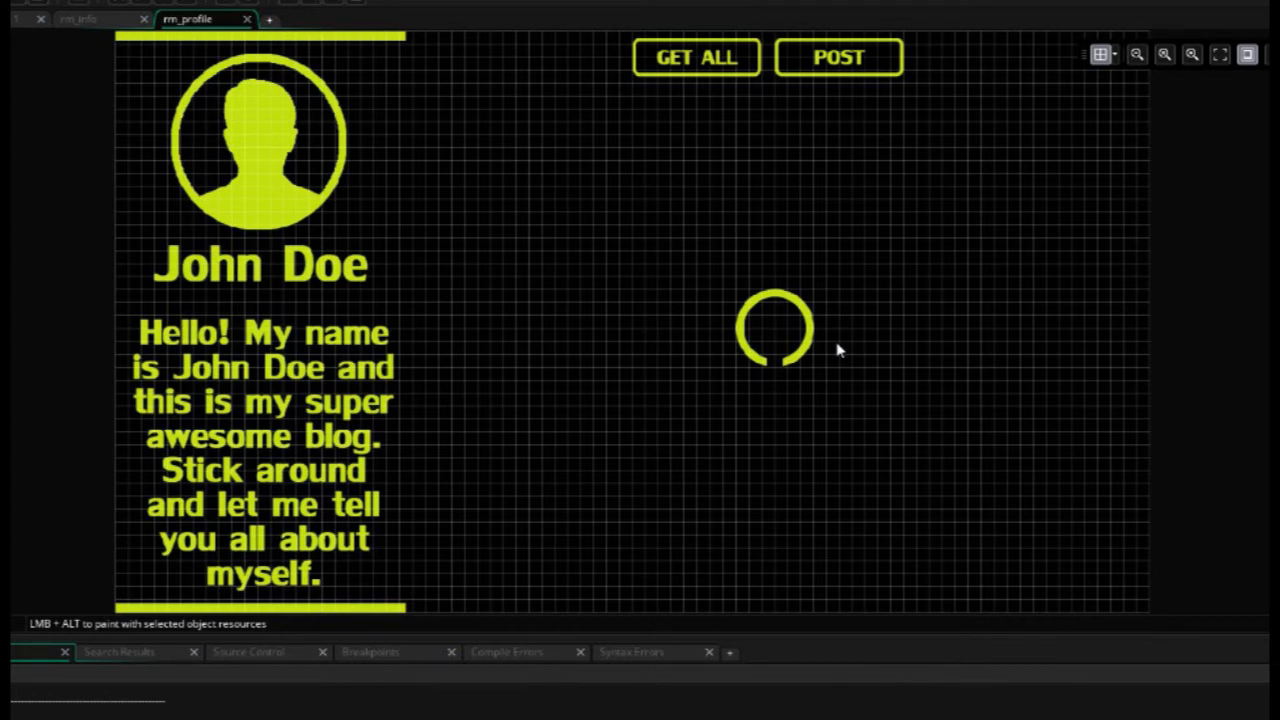
mouse_move(396, 16)
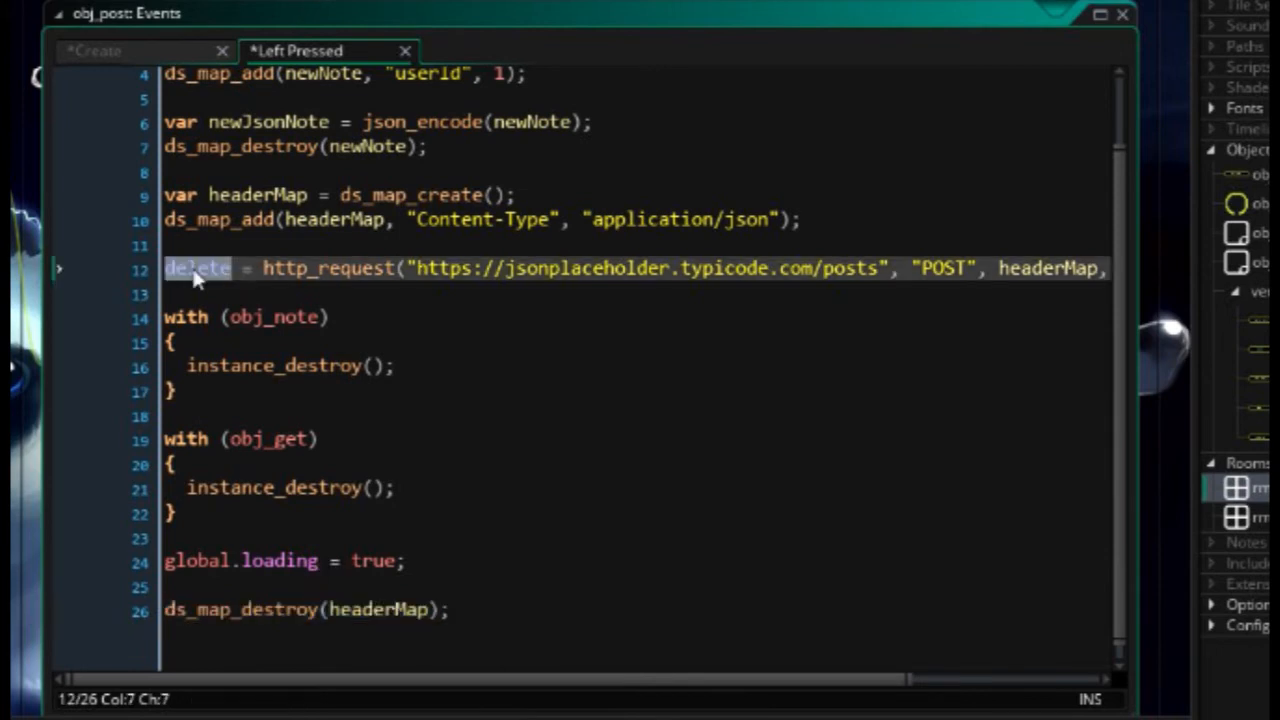
- Store the http_request result in post instead of delete, checking Create sets post = undefined
left_click(92, 50)
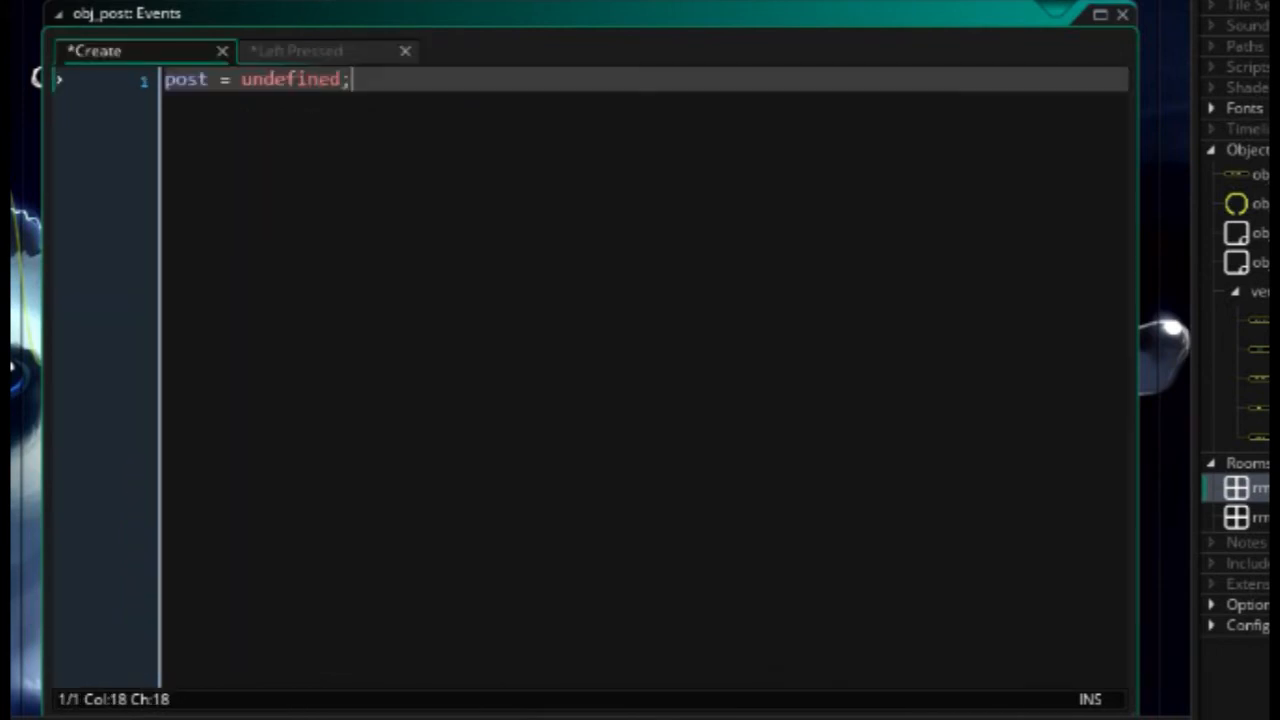
left_click(296, 50)
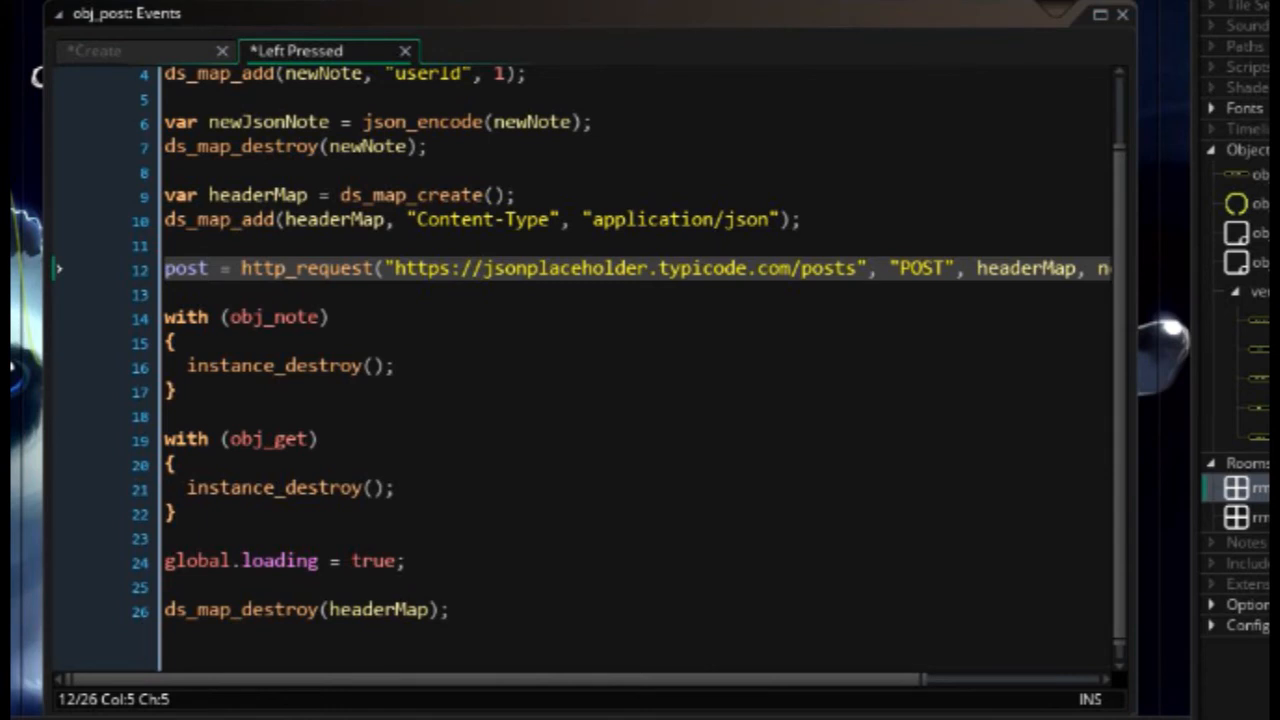
left_click(510, 50)
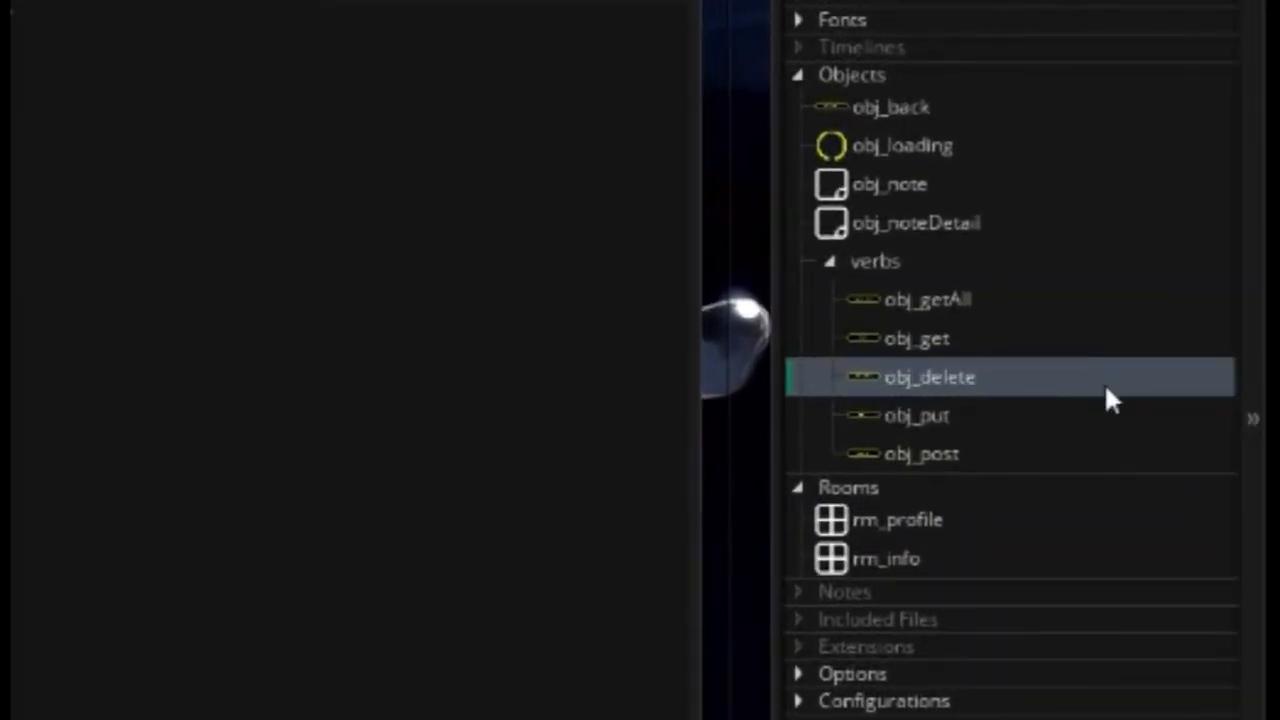
- Copy obj_delete's Async - HTTP code into obj_post, match id to post and remove room_goto(rm_profile)
double_click(928, 376)
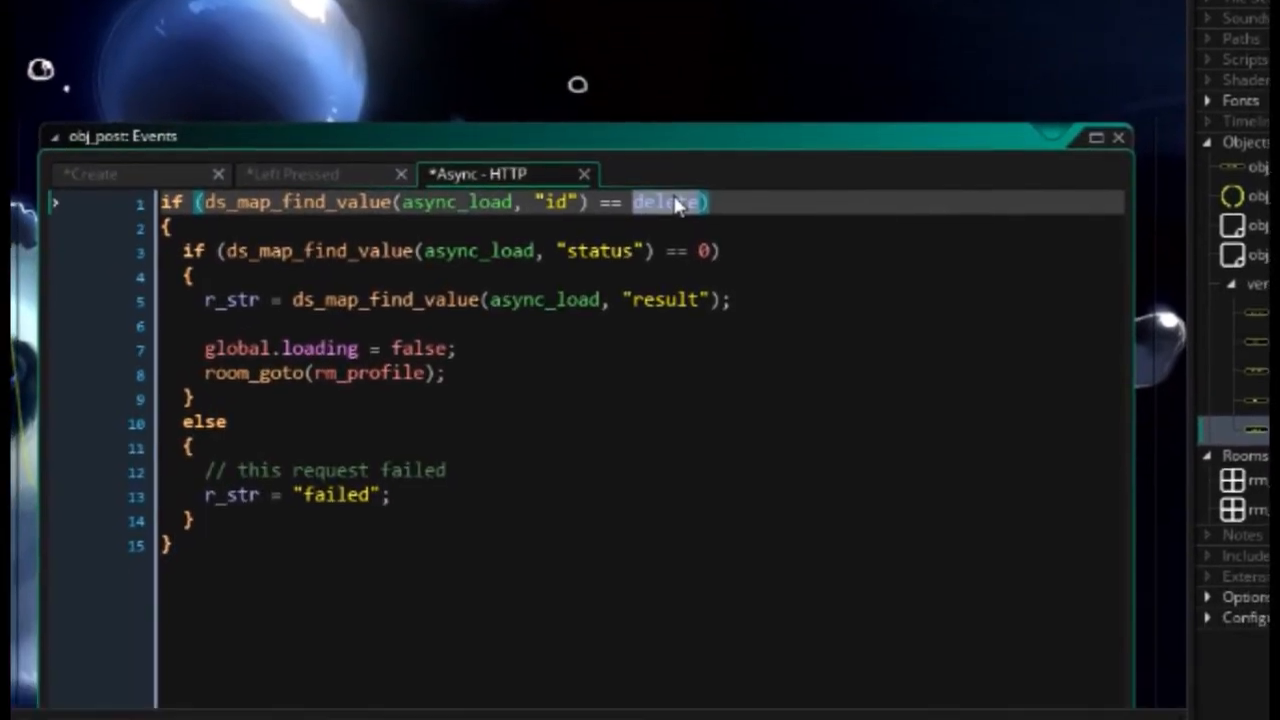
type("post")
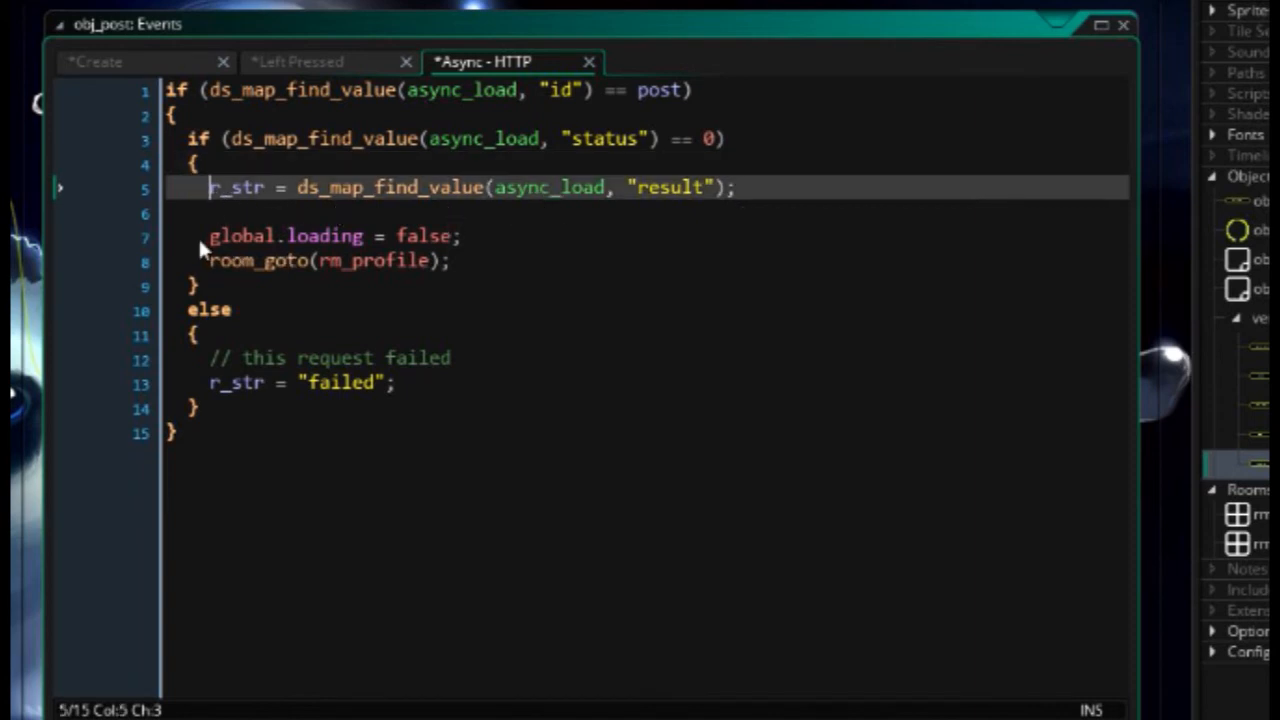
mouse_move(228, 290)
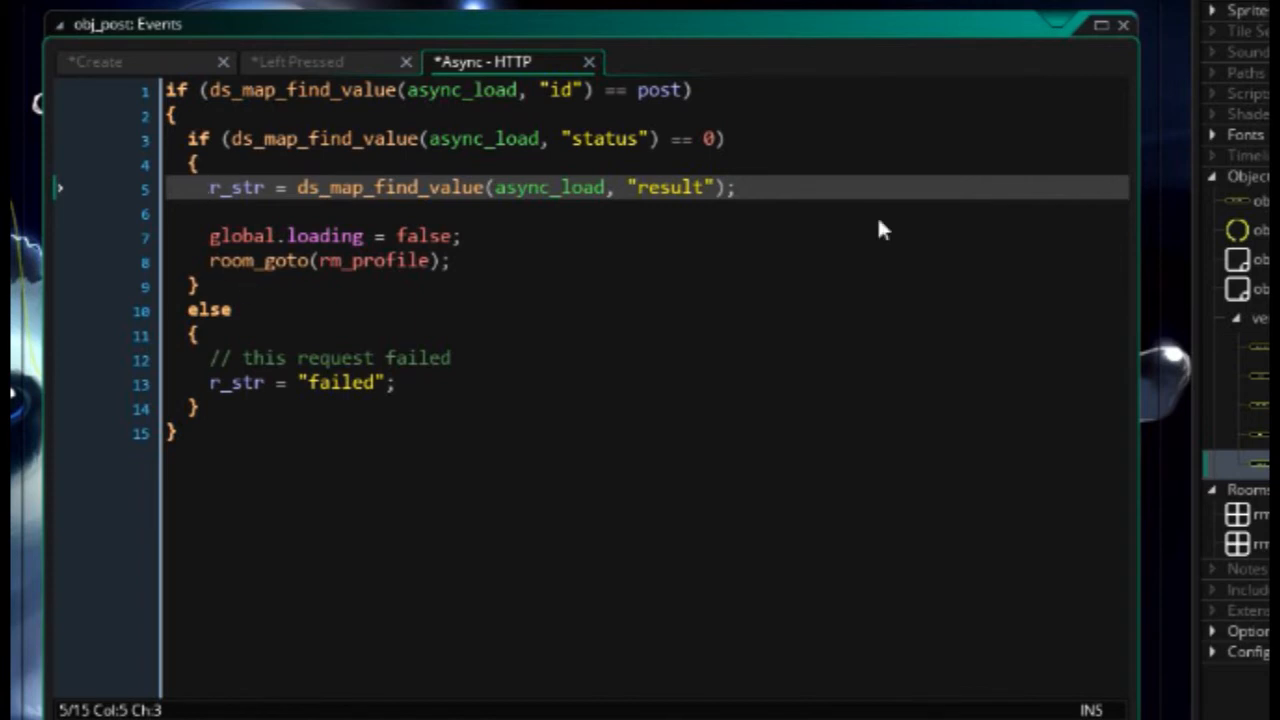
mouse_move(598, 232)
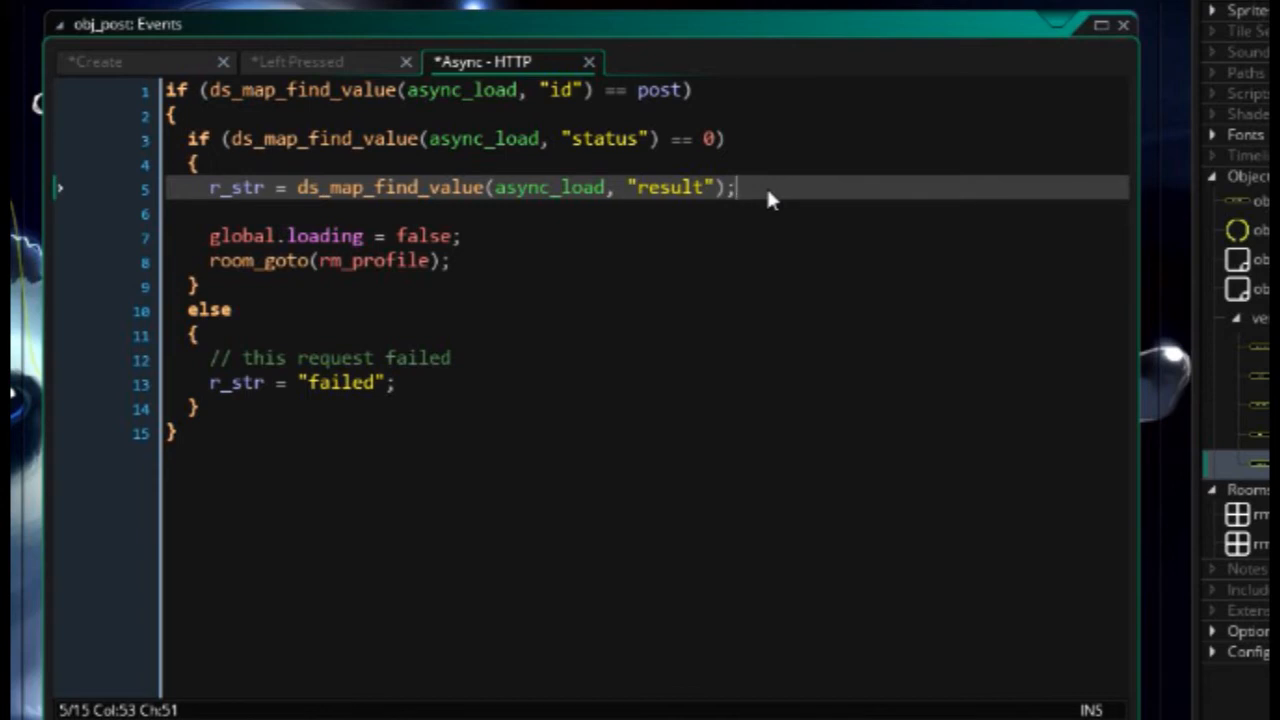
mouse_move(340, 270)
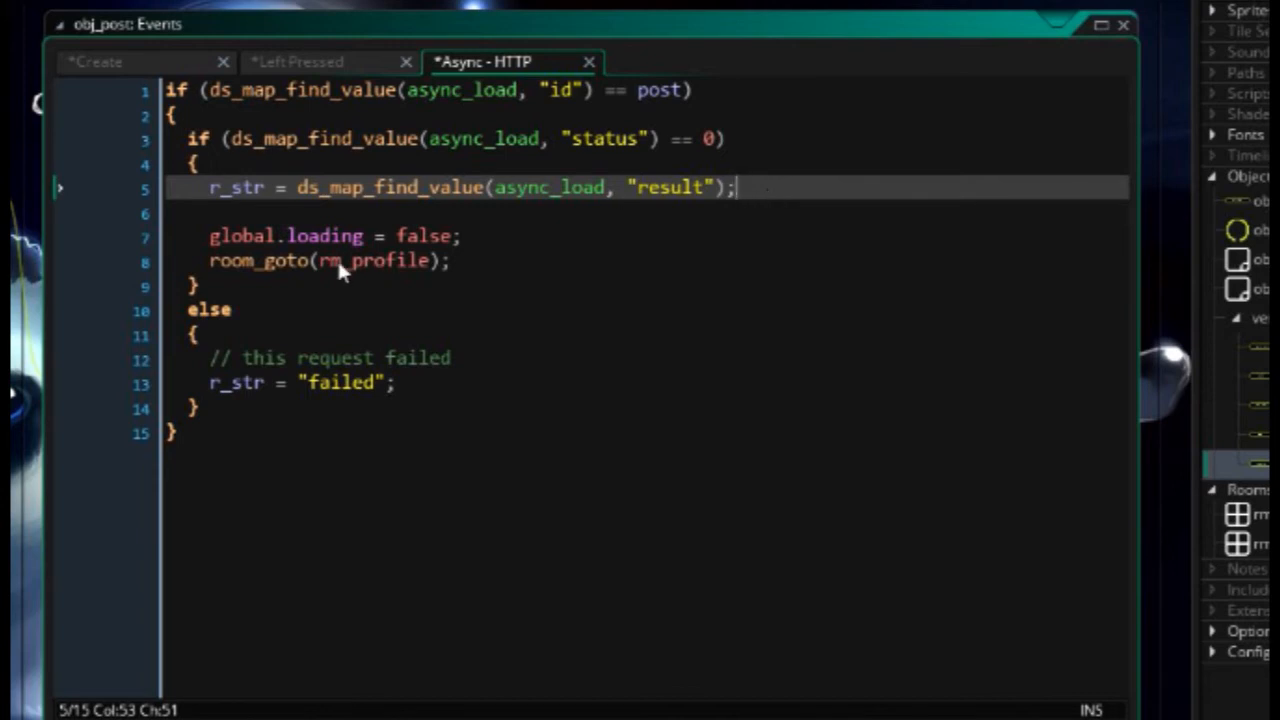
mouse_move(220, 250)
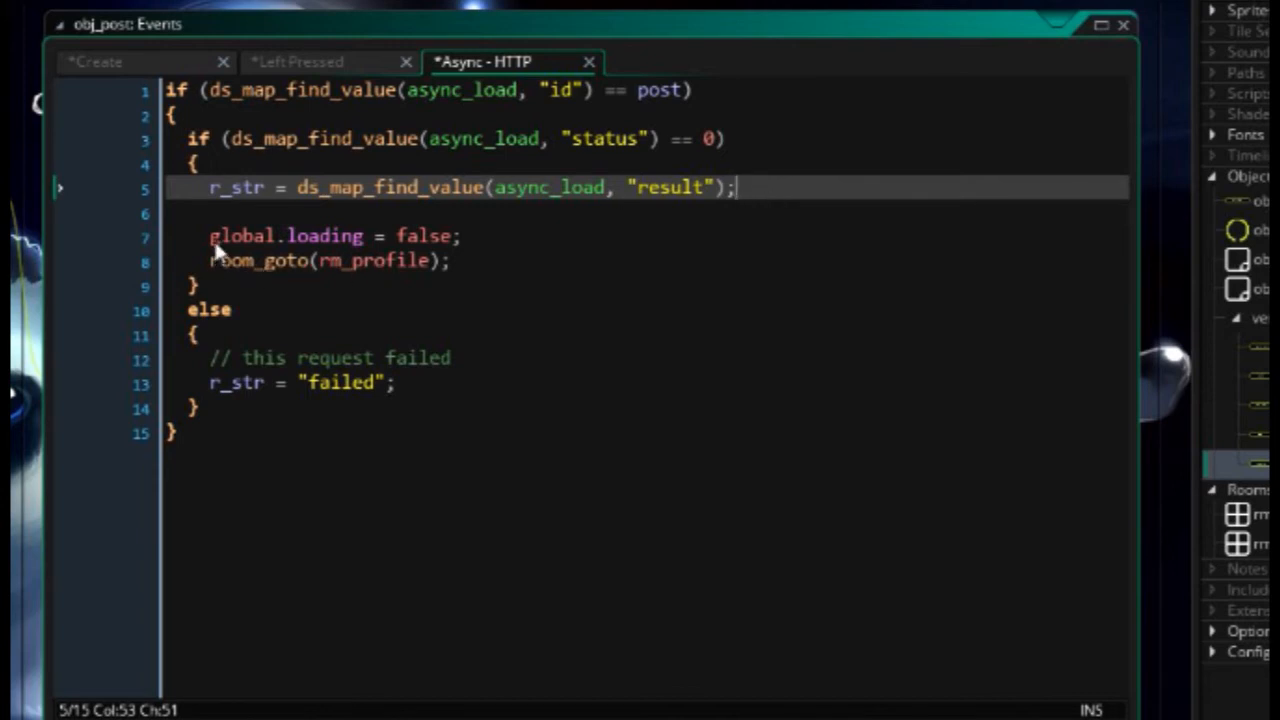
left_click(330, 260)
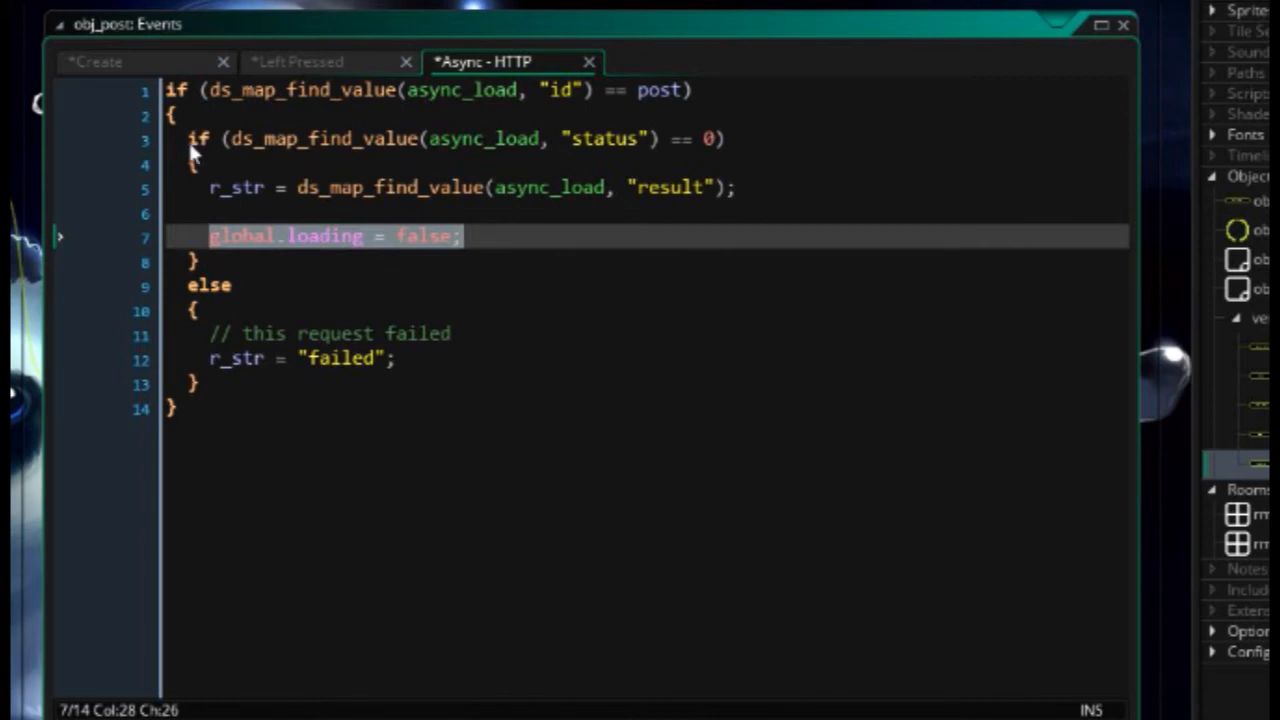
left_click(208, 284)
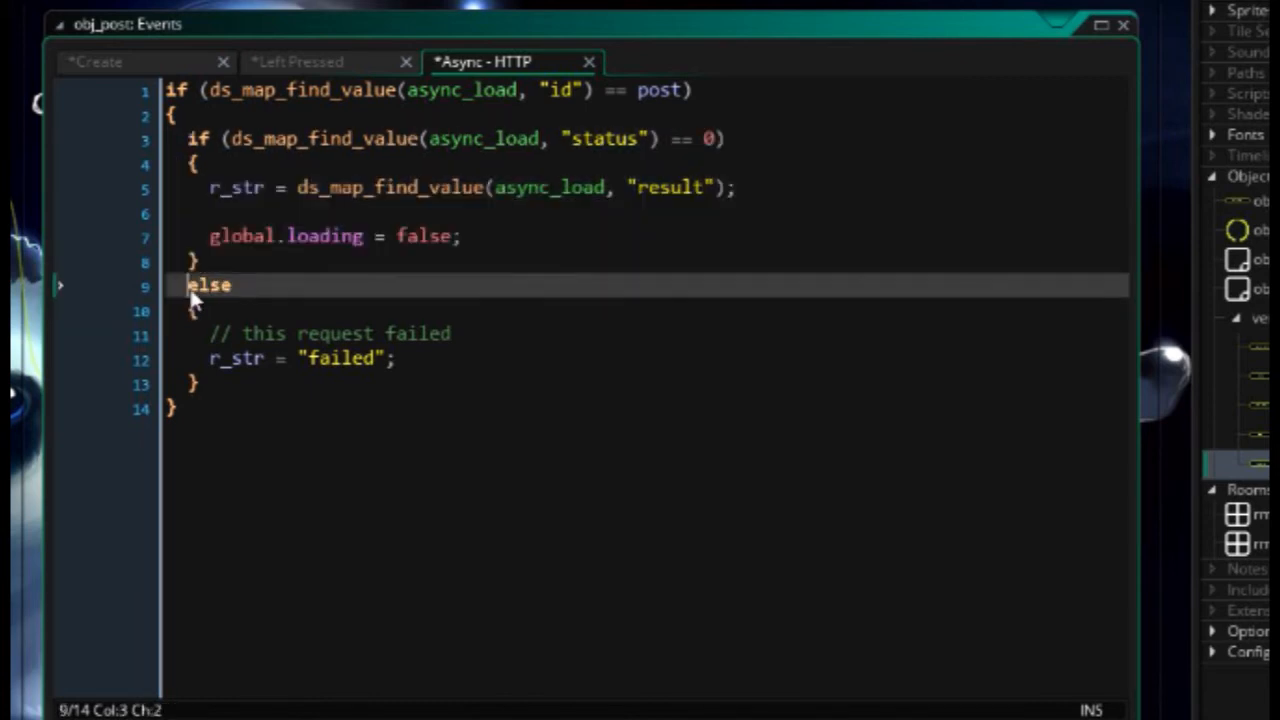
left_click_drag(196, 284, 216, 384)
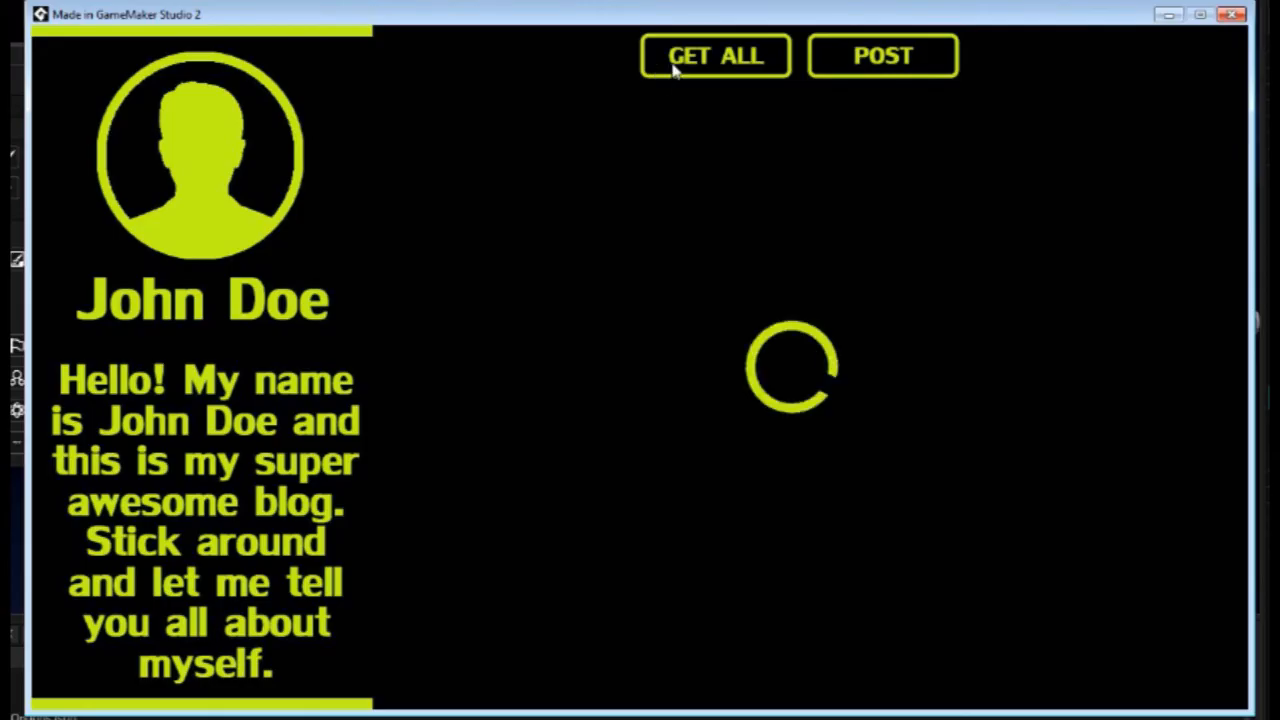
- In the running client, GET ALL, send POST, reload the list and view the fourth note
left_click(714, 56)
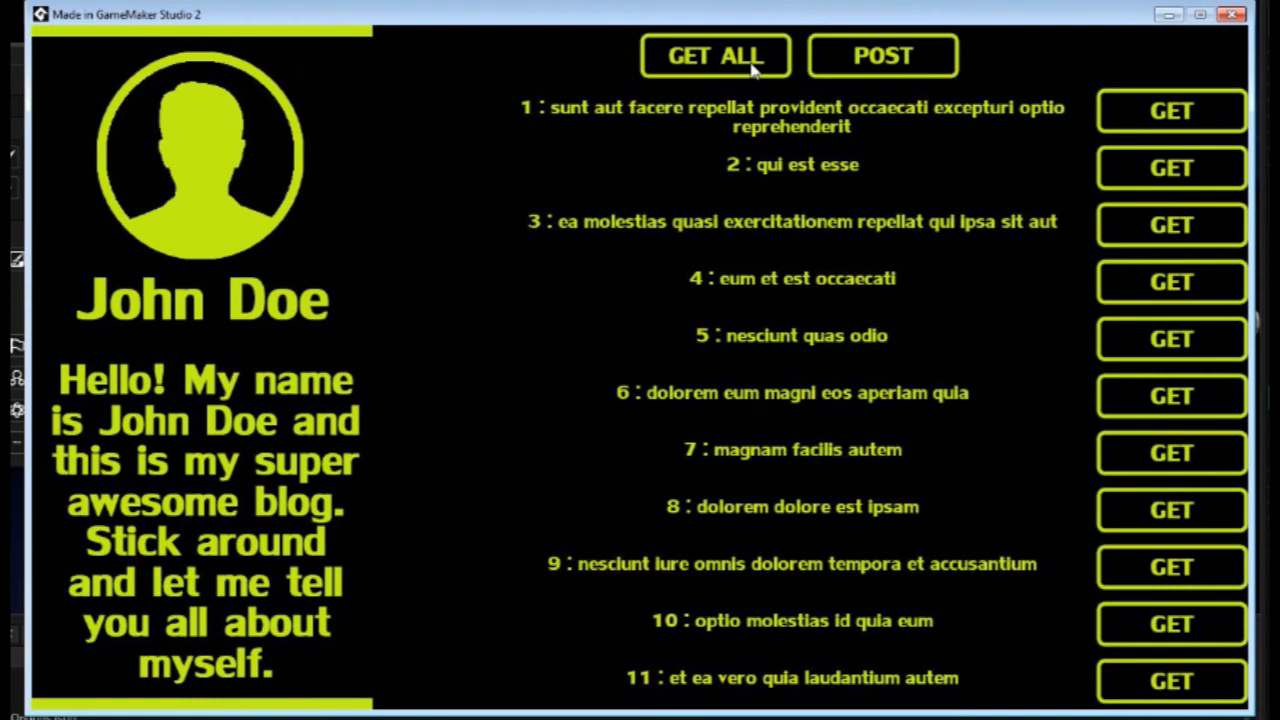
mouse_move(928, 68)
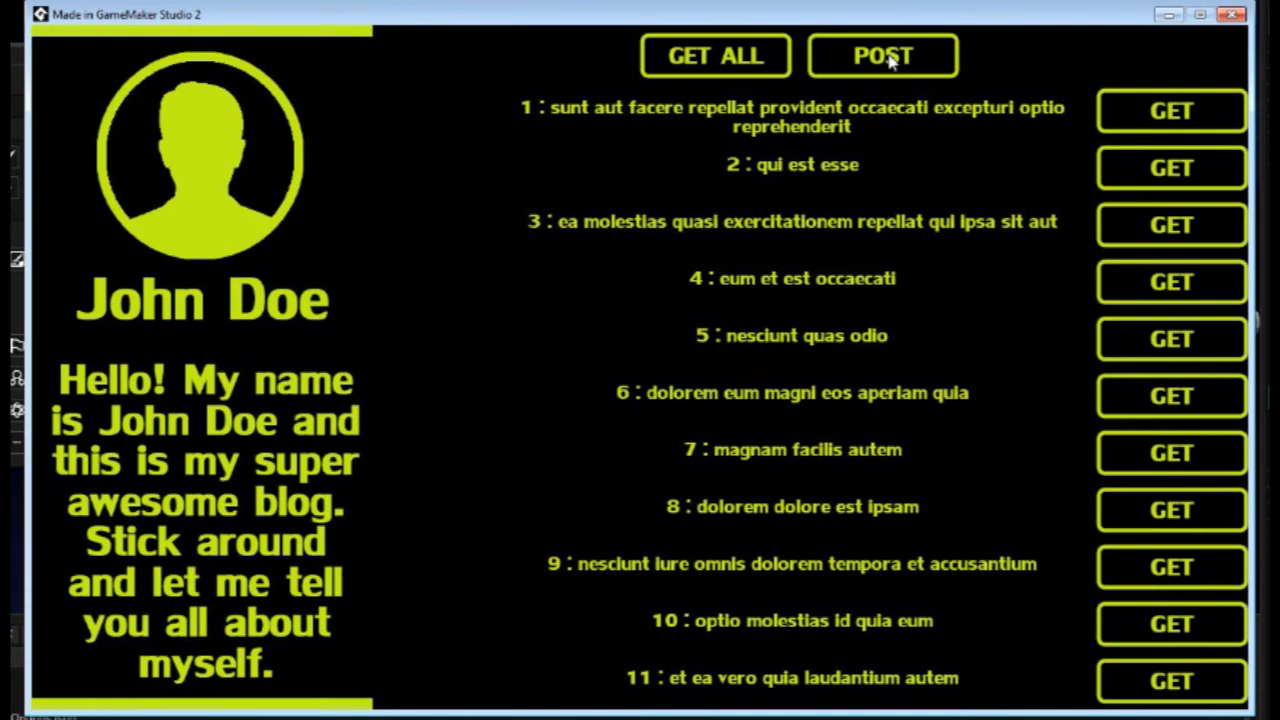
left_click(882, 56)
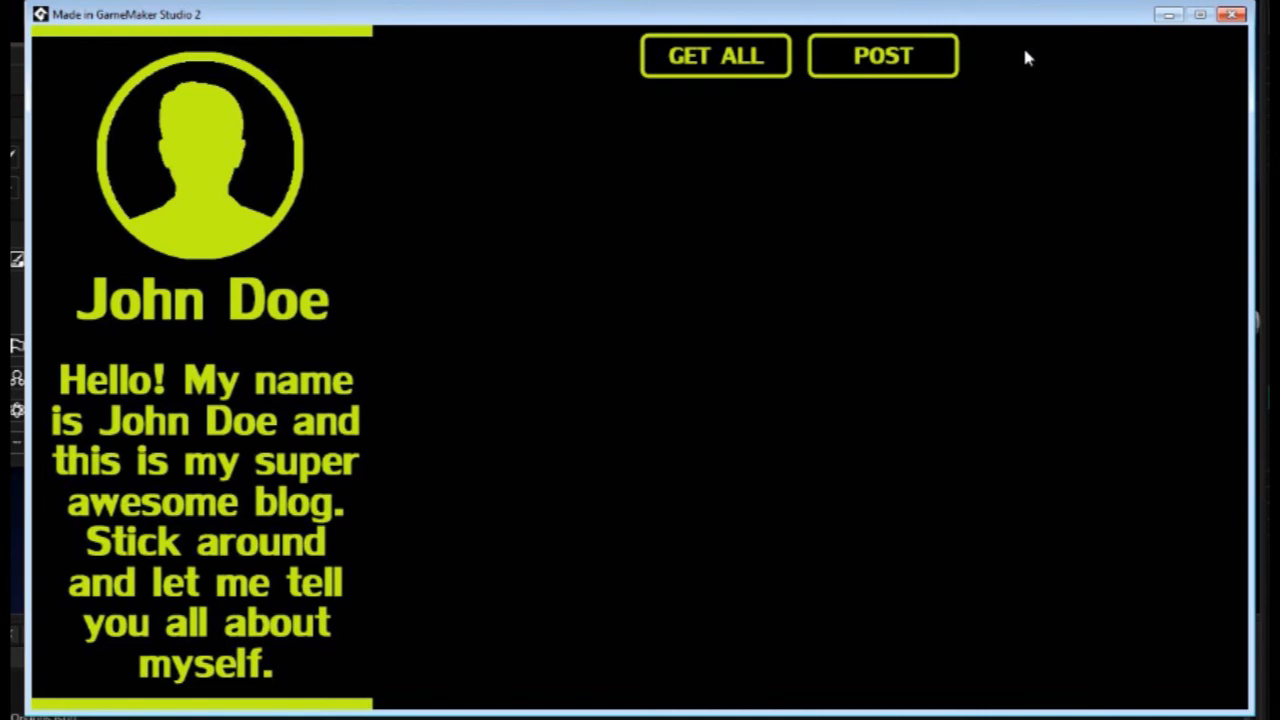
left_click(716, 56)
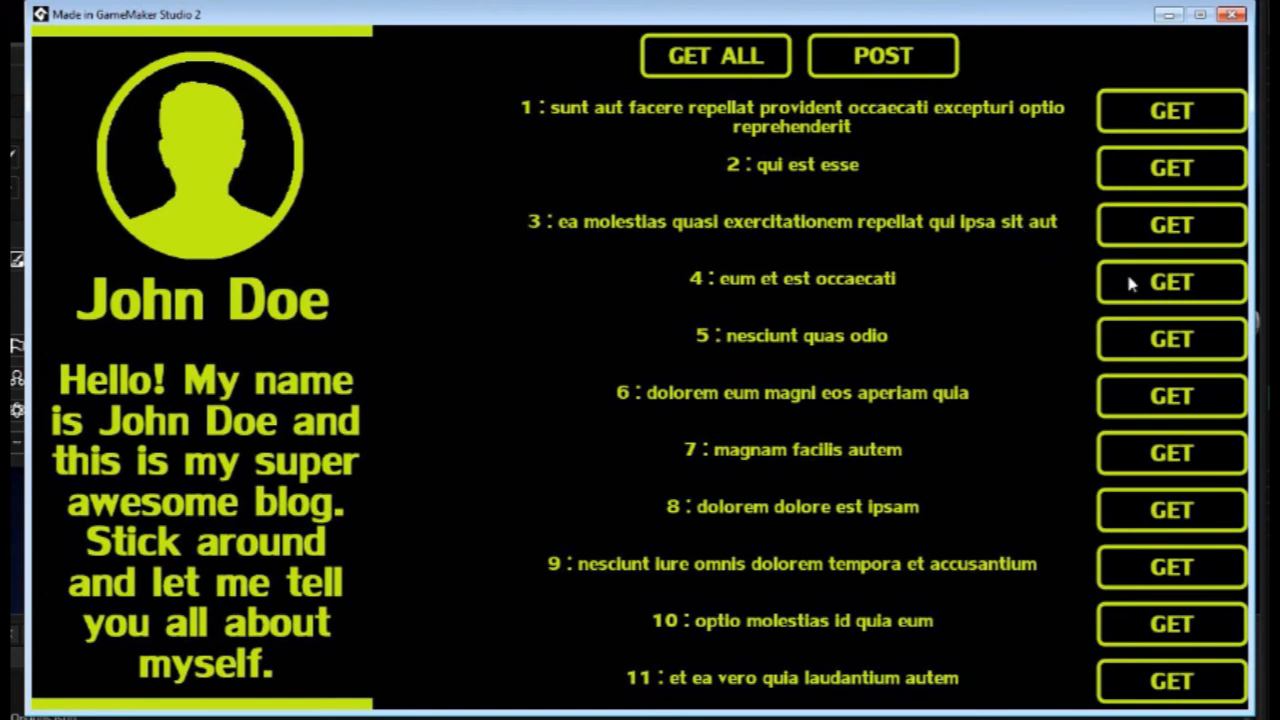
left_click(1170, 282)
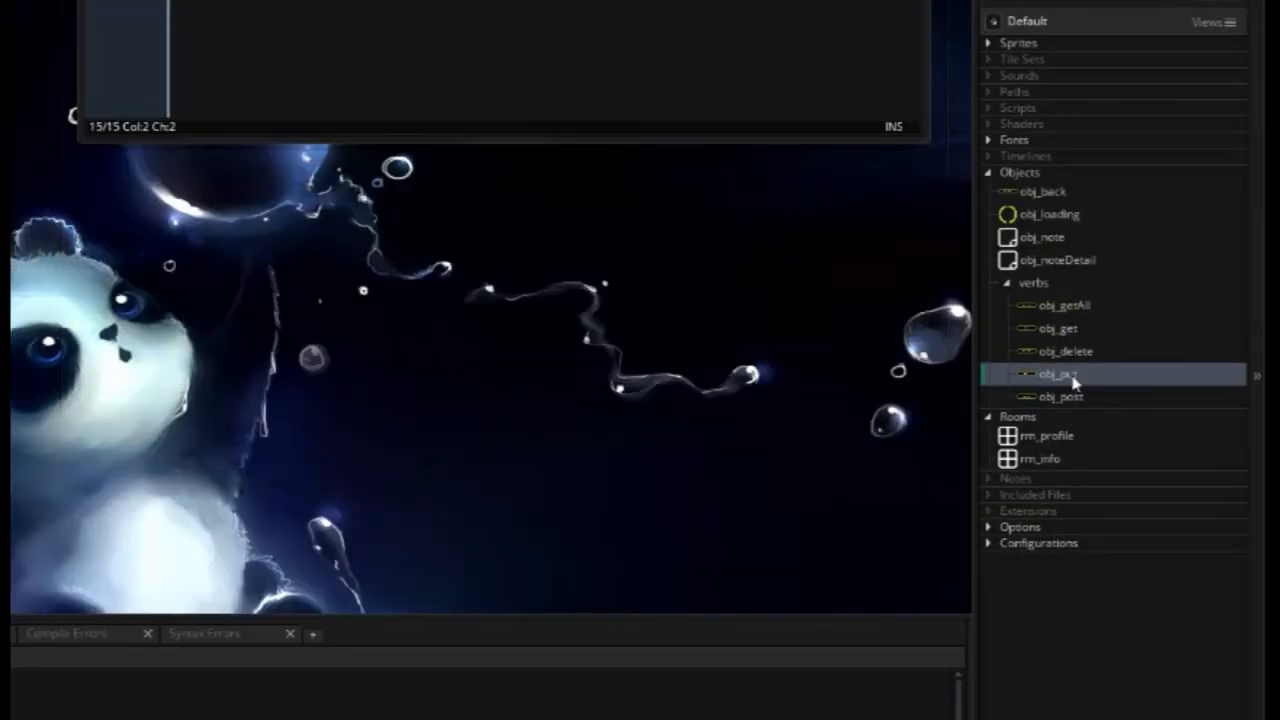
- Give obj_put a Create event with put = undefined and a Left Pressed event copied from the POST code
left_click(556, 360)
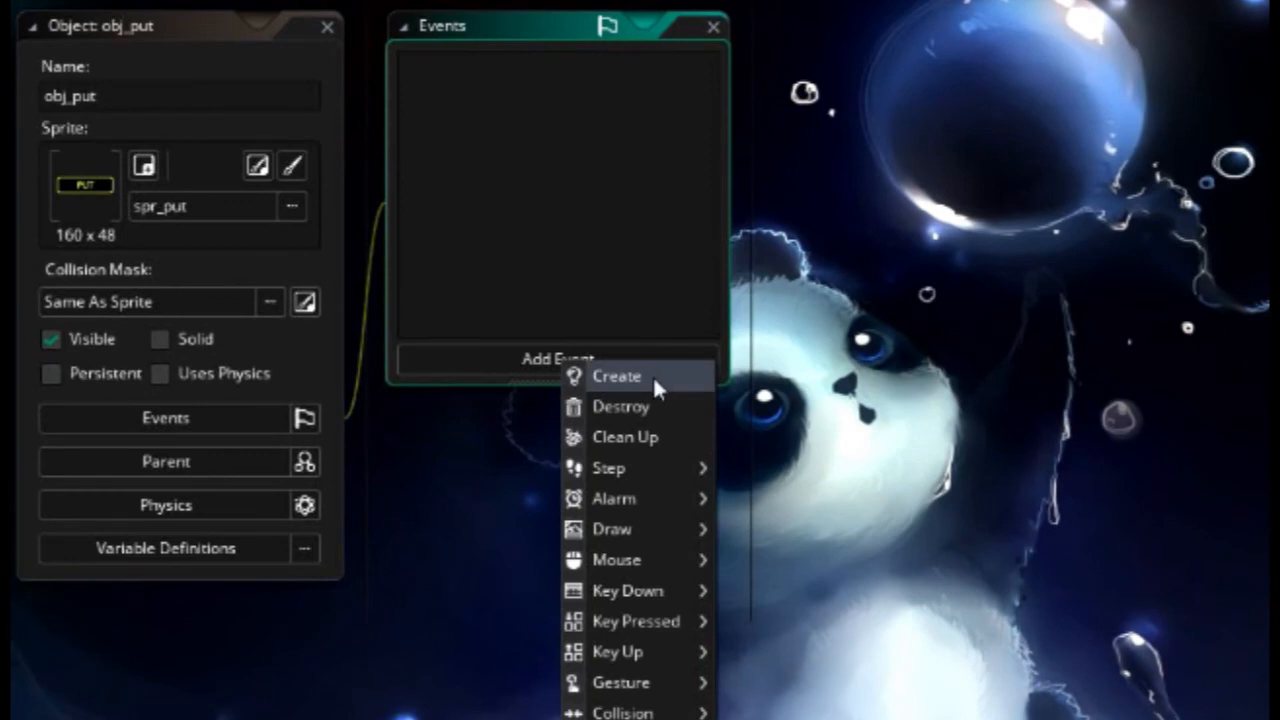
left_click(616, 376)
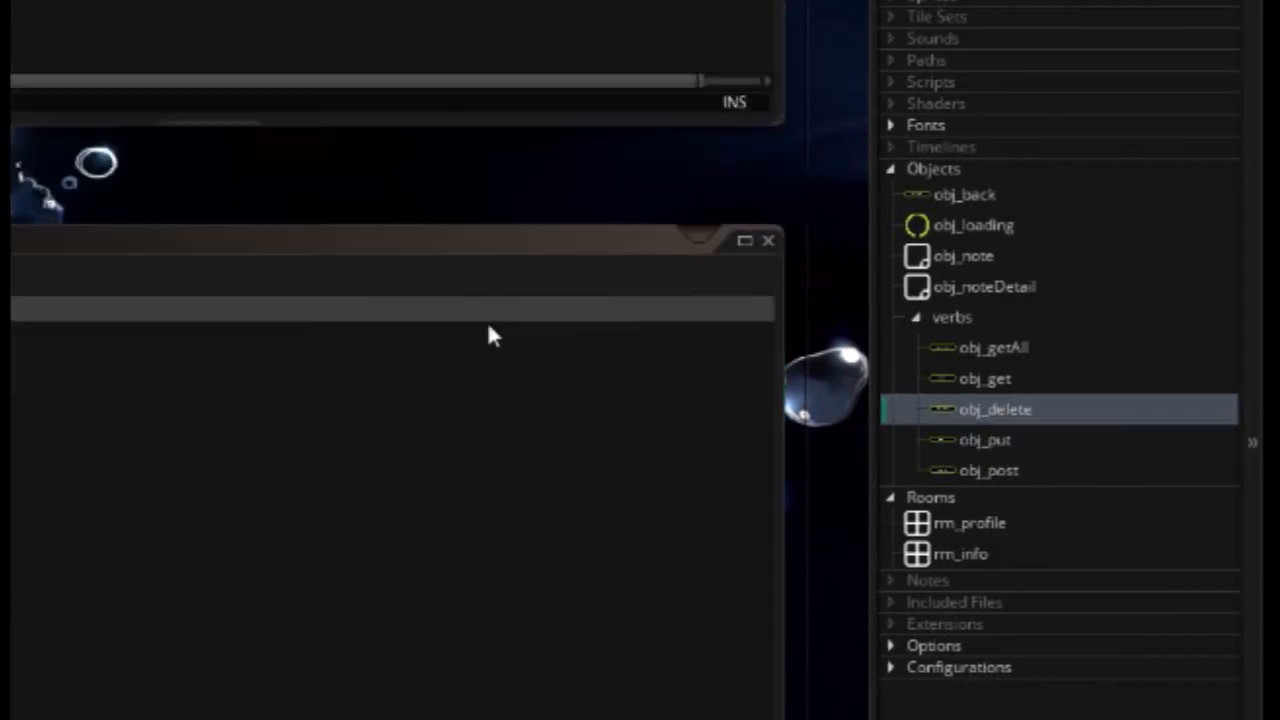
double_click(994, 408)
type("put = undefined;")
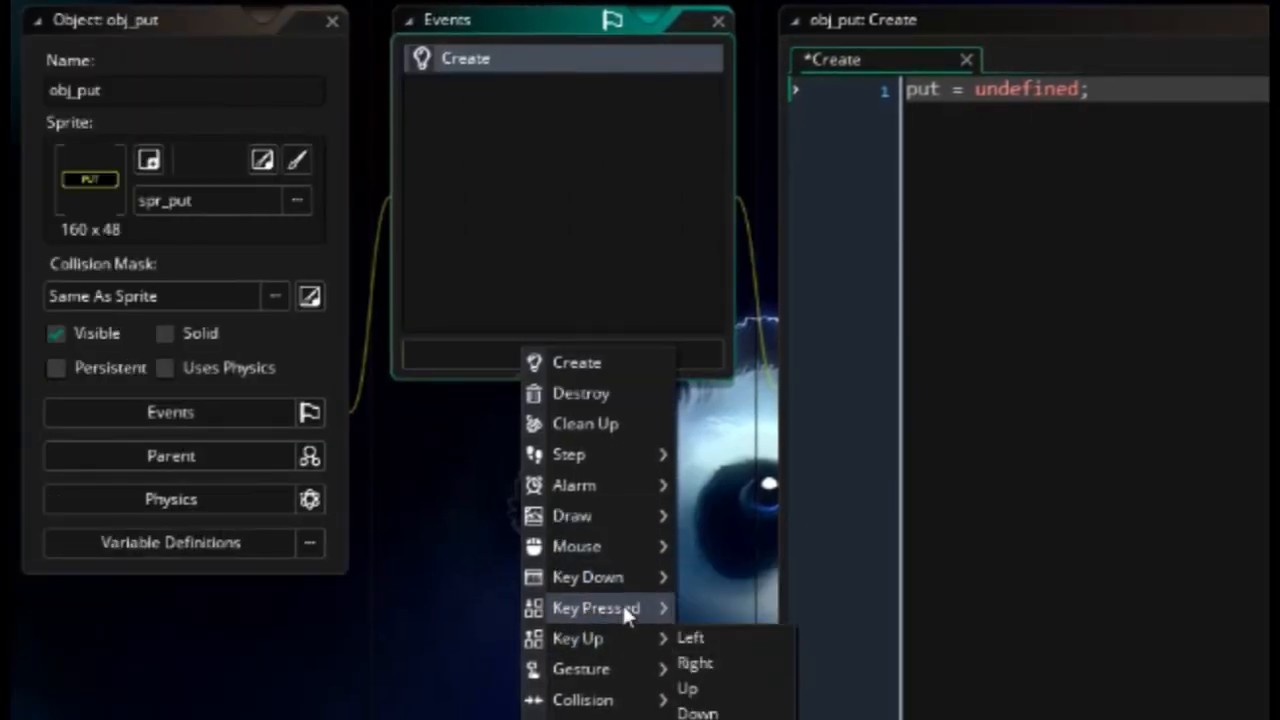
left_click(690, 638)
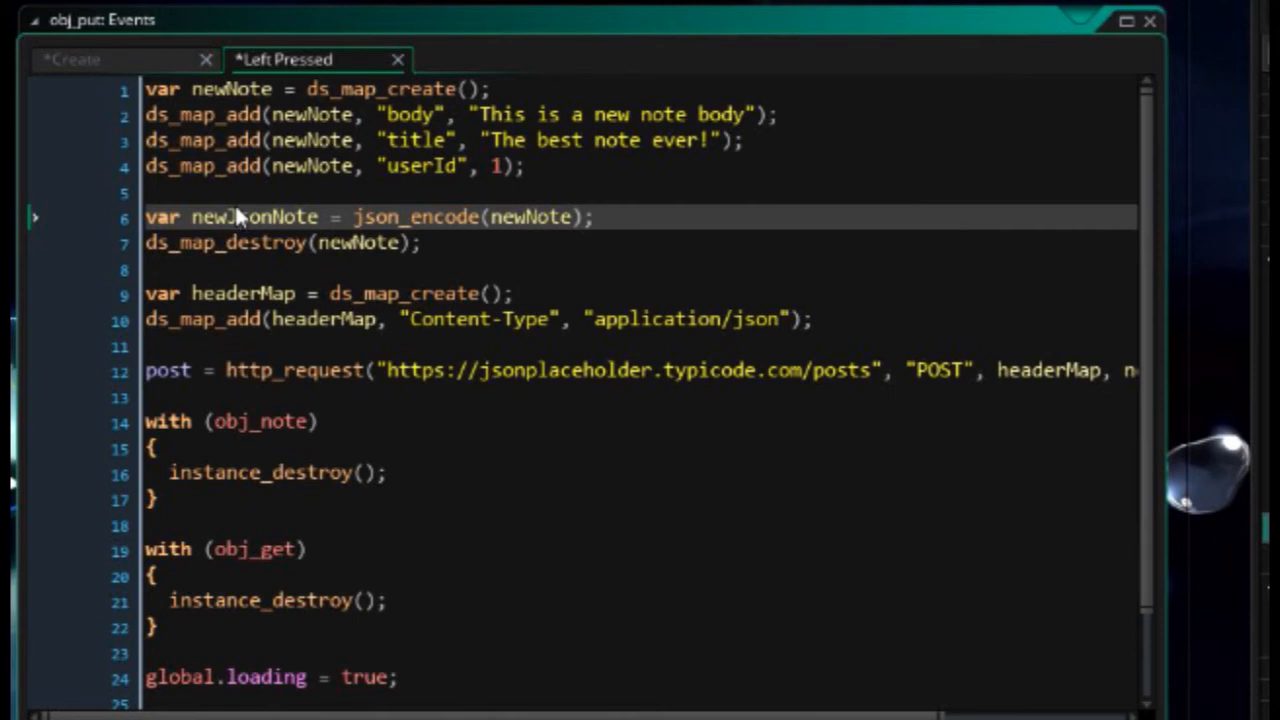
mouse_move(240, 100)
type("dited")
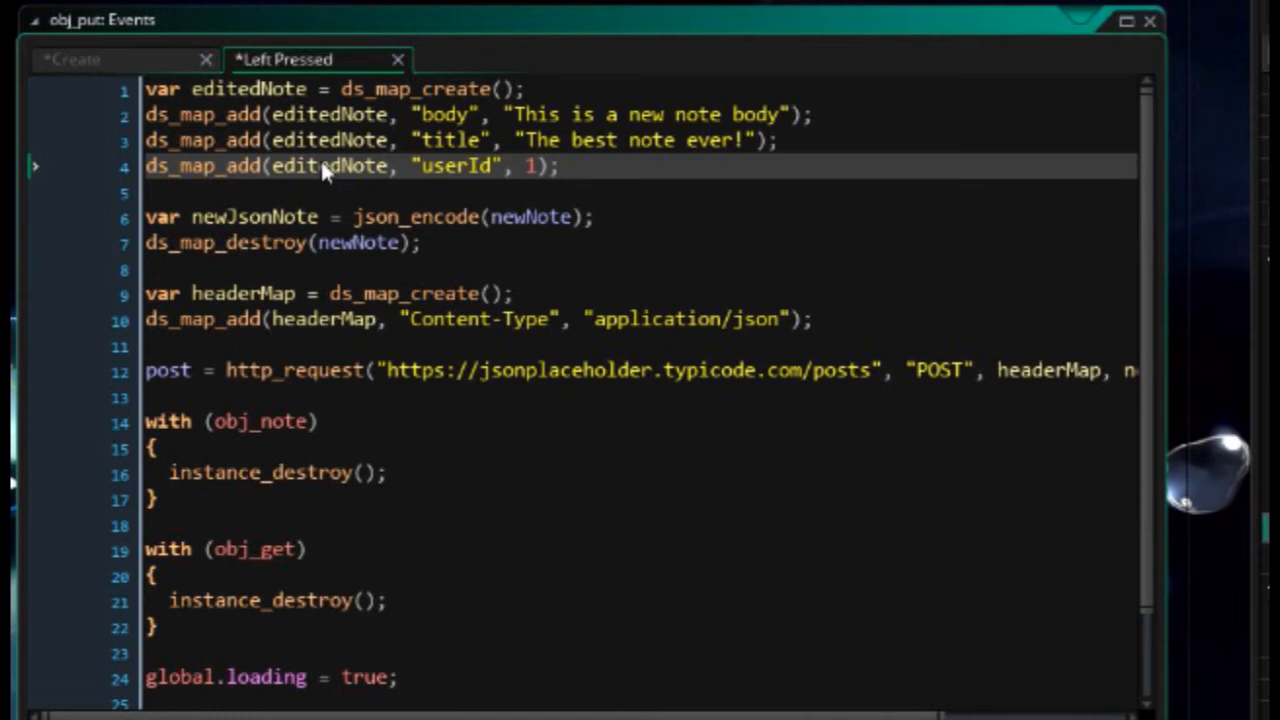
mouse_move(424, 130)
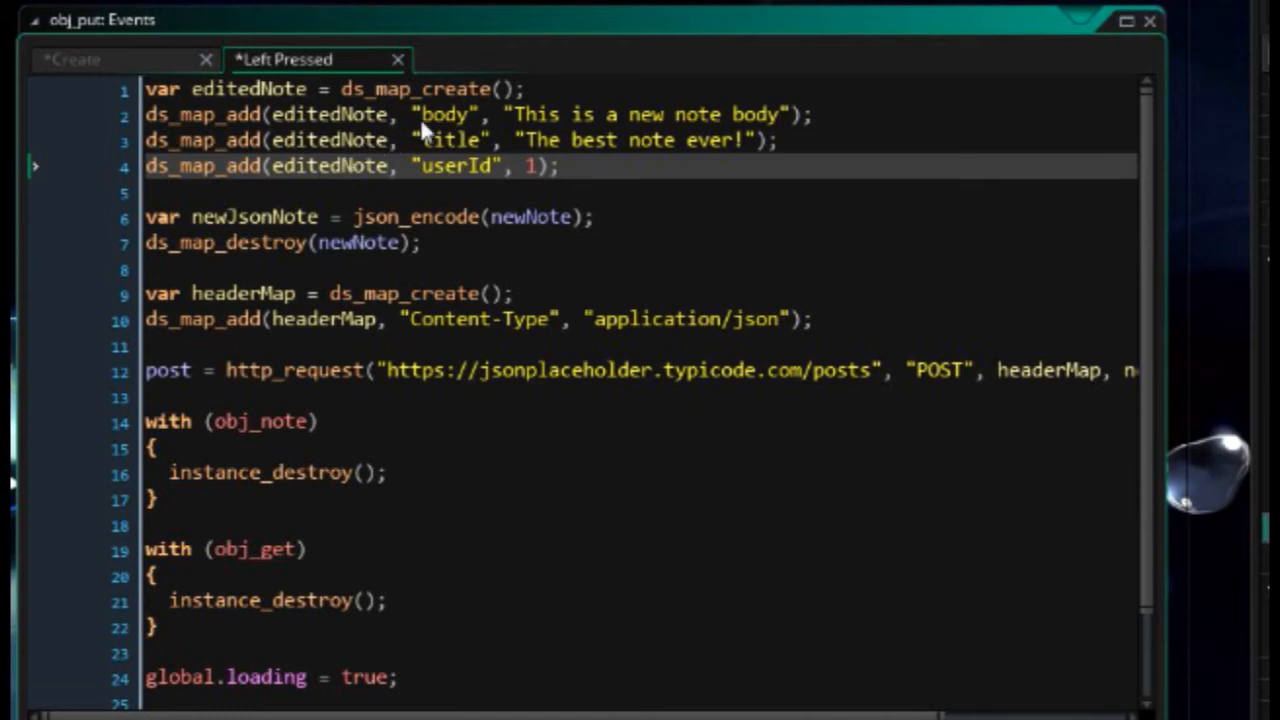
mouse_move(590, 118)
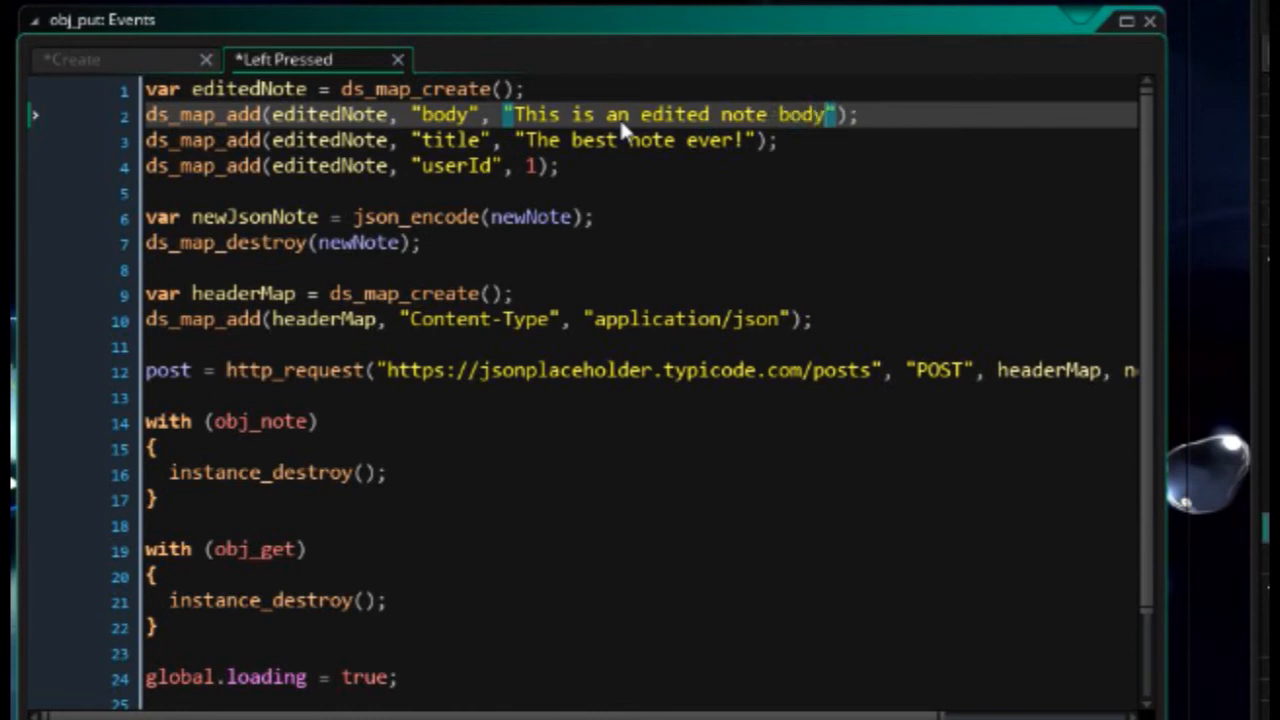
- Rename the map to editedNote, edit body and title strings and add id global.noteId
type(".")
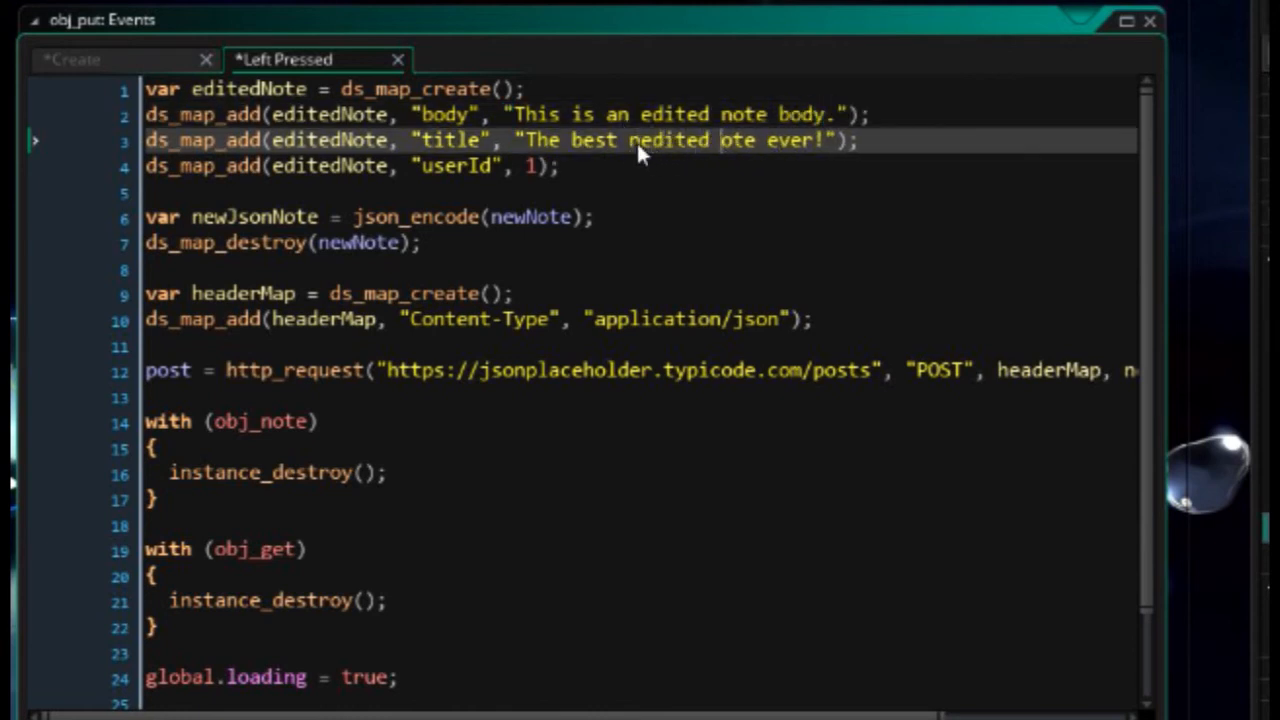
type("n")
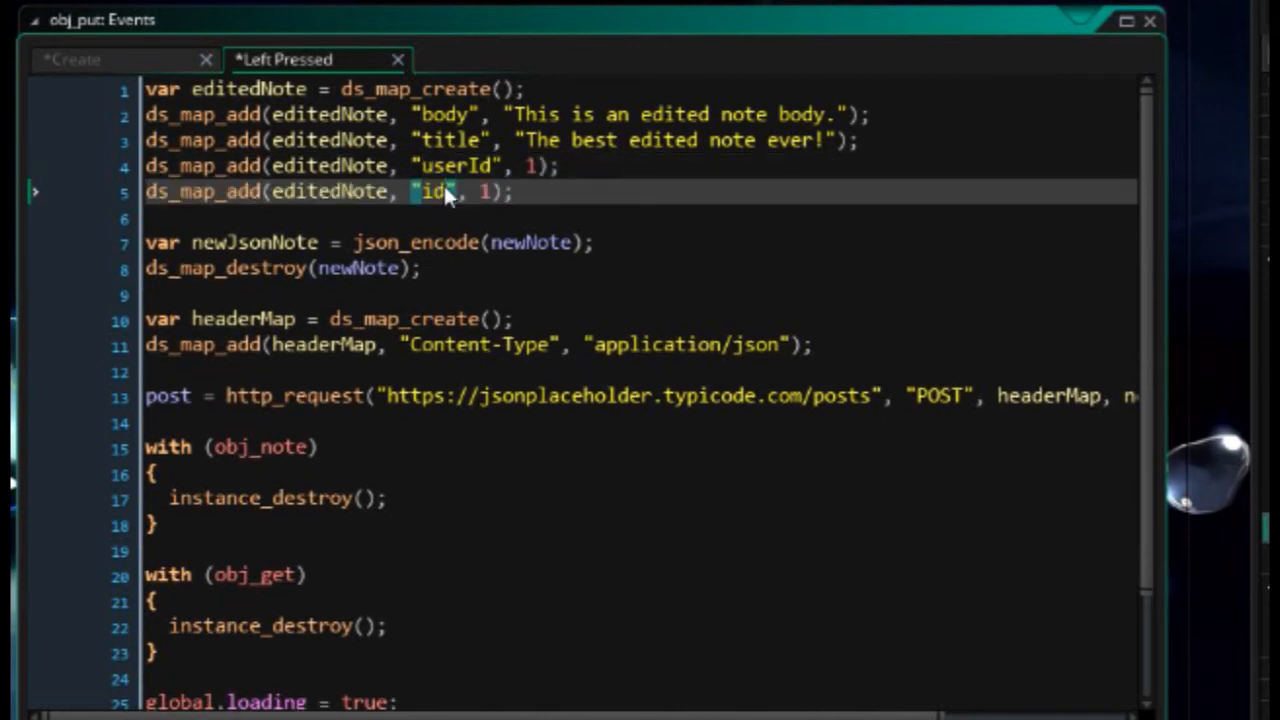
type("global")
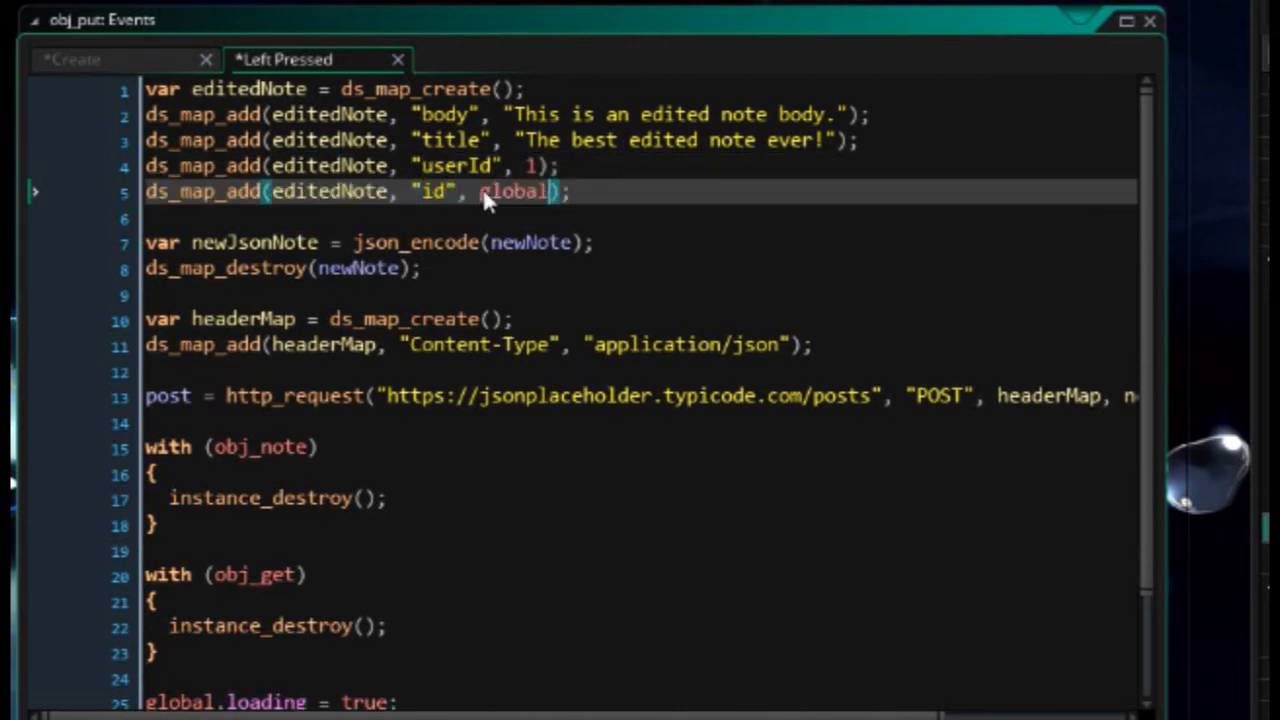
type(".noteId")
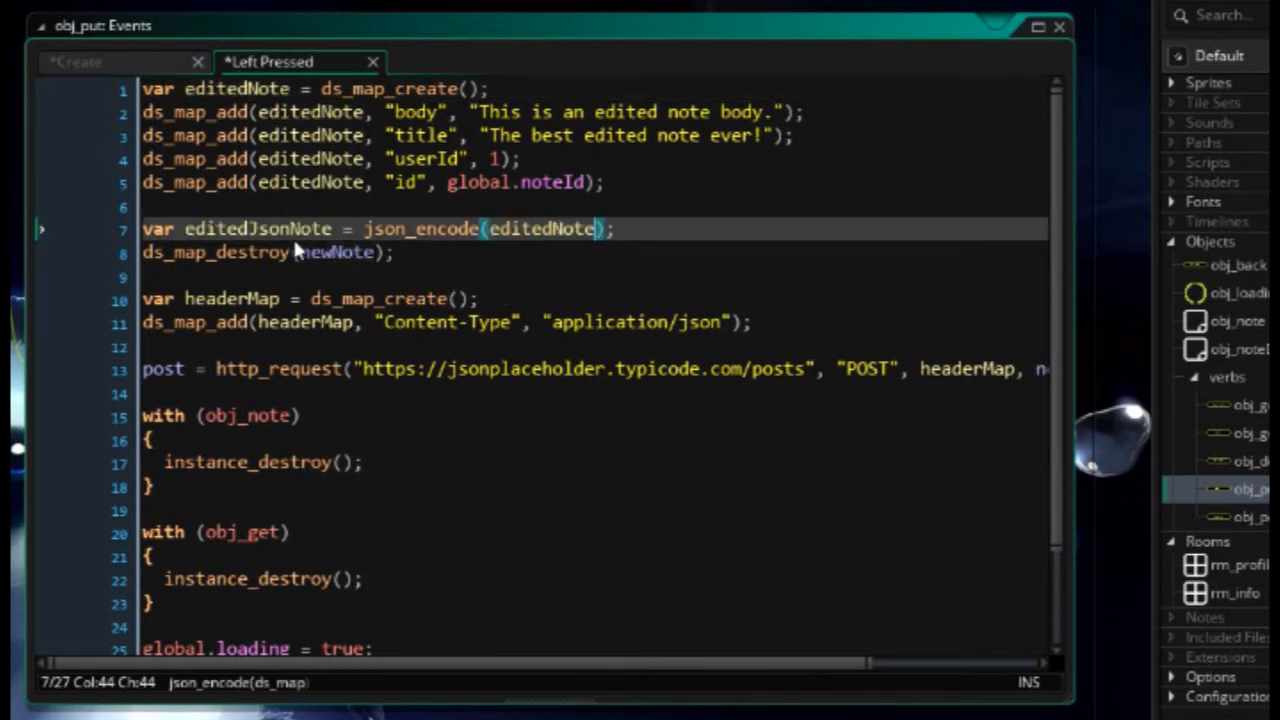
mouse_move(320, 210)
type("dited")
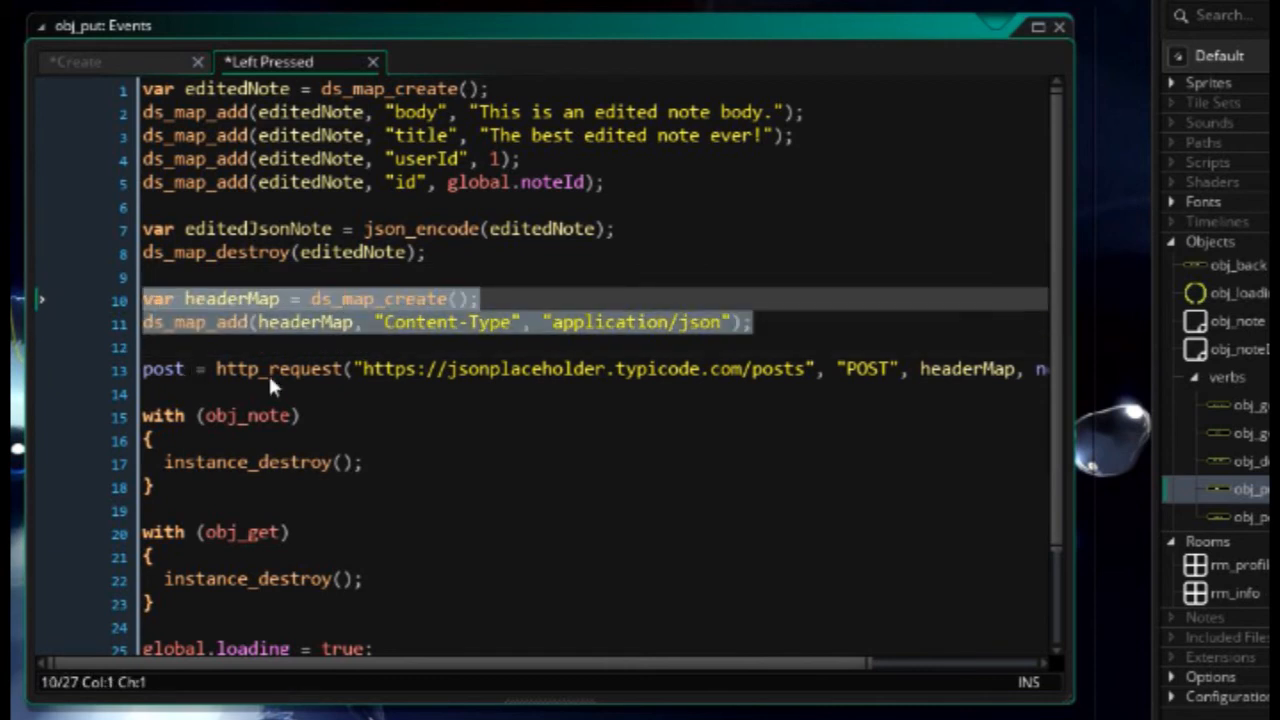
mouse_move(280, 464)
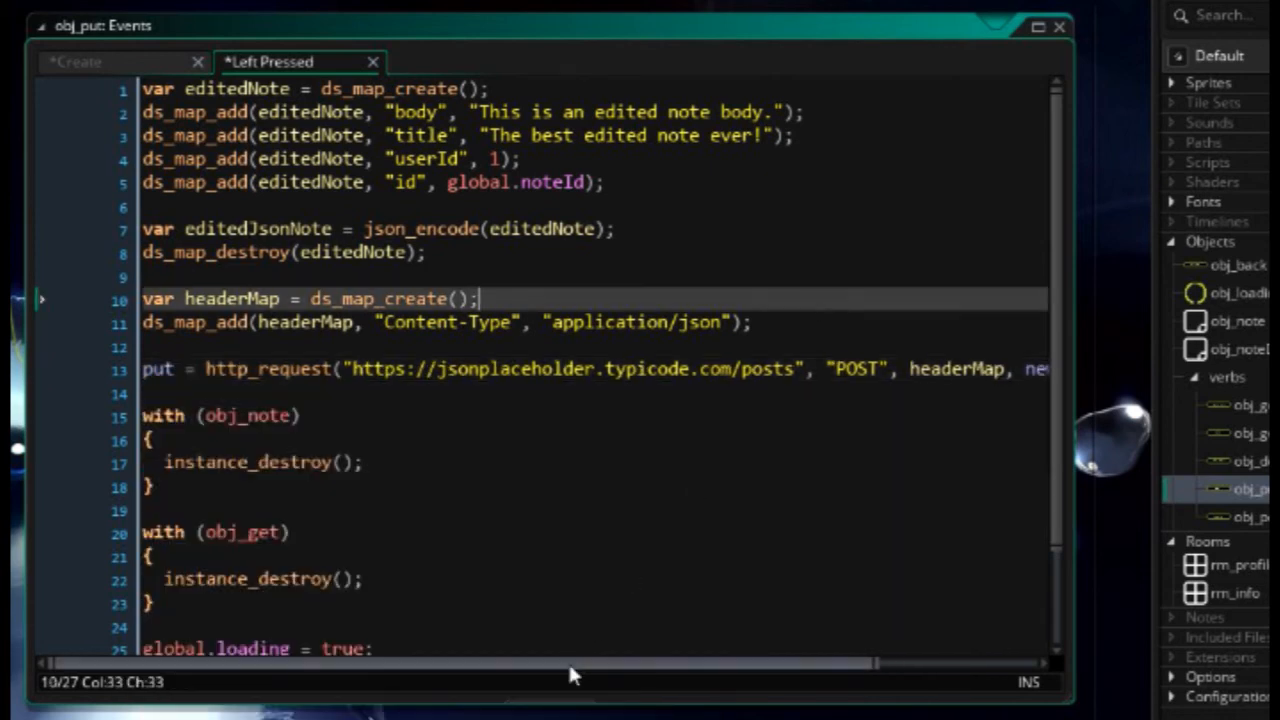
- Append "/" + string(global.noteId) to the posts URL in http_request
scroll("right", 3)
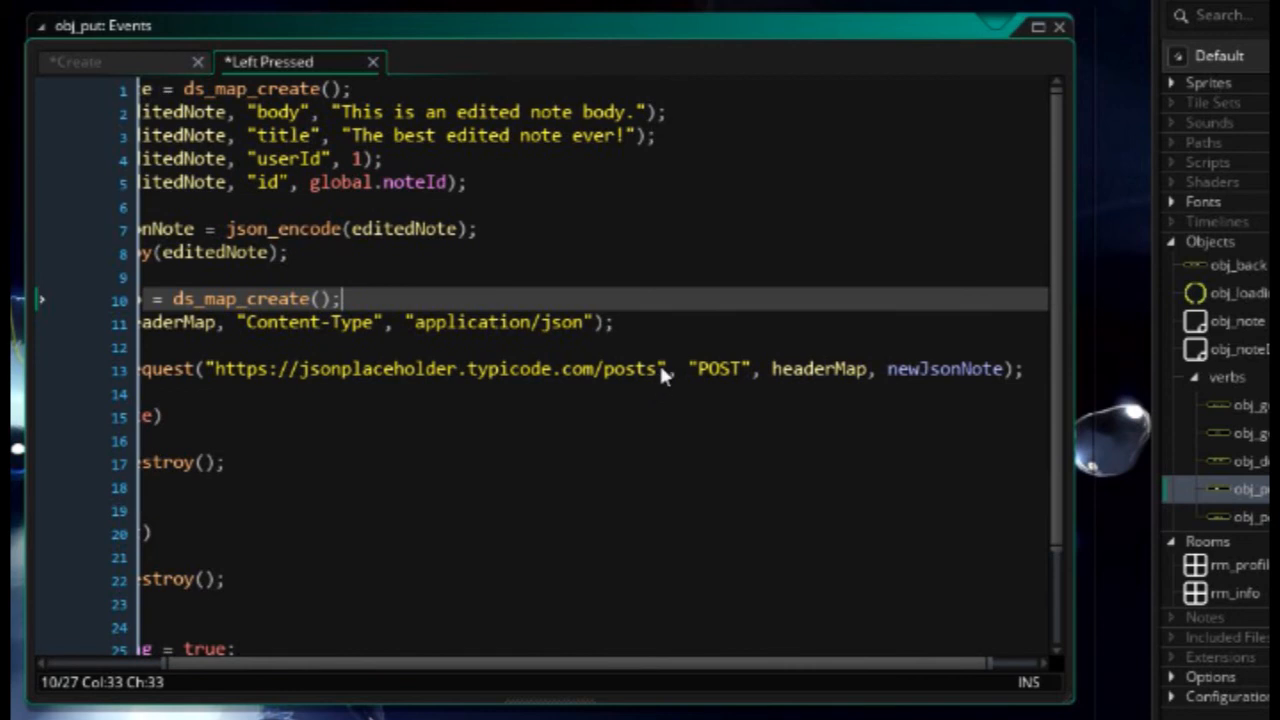
type("/")
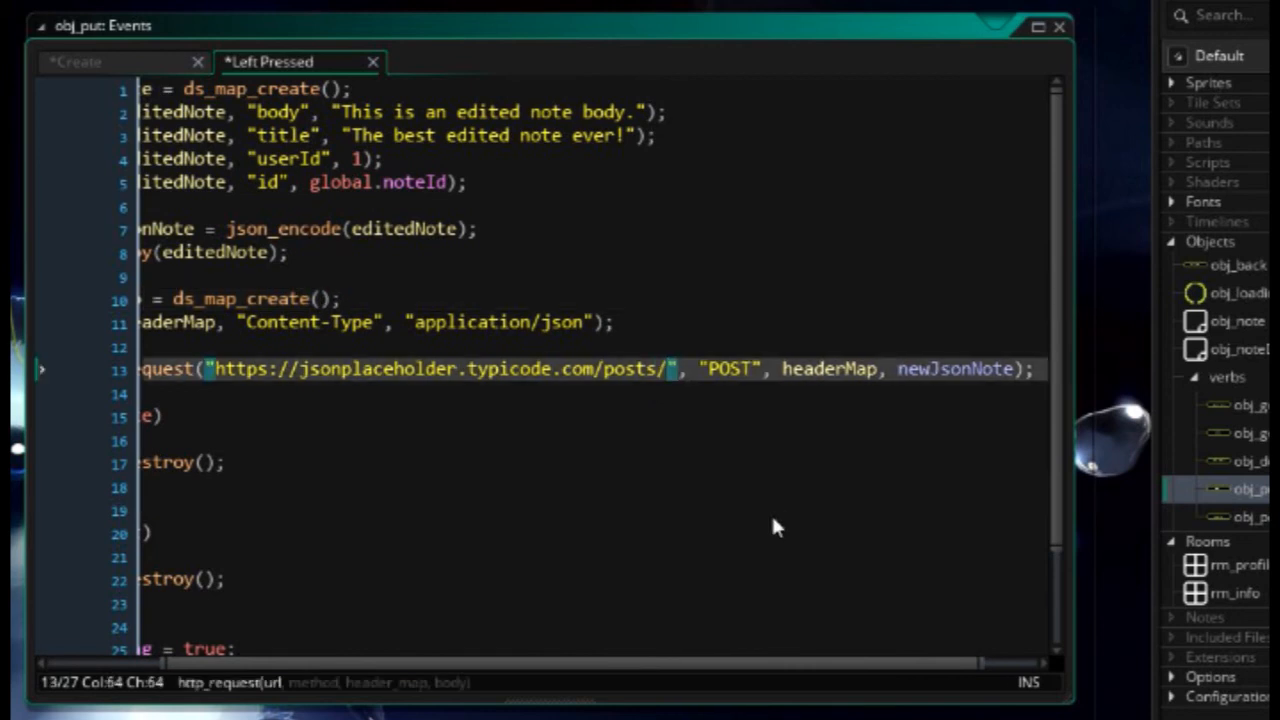
type("+ string")
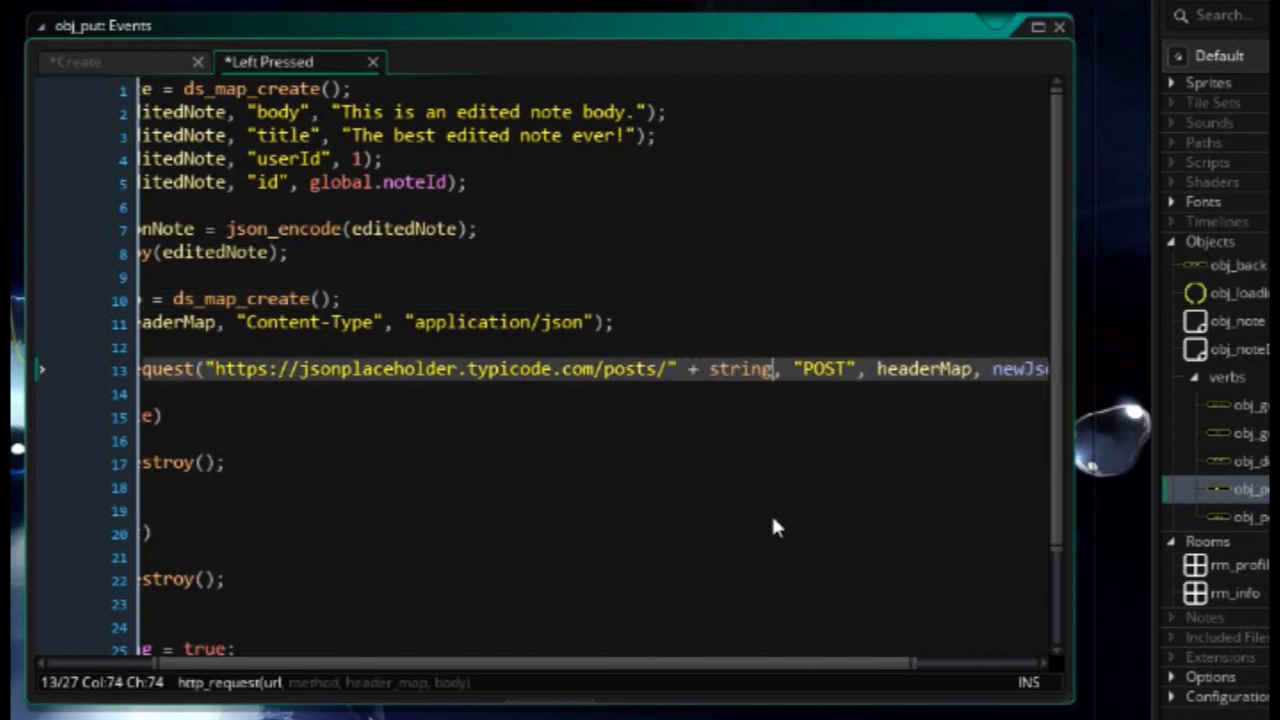
type("(")
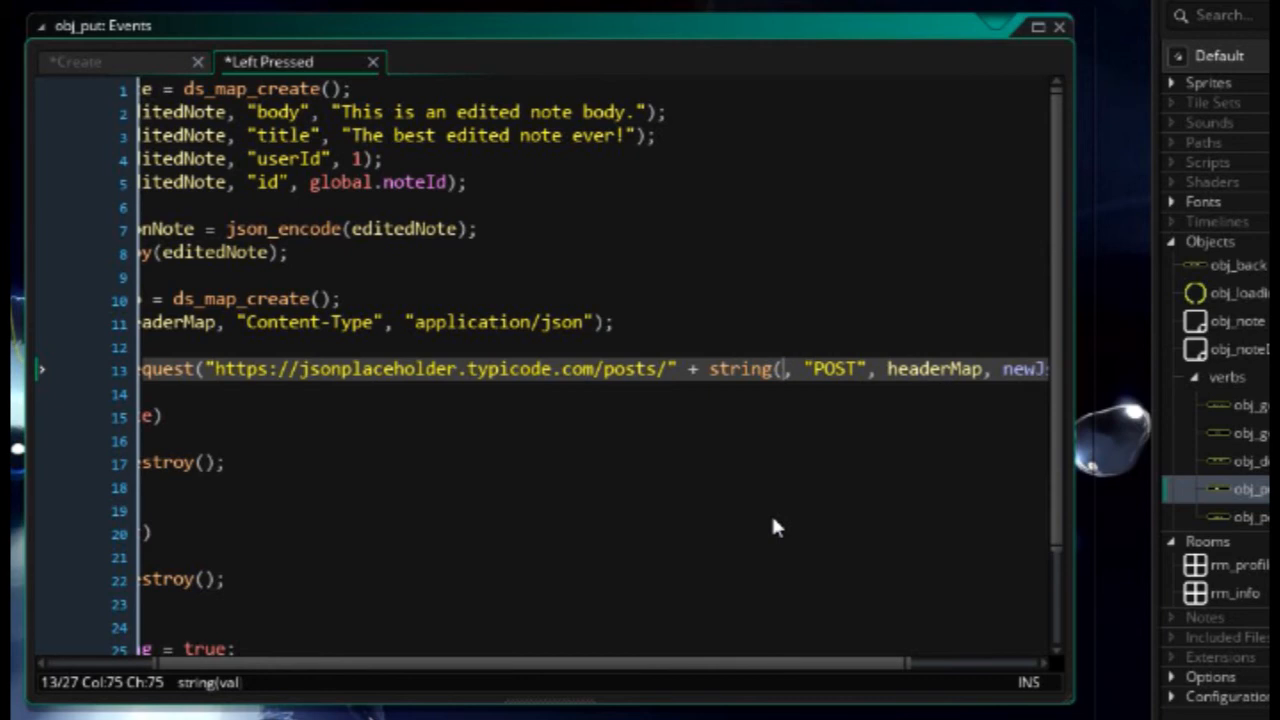
type("globalNoteI")
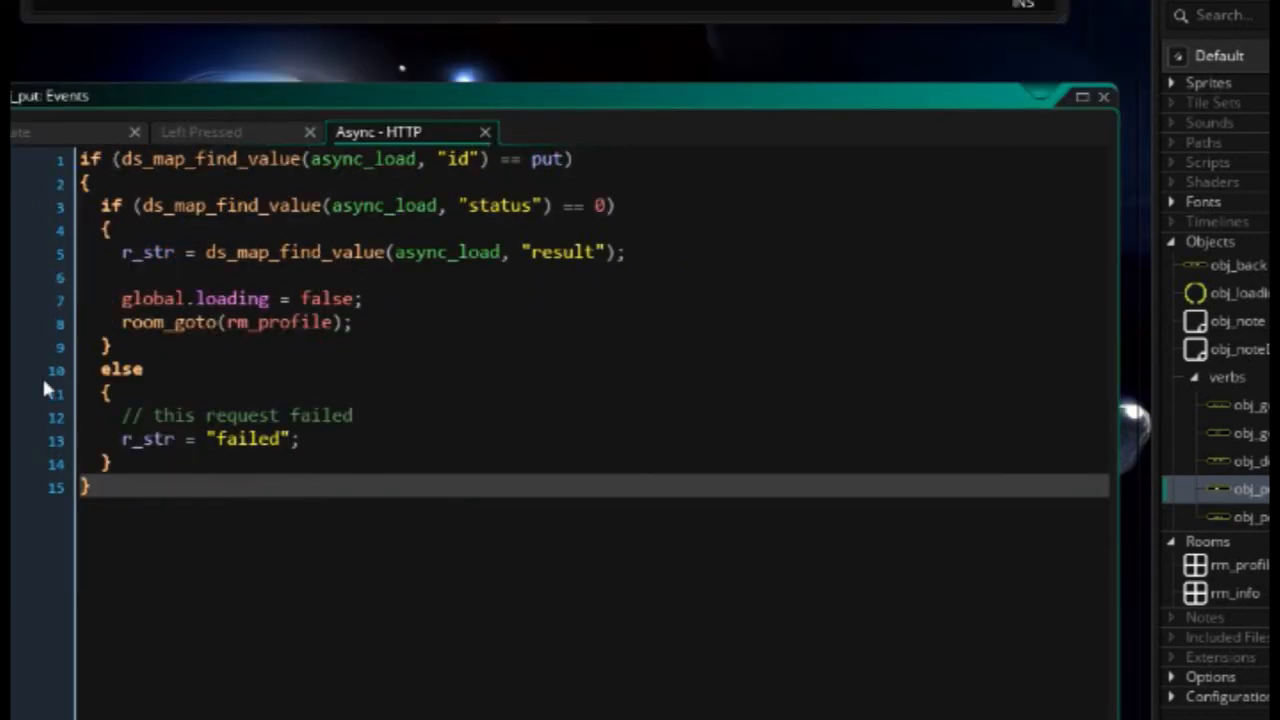
- Make obj_put send method "PUT" and return to rm_profile when the put request id matches
left_click(200, 132)
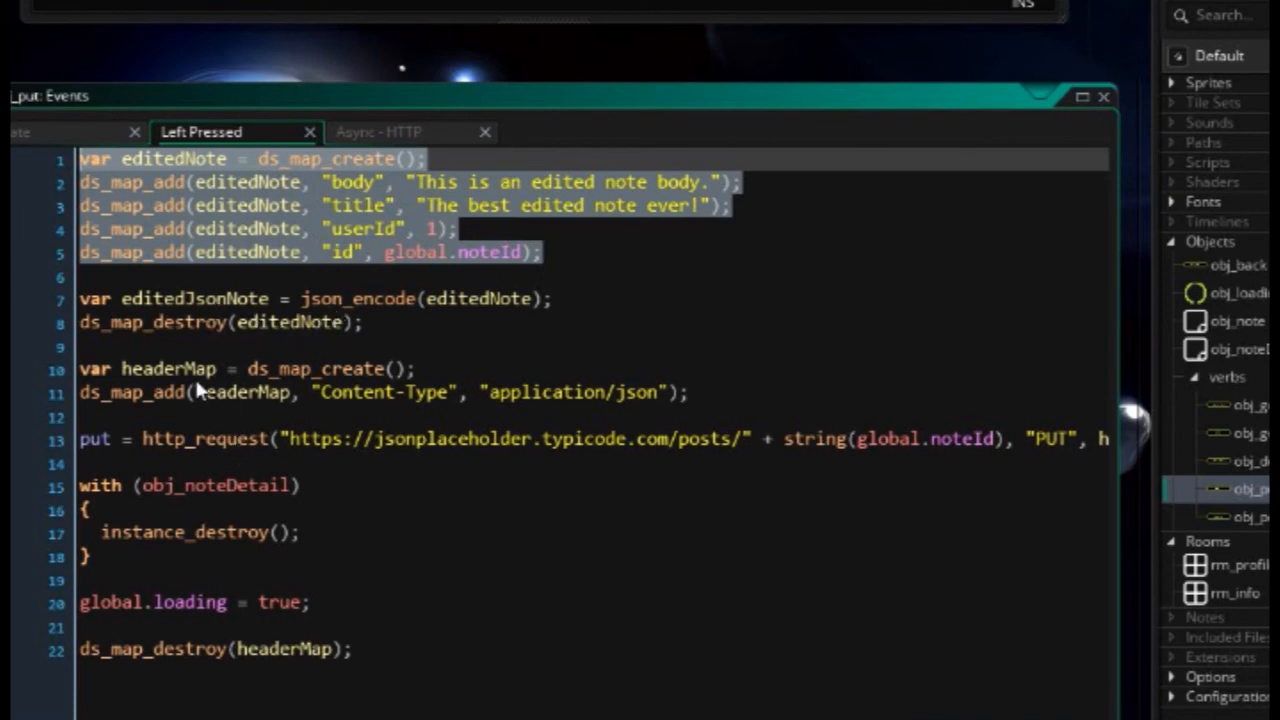
scroll("right", 3)
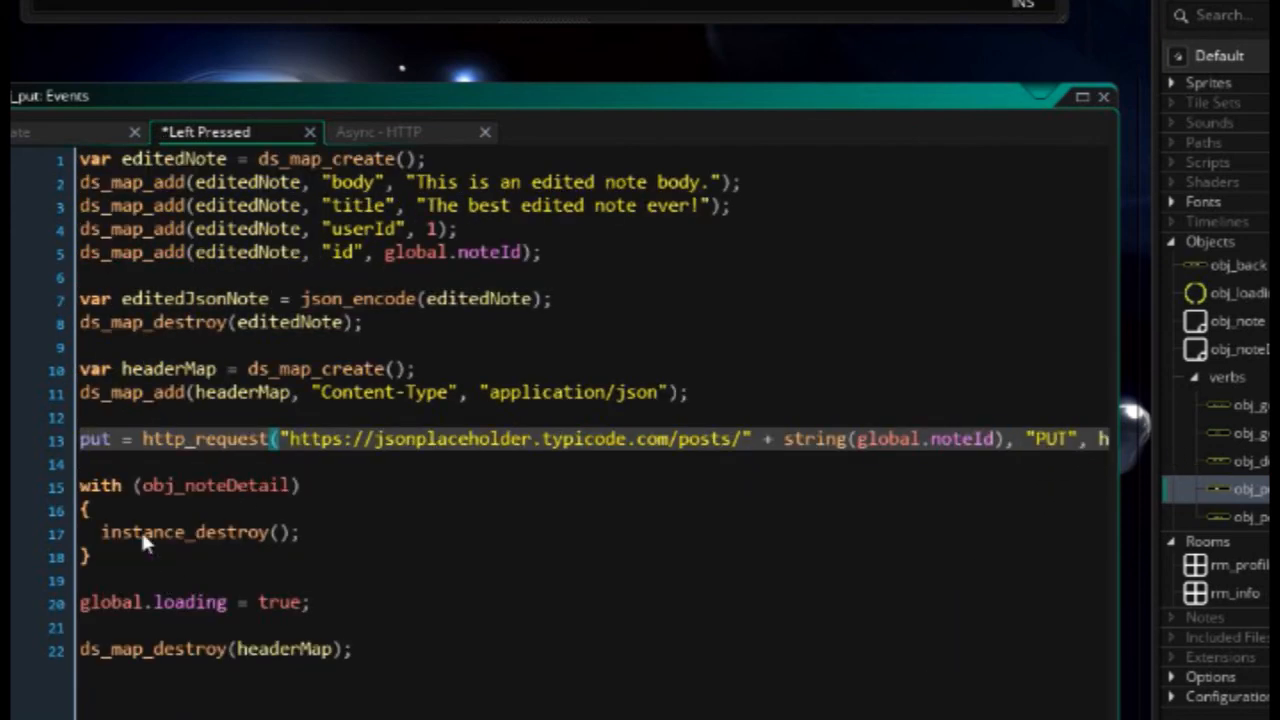
mouse_move(324, 612)
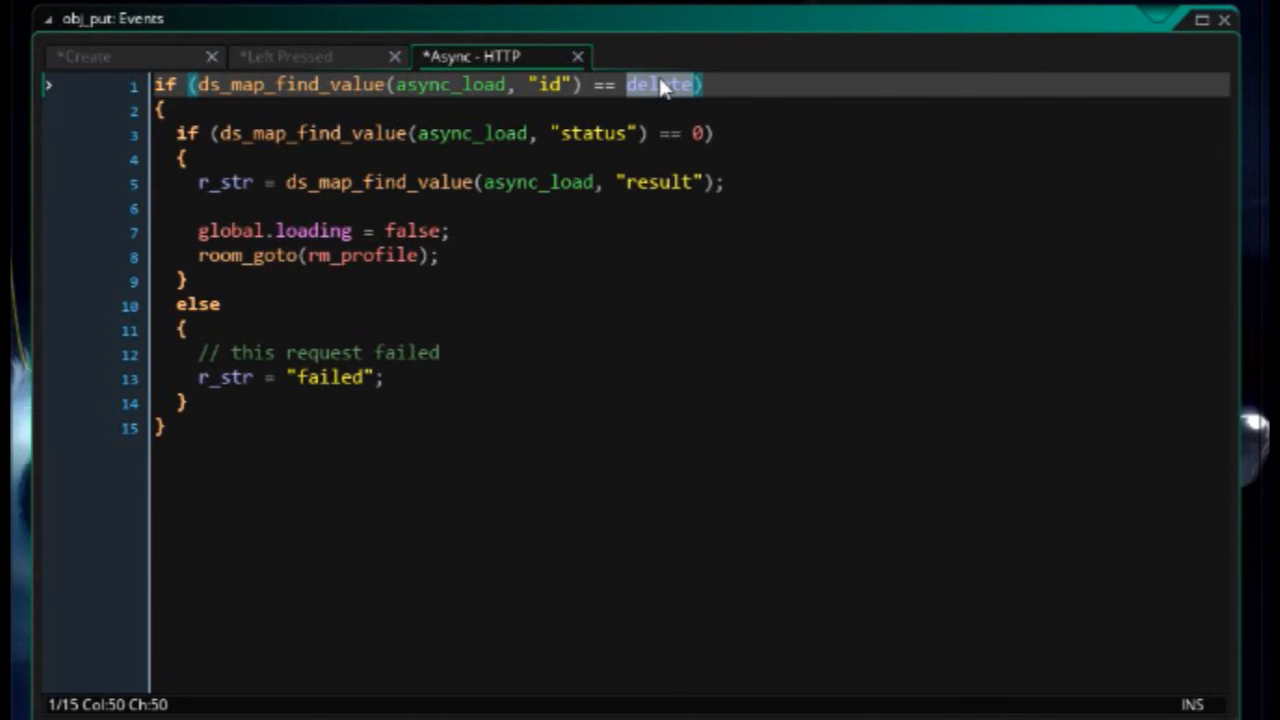
type("put")
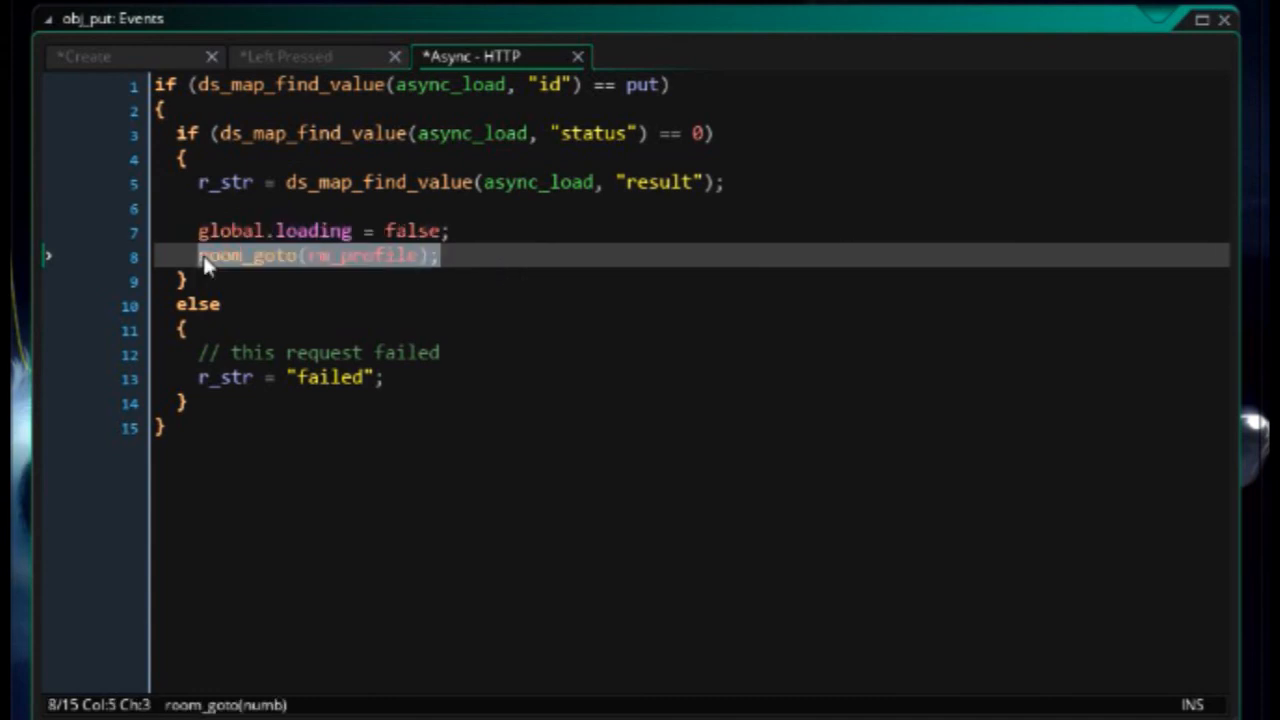
left_click(196, 304)
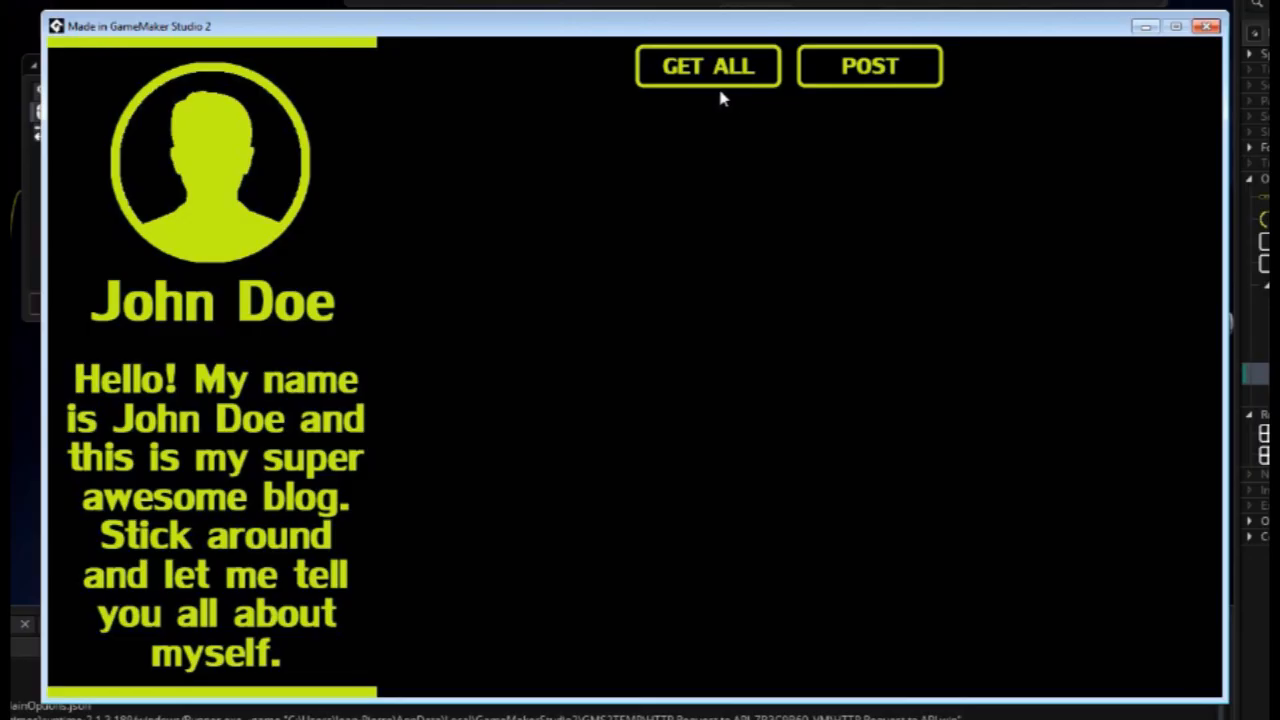
- Fetch all posts with GET ALL and view post 7's detail page
left_click(708, 66)
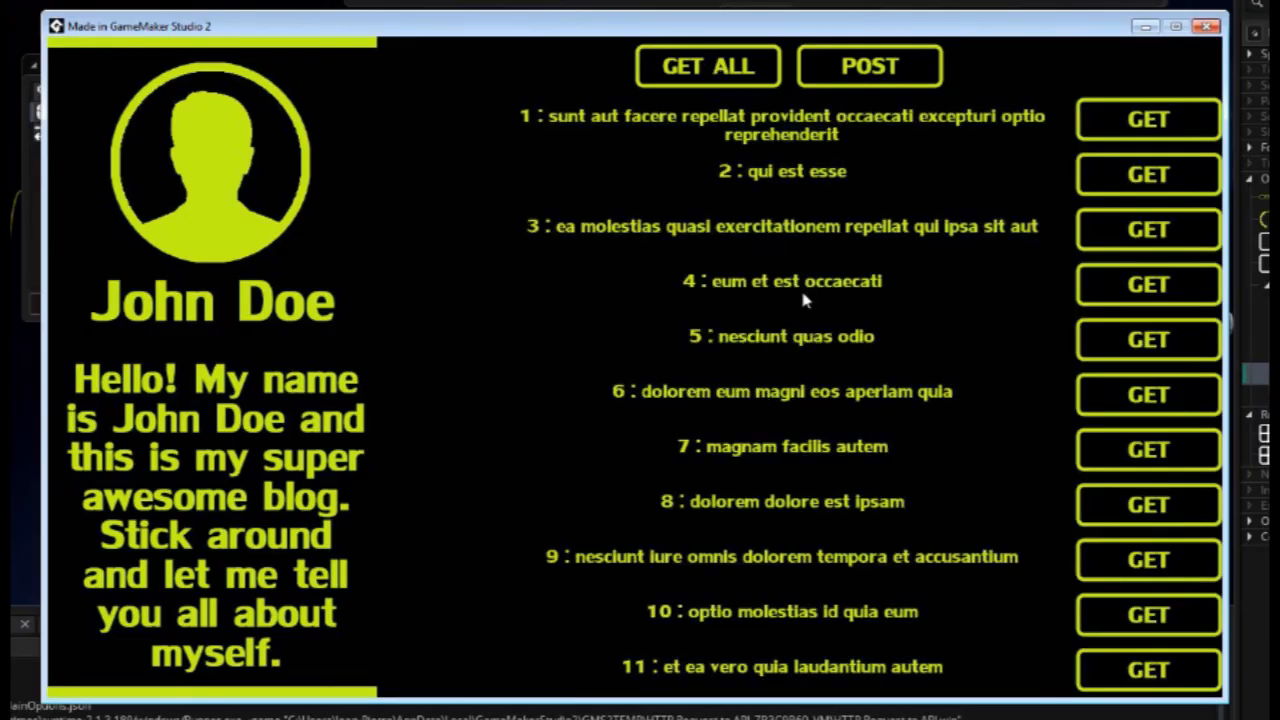
left_click(1148, 448)
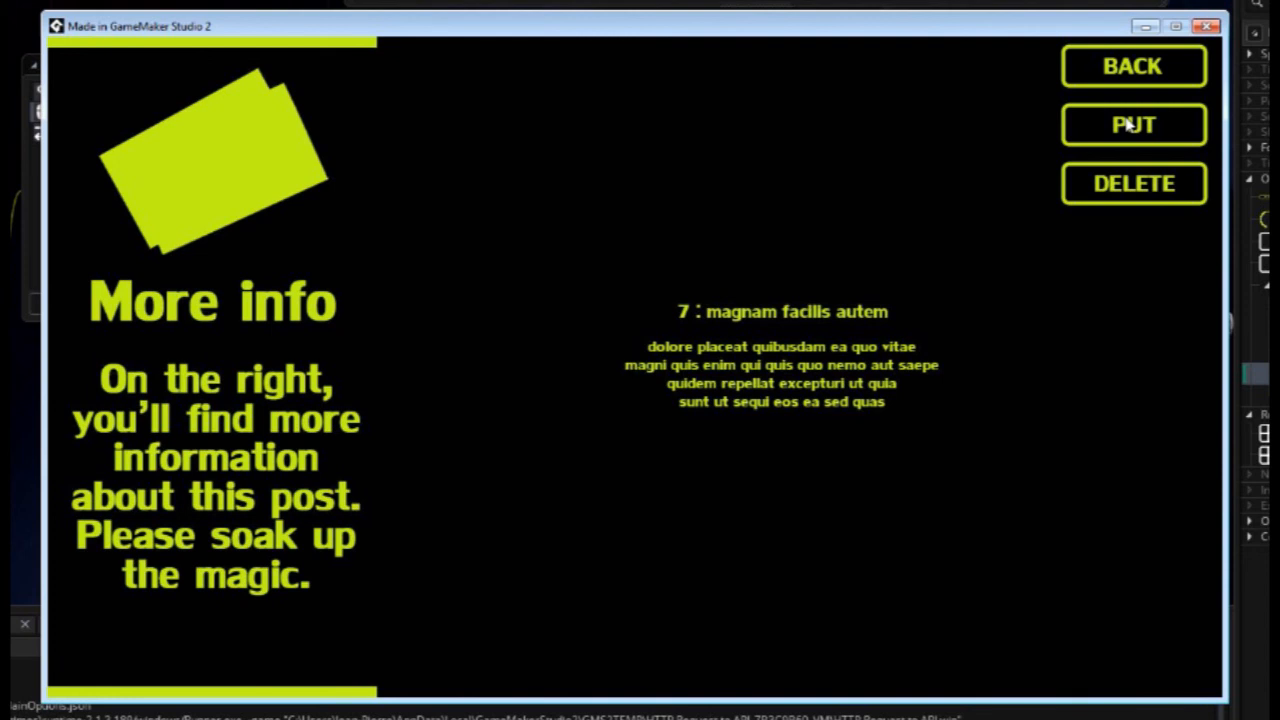
mouse_move(1172, 130)
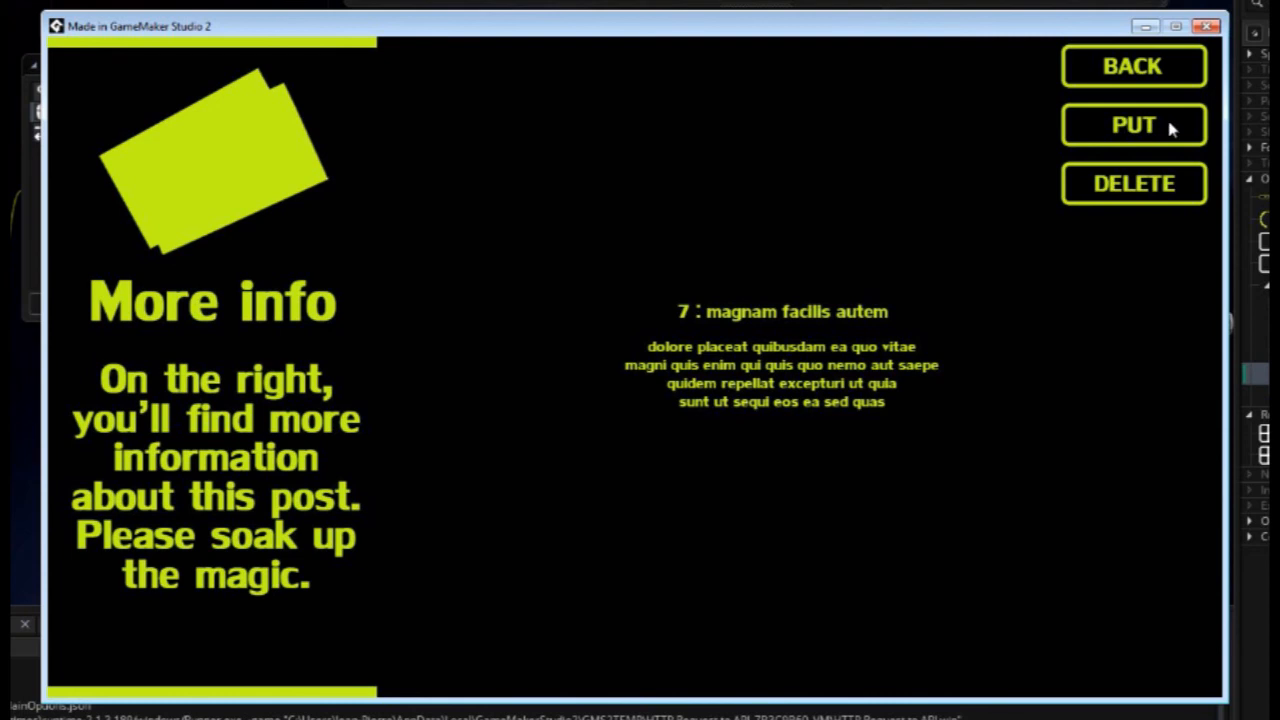